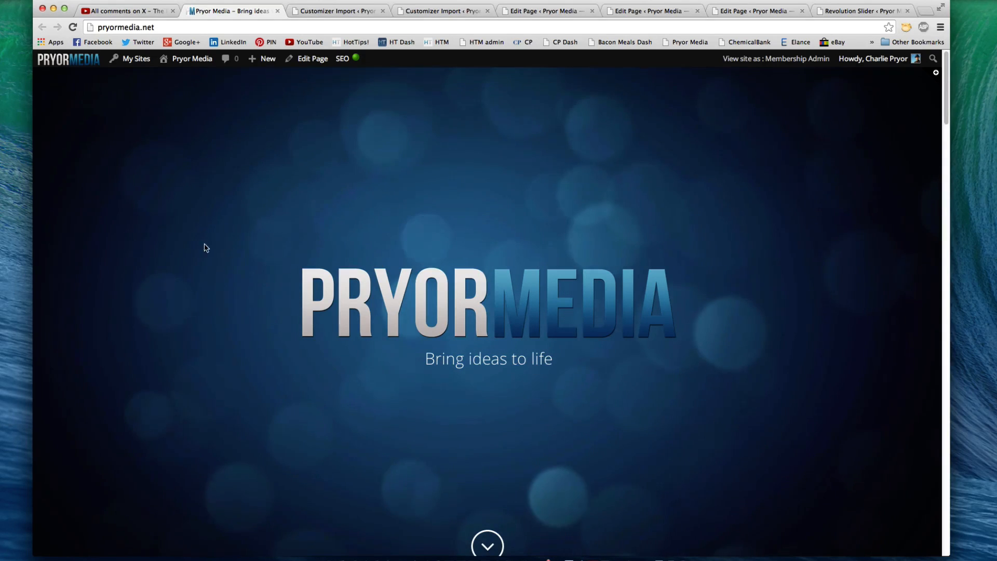
# Show the X theme review video's comments, glancing at the Pryor Media homepage in between.
pyautogui.click(125, 10)
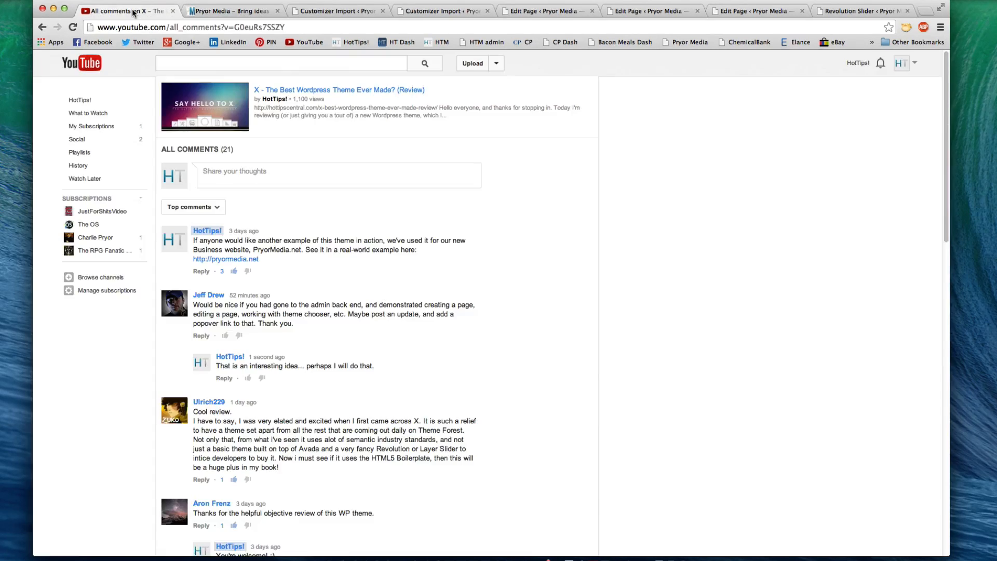
pyautogui.moveTo(255, 316)
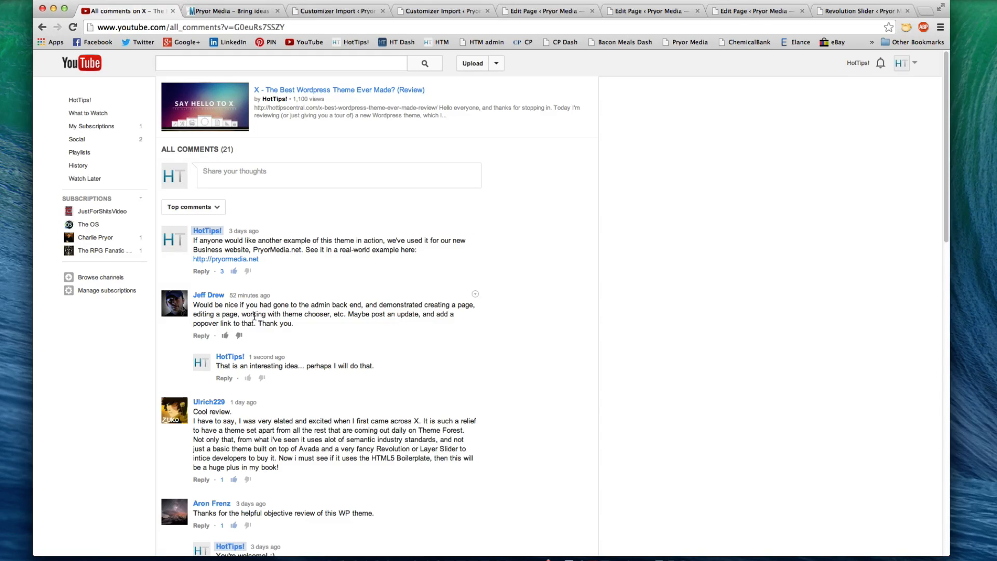
pyautogui.moveTo(604, 319)
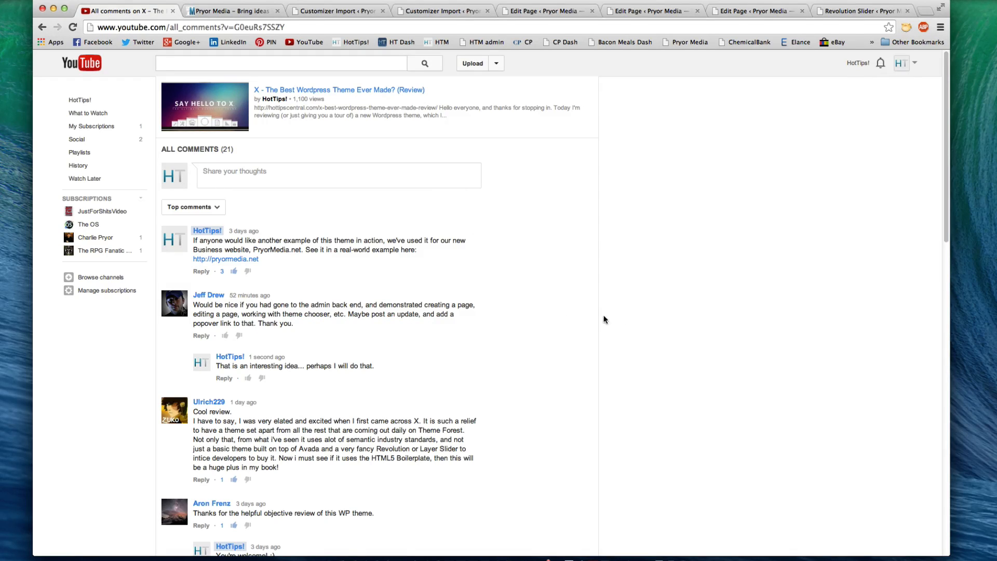
pyautogui.moveTo(414, 310)
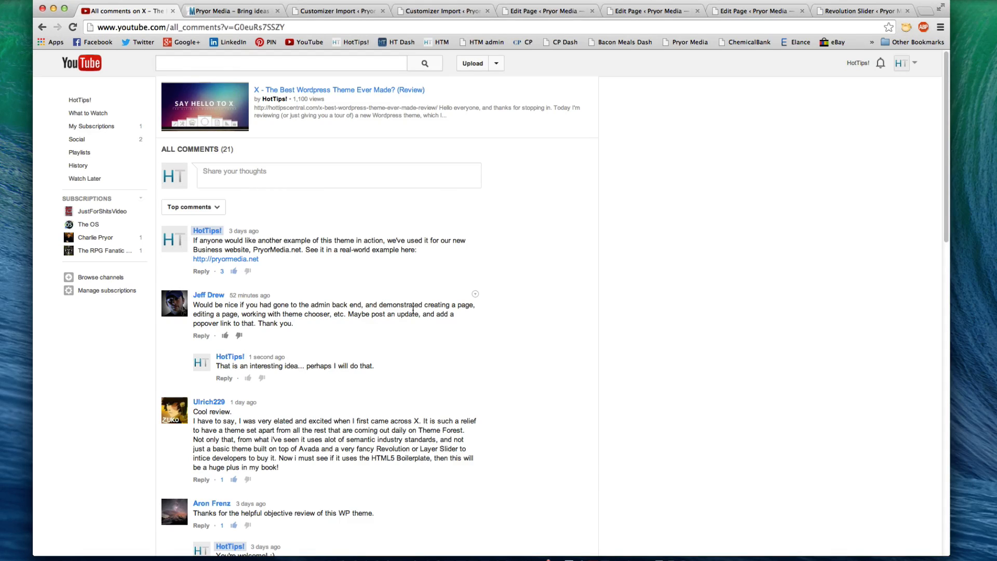
pyautogui.moveTo(604, 321)
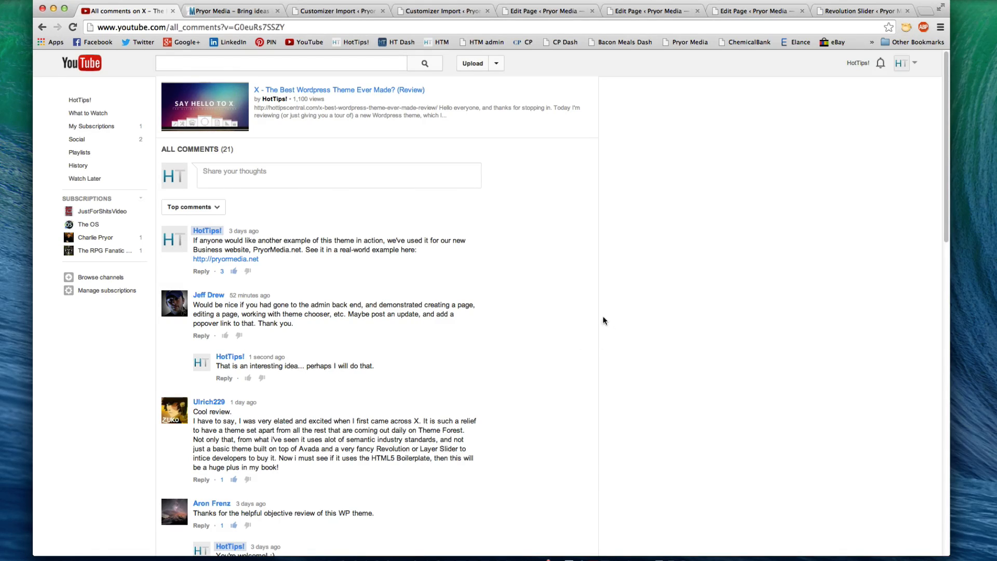
pyautogui.click(229, 10)
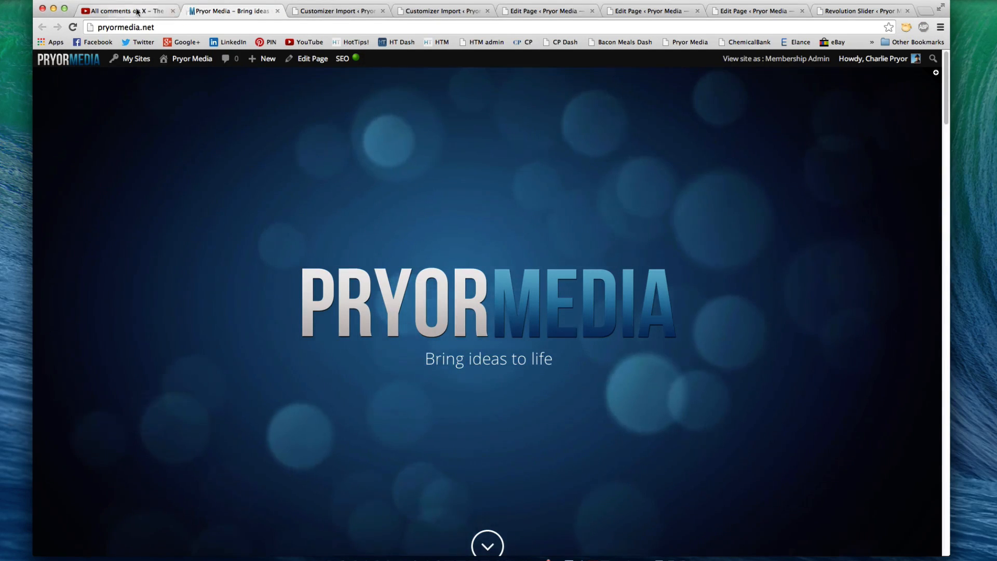
pyautogui.click(126, 10)
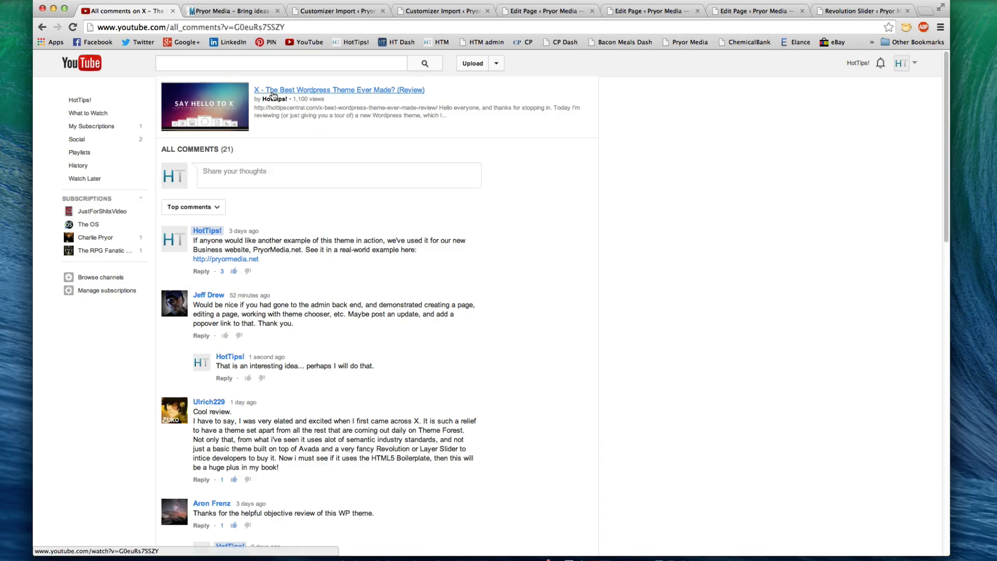
pyautogui.moveTo(390, 94)
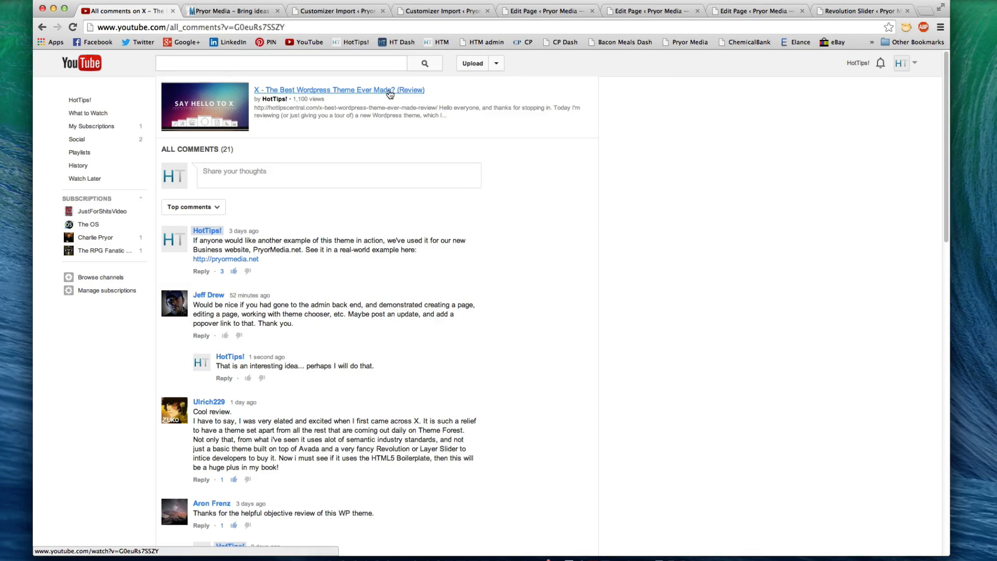
pyautogui.moveTo(458, 95)
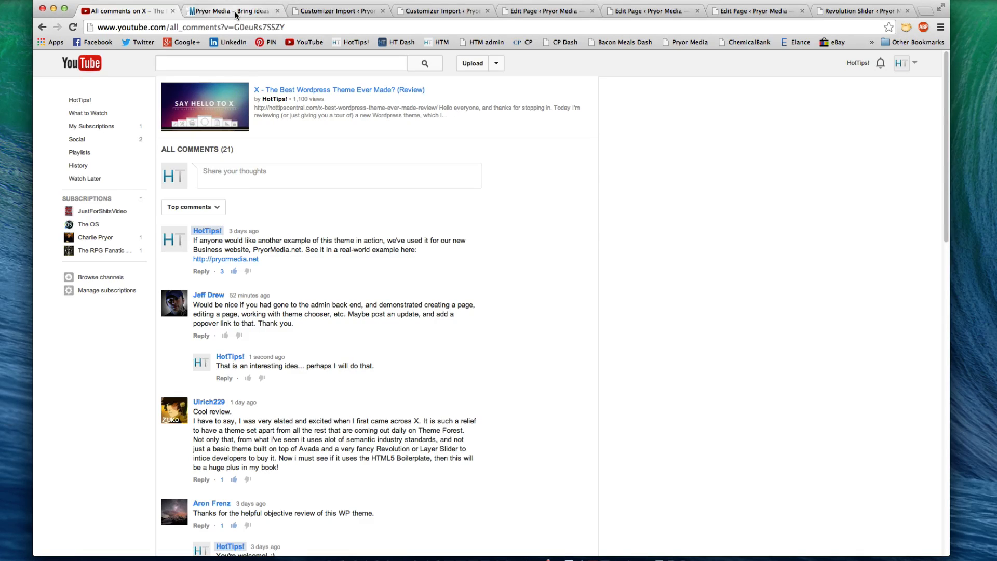
pyautogui.moveTo(233, 11)
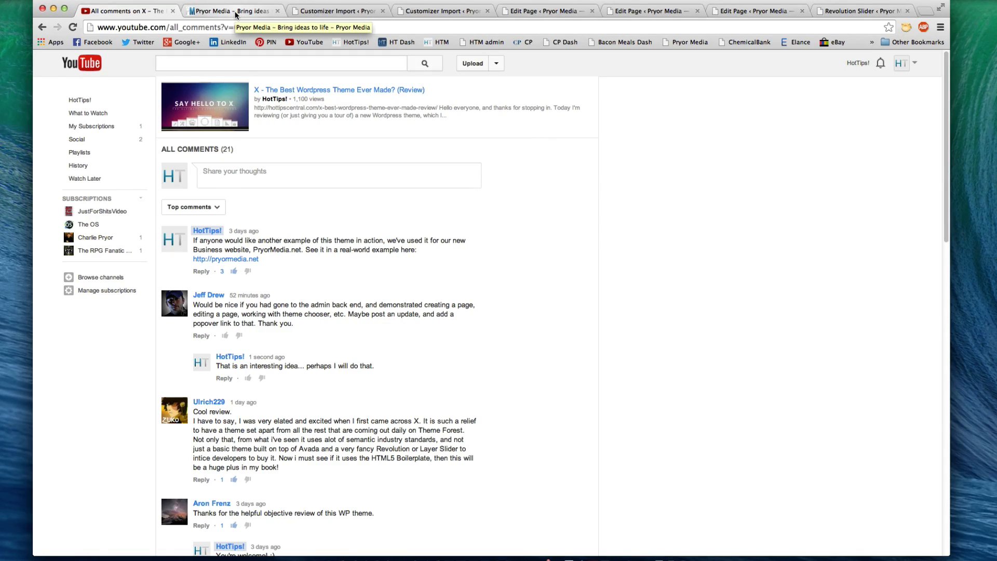
# Scroll the live Pryor Media homepage from hero banner to quote call-to-action and back to the top.
pyautogui.click(231, 10)
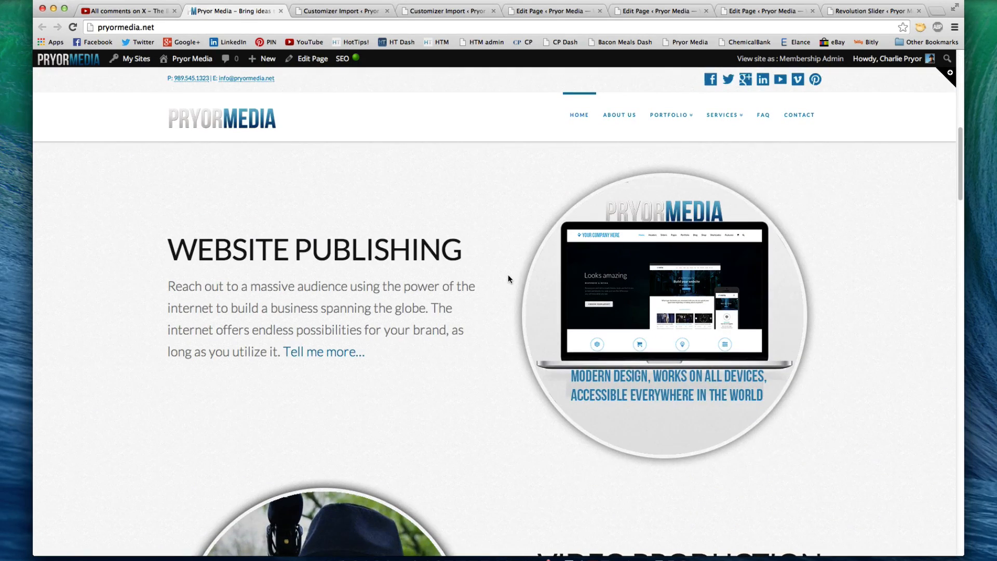
pyautogui.scroll(-3)
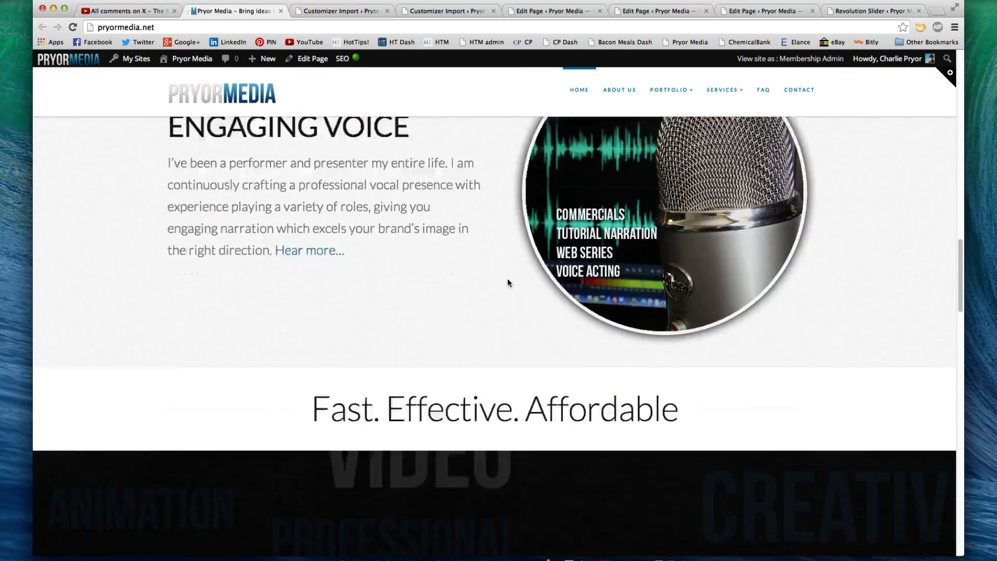
pyautogui.scroll(-3)
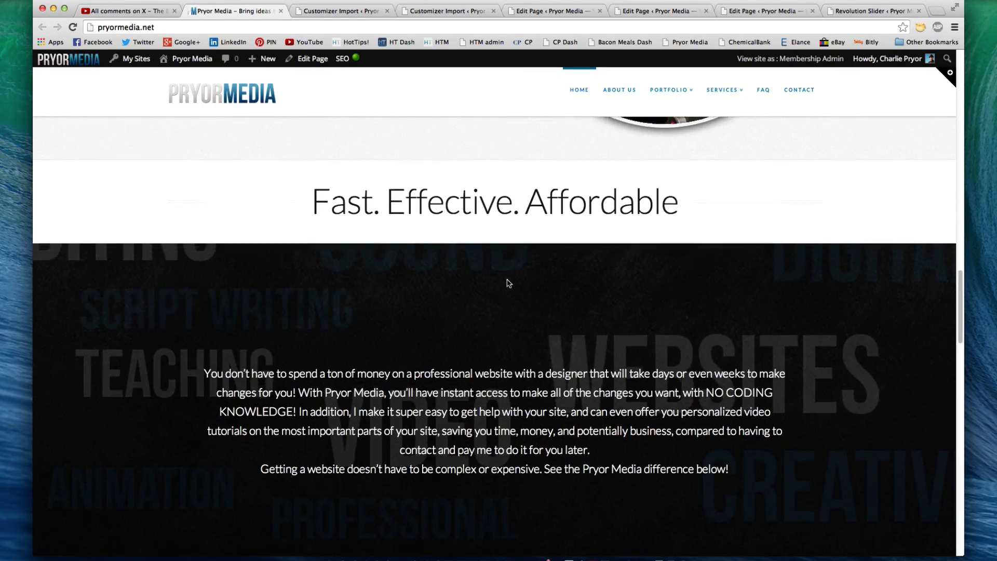
pyautogui.scroll(-3)
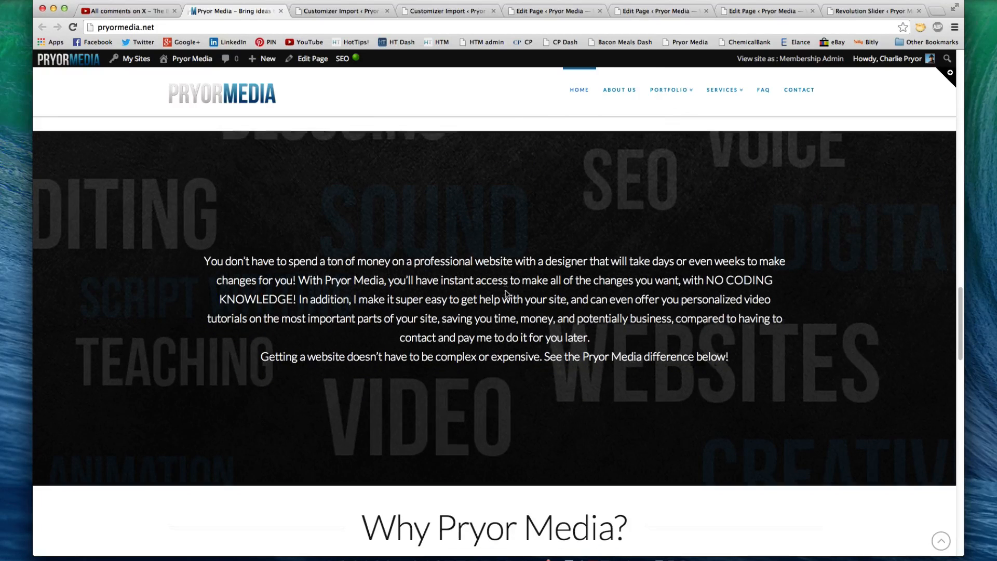
pyautogui.scroll(-3)
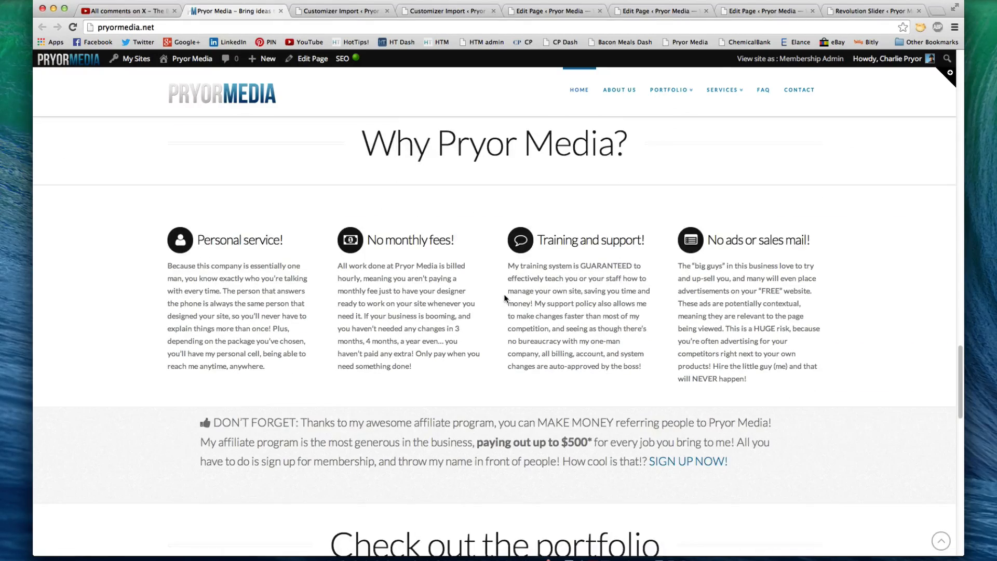
pyautogui.scroll(-3)
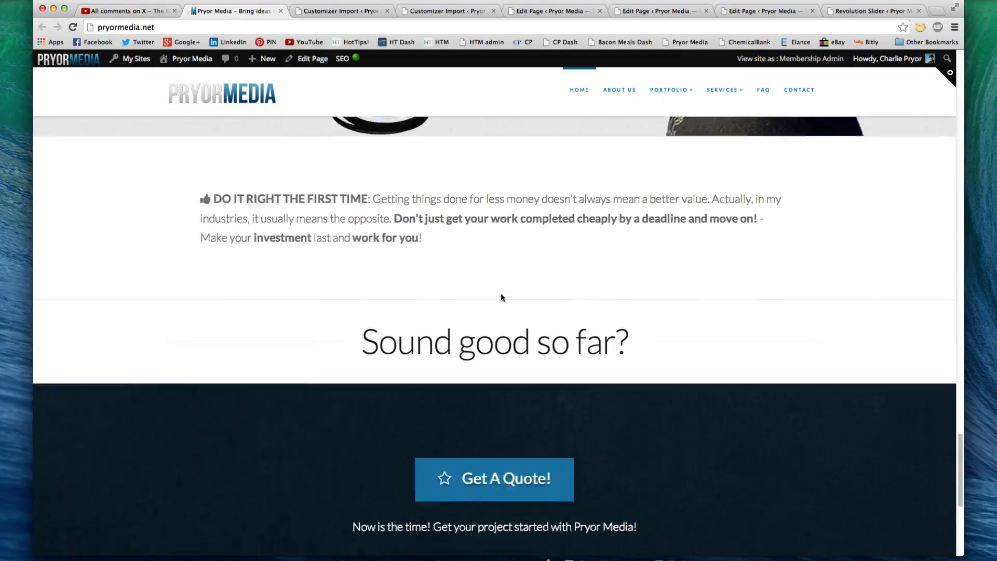
pyautogui.scroll(3)
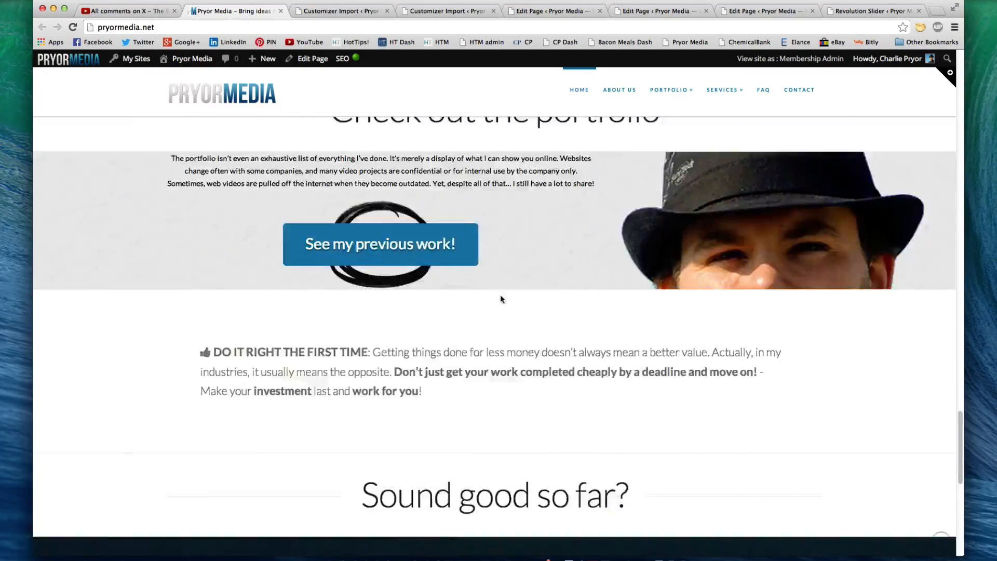
pyautogui.scroll(3)
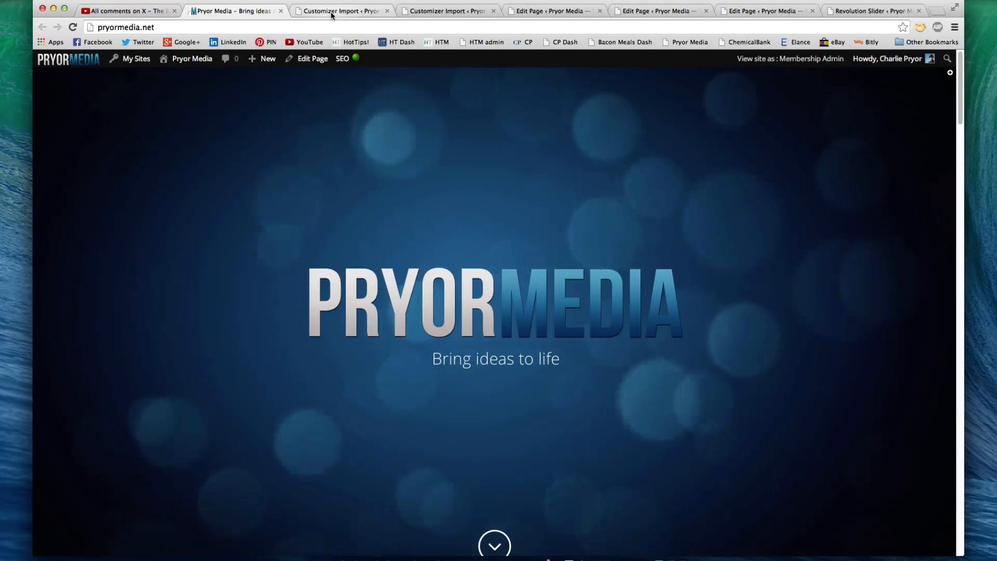
pyautogui.moveTo(340, 10)
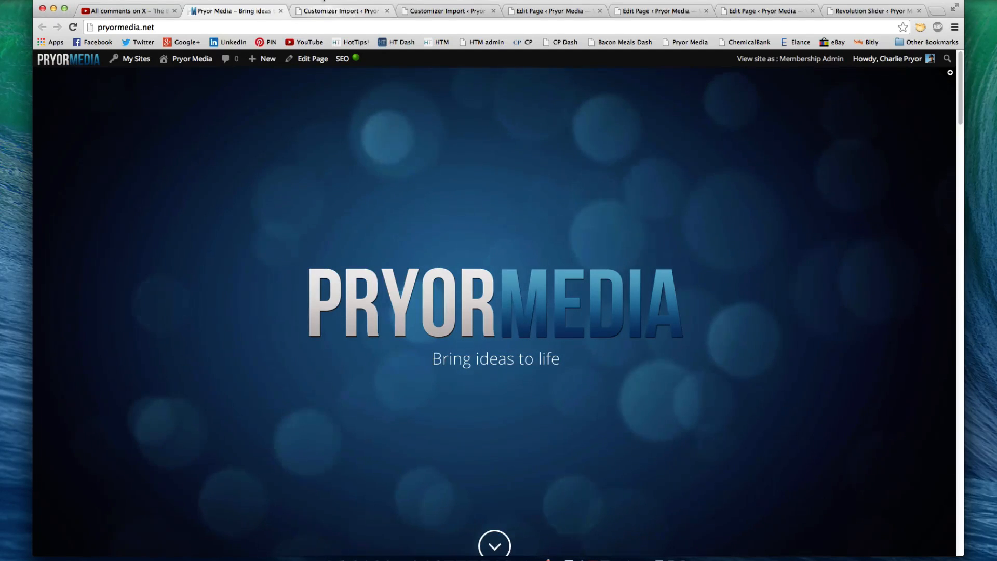
# Switch to the X theme Customizer Import admin page.
pyautogui.click(341, 11)
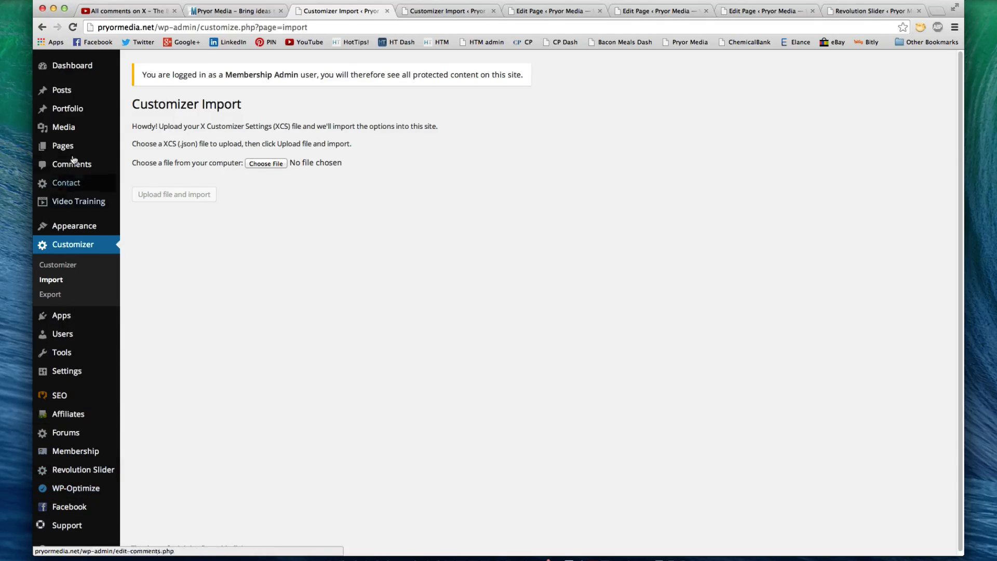
pyautogui.moveTo(401, 304)
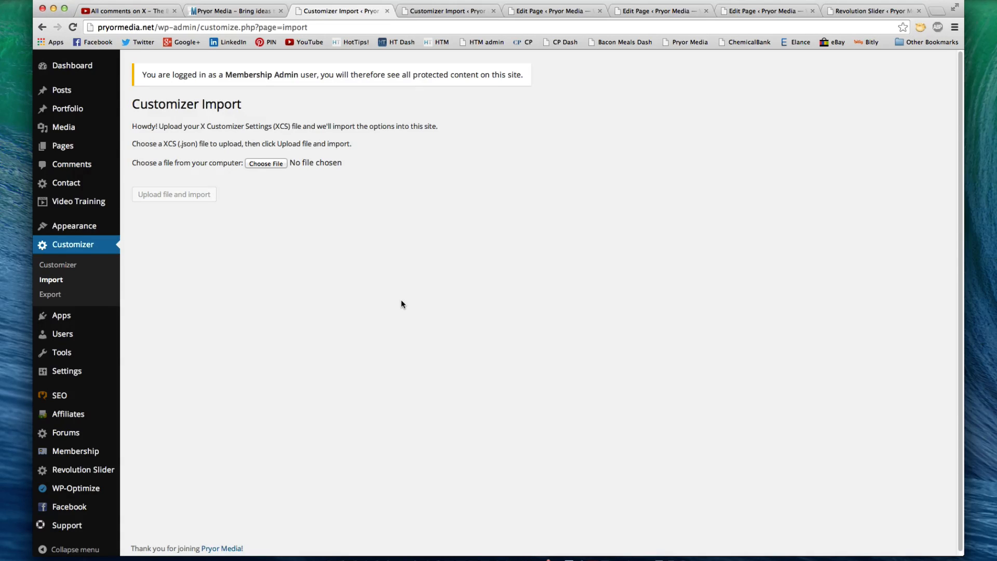
pyautogui.moveTo(300, 222)
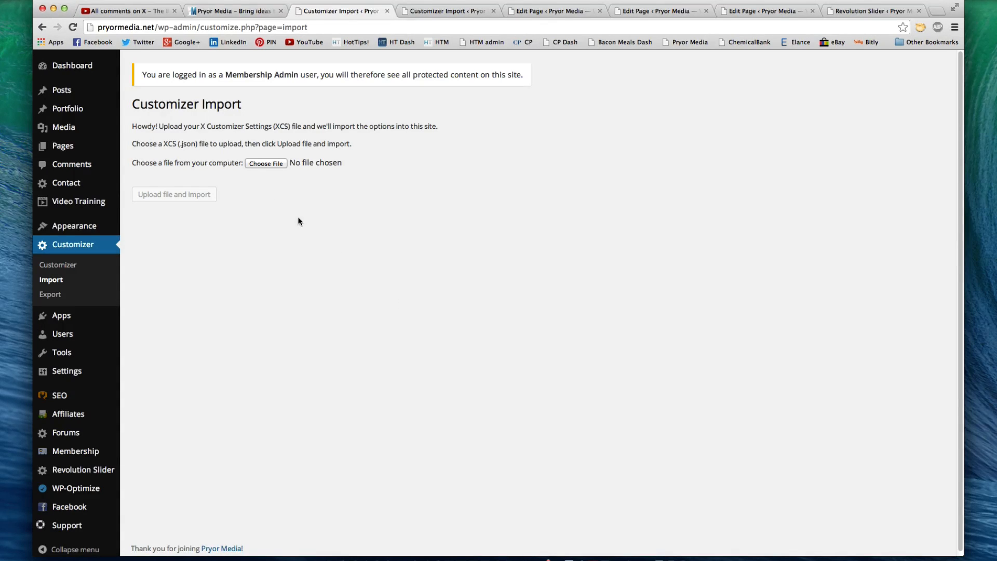
pyautogui.moveTo(294, 131)
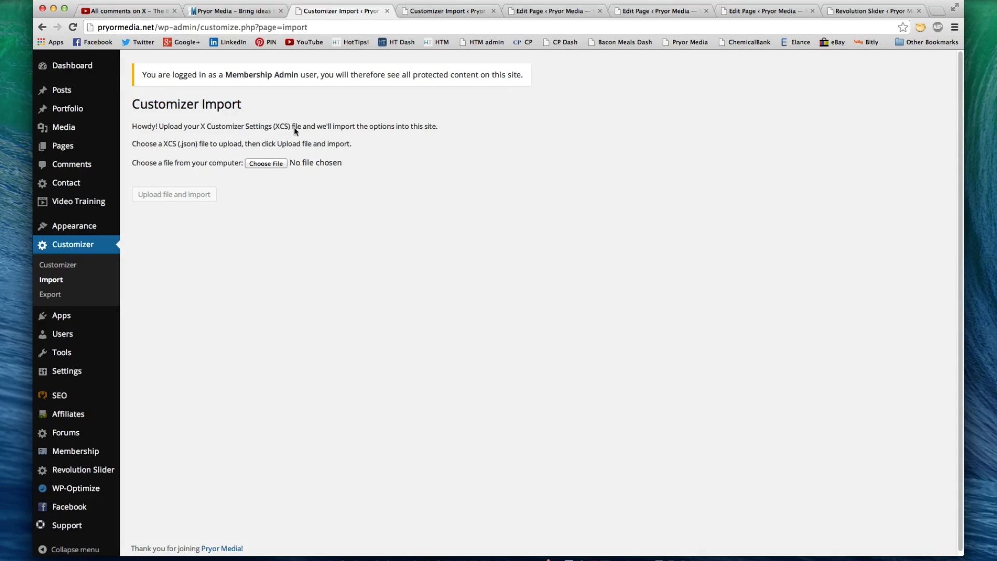
pyautogui.moveTo(435, 324)
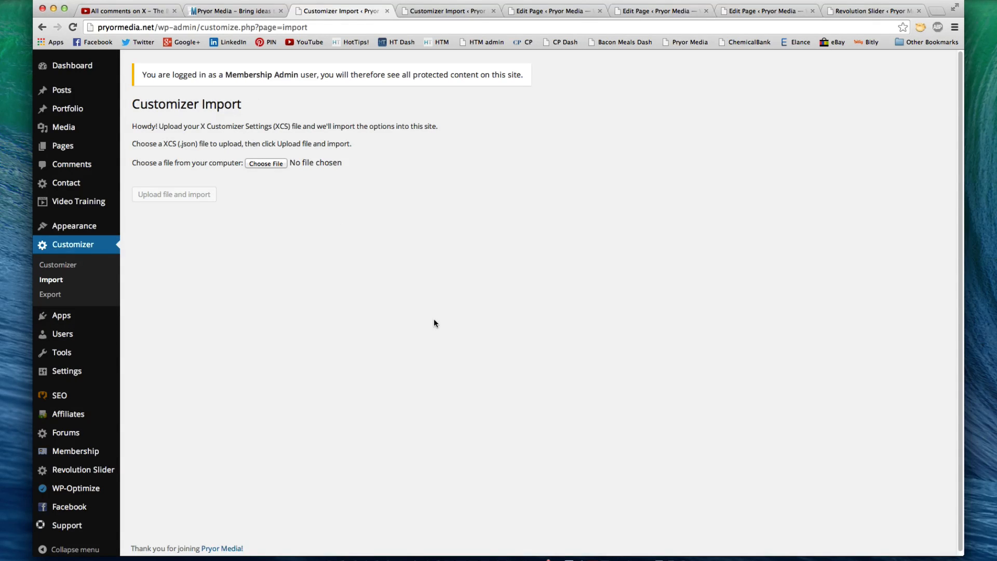
pyautogui.moveTo(315, 201)
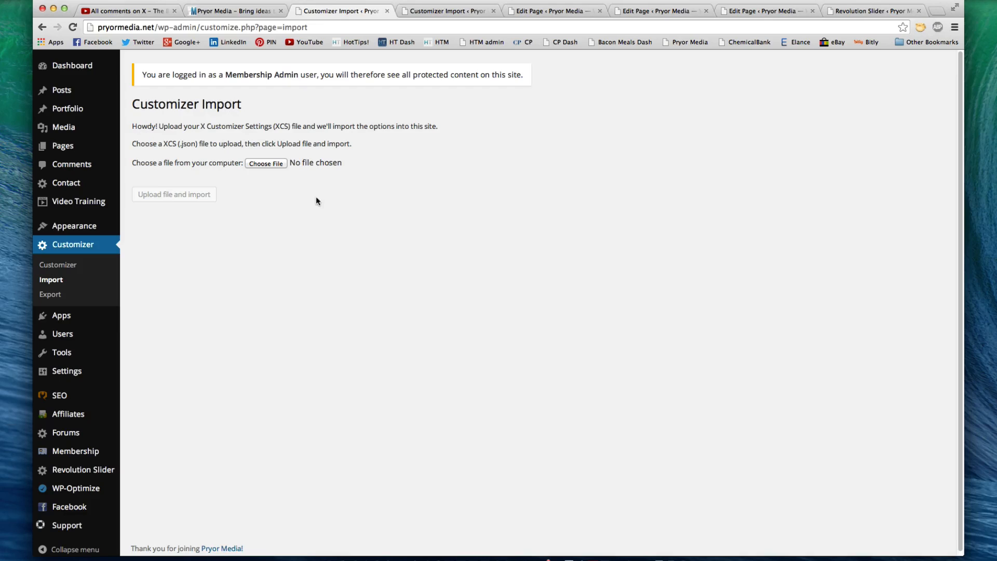
pyautogui.moveTo(266, 163)
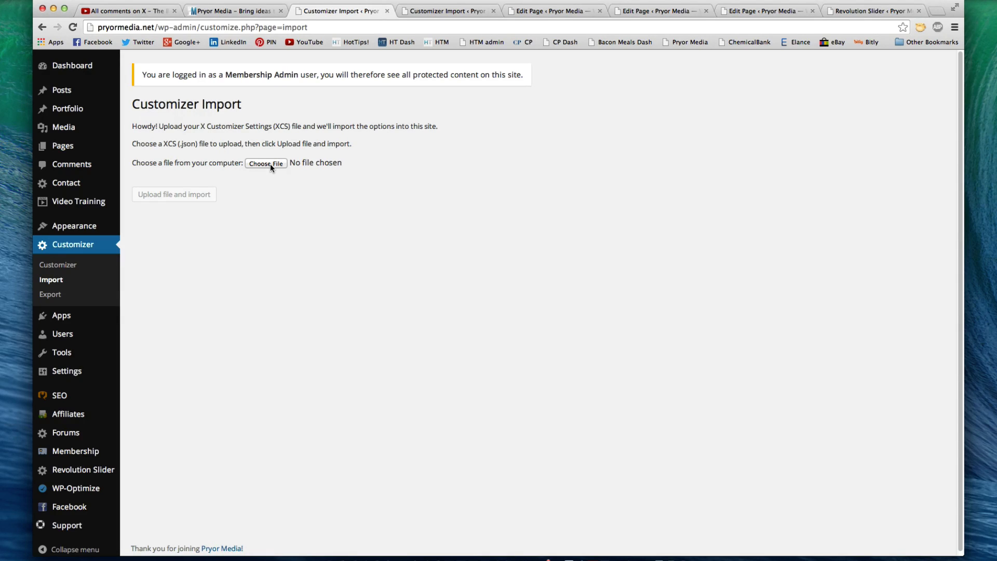
pyautogui.moveTo(94, 46)
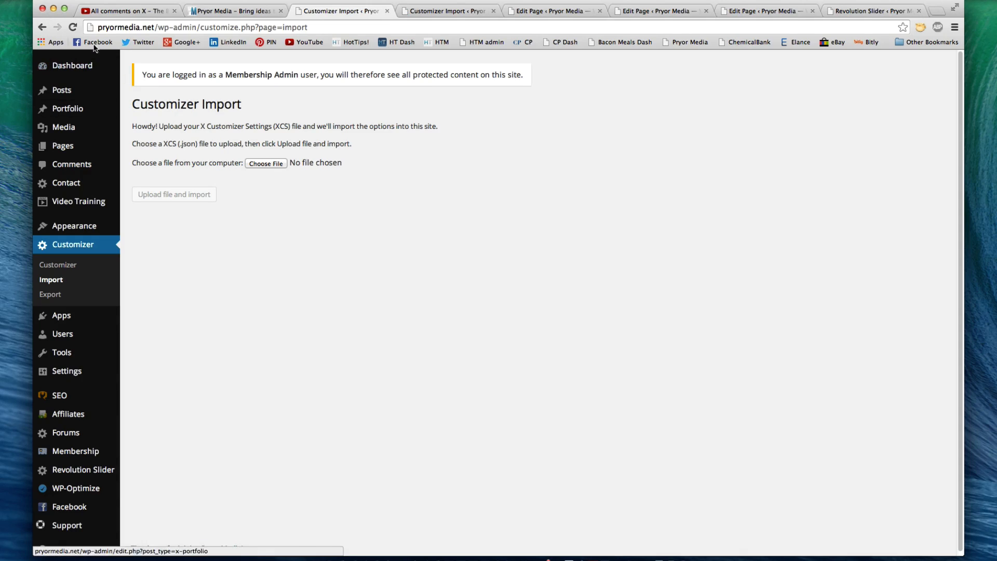
pyautogui.moveTo(376, 256)
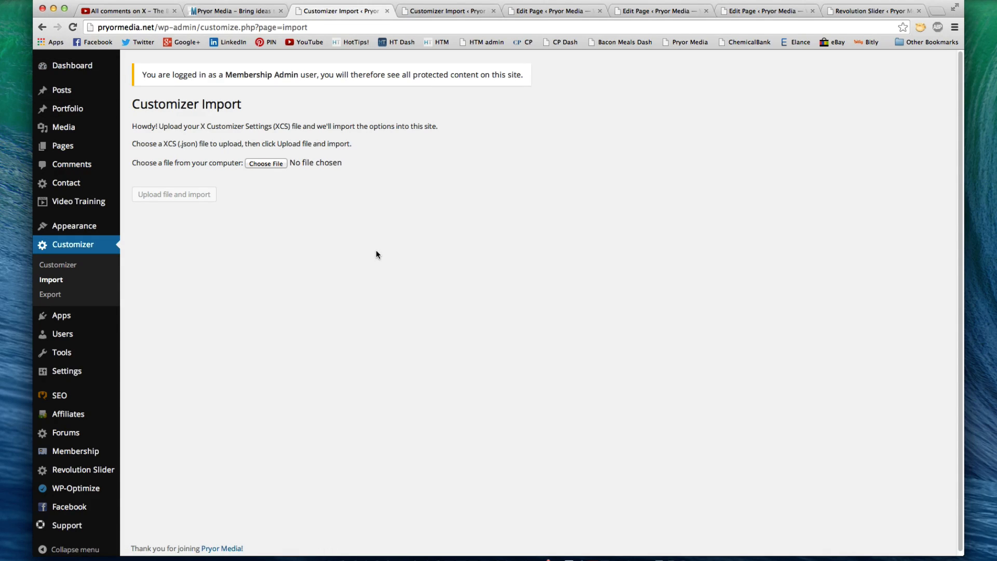
pyautogui.moveTo(372, 251)
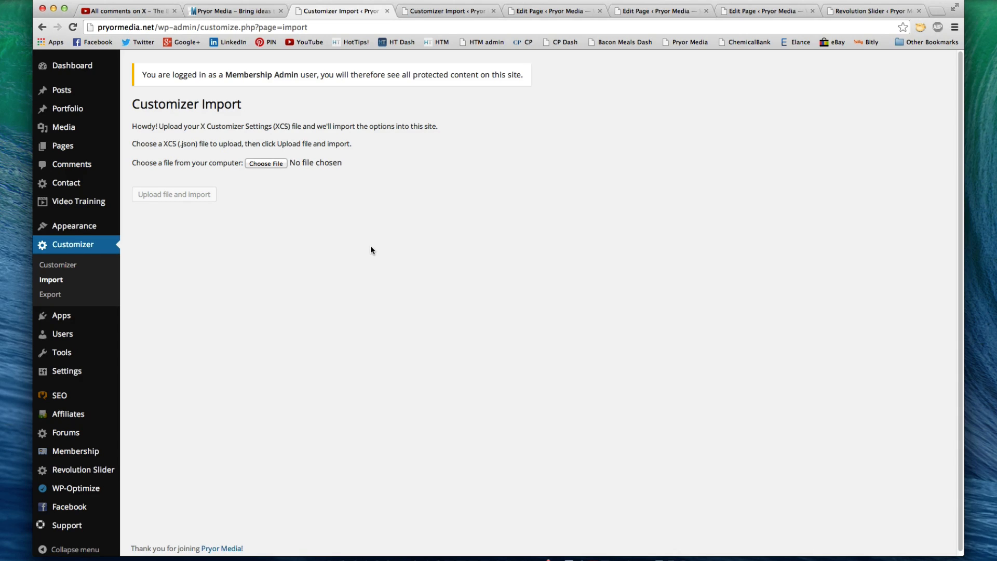
pyautogui.moveTo(59, 265)
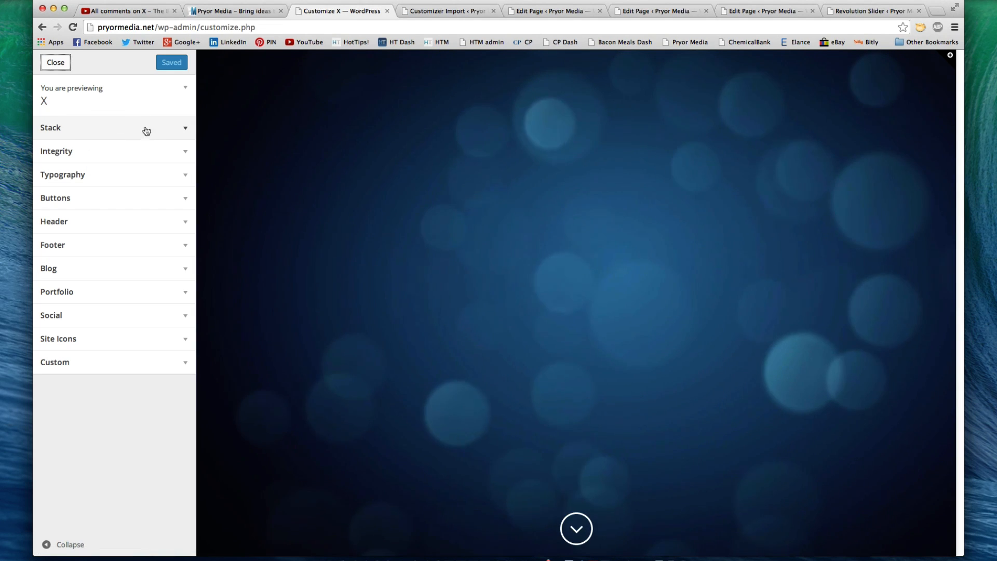
# Expand the Stack panel and the Integrity stack's site layout and width settings.
pyautogui.click(114, 127)
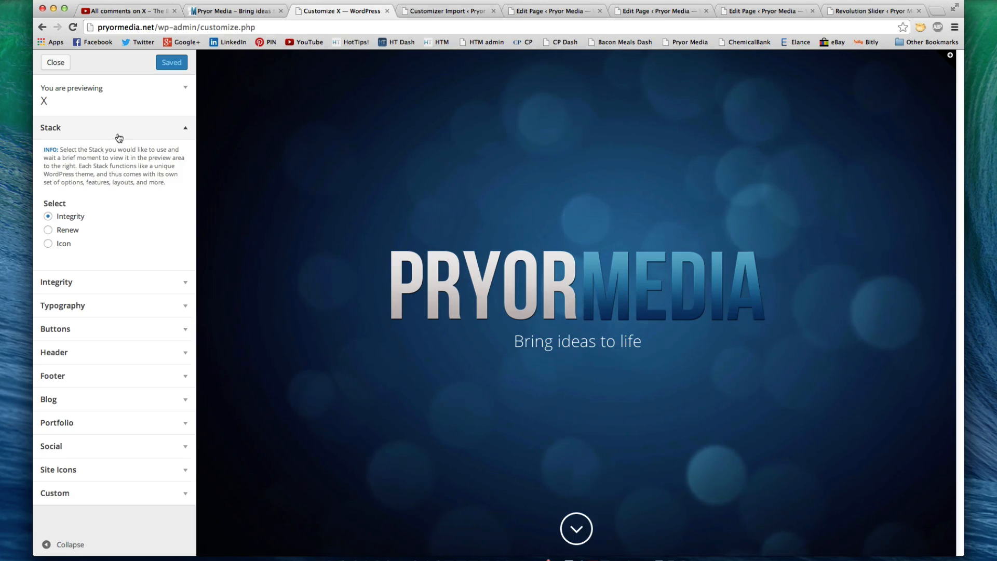
pyautogui.click(56, 282)
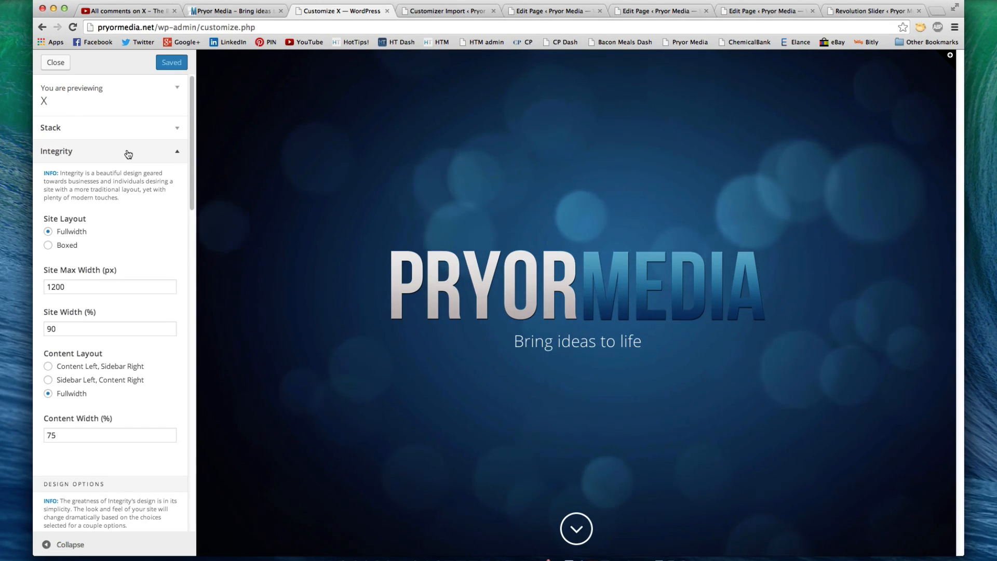
pyautogui.moveTo(69, 215)
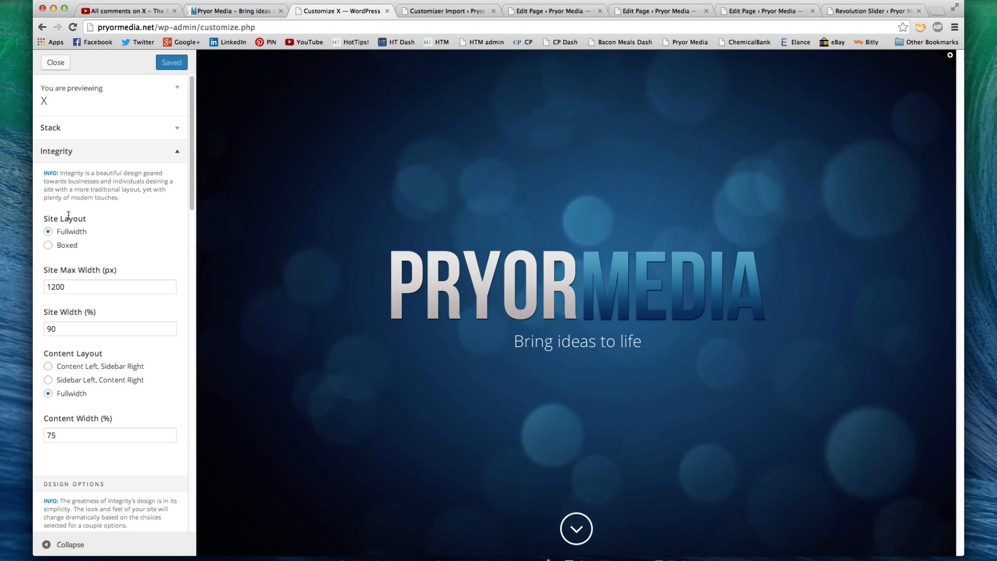
pyautogui.scroll(-3)
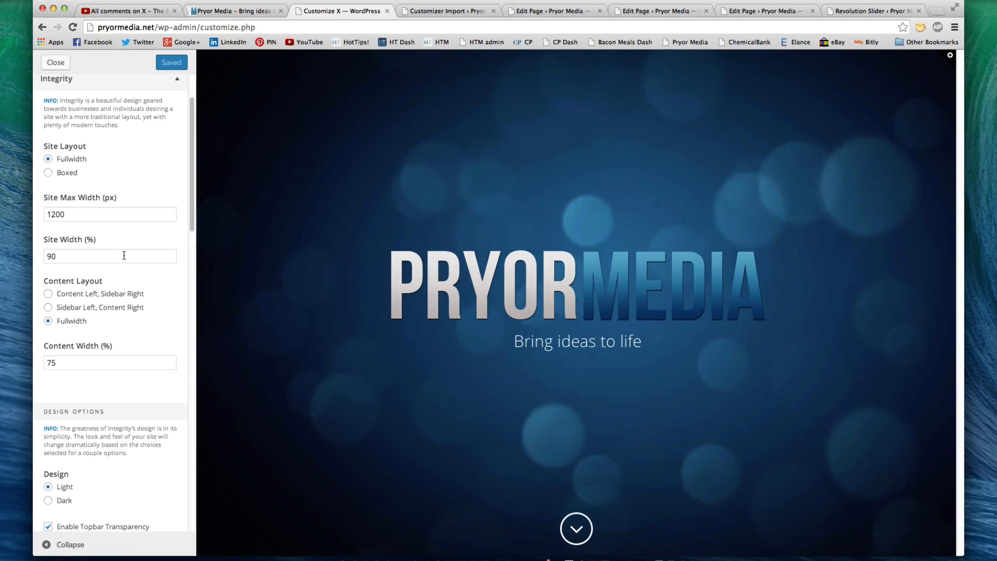
pyautogui.scroll(-3)
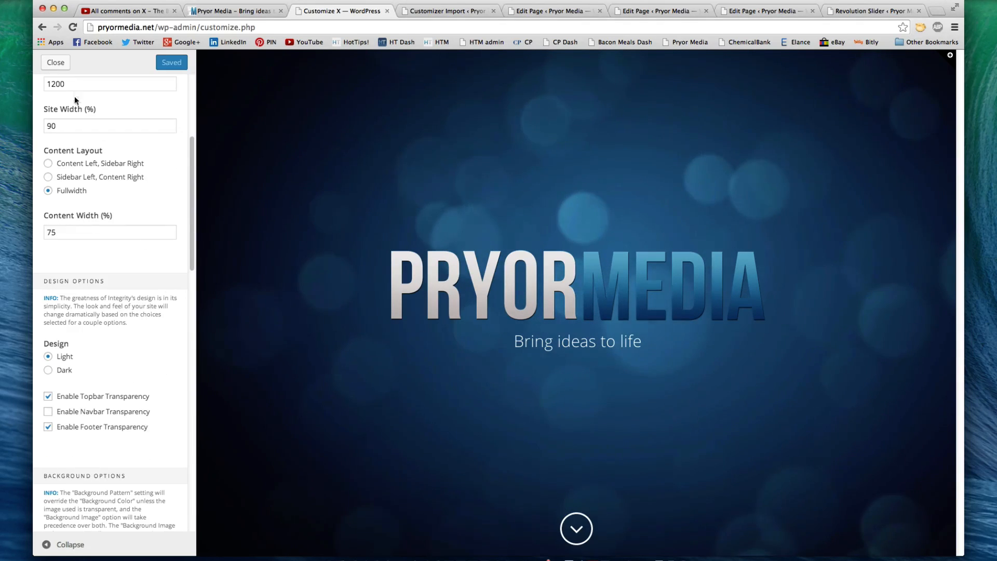
pyautogui.scroll(-3)
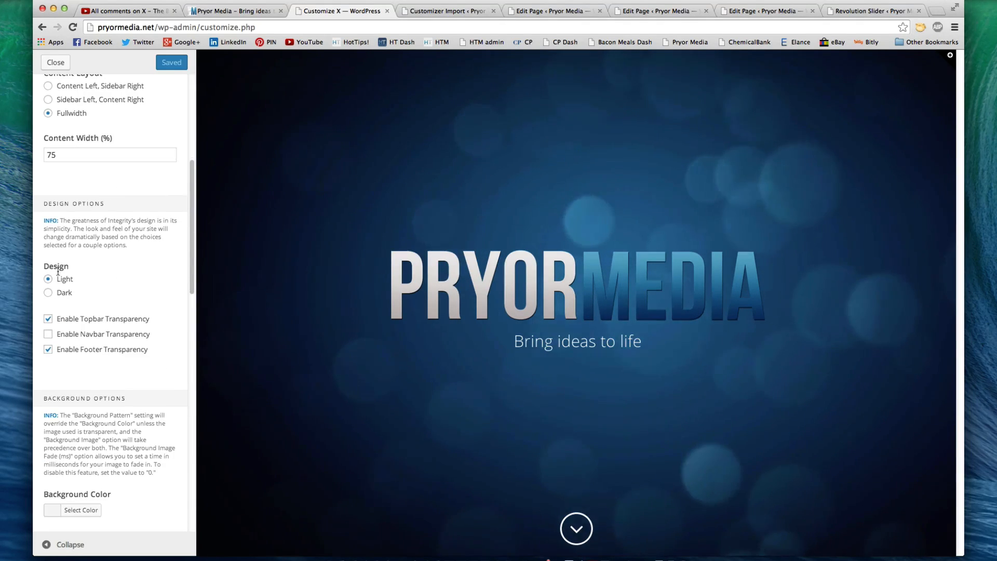
pyautogui.scroll(-3)
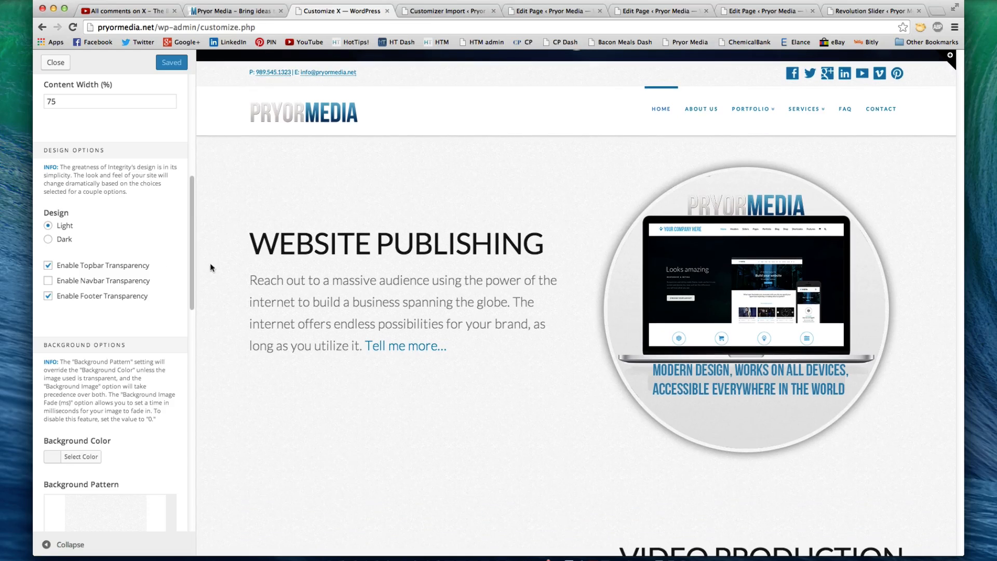
pyautogui.rightClick(49, 265)
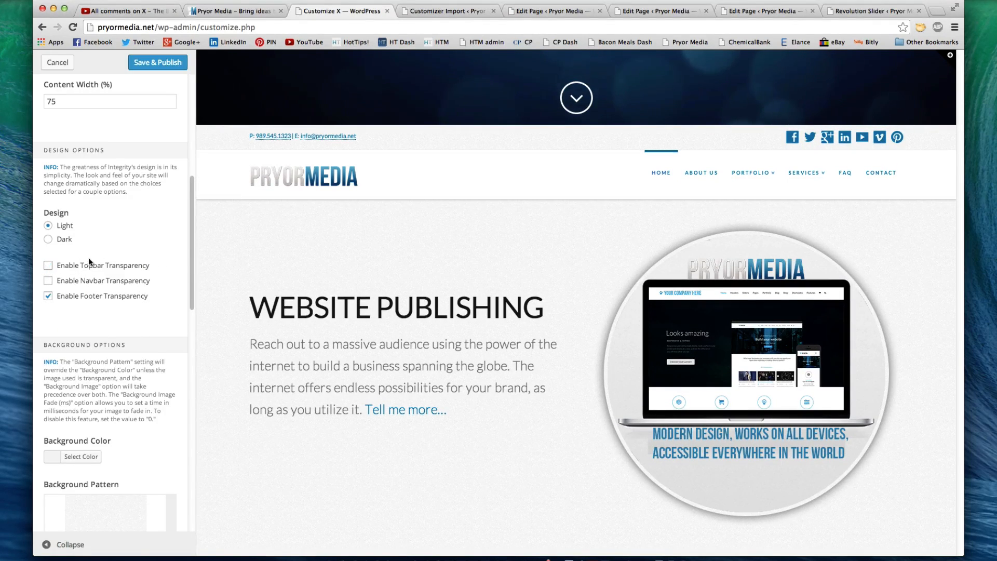
pyautogui.moveTo(372, 151)
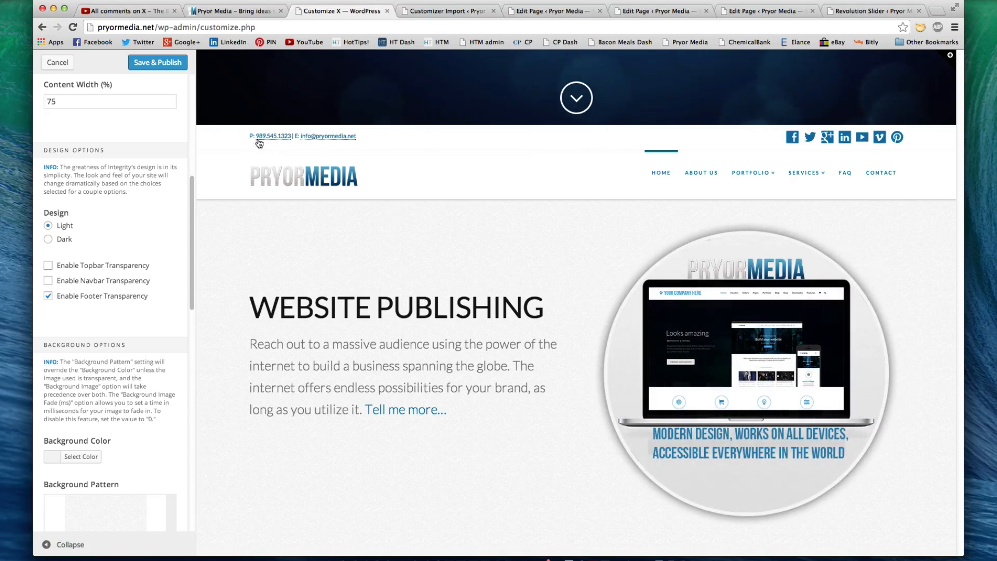
pyautogui.scroll(-3)
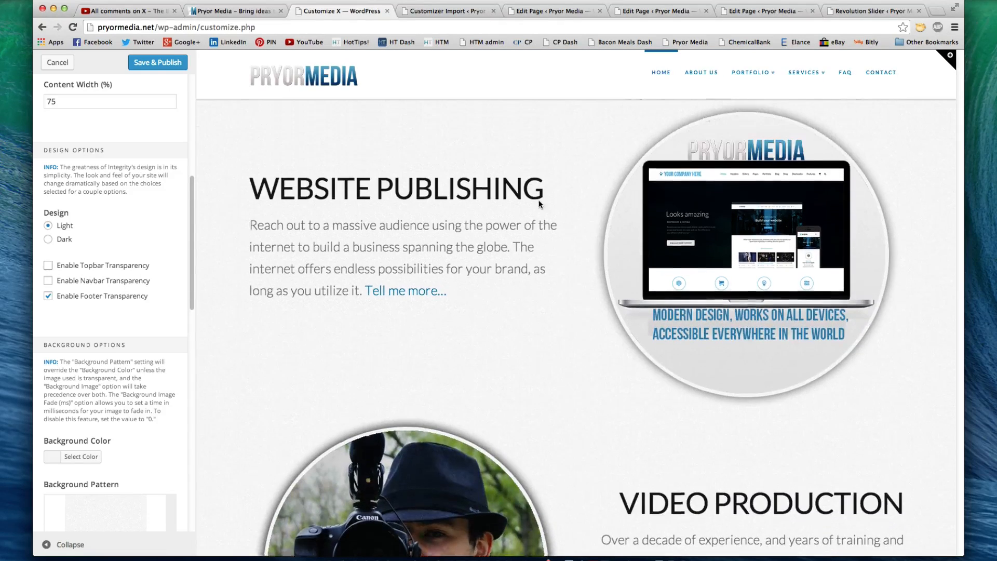
pyautogui.scroll(3)
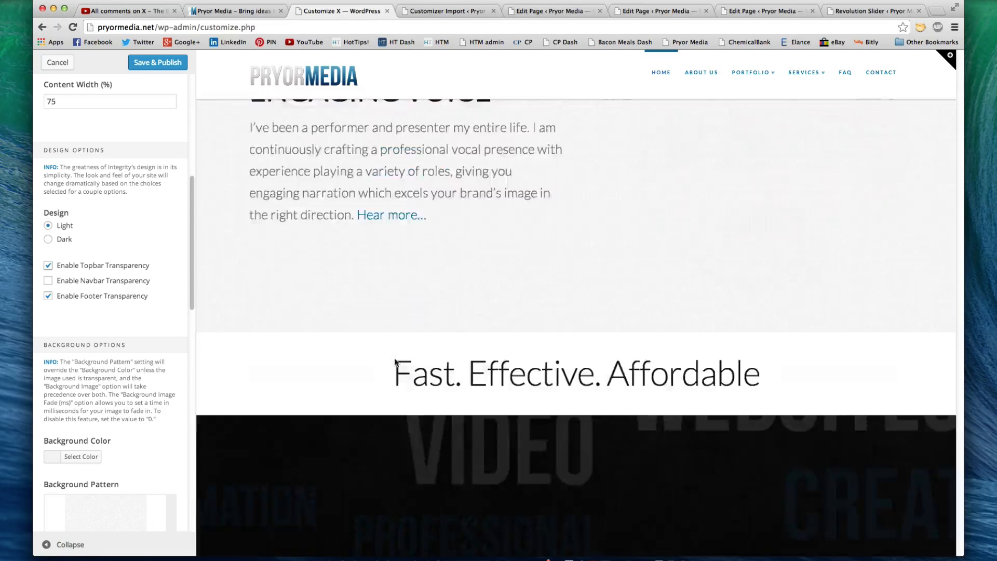
pyautogui.scroll(-3)
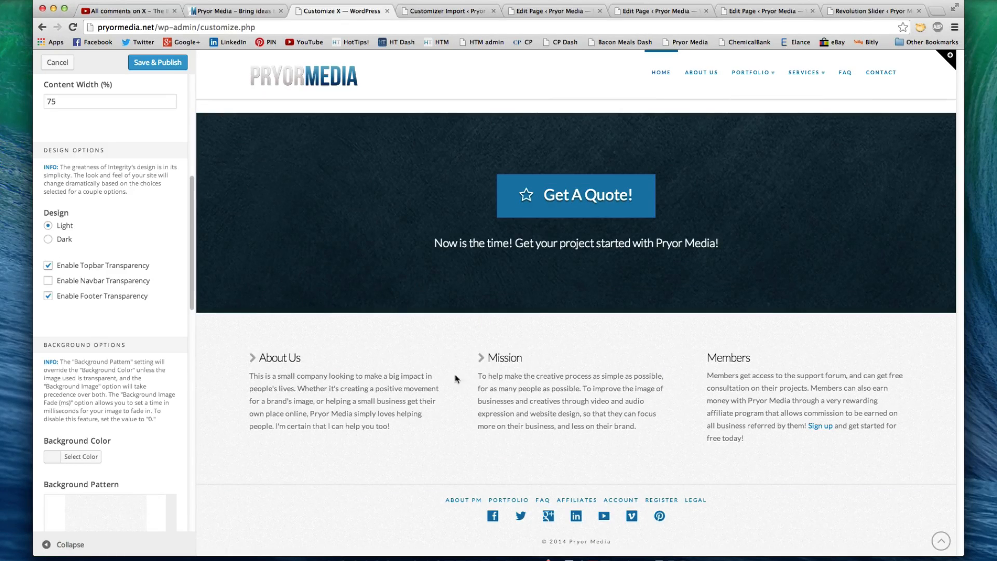
pyautogui.click(49, 296)
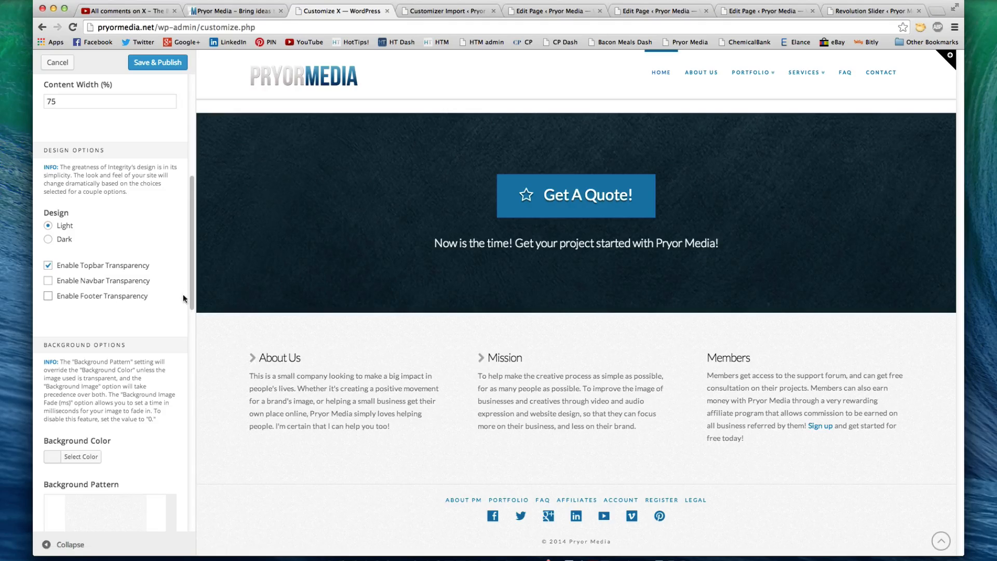
pyautogui.moveTo(653, 385)
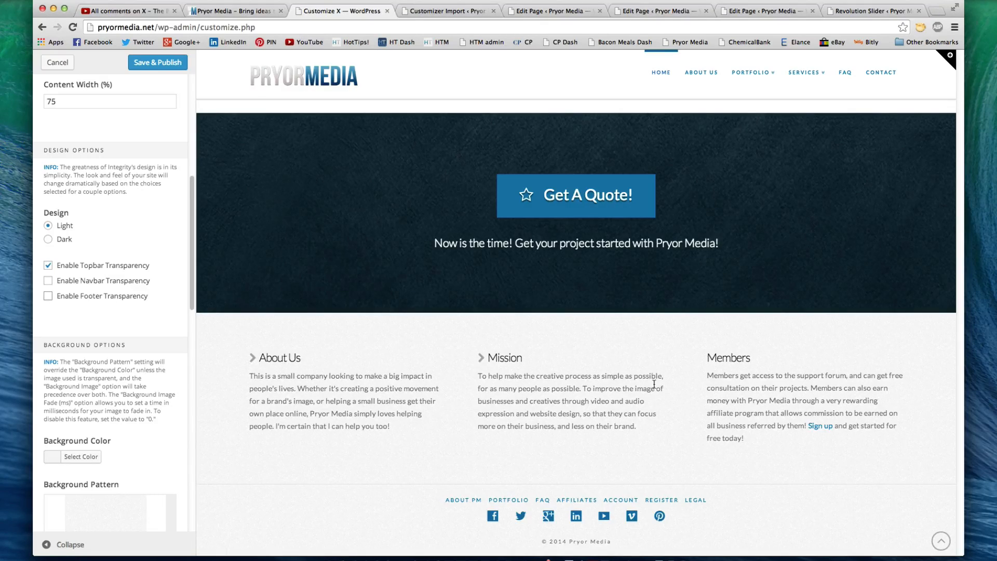
pyautogui.moveTo(454, 344)
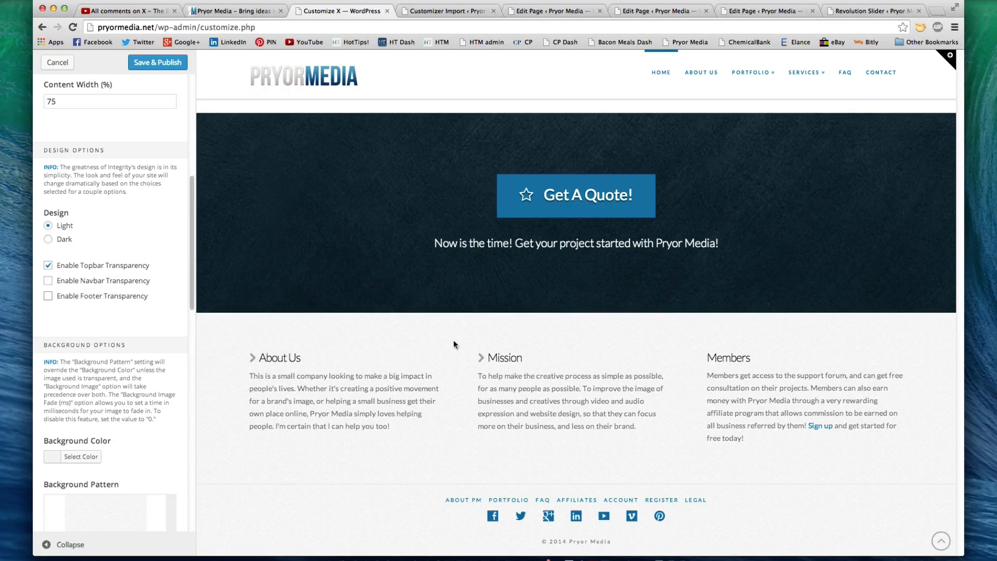
pyautogui.moveTo(211, 426)
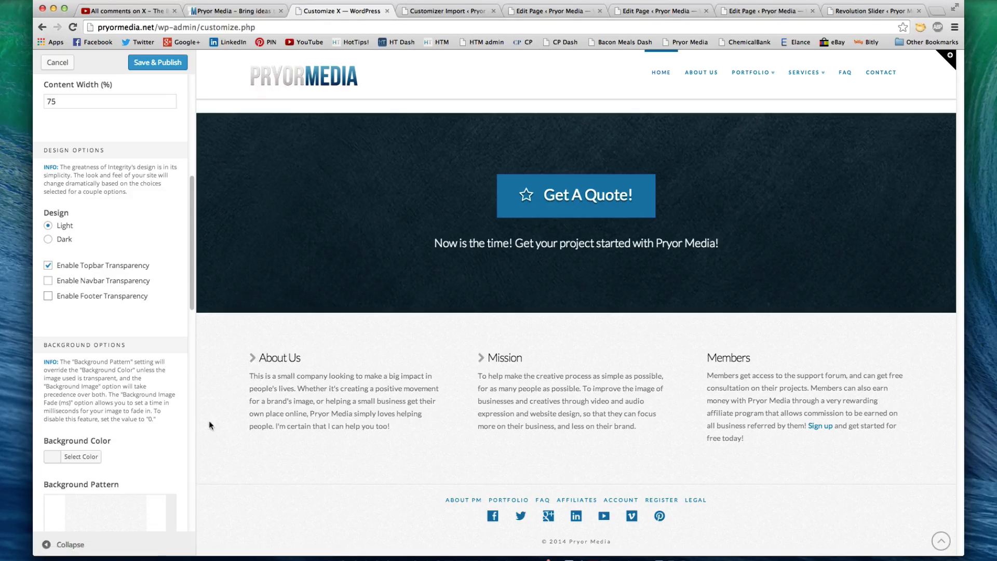
pyautogui.moveTo(638, 414)
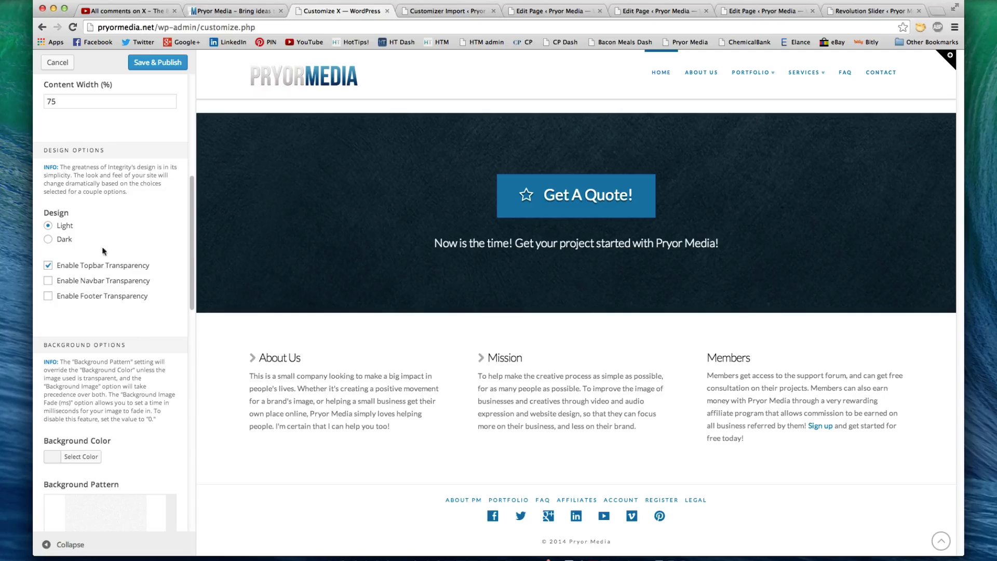
pyautogui.click(49, 297)
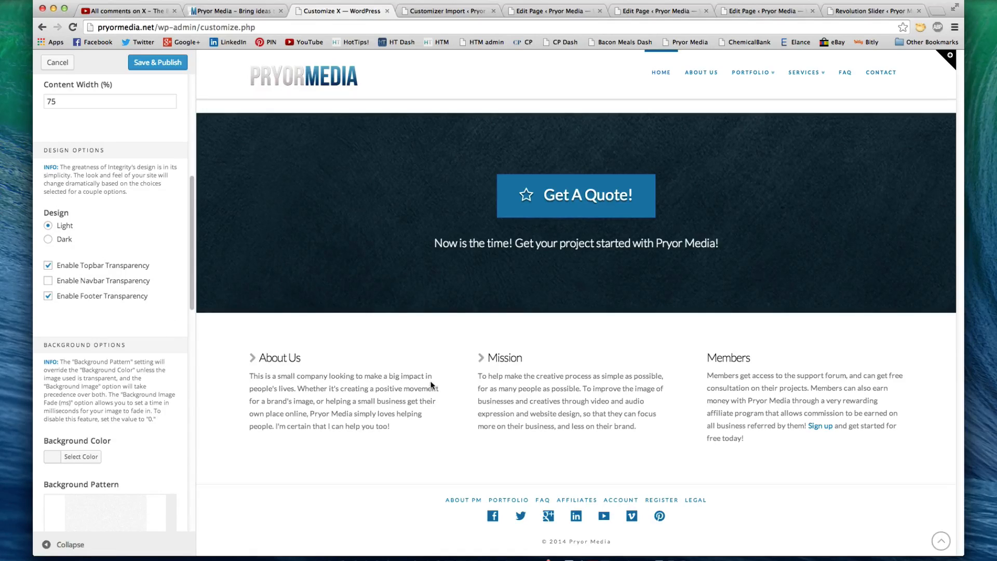
# Scroll past Background, Blog and Portfolio to the Buttons settings: flat, rounded, regular size, colours.
pyautogui.scroll(-3)
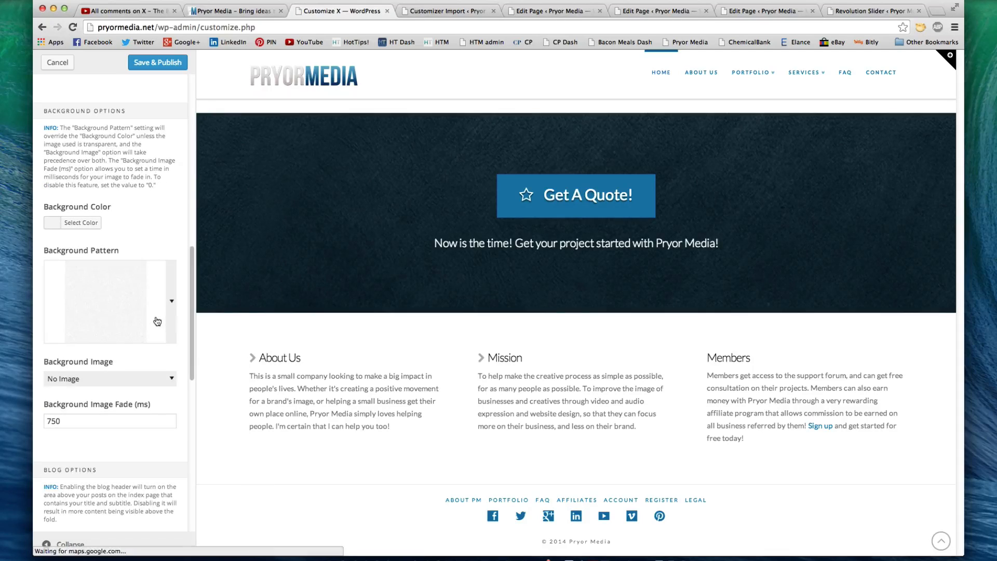
pyautogui.scroll(-3)
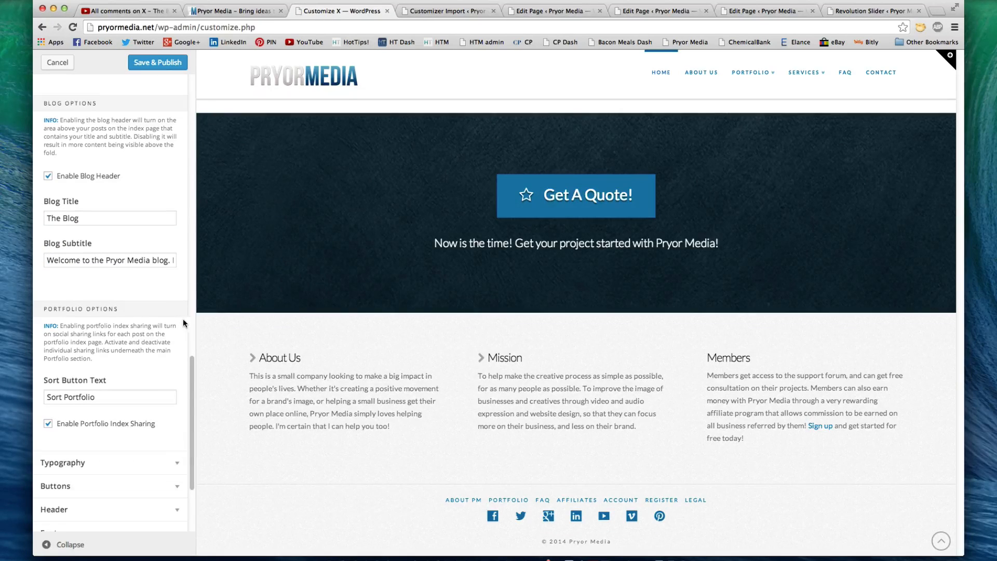
pyautogui.scroll(3)
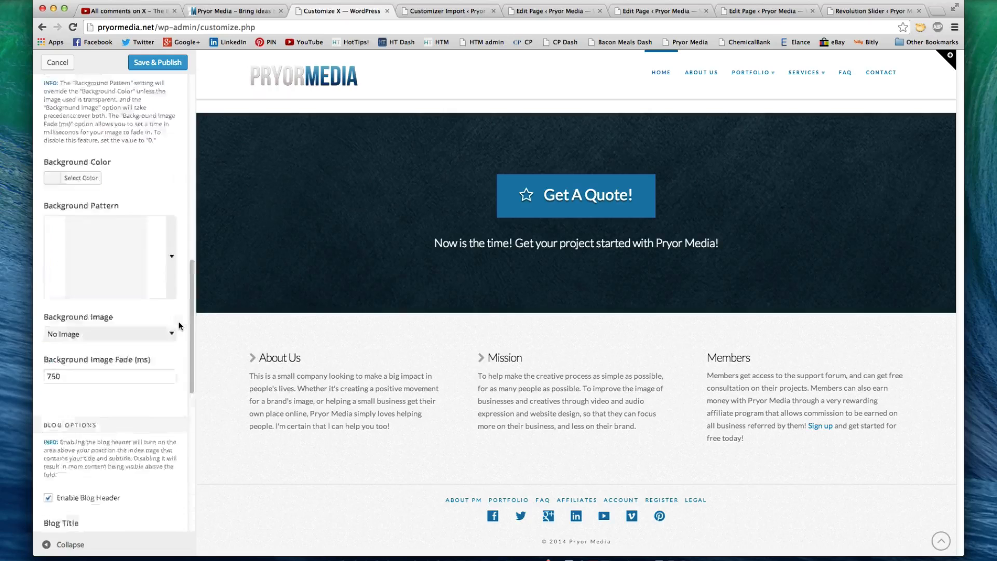
pyautogui.scroll(-3)
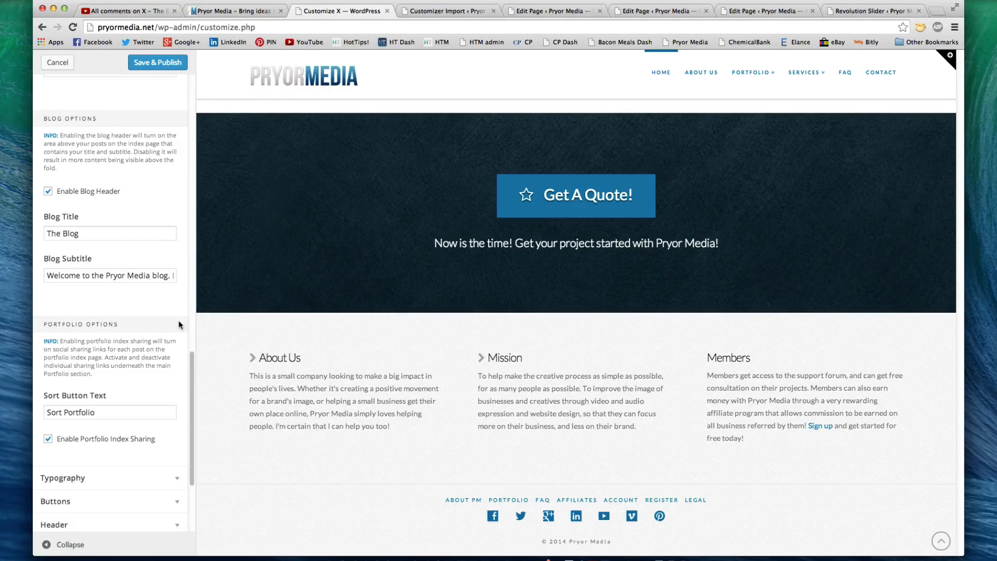
pyautogui.scroll(-3)
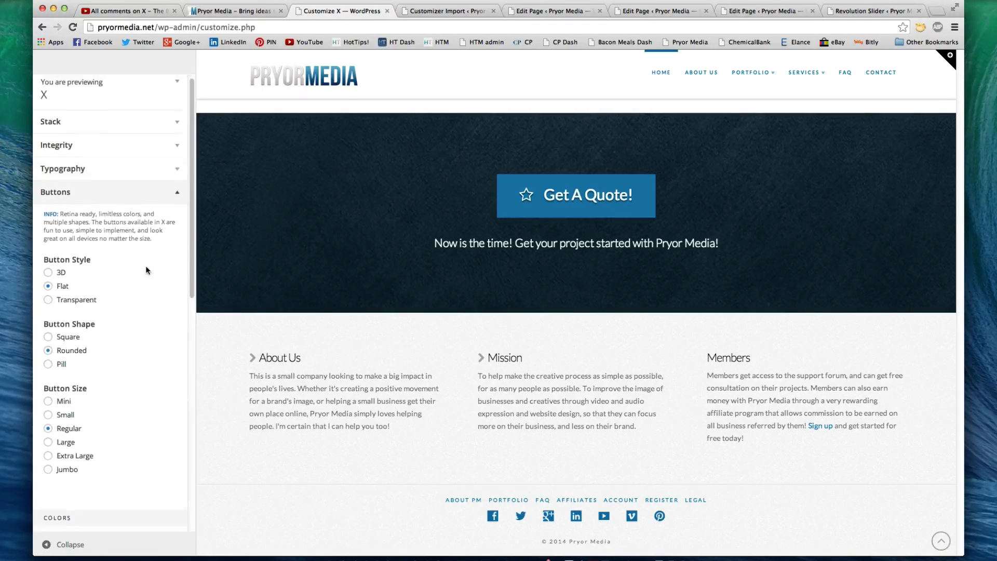
pyautogui.scroll(-3)
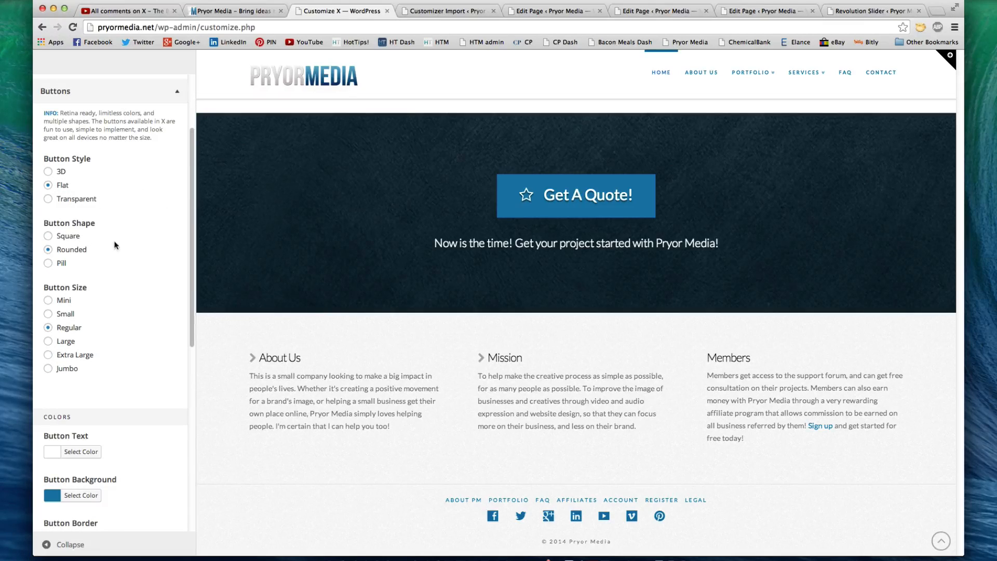
pyautogui.scroll(-3)
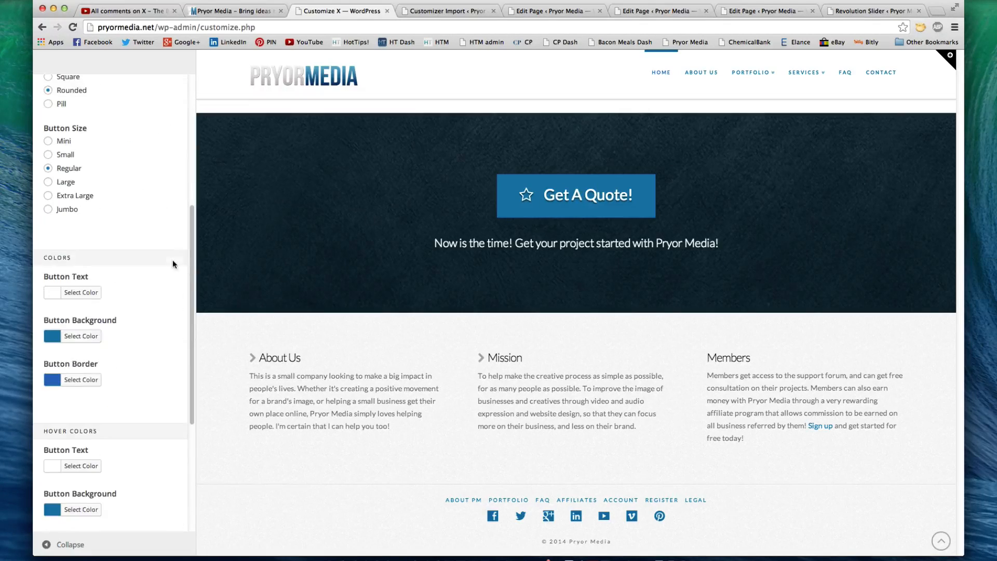
pyautogui.scroll(-3)
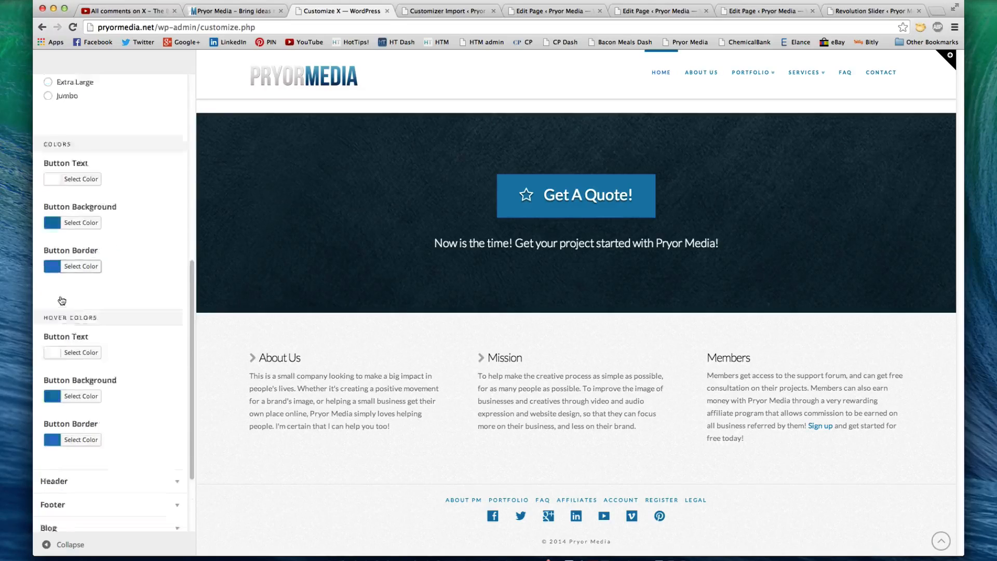
pyautogui.scroll(-3)
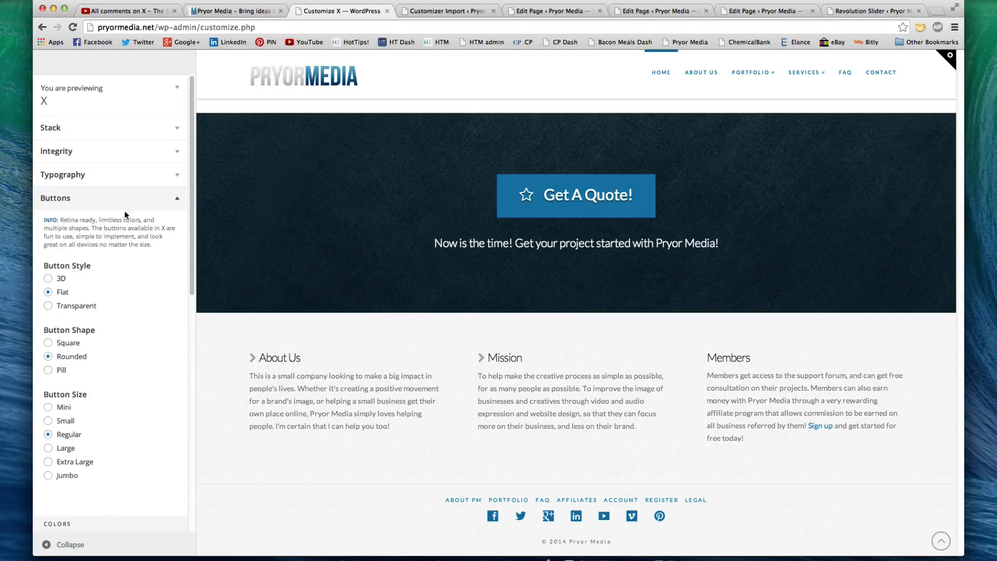
# Look through the Header settings, then leave all customizer sections collapsed.
pyautogui.click(108, 223)
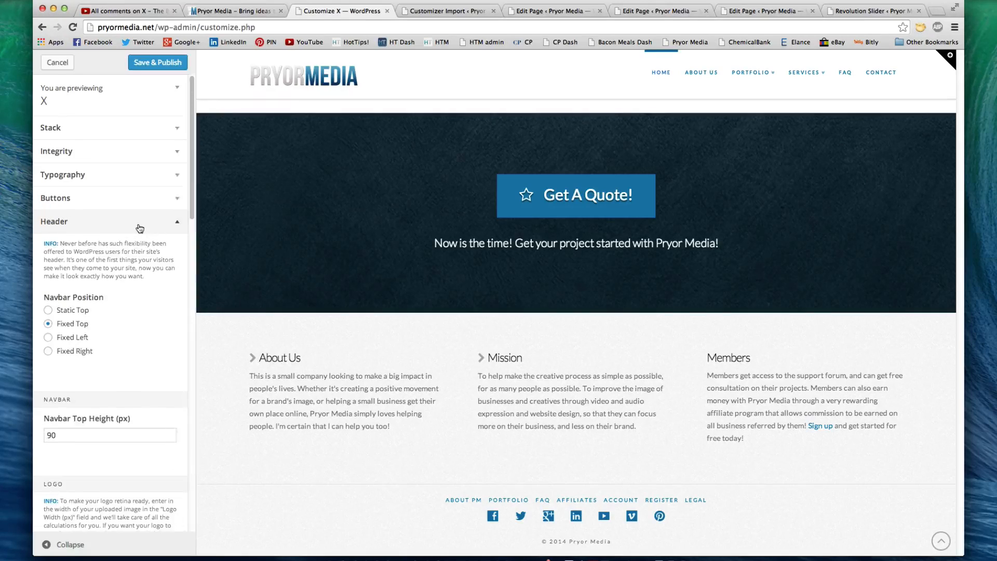
pyautogui.scroll(-3)
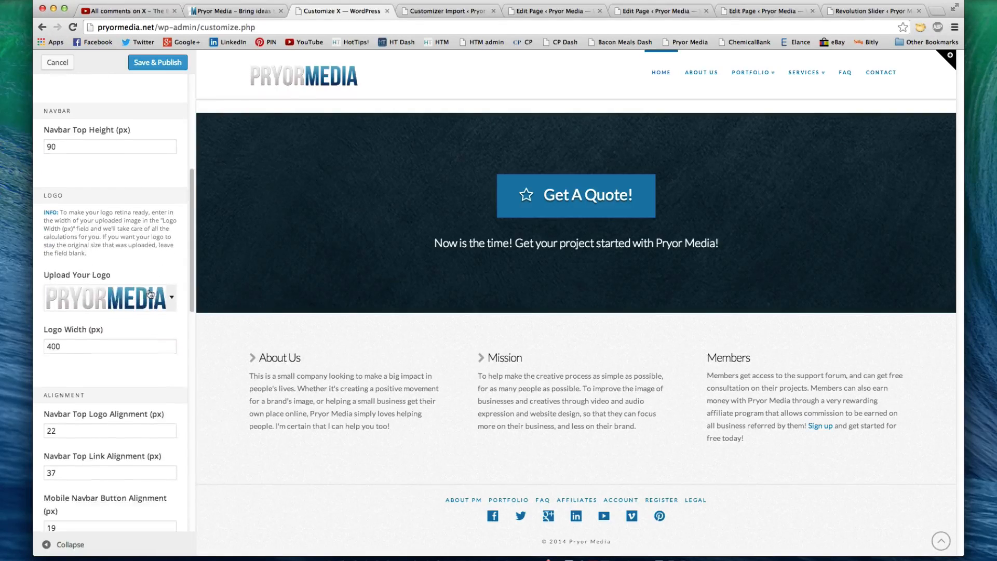
pyautogui.scroll(-3)
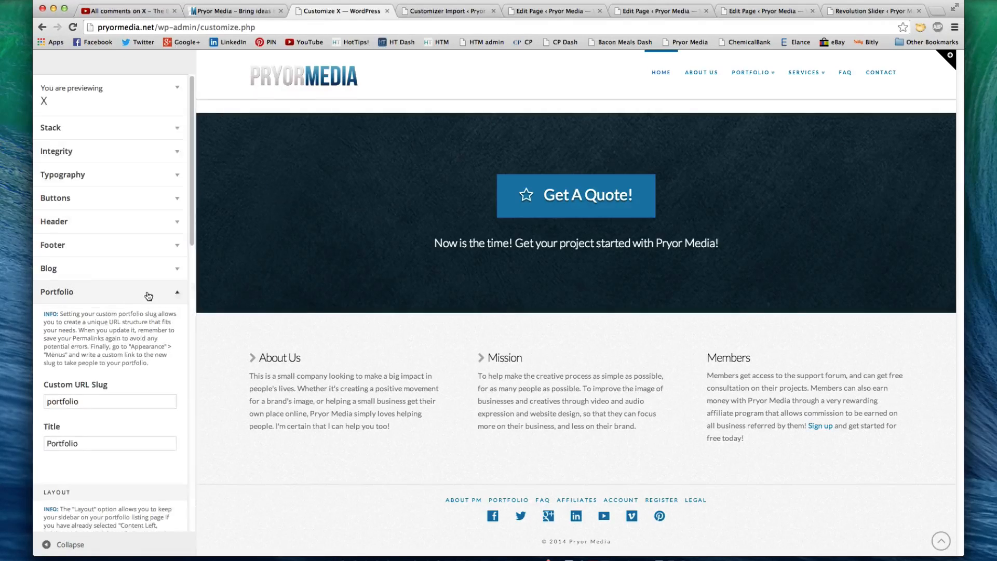
pyautogui.scroll(-3)
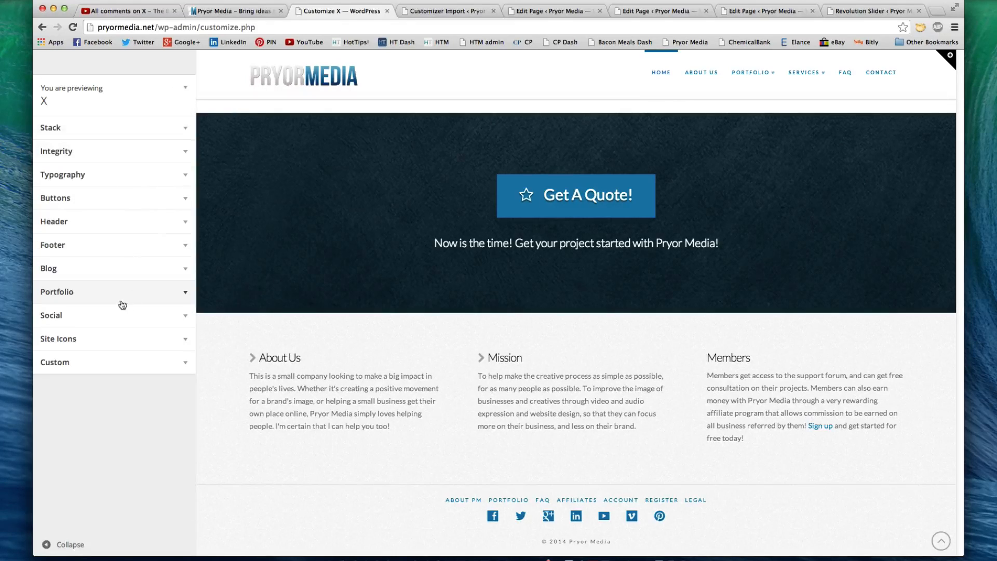
# Expand the Social section and review the profile URL fields against the previewed icons.
pyautogui.click(51, 315)
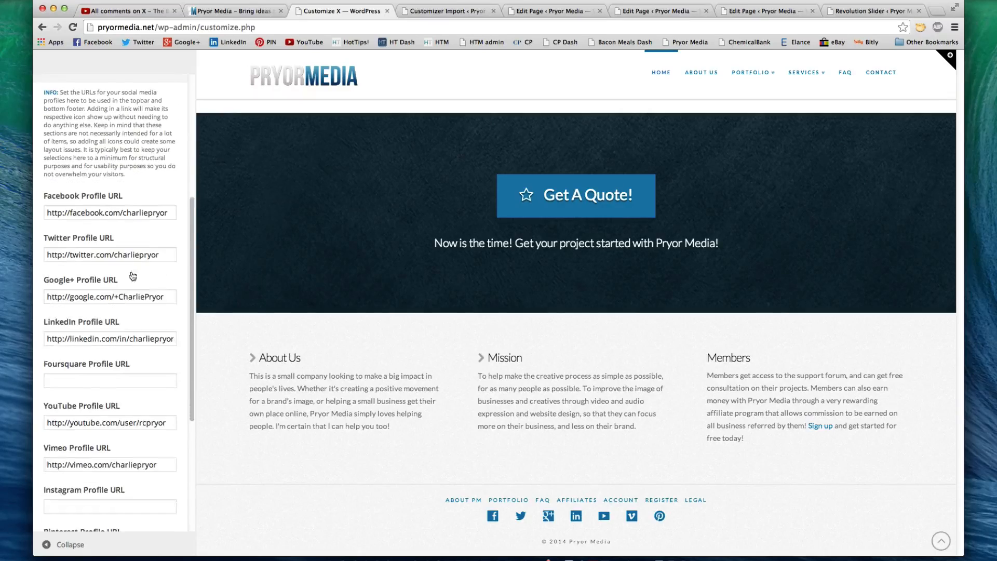
pyautogui.scroll(-3)
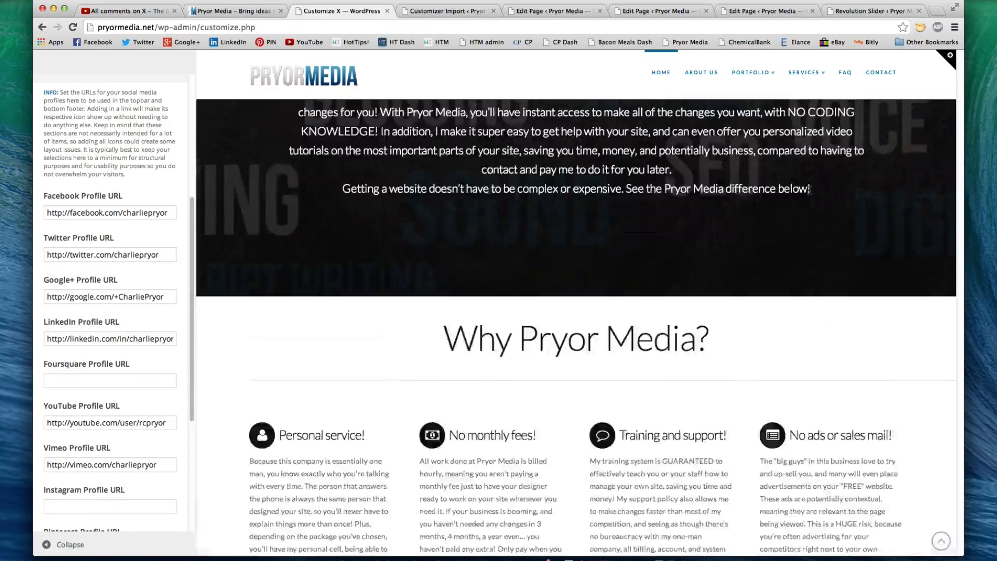
pyautogui.scroll(3)
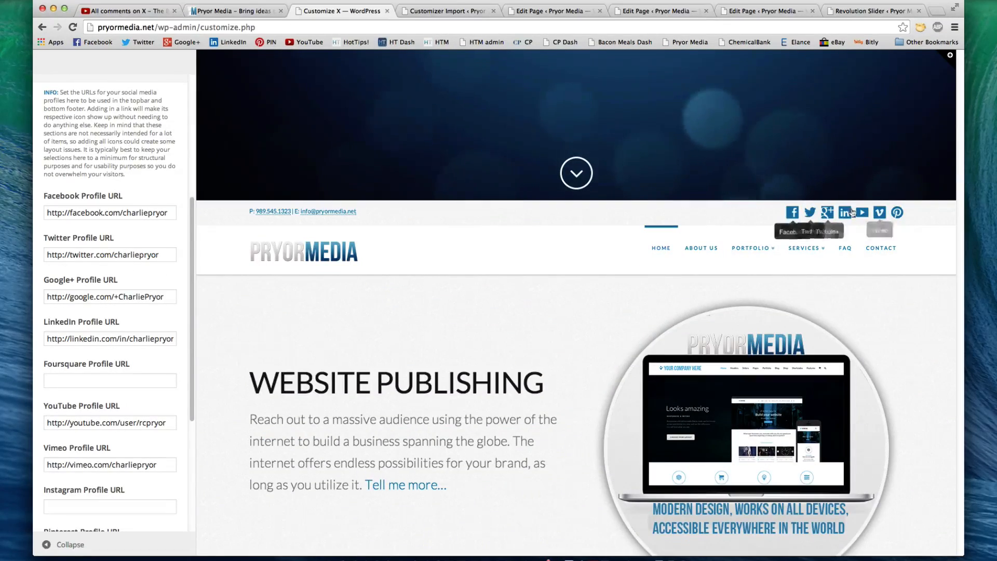
pyautogui.scroll(-3)
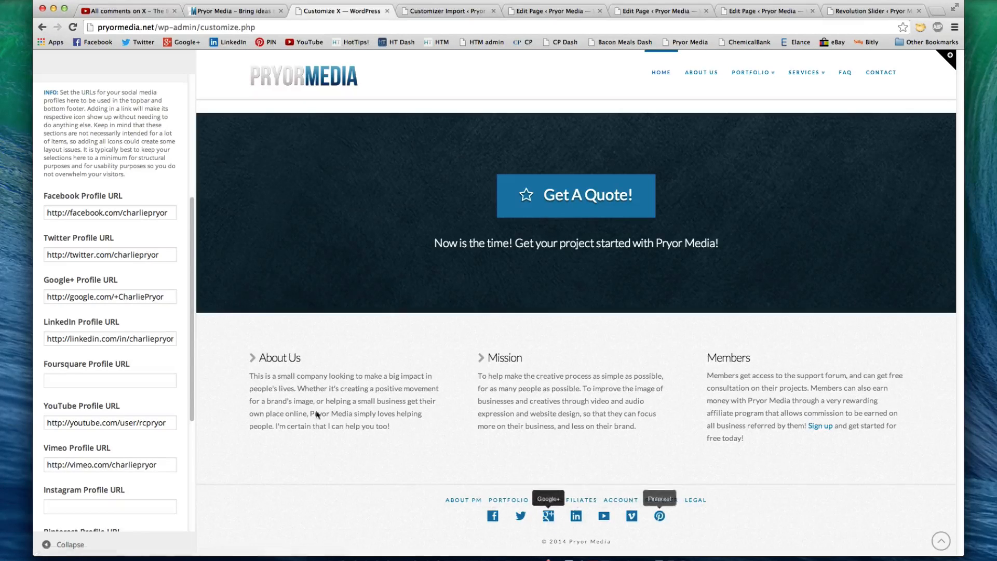
pyautogui.scroll(-3)
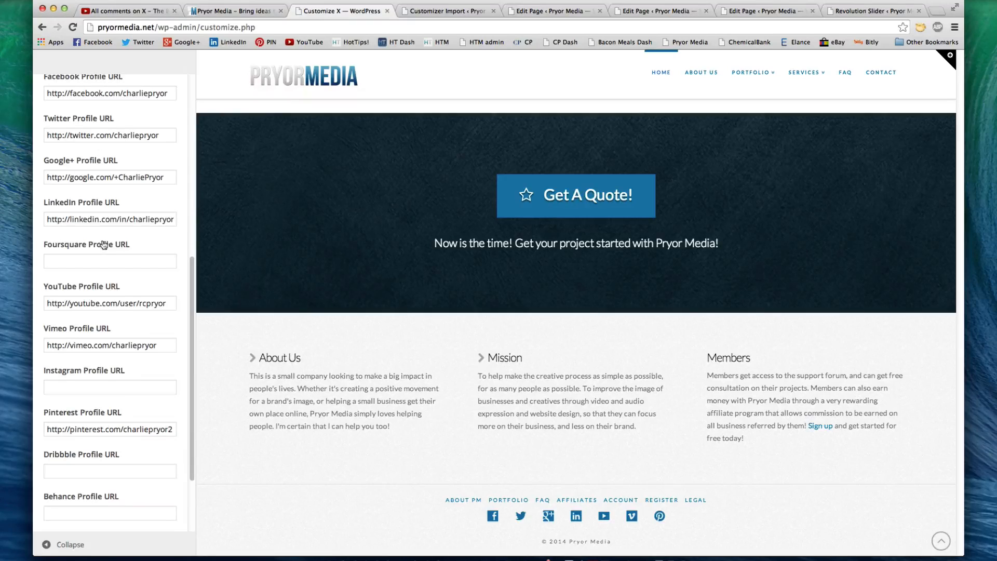
pyautogui.scroll(3)
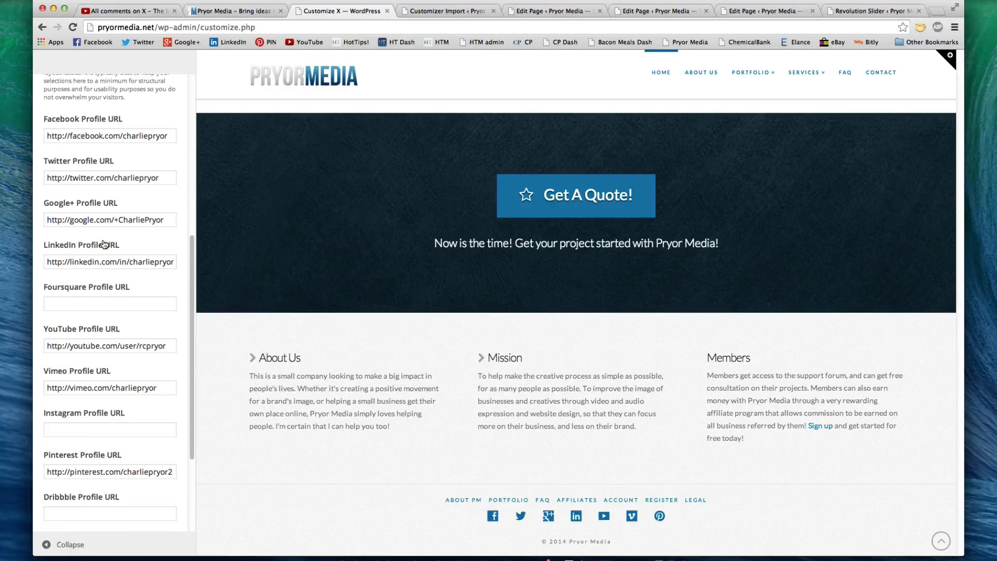
# Check the empty Foursquare and Instagram profile links, then move on to the Site Icons settings.
pyautogui.click(109, 303)
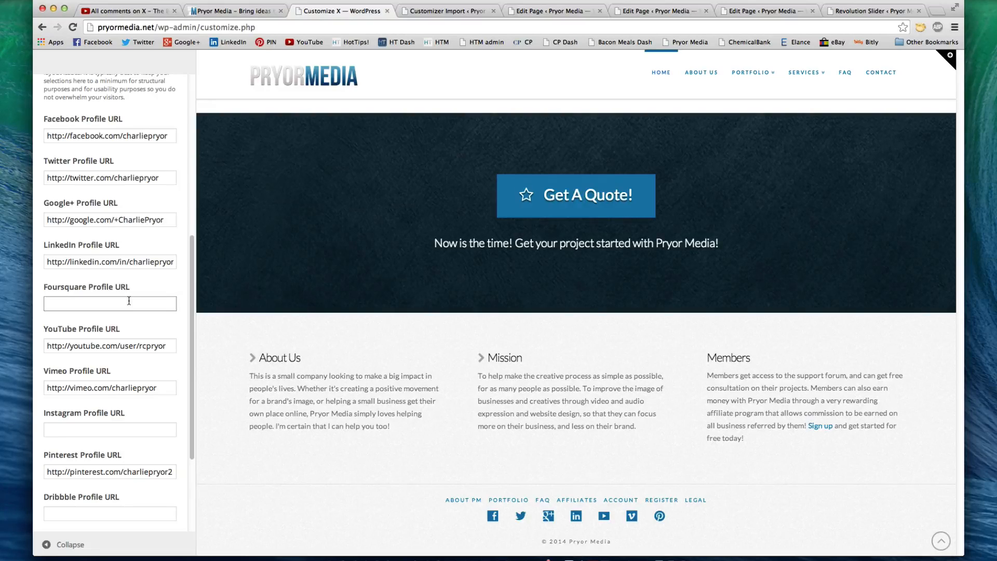
pyautogui.moveTo(575, 516)
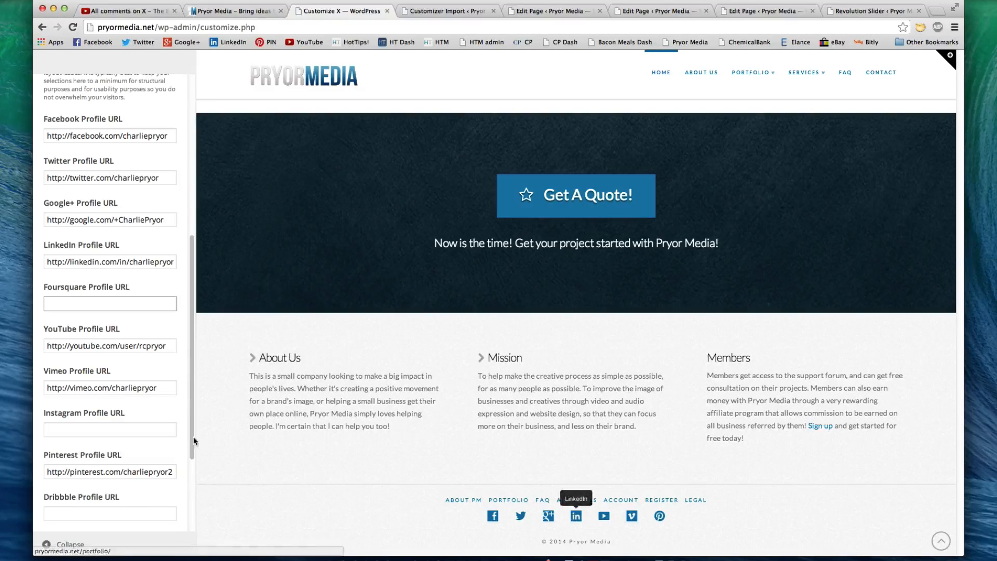
pyautogui.click(109, 429)
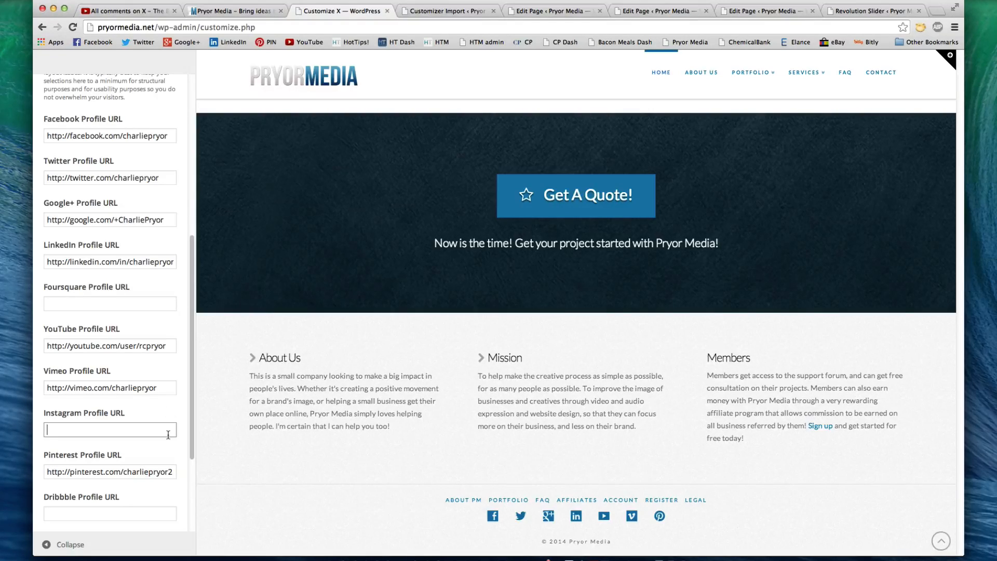
pyautogui.scroll(-3)
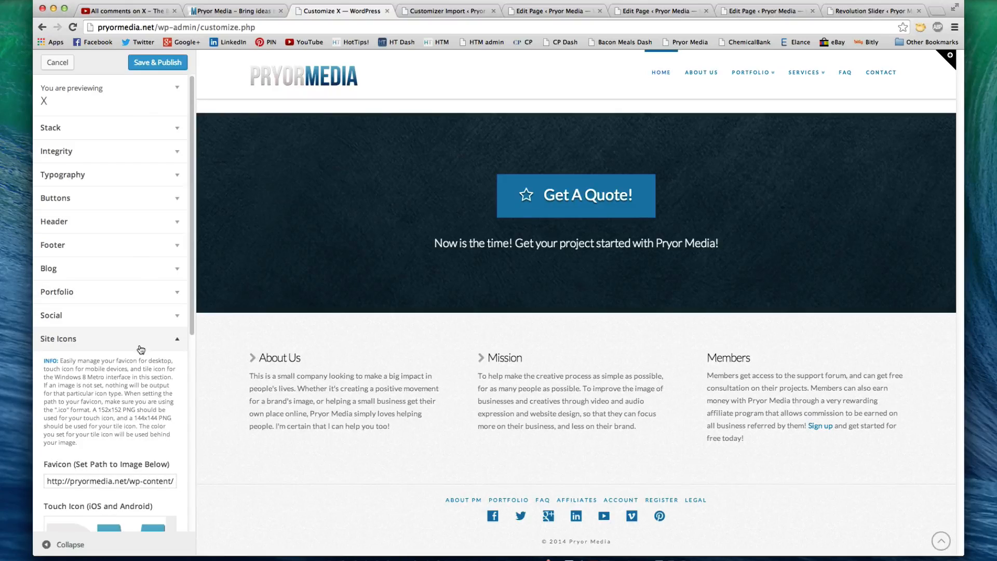
# Look over the Custom CSS and Typography customizer sections.
pyautogui.scroll(-3)
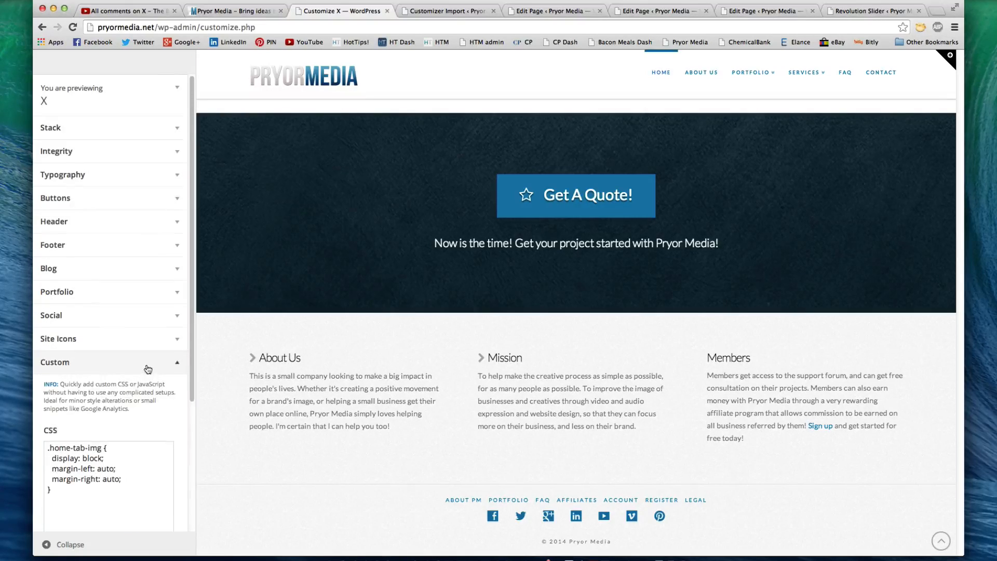
pyautogui.scroll(-3)
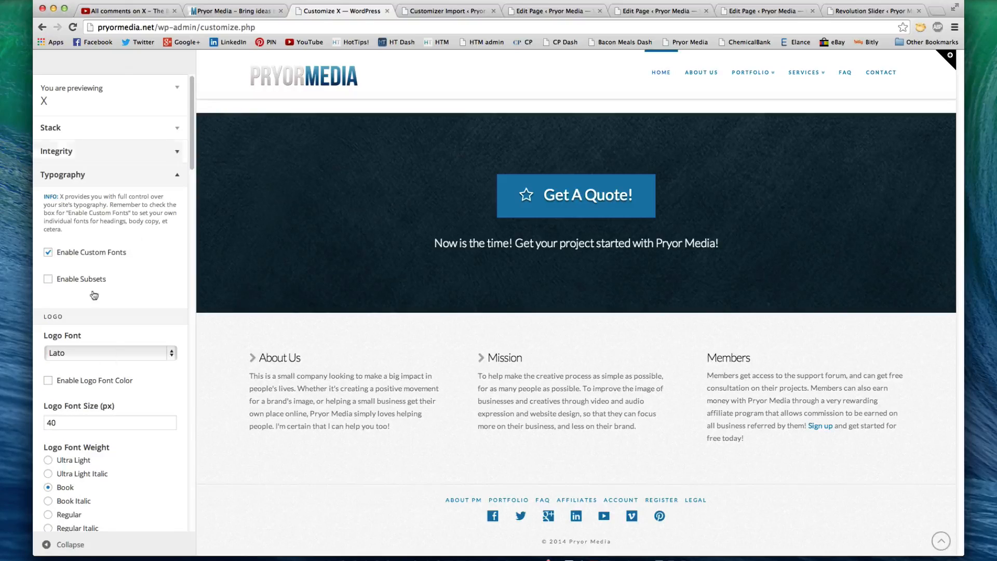
pyautogui.scroll(-3)
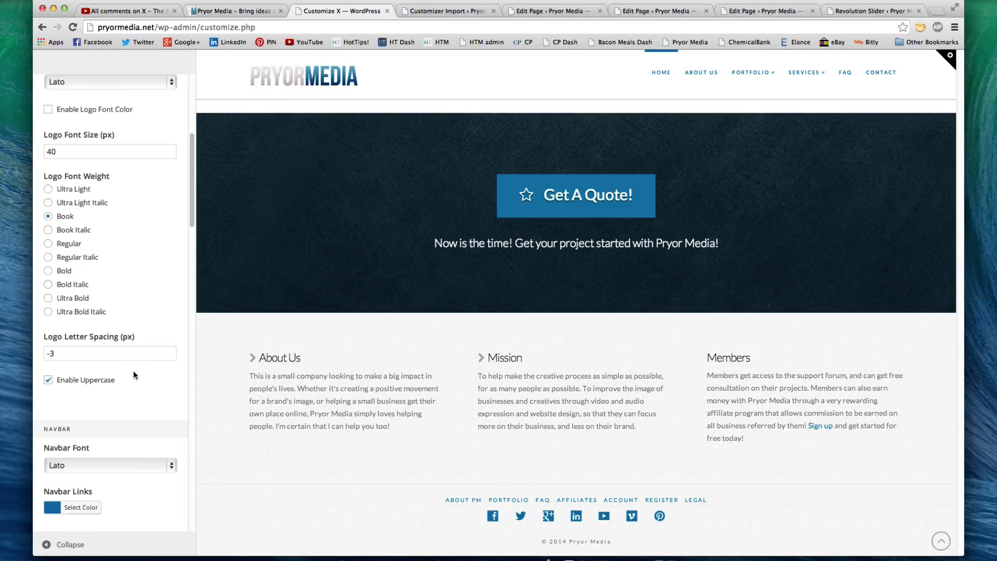
pyautogui.scroll(3)
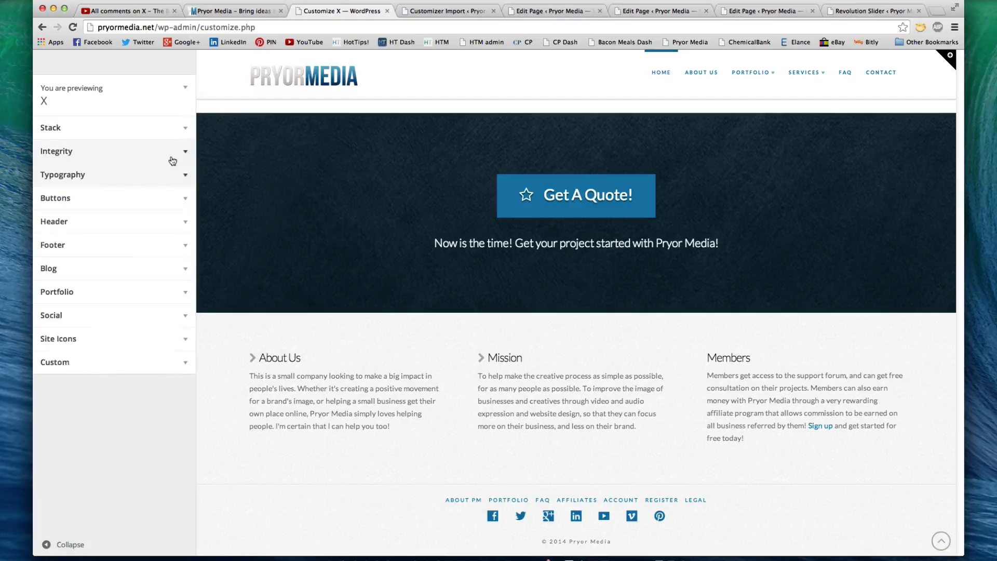
pyautogui.scroll(3)
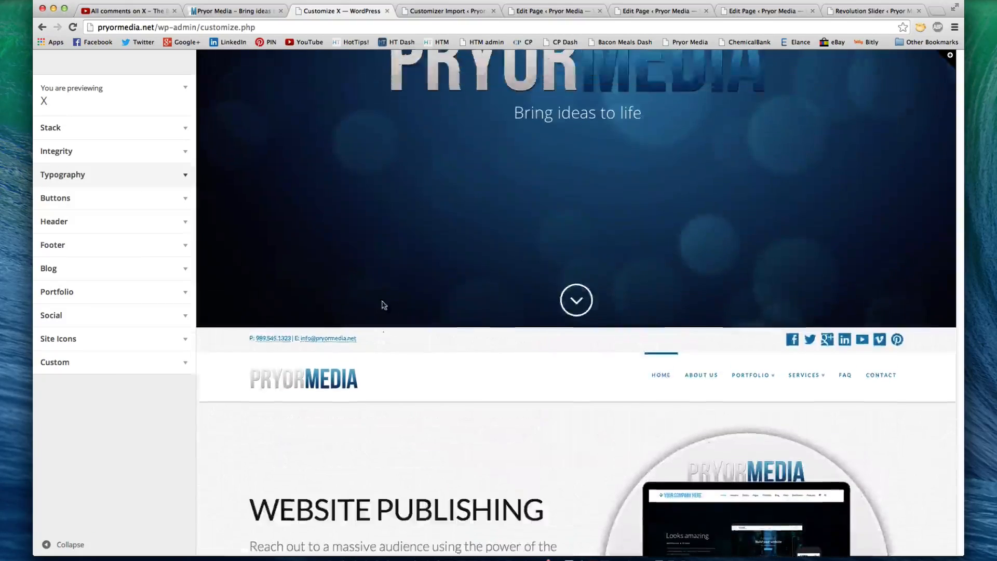
pyautogui.scroll(3)
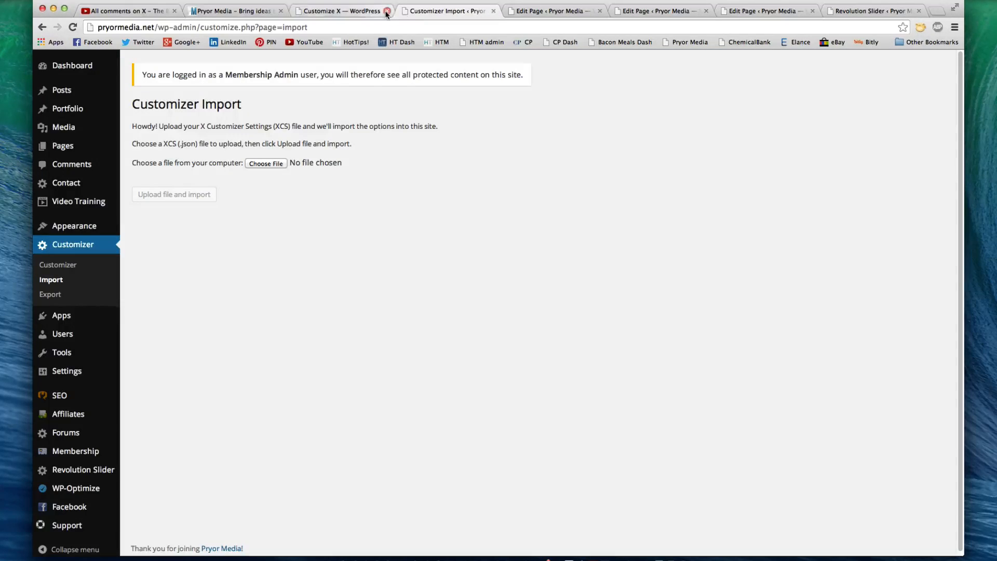
# Close the Customize X and Customizer Import tabs, returning to the live homepage.
pyautogui.click(388, 10)
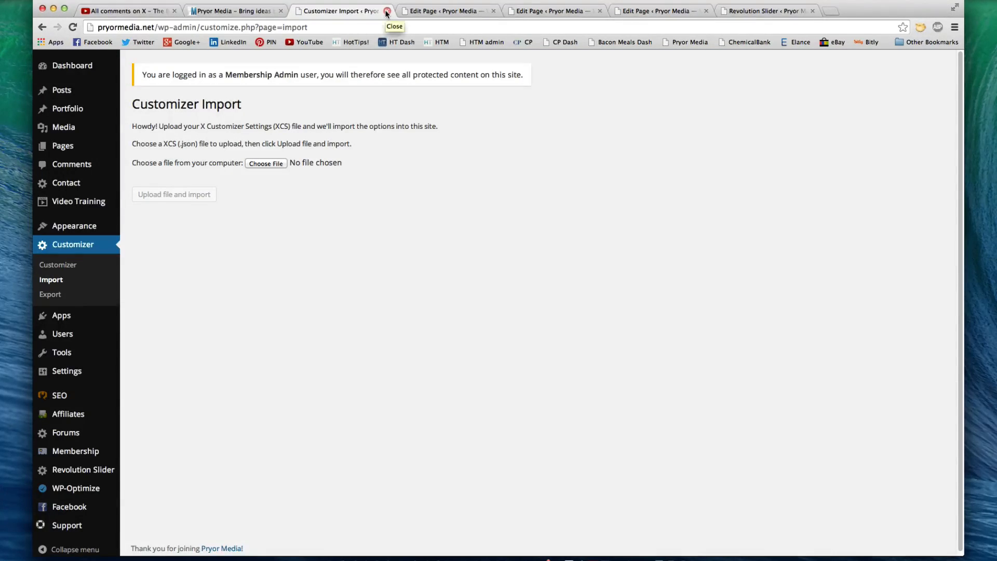
pyautogui.click(388, 10)
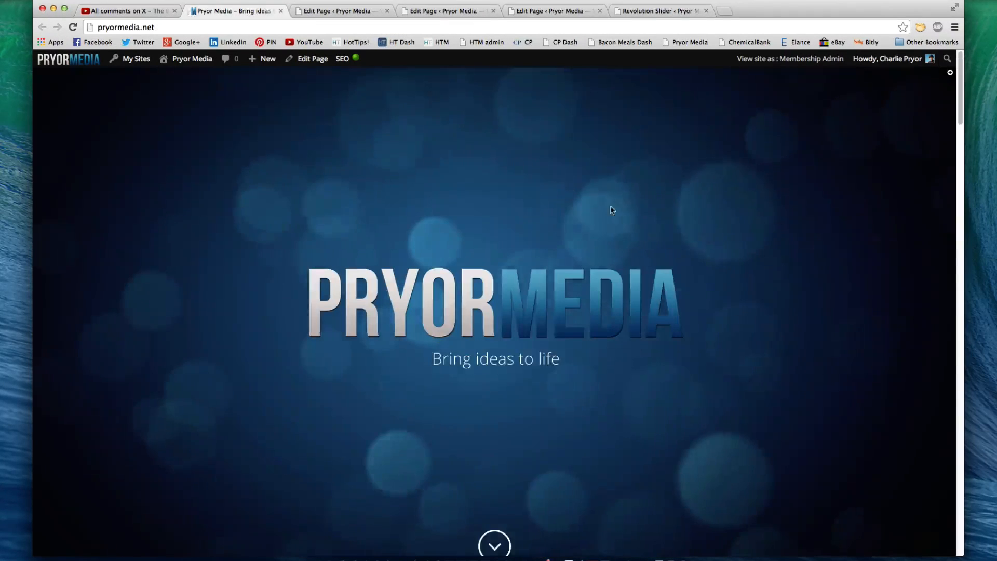
pyautogui.scroll(-3)
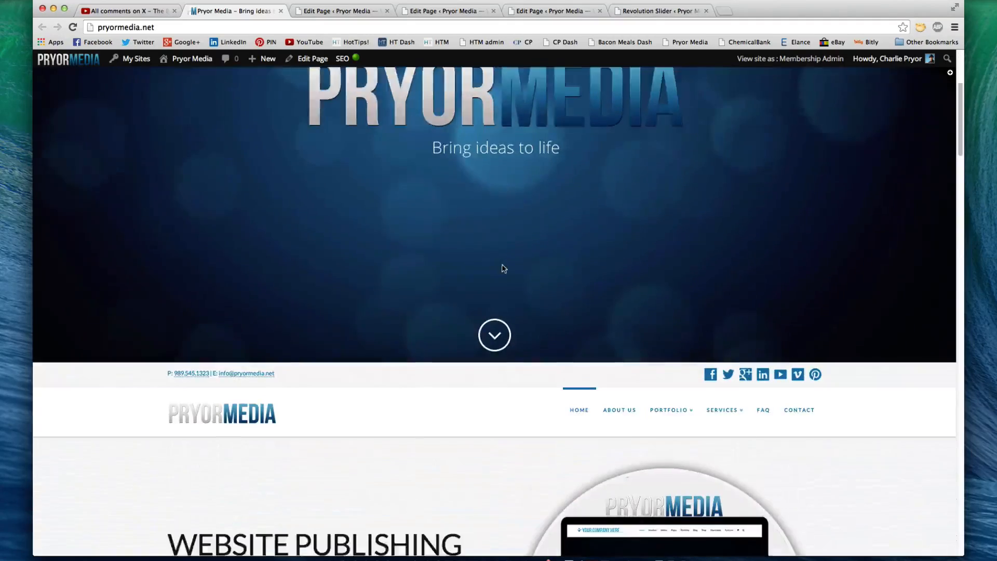
pyautogui.scroll(-3)
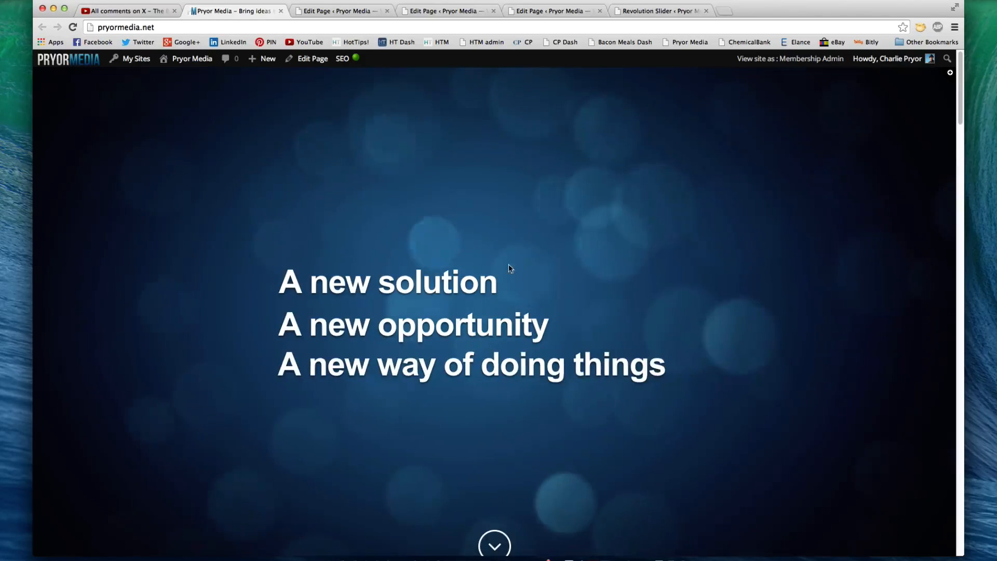
pyautogui.scroll(-3)
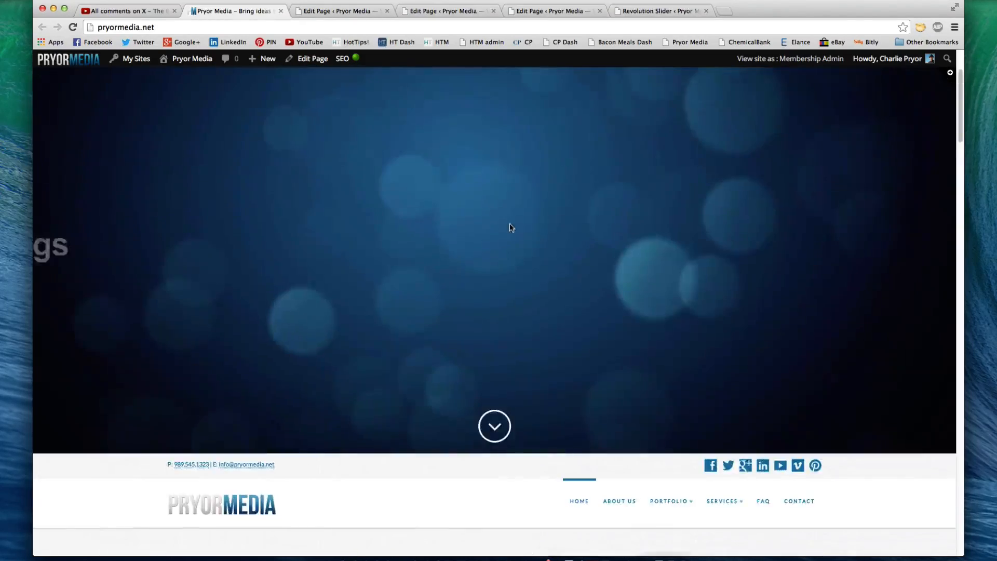
pyautogui.scroll(-3)
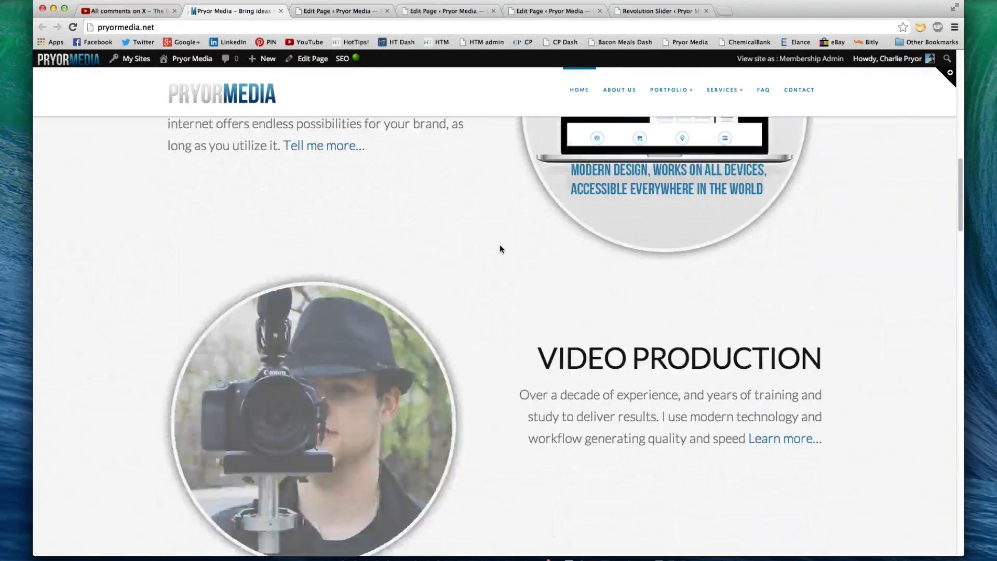
pyautogui.scroll(-3)
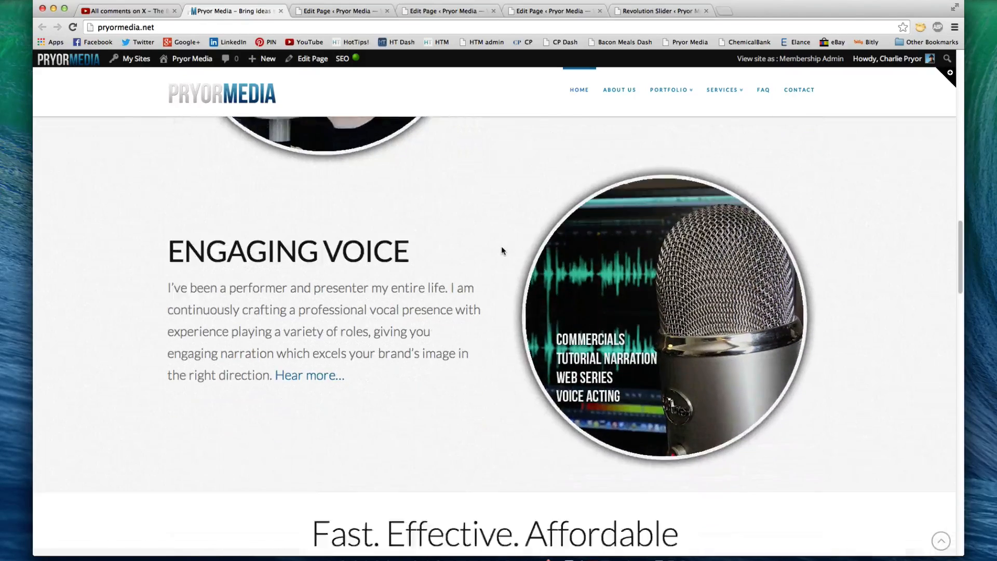
pyautogui.scroll(-3)
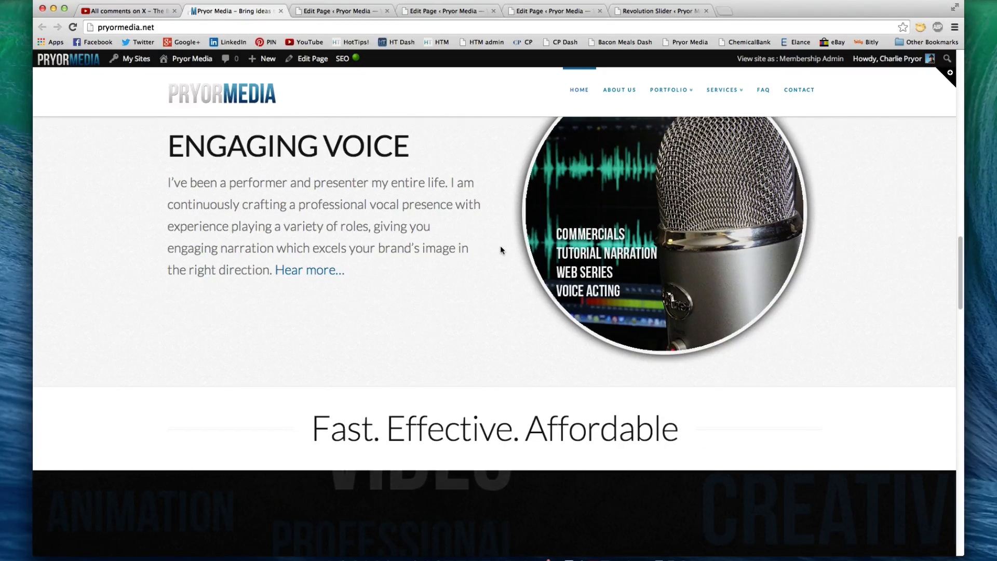
pyautogui.scroll(-3)
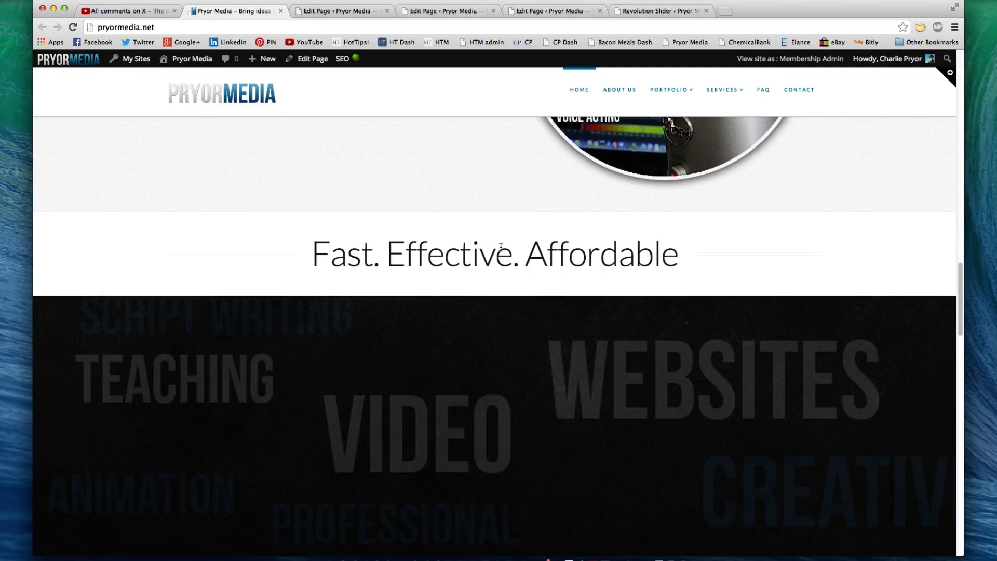
pyautogui.scroll(-3)
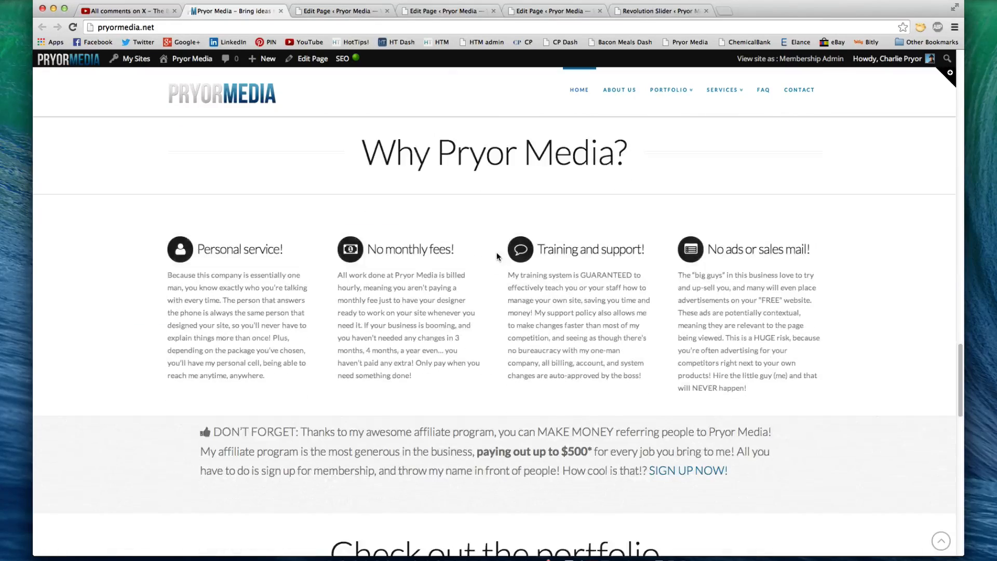
pyautogui.scroll(-3)
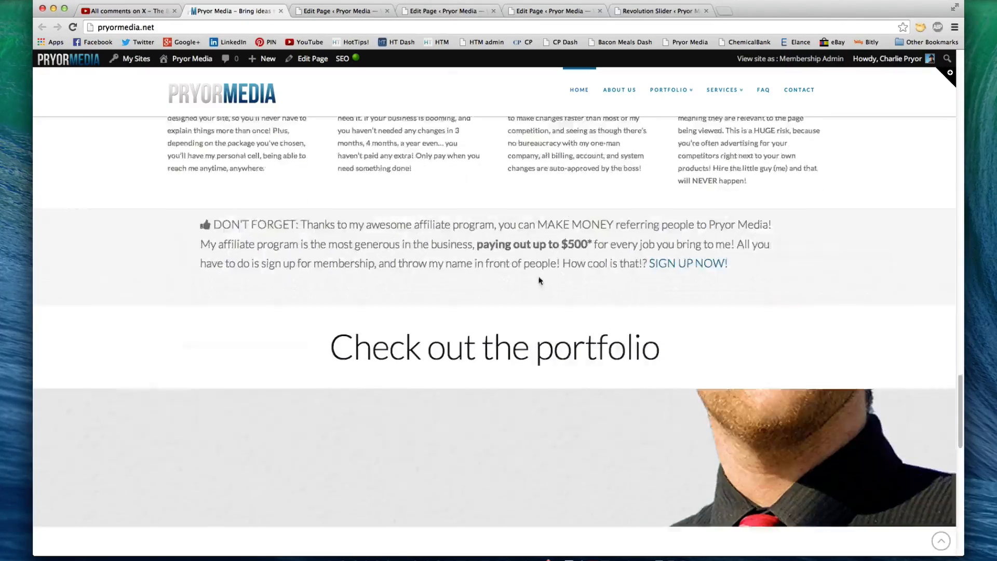
pyautogui.scroll(-3)
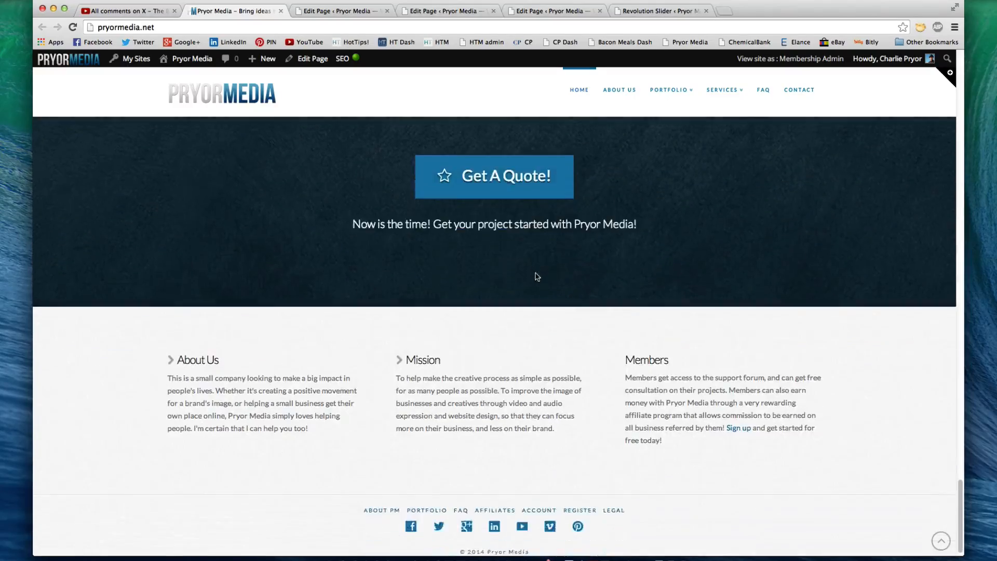
pyautogui.scroll(3)
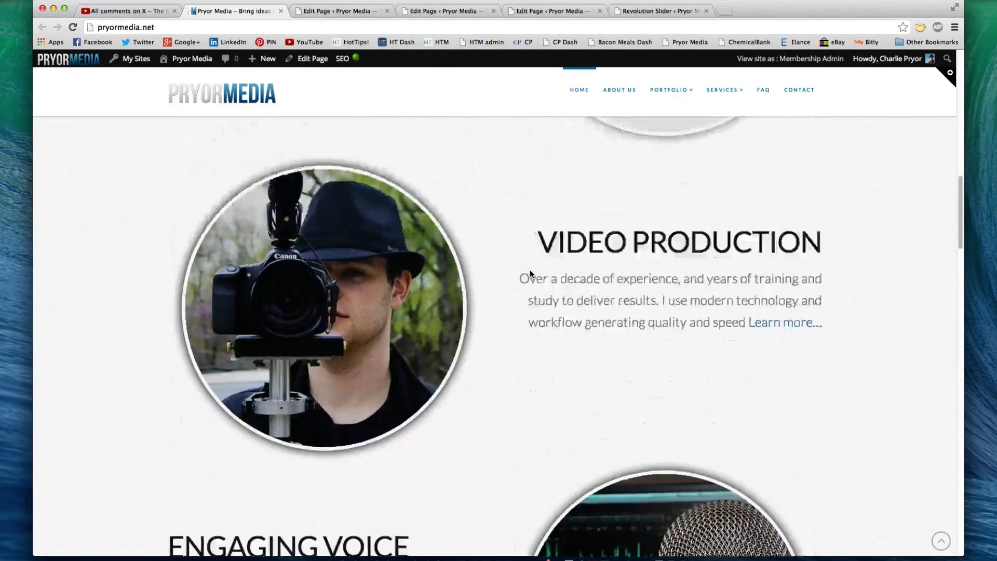
pyautogui.scroll(3)
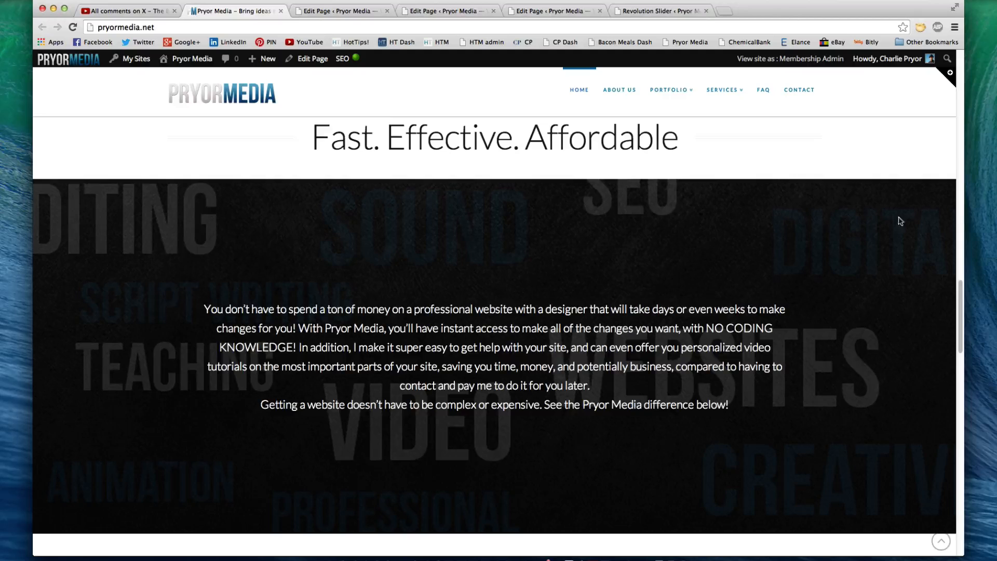
pyautogui.moveTo(578, 208)
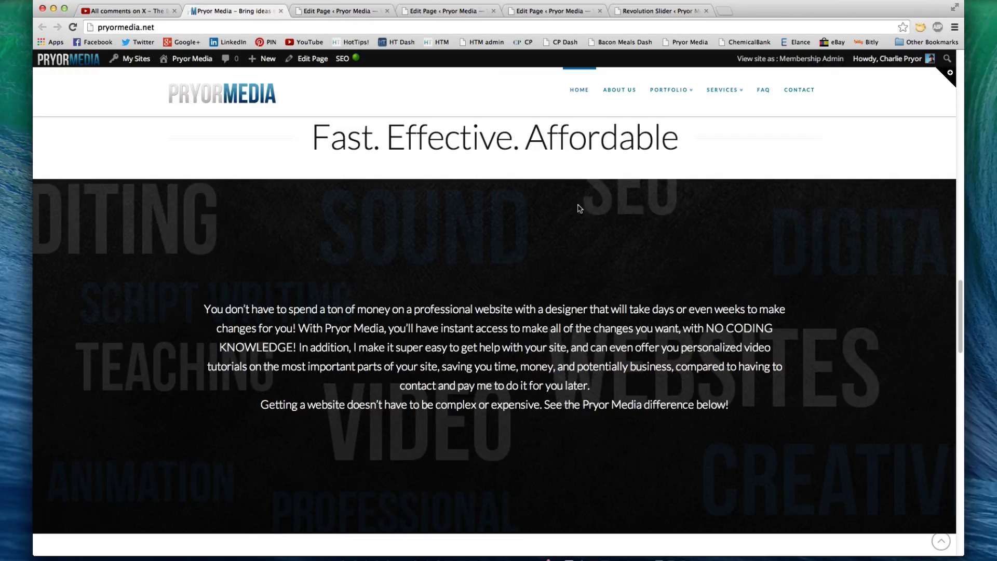
pyautogui.scroll(-3)
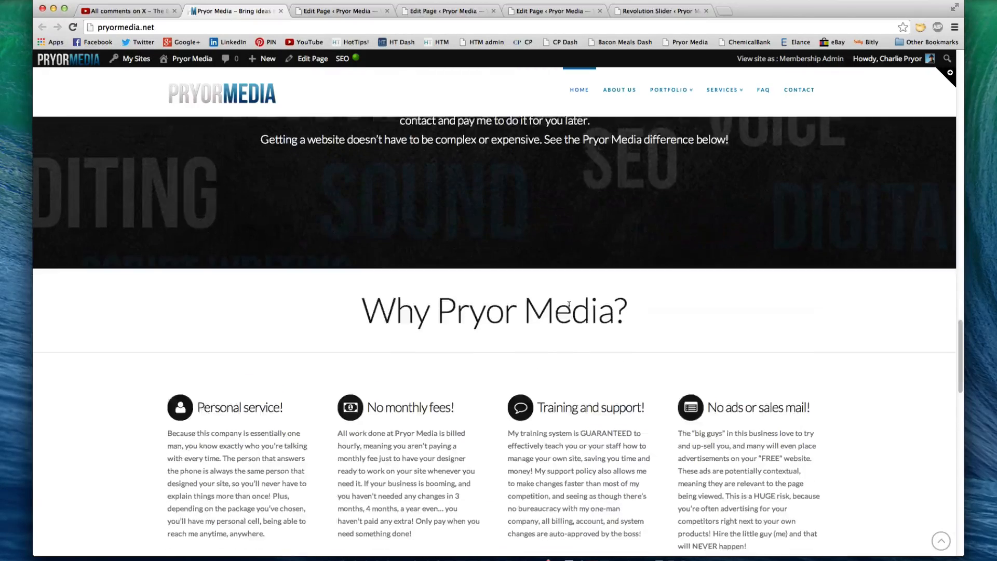
pyautogui.scroll(-3)
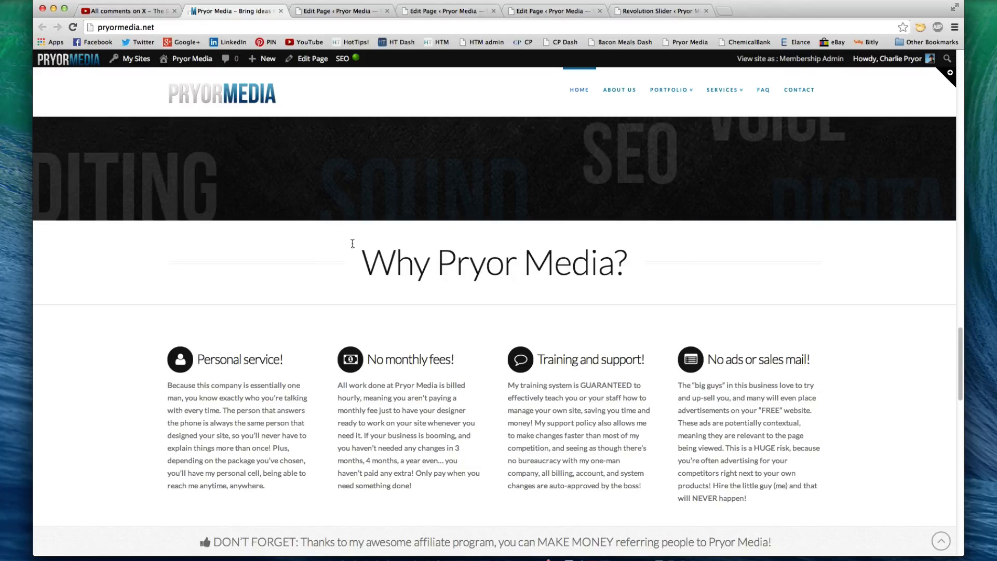
pyautogui.moveTo(328, 242)
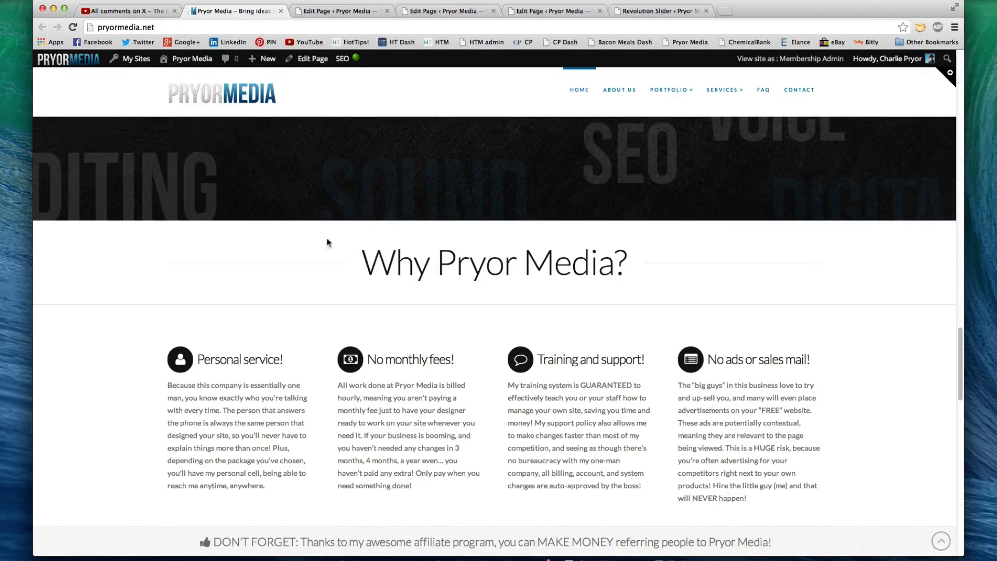
pyautogui.scroll(-3)
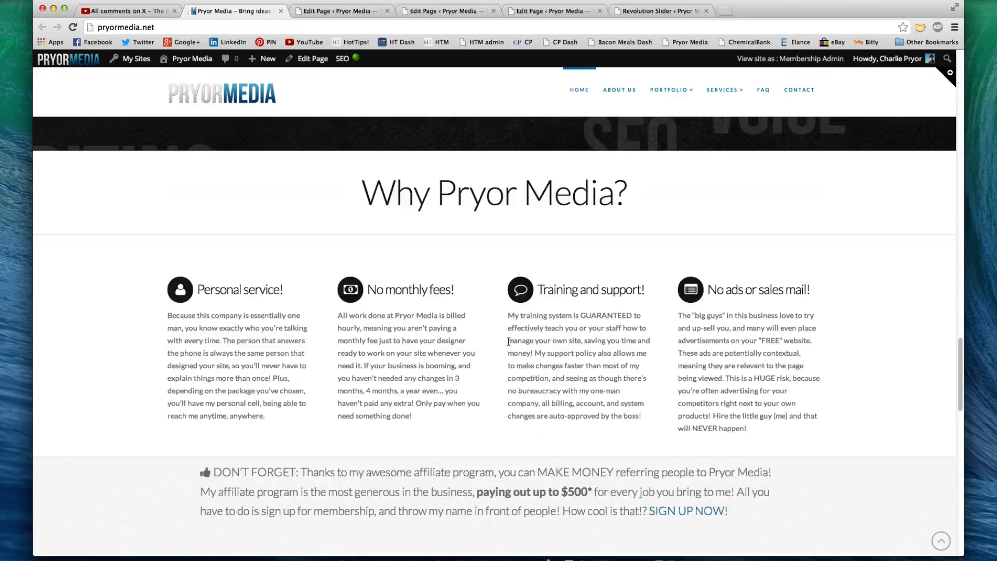
pyautogui.scroll(-3)
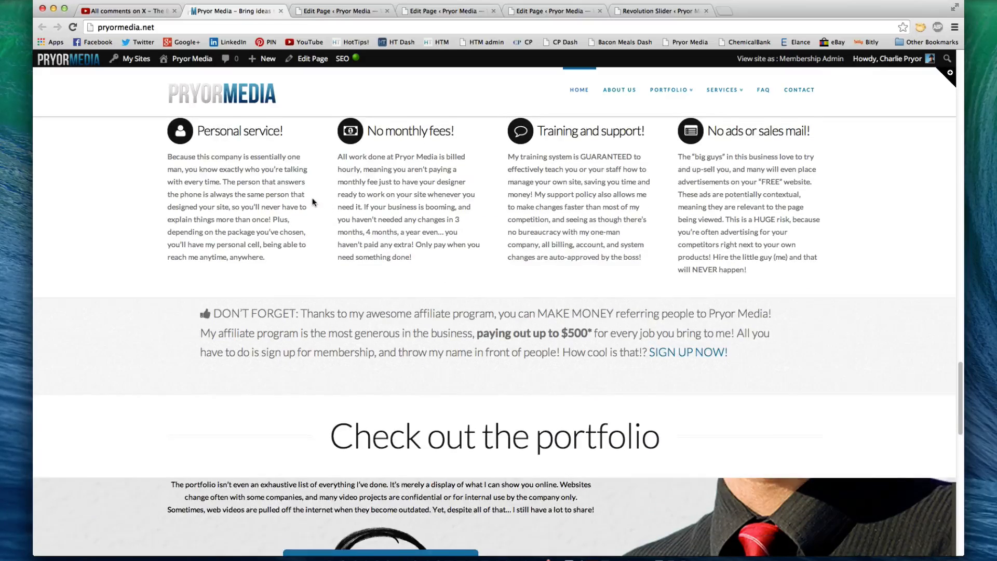
pyautogui.scroll(-3)
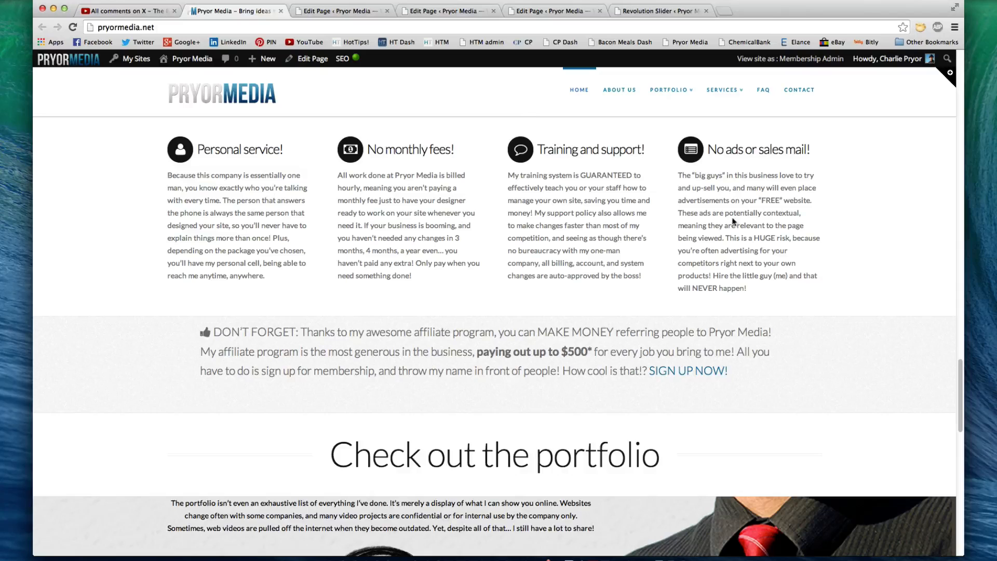
pyautogui.moveTo(547, 432)
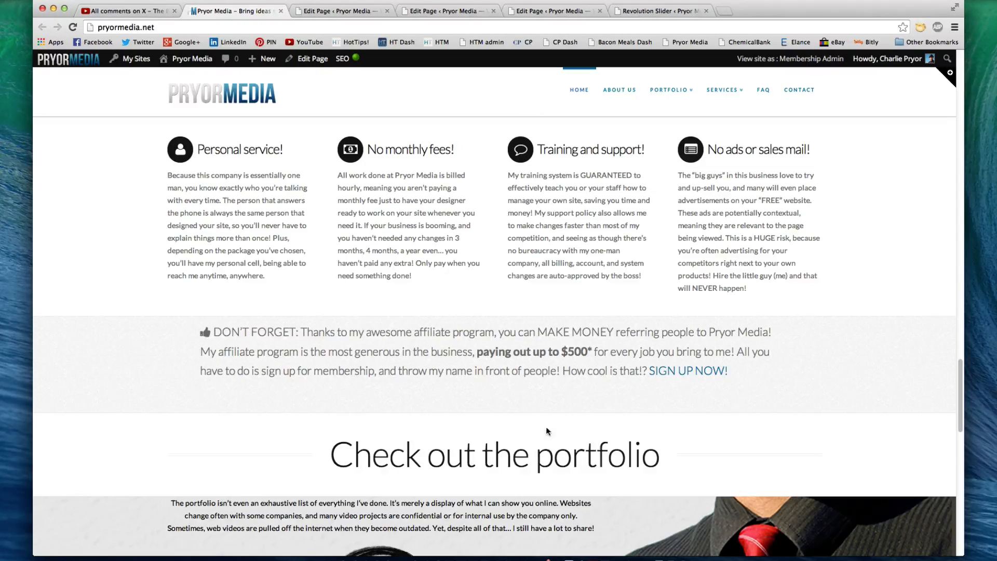
pyautogui.scroll(-3)
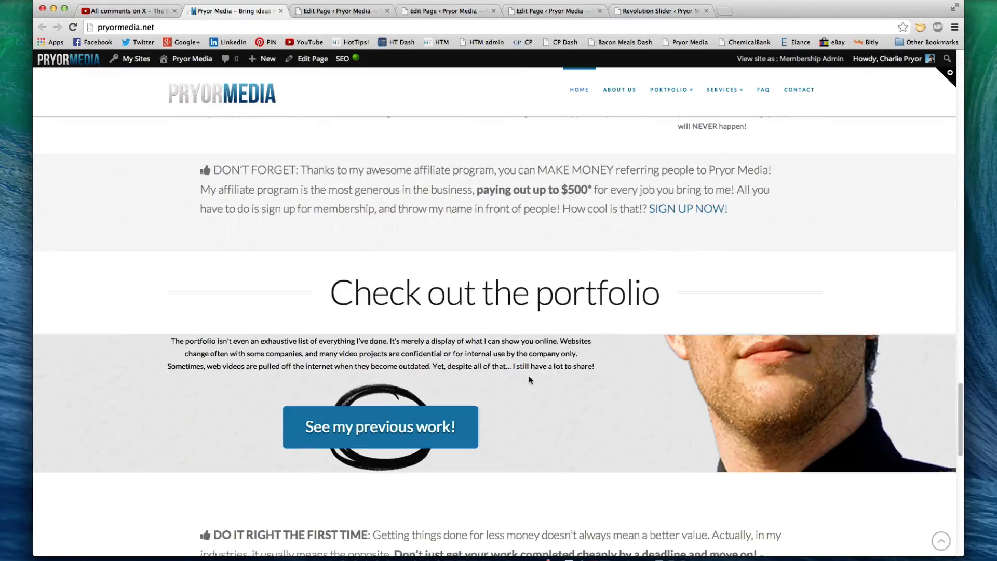
pyautogui.scroll(-3)
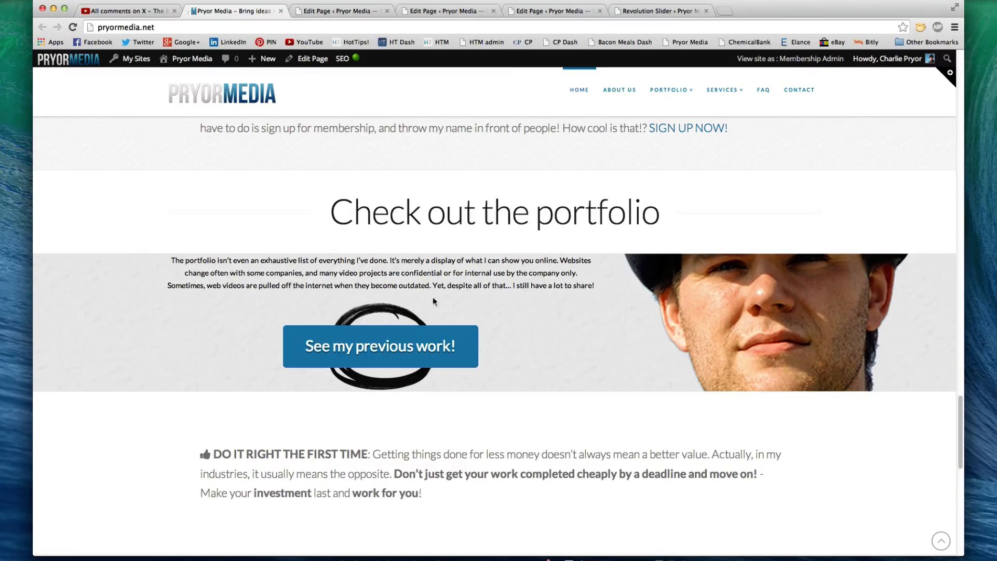
pyautogui.moveTo(349, 310)
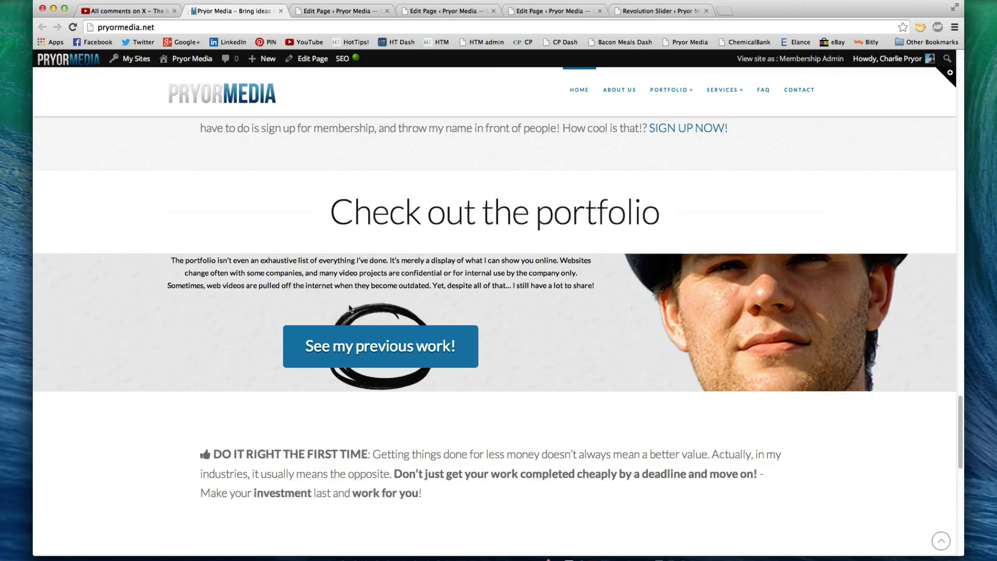
pyautogui.scroll(-3)
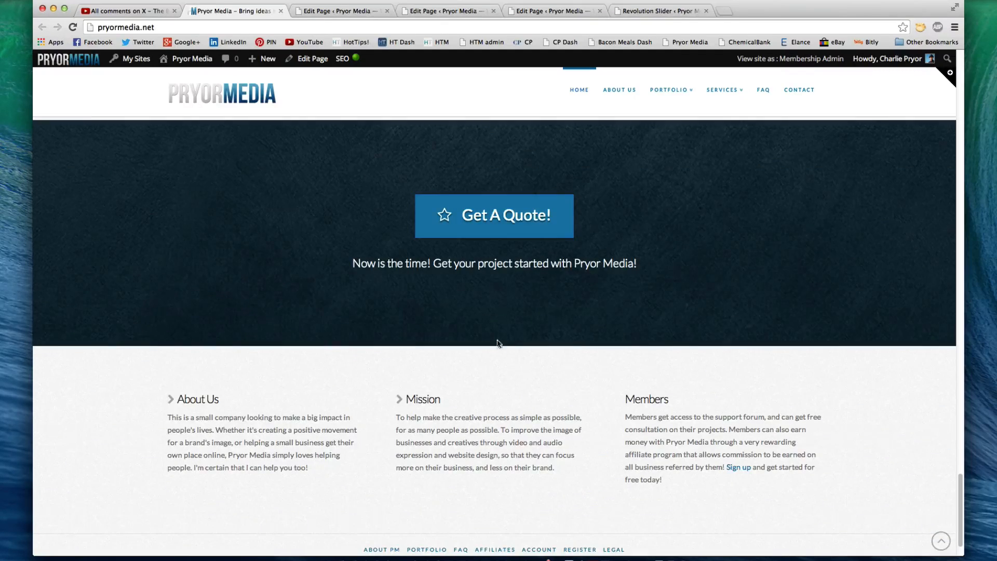
pyautogui.scroll(3)
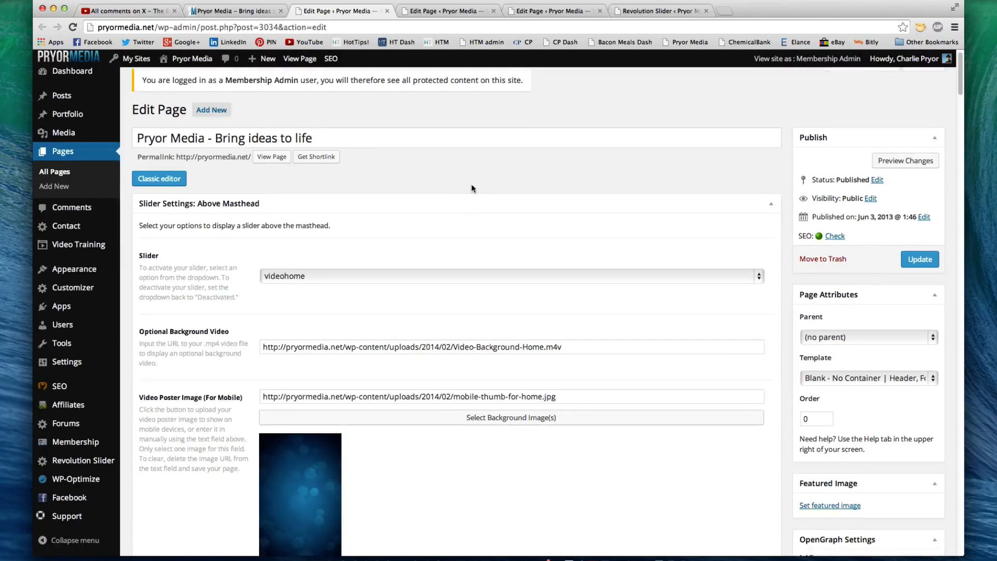
# Collapse the below-masthead slider settings on the homepage's Edit Page screen.
pyautogui.scroll(-3)
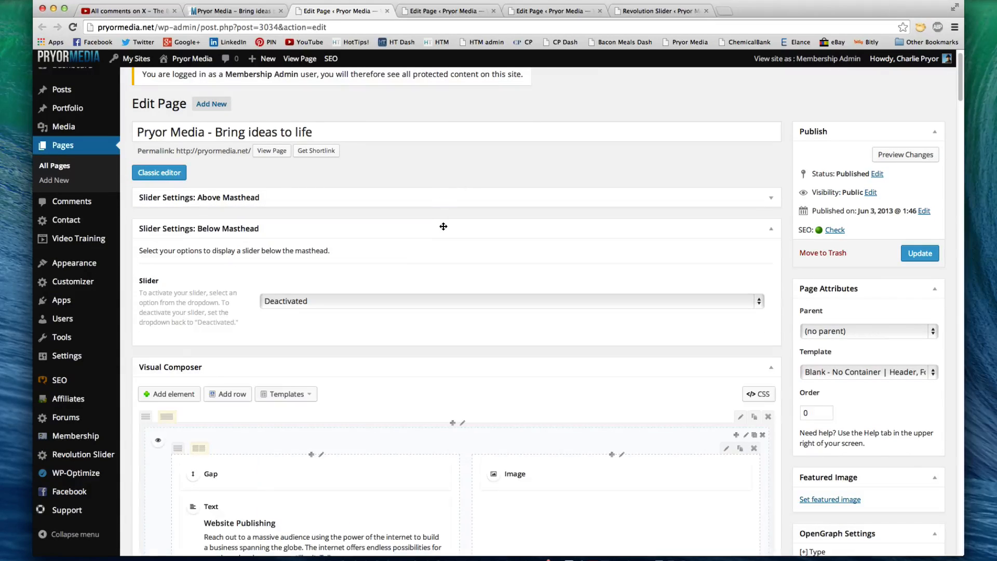
pyautogui.click(770, 229)
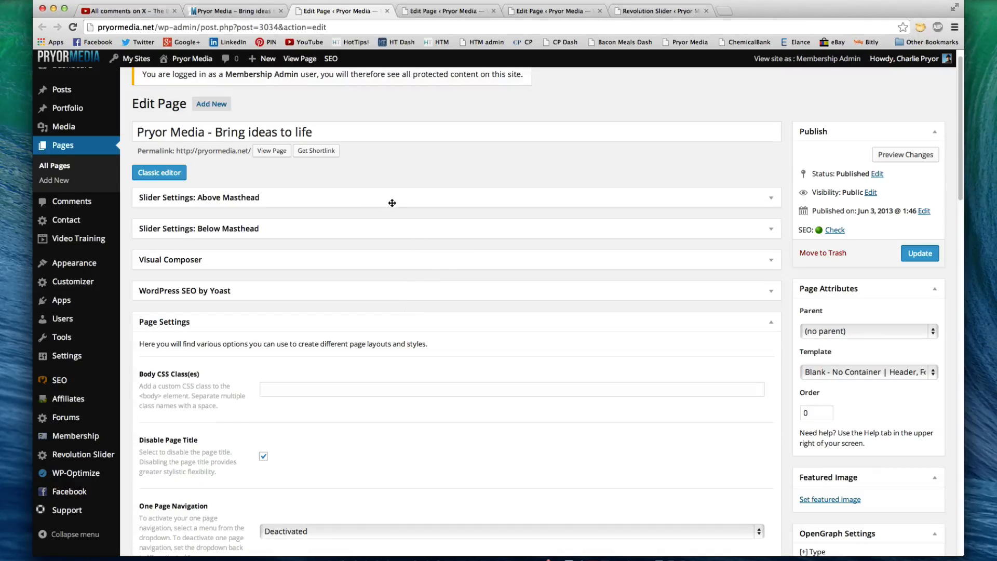
pyautogui.moveTo(270, 198)
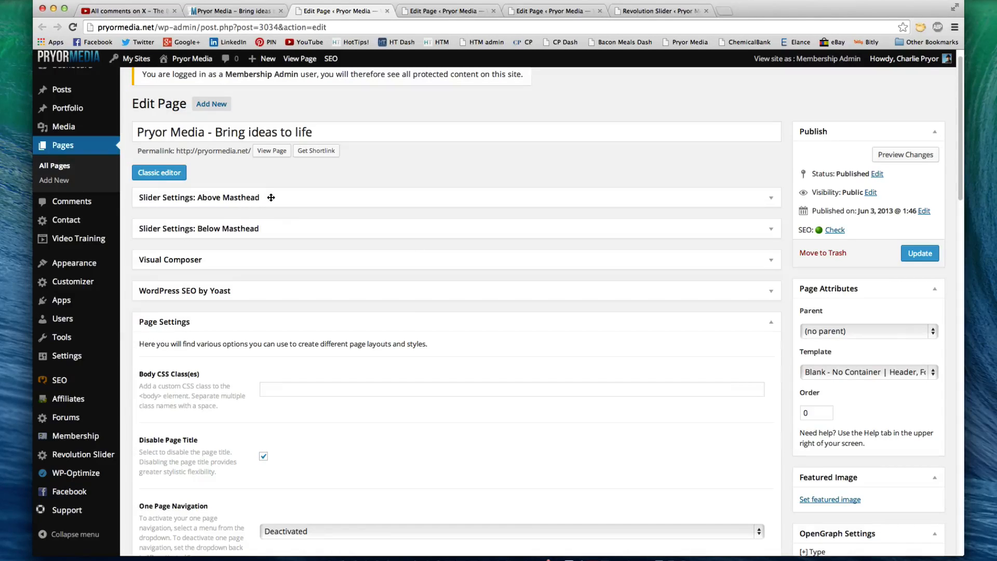
pyautogui.moveTo(270, 253)
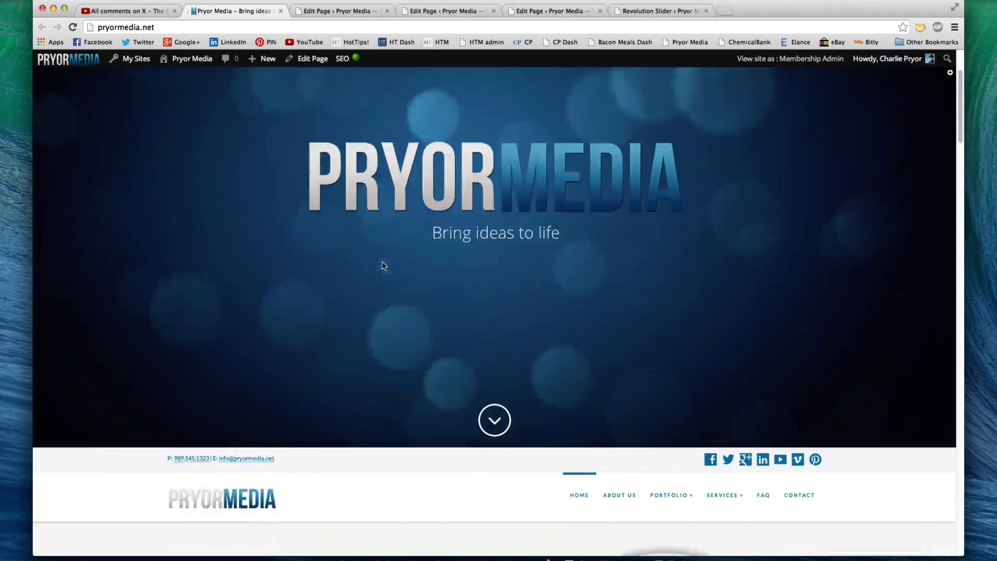
# Review the above-masthead videohome slider: background video URL, poster image and Scroll Bottom Anchor options.
pyautogui.scroll(-3)
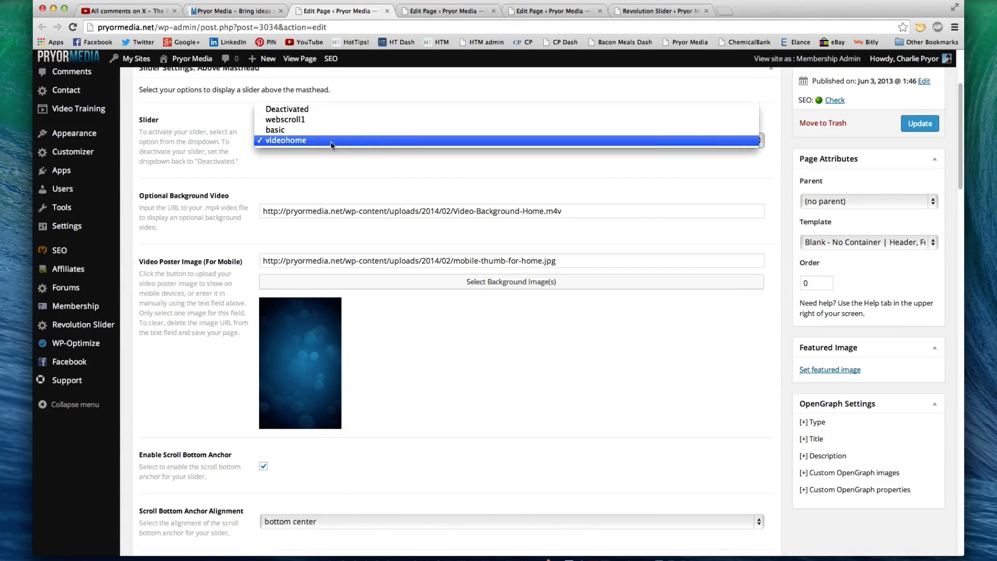
pyautogui.click(285, 140)
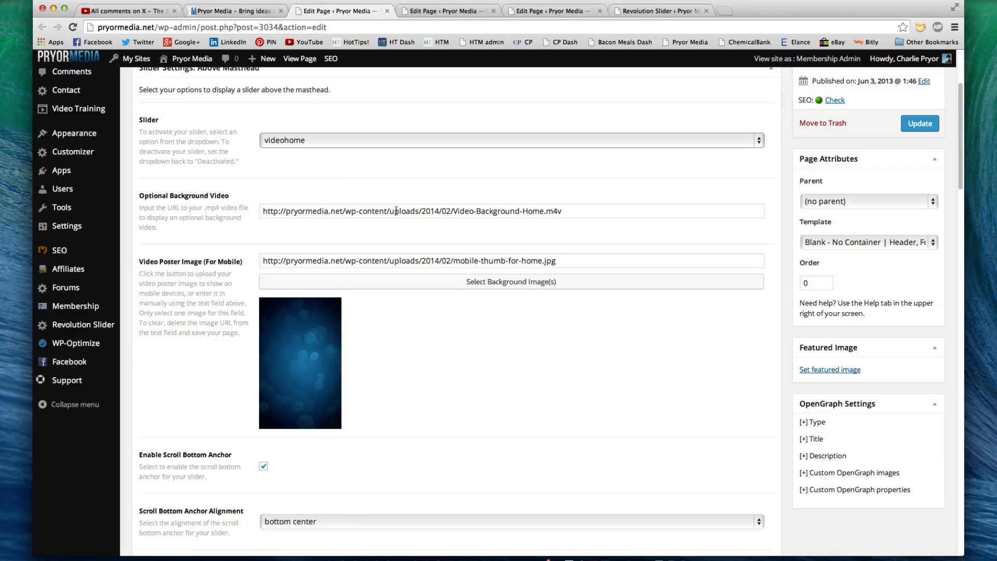
pyautogui.tripleClick(410, 211)
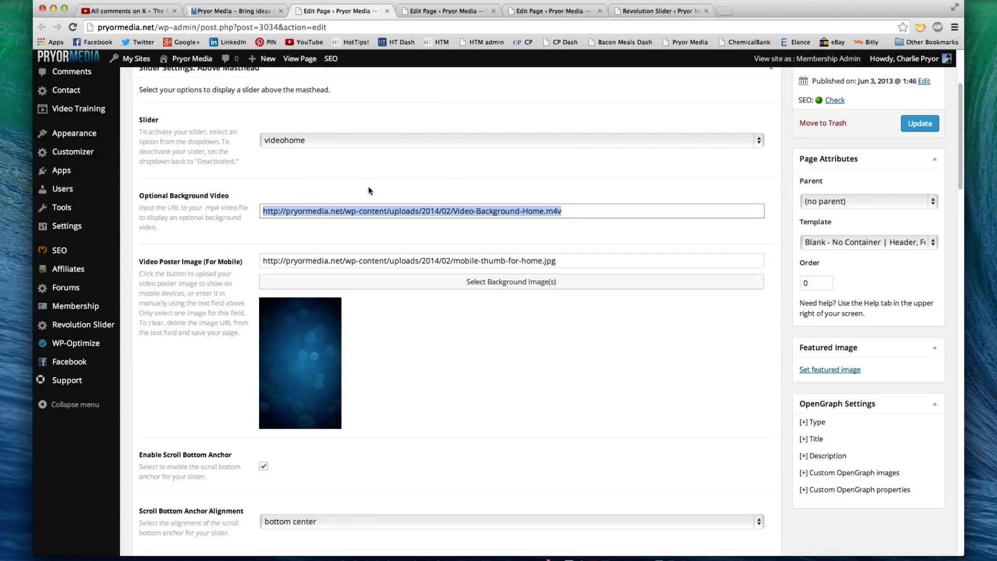
pyautogui.scroll(-3)
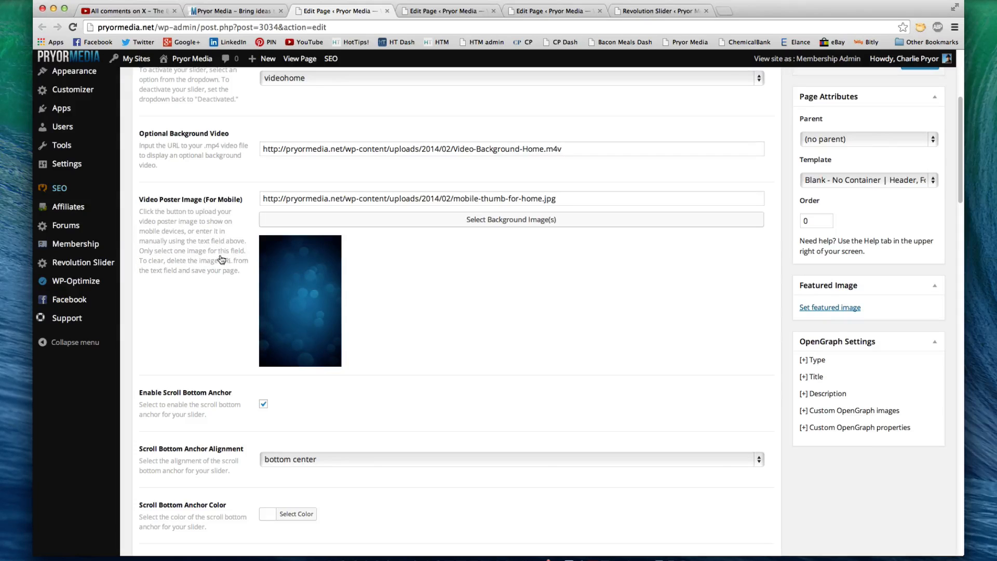
pyautogui.scroll(-3)
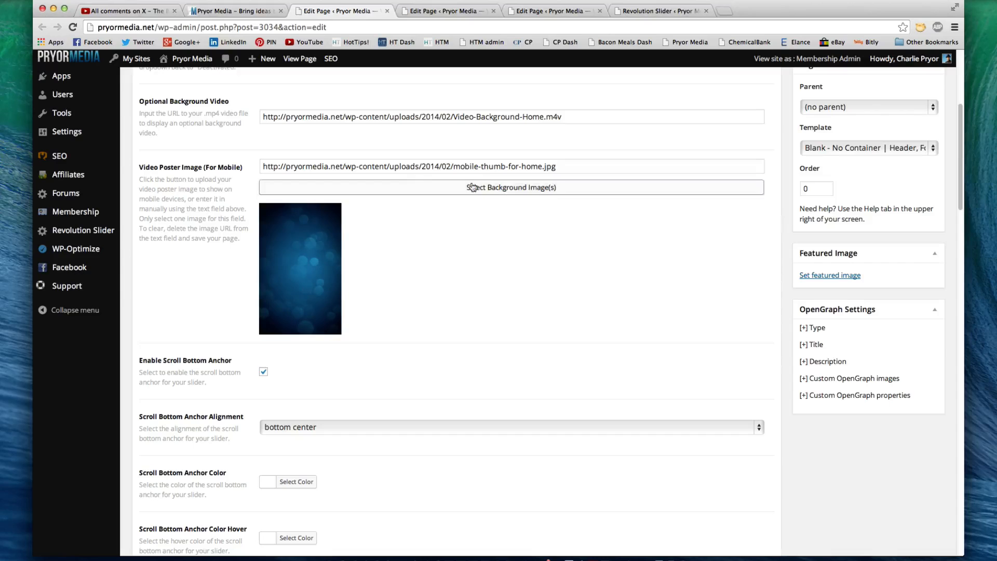
pyautogui.moveTo(772, 222)
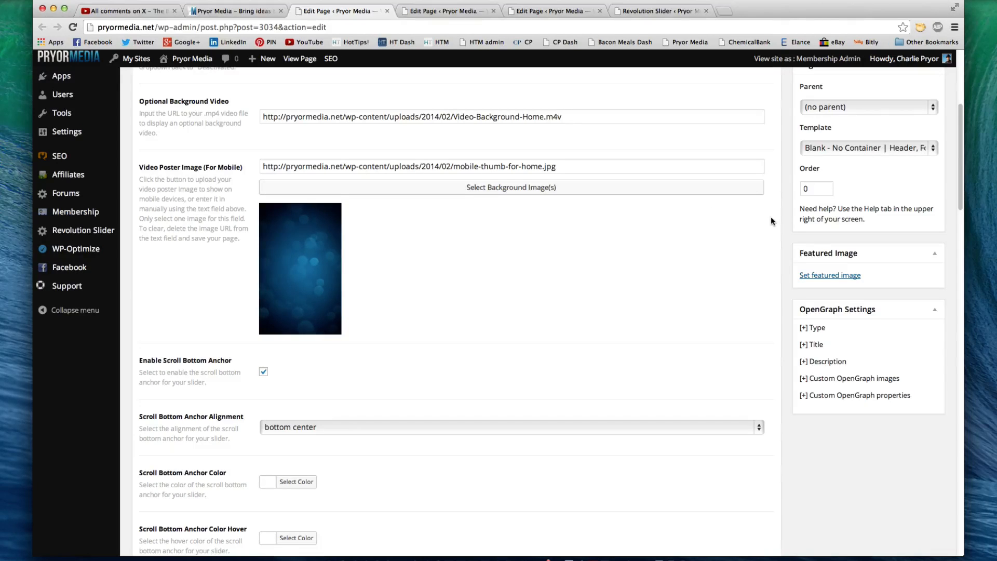
pyautogui.scroll(-3)
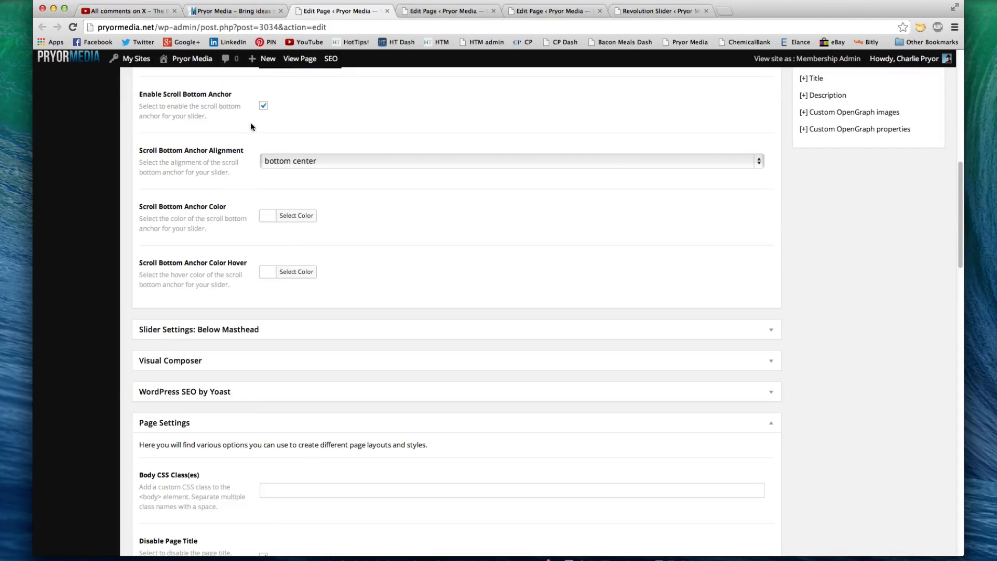
pyautogui.moveTo(372, 341)
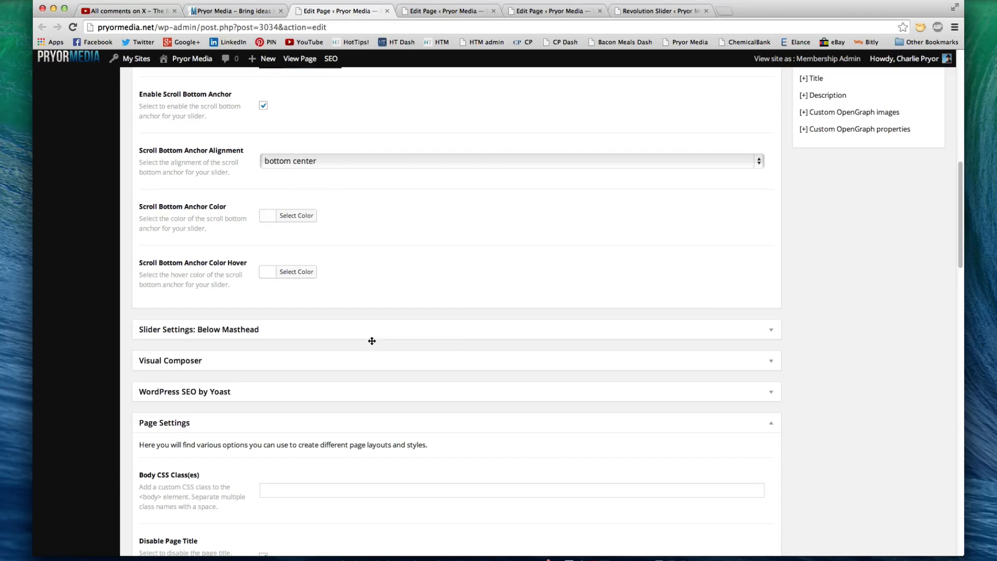
pyautogui.scroll(3)
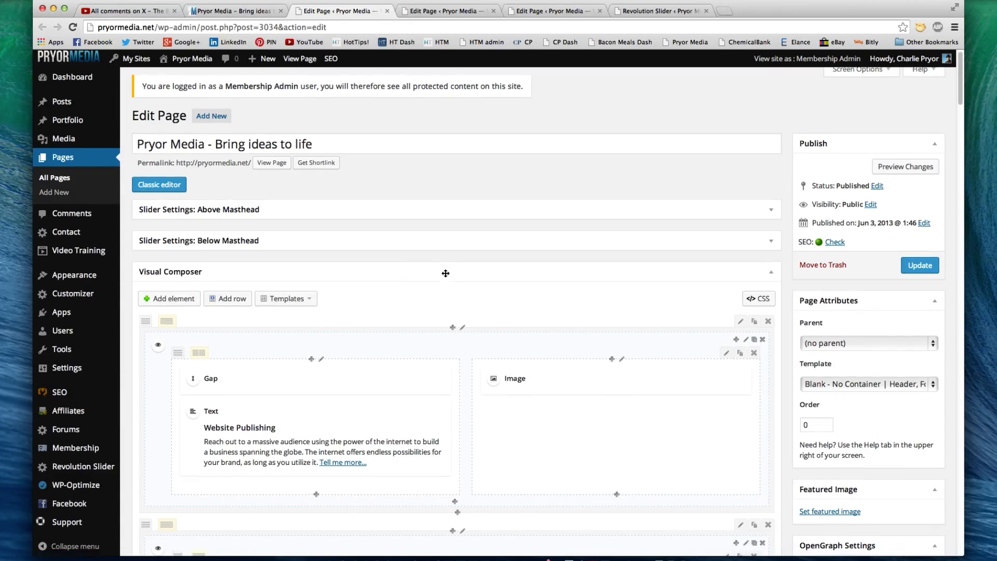
pyautogui.scroll(-3)
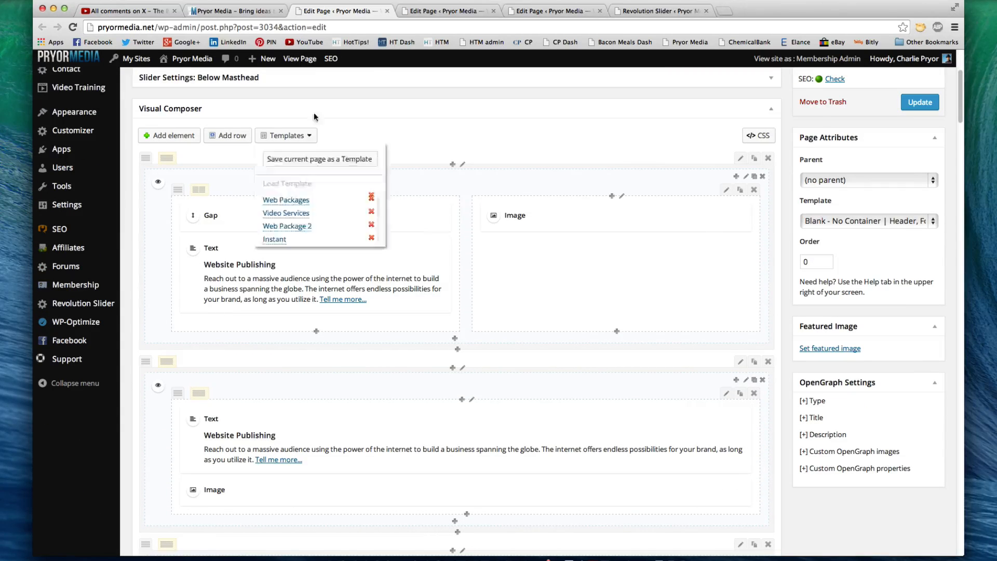
pyautogui.click(300, 58)
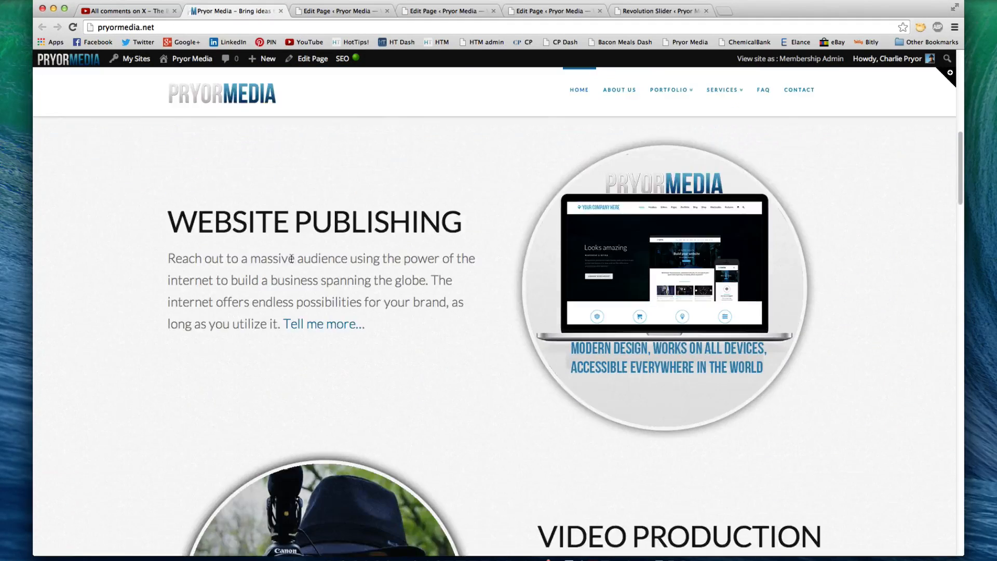
pyautogui.click(313, 58)
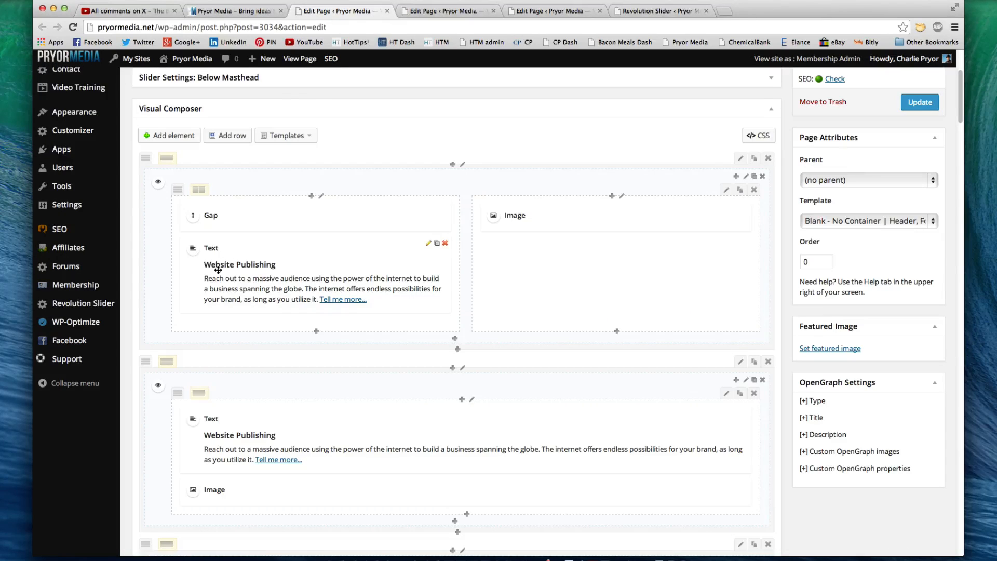
pyautogui.moveTo(257, 265)
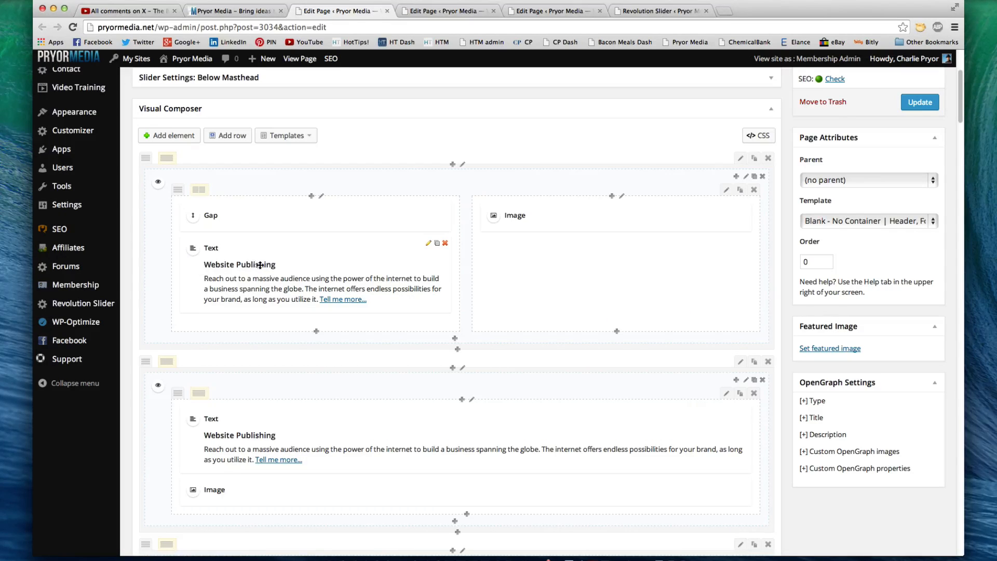
pyautogui.moveTo(554, 300)
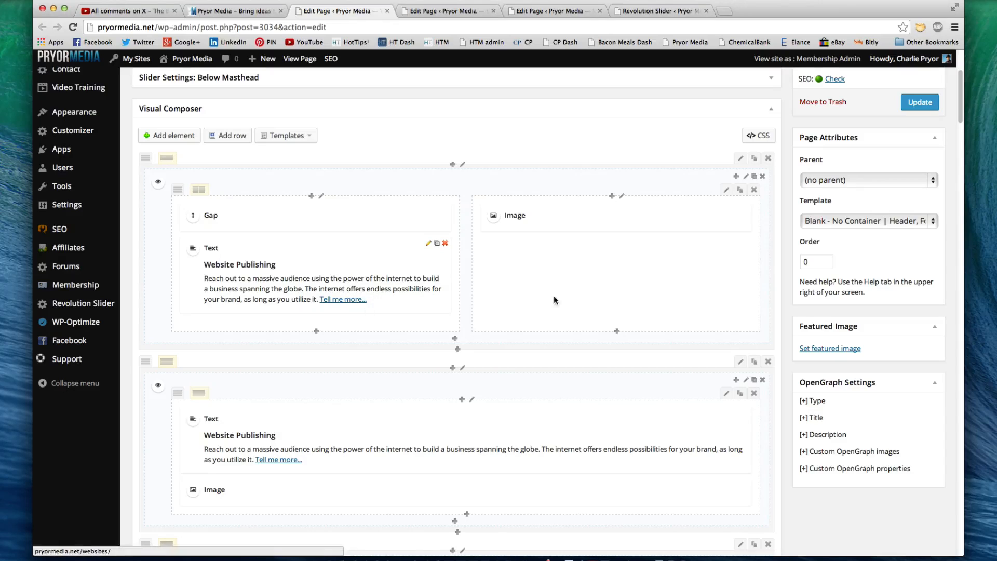
pyautogui.moveTo(519, 216)
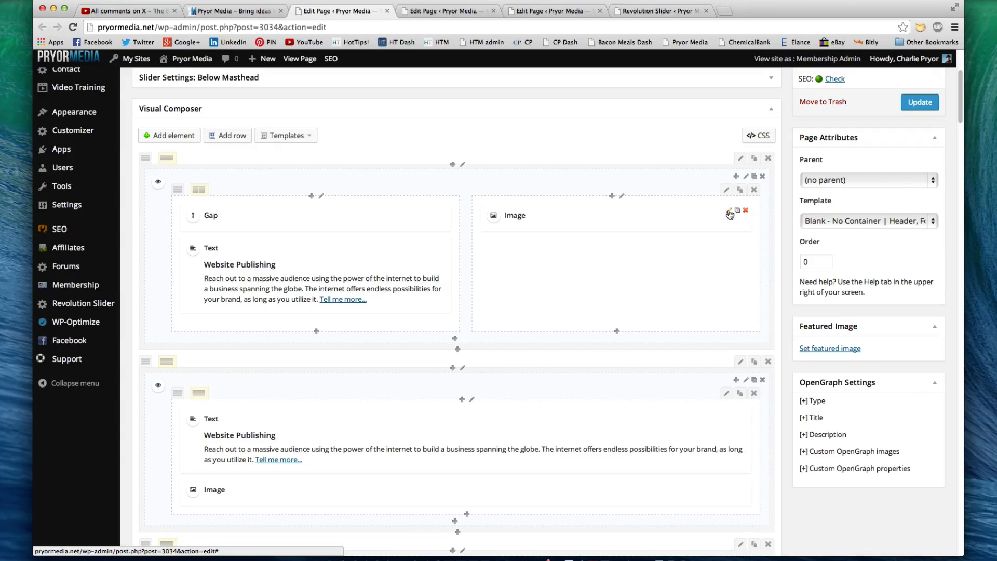
pyautogui.click(729, 213)
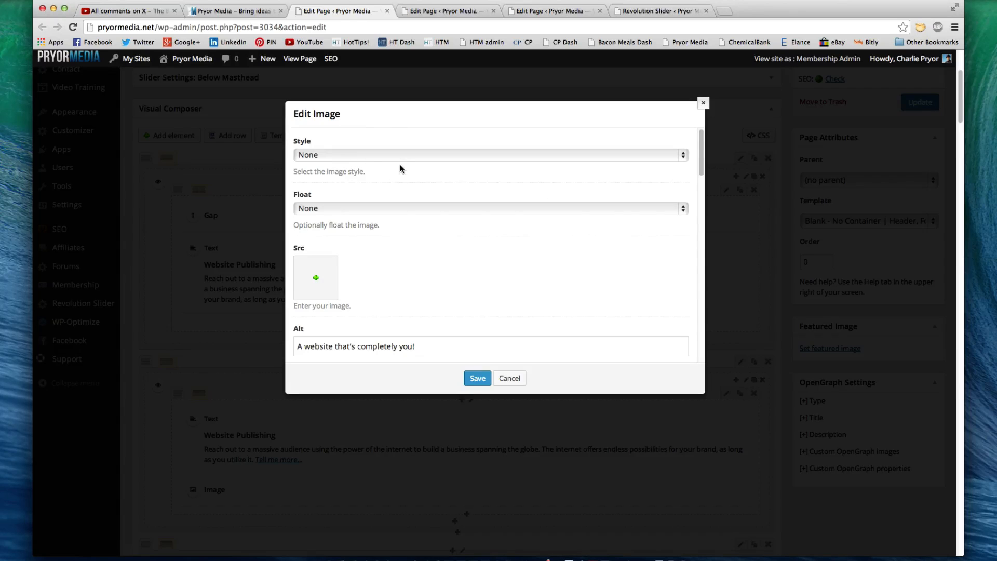
pyautogui.scroll(-3)
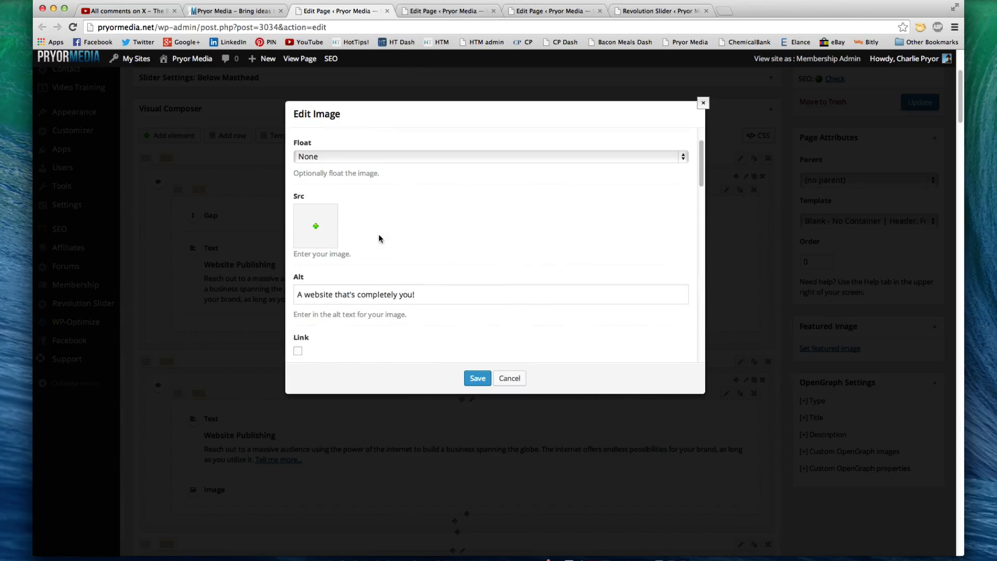
pyautogui.scroll(-3)
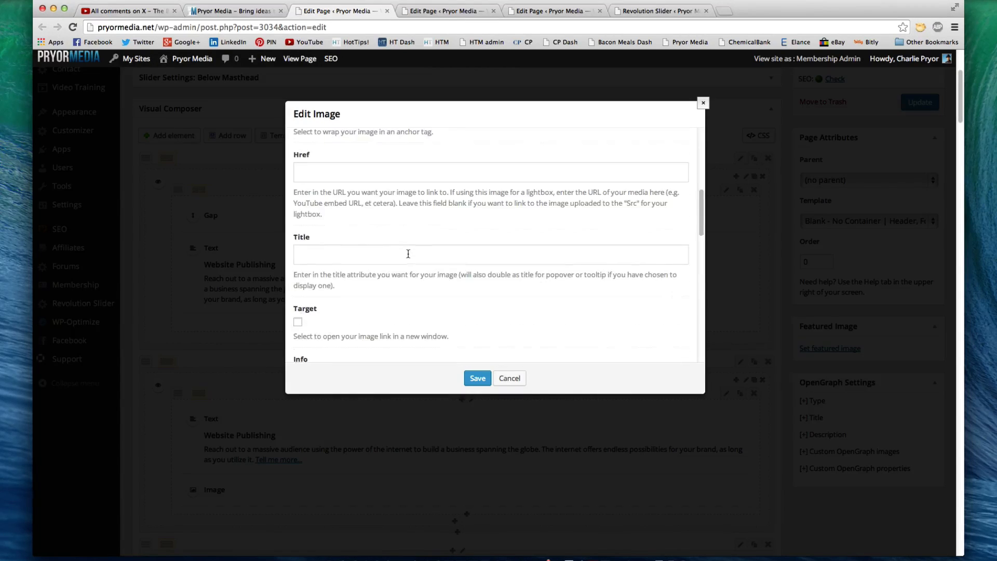
pyautogui.scroll(-3)
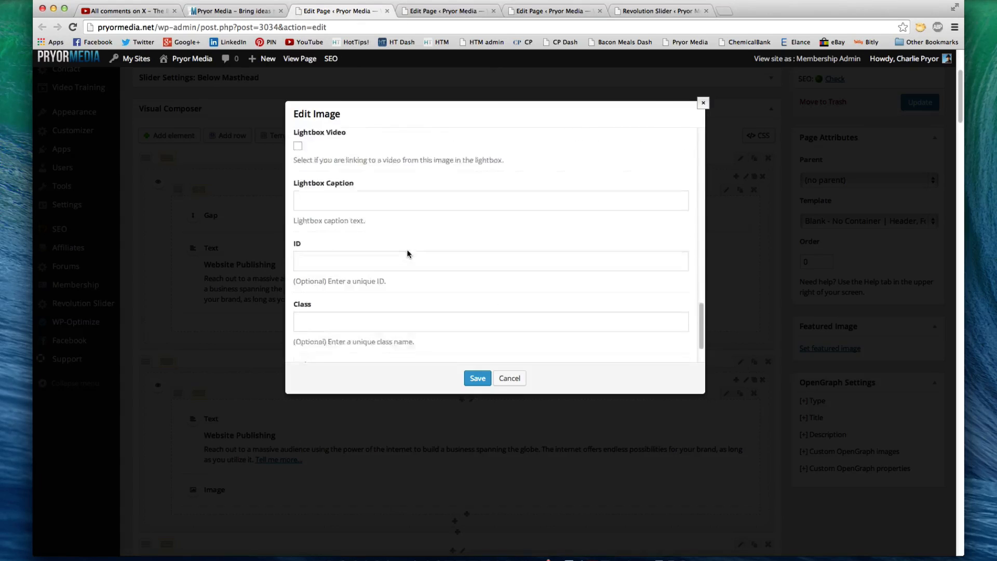
pyautogui.scroll(3)
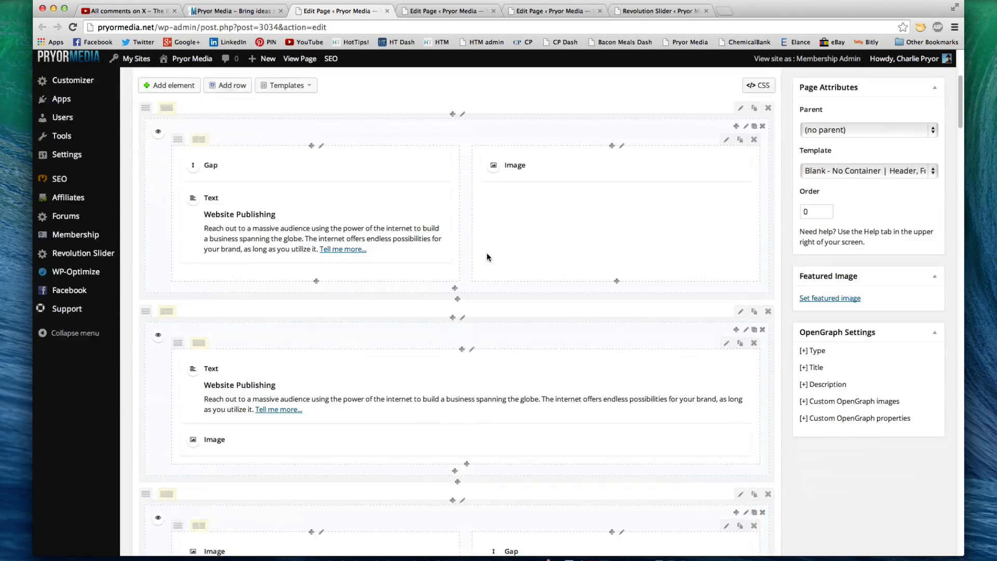
# Bring up the Image element settings of the second Website Publishing row.
pyautogui.scroll(-3)
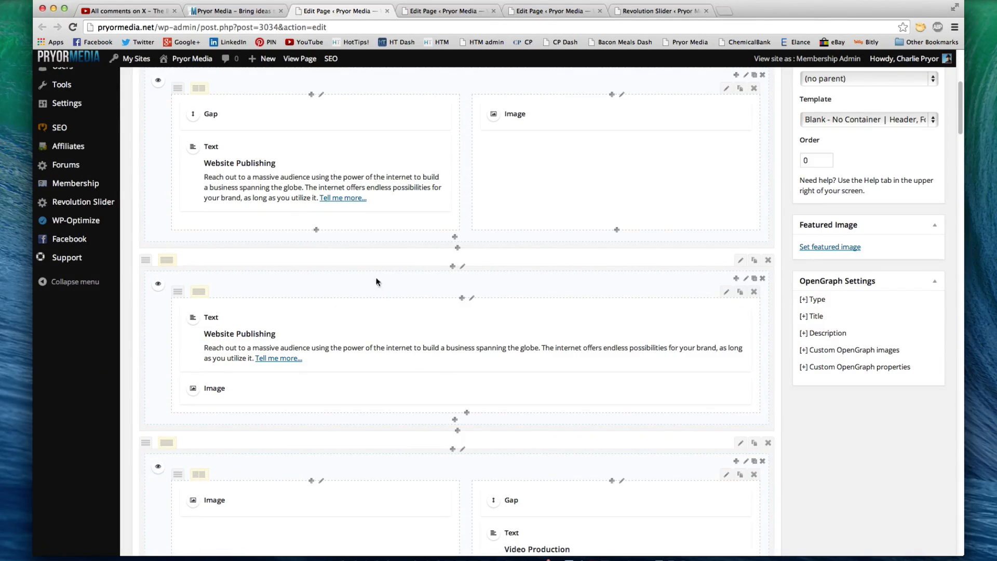
pyautogui.scroll(-3)
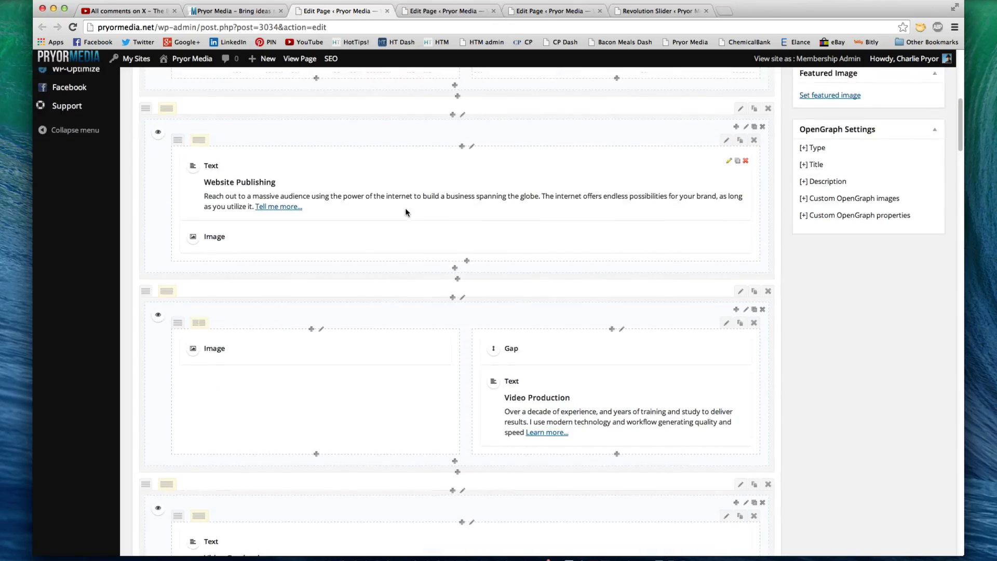
pyautogui.scroll(3)
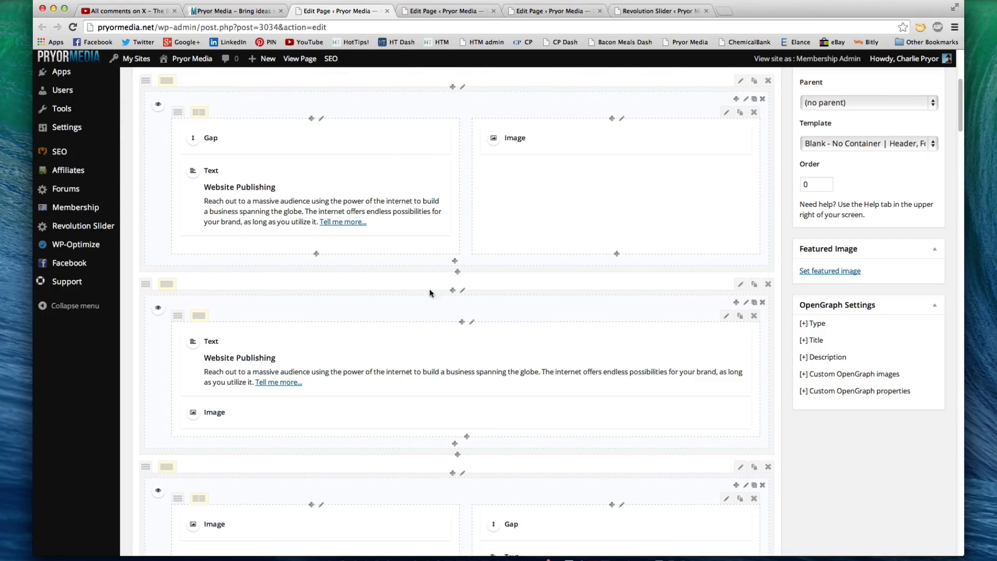
pyautogui.moveTo(413, 282)
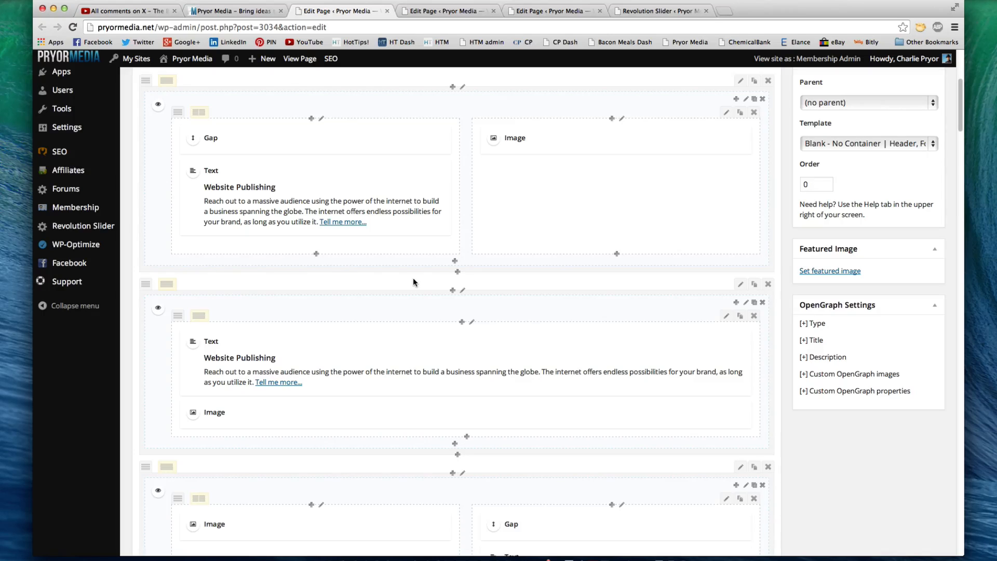
pyautogui.moveTo(371, 182)
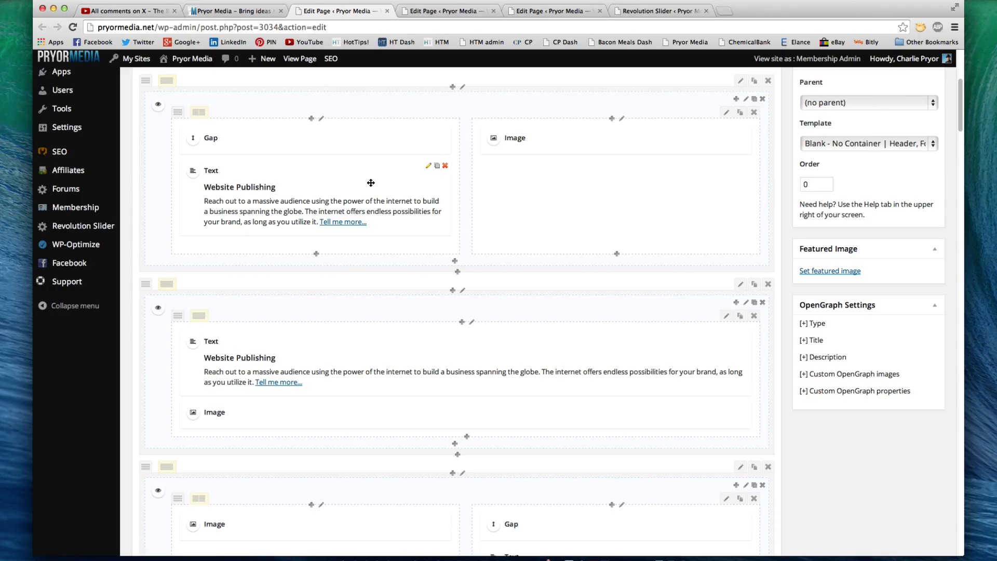
pyautogui.moveTo(345, 154)
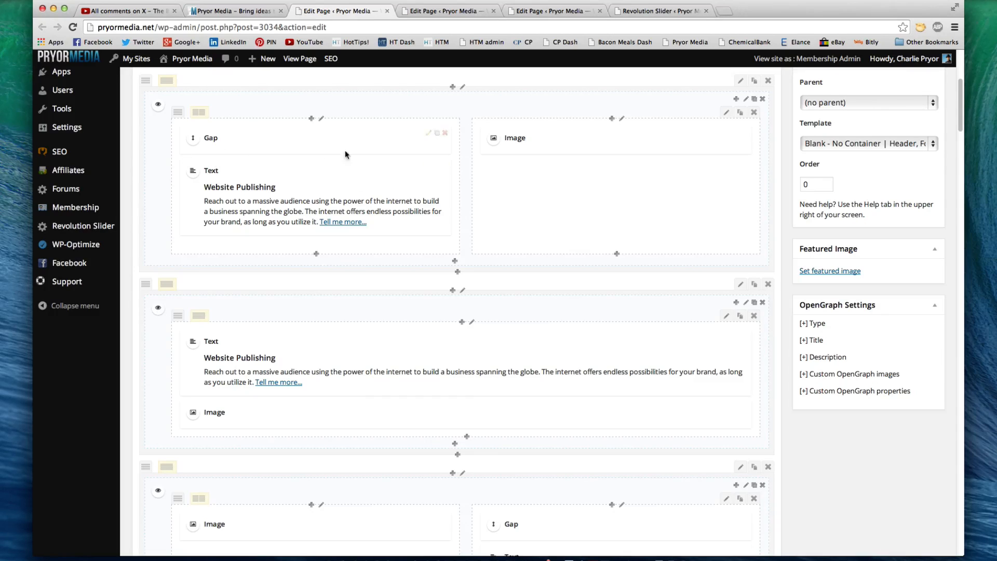
pyautogui.moveTo(359, 228)
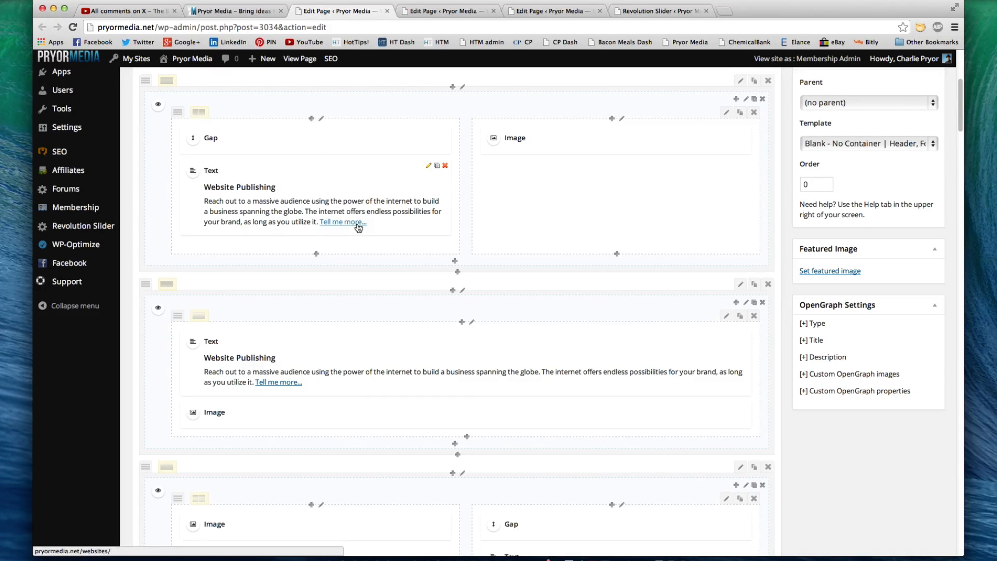
pyautogui.moveTo(380, 183)
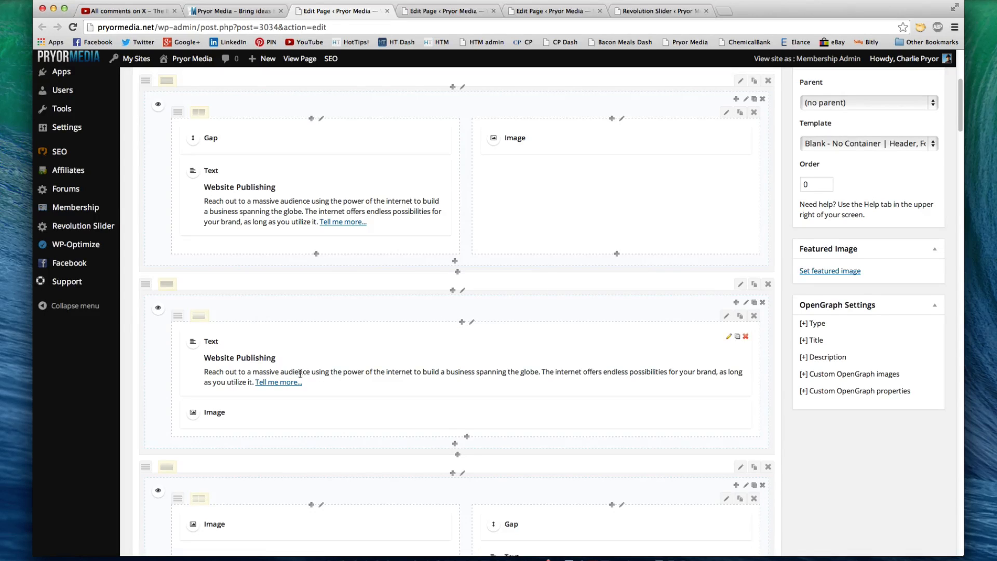
pyautogui.scroll(-3)
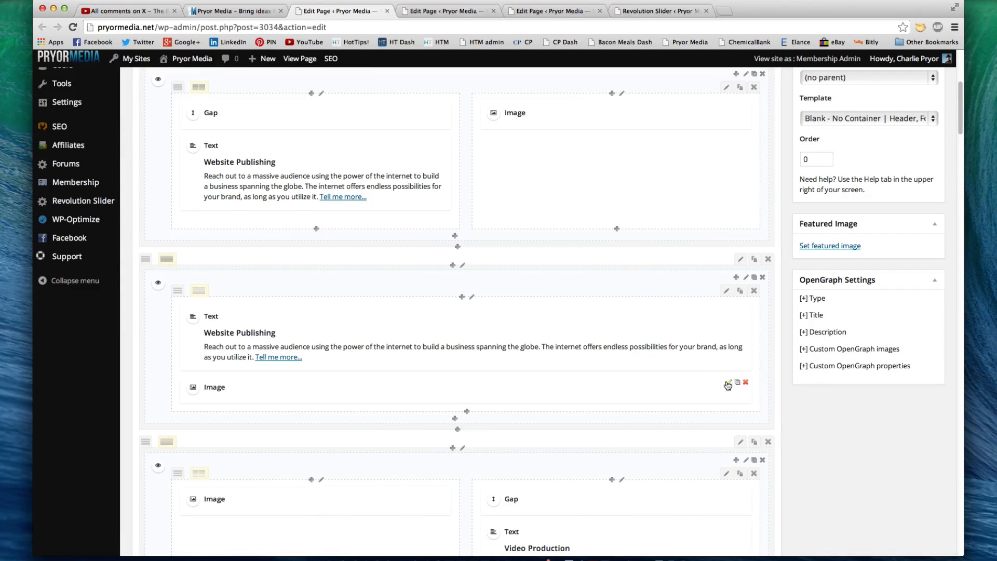
pyautogui.click(727, 385)
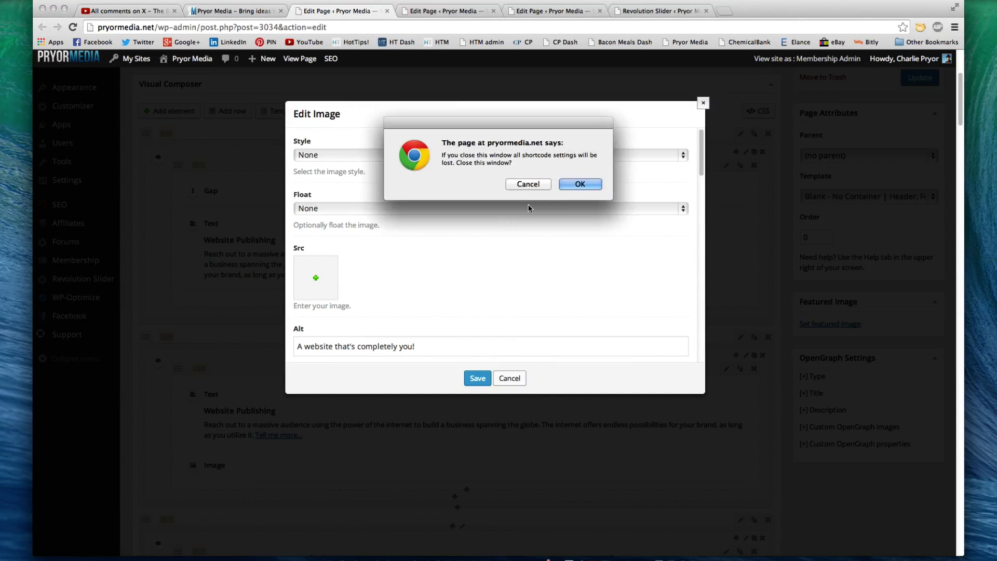
# Confirm discarding the image settings and look back over the Visual Composer rows.
pyautogui.click(579, 183)
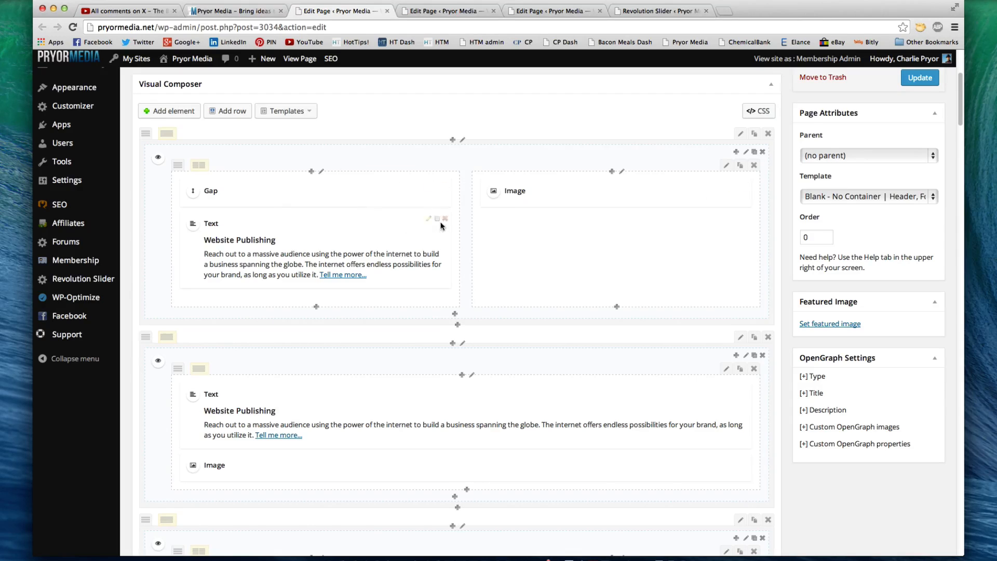
pyautogui.scroll(-3)
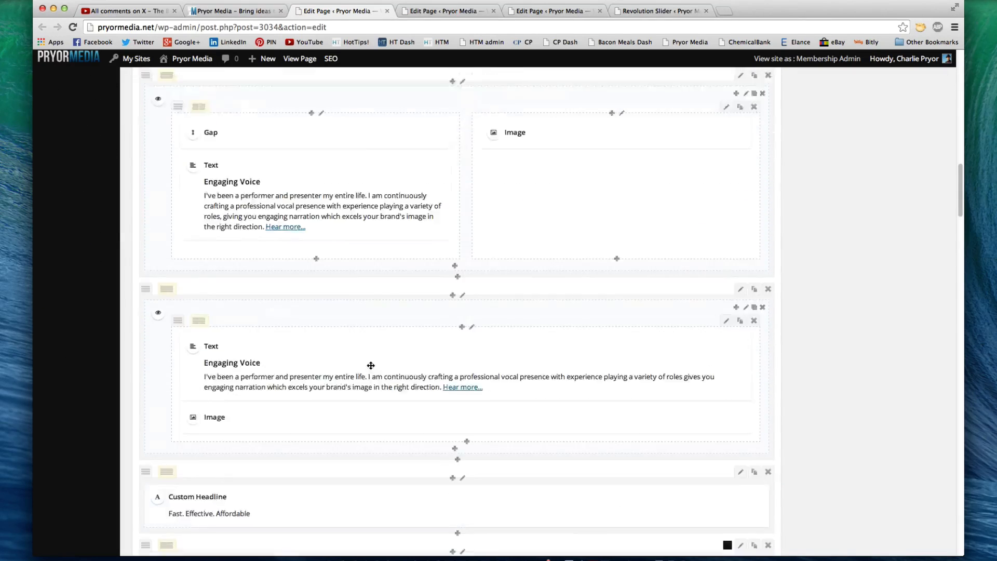
pyautogui.scroll(-3)
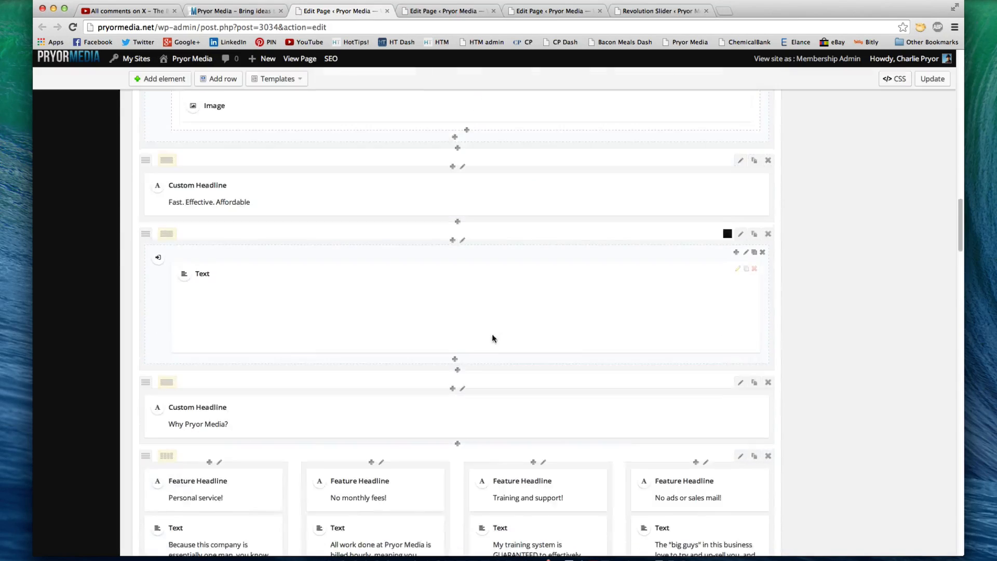
pyautogui.scroll(3)
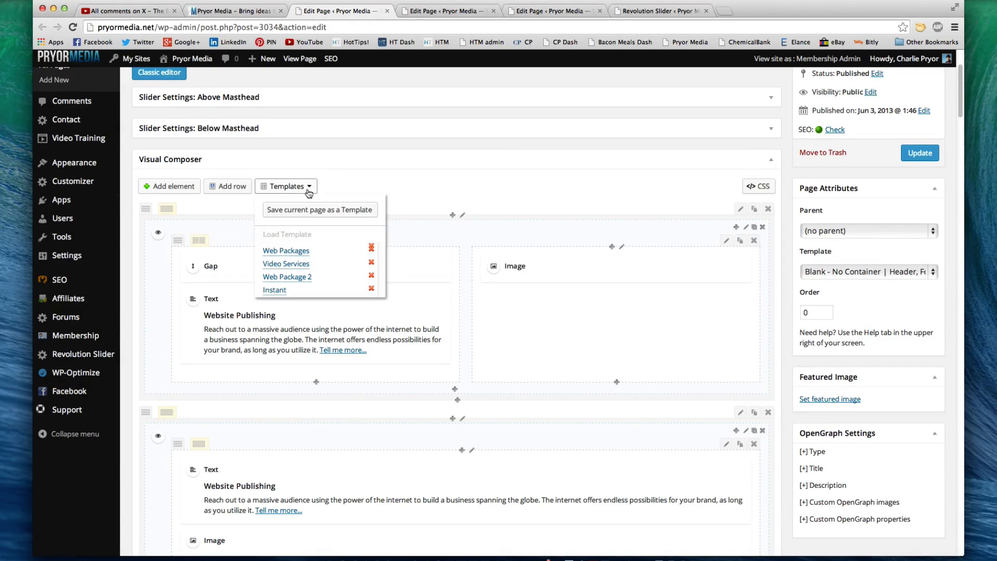
pyautogui.moveTo(353, 250)
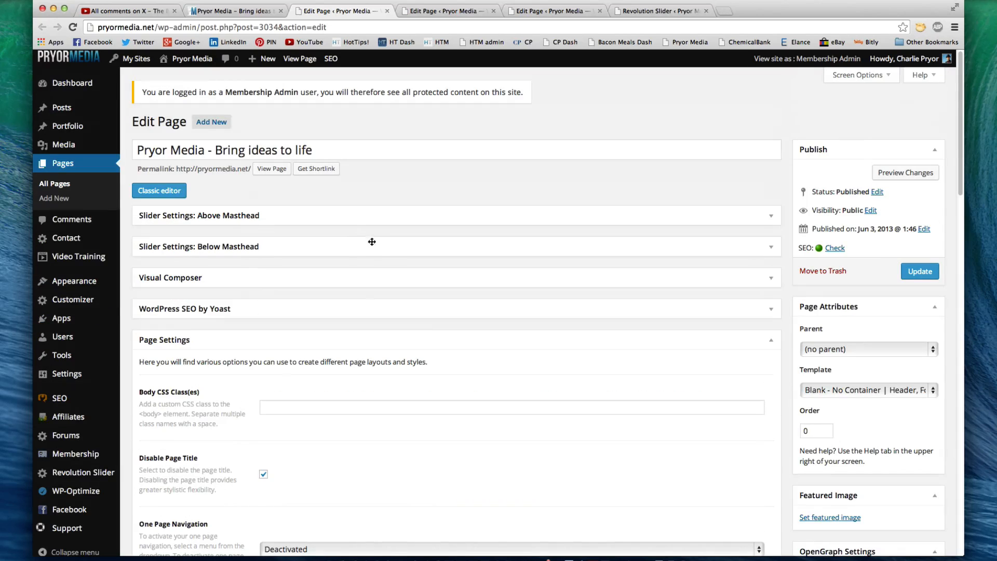
pyautogui.moveTo(426, 91)
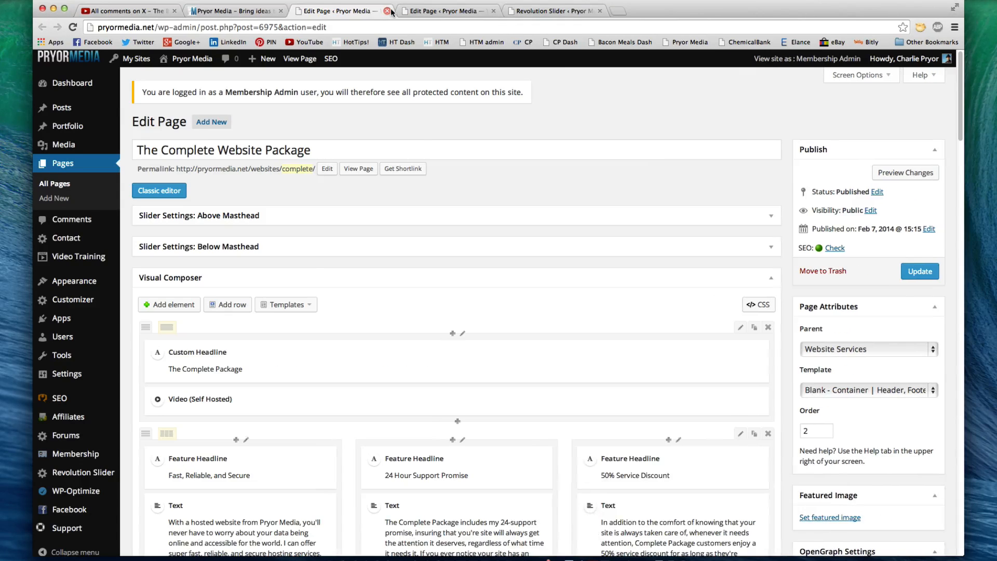
# View the public Complete Website Package page in a new browser tab.
pyautogui.rightClick(359, 169)
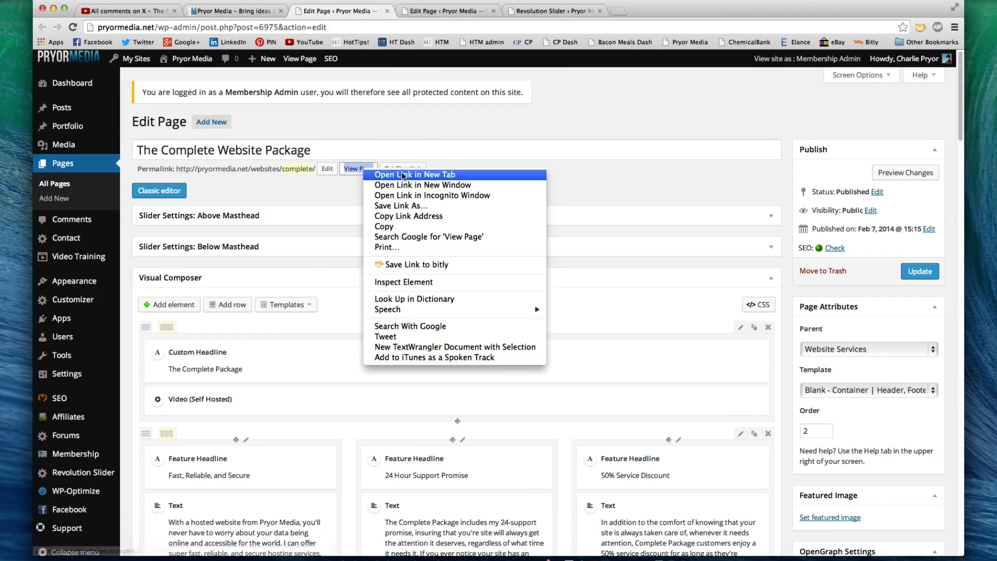
pyautogui.click(415, 175)
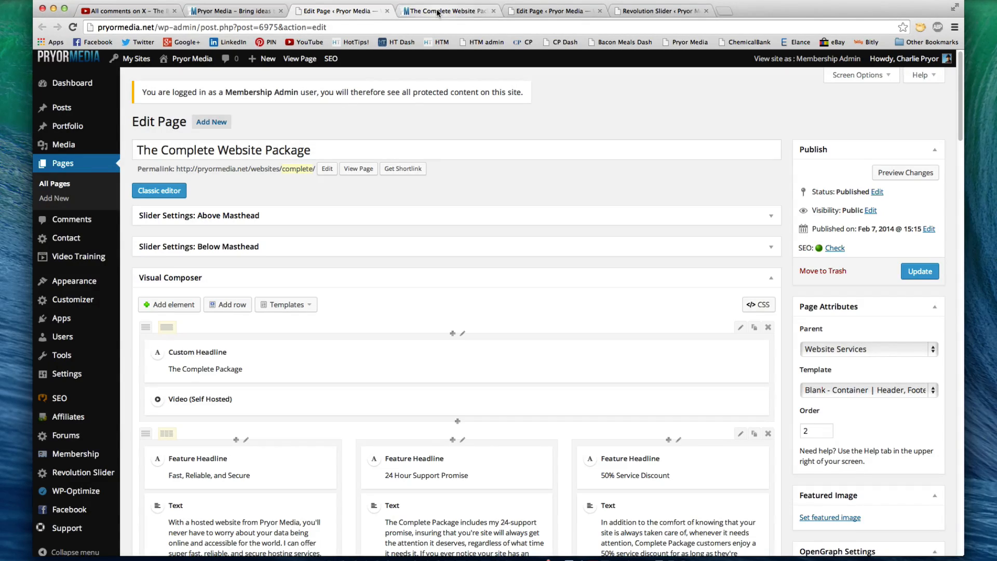
pyautogui.scroll(-3)
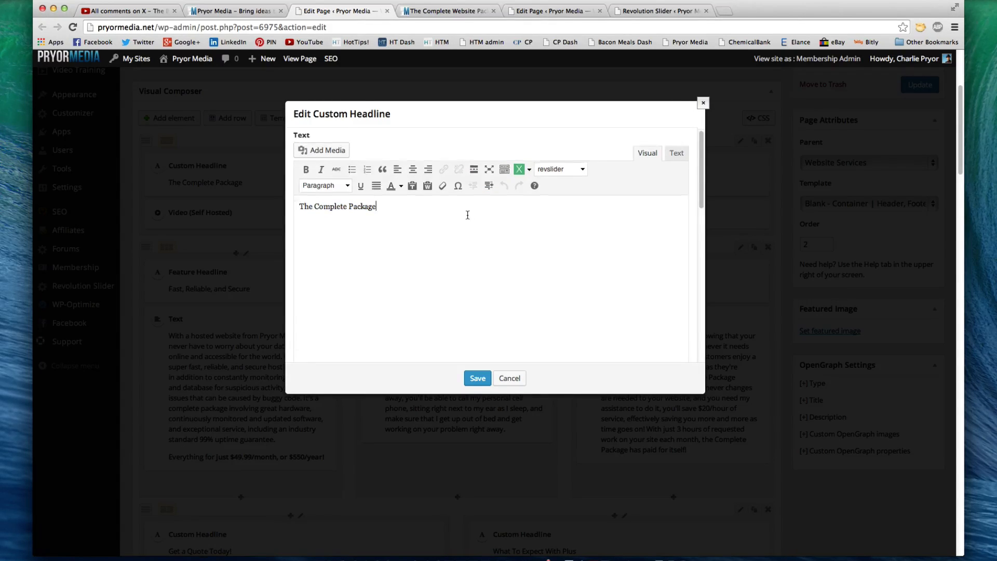
# Review the Custom Headline's alignment, heading level, accent and ID/class options, then view the live page.
pyautogui.scroll(-3)
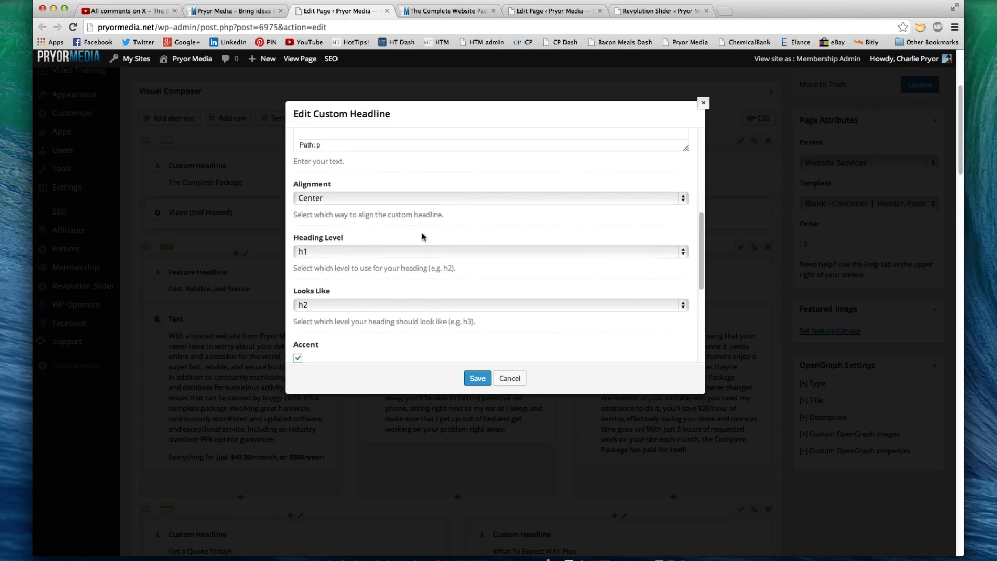
pyautogui.scroll(-3)
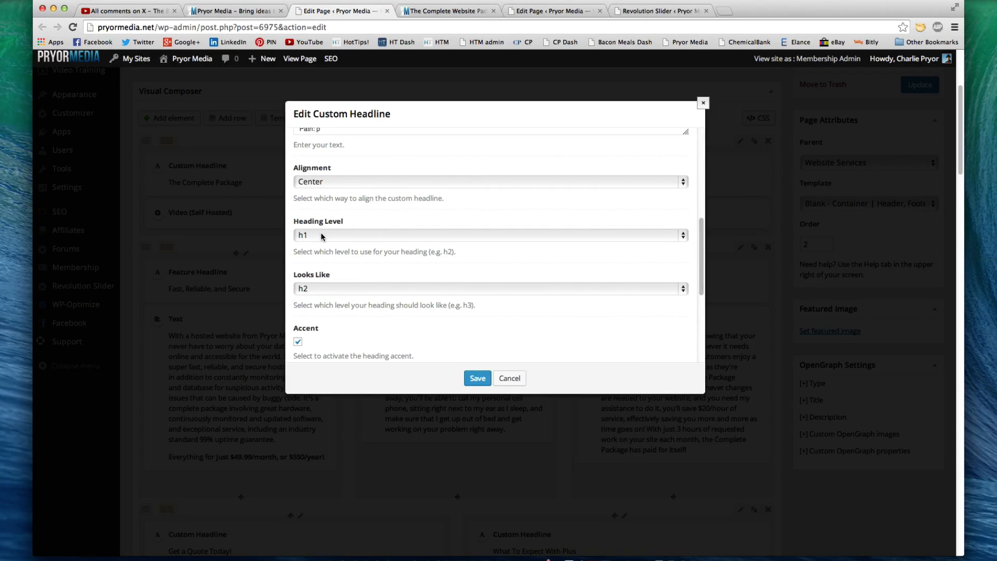
pyautogui.scroll(-3)
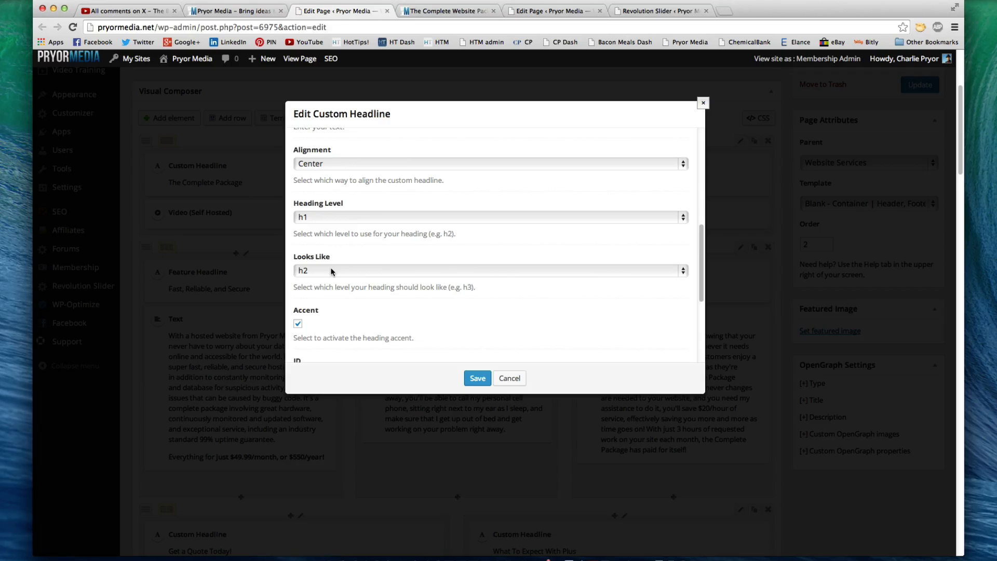
pyautogui.moveTo(413, 260)
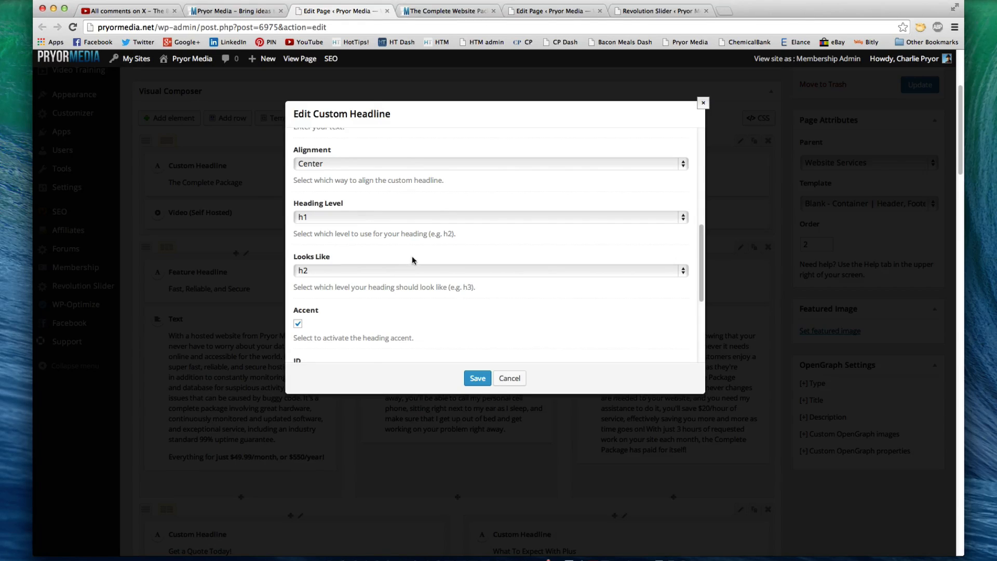
pyautogui.scroll(-3)
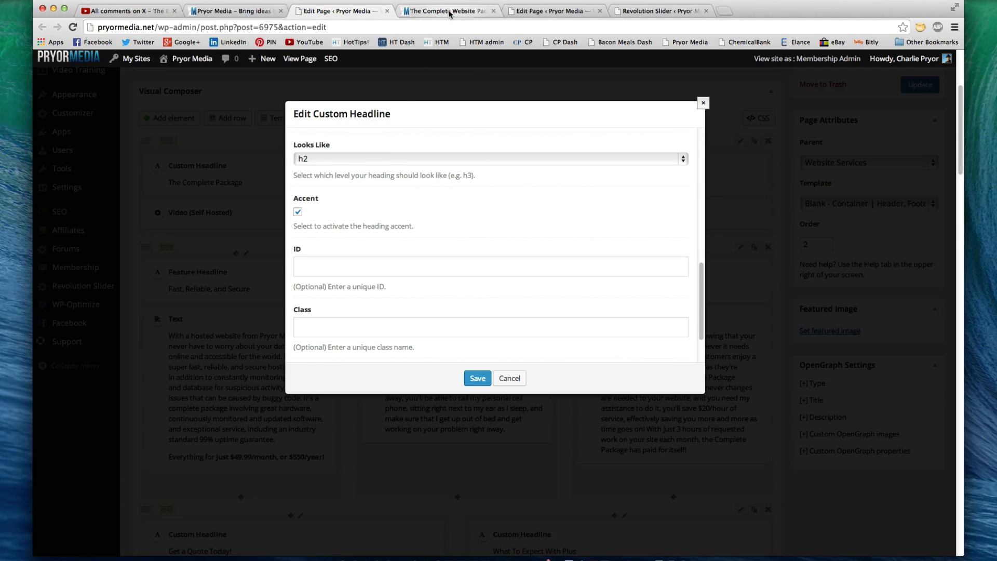
pyautogui.click(445, 10)
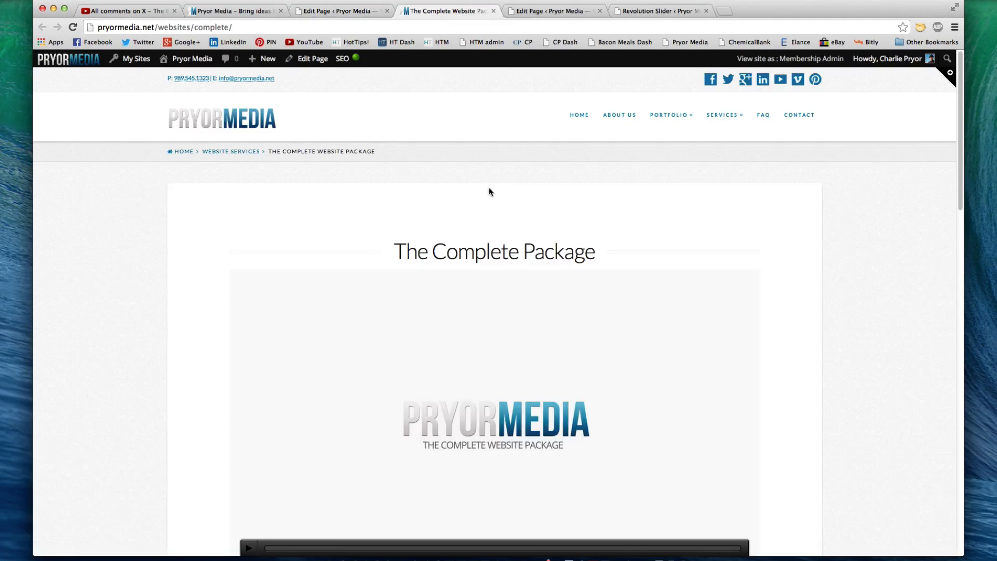
pyautogui.moveTo(221, 252)
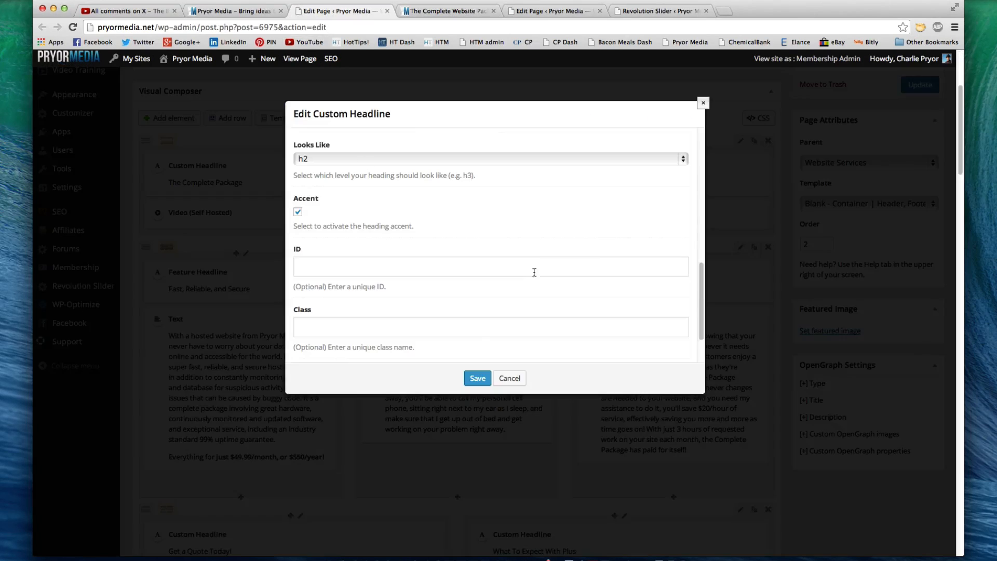
# Cancel the Custom Headline editor and browse the page templates, keeping Blank – Container | Header, Footer.
pyautogui.click(509, 378)
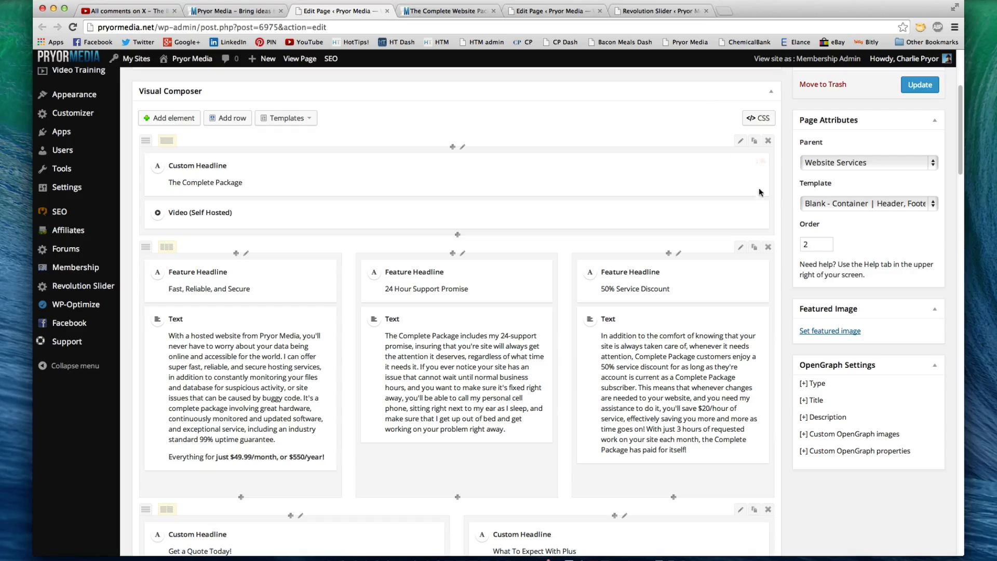
pyautogui.moveTo(839, 197)
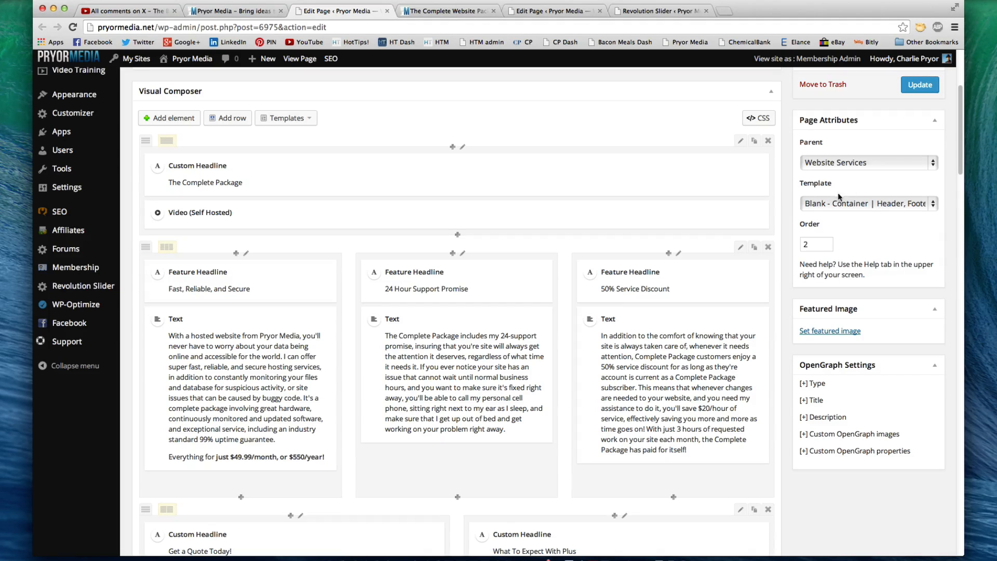
pyautogui.click(869, 202)
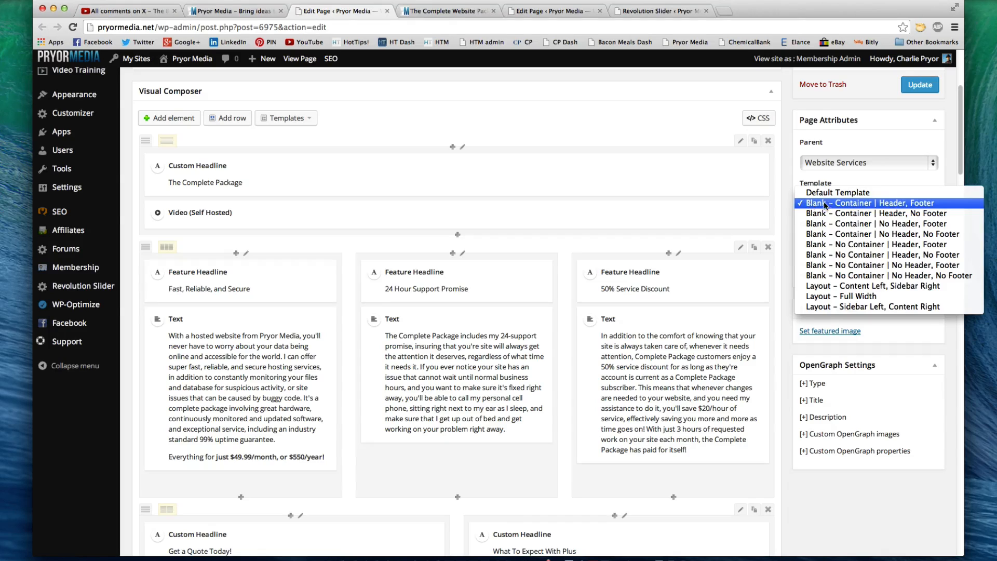
pyautogui.moveTo(932, 204)
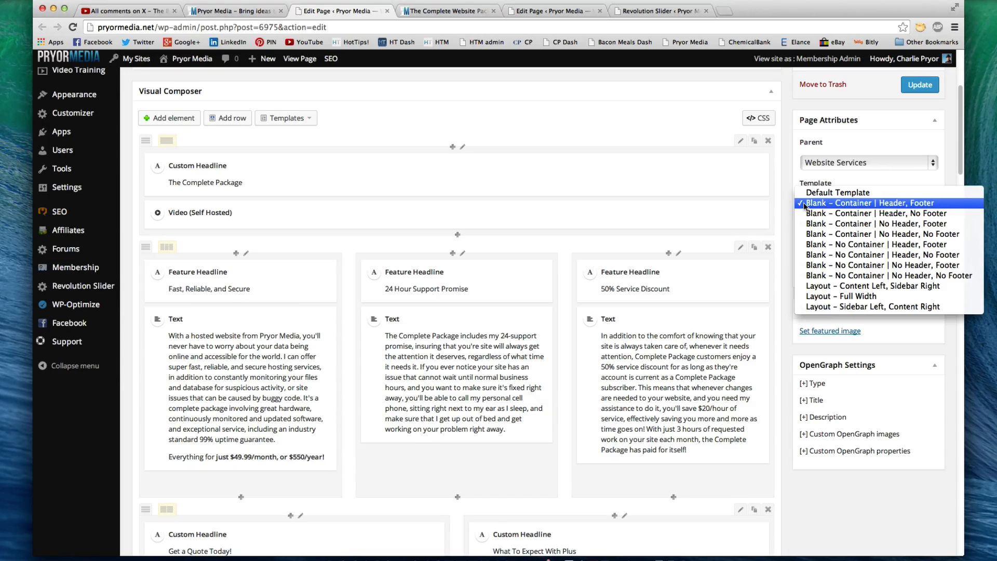
pyautogui.click(866, 202)
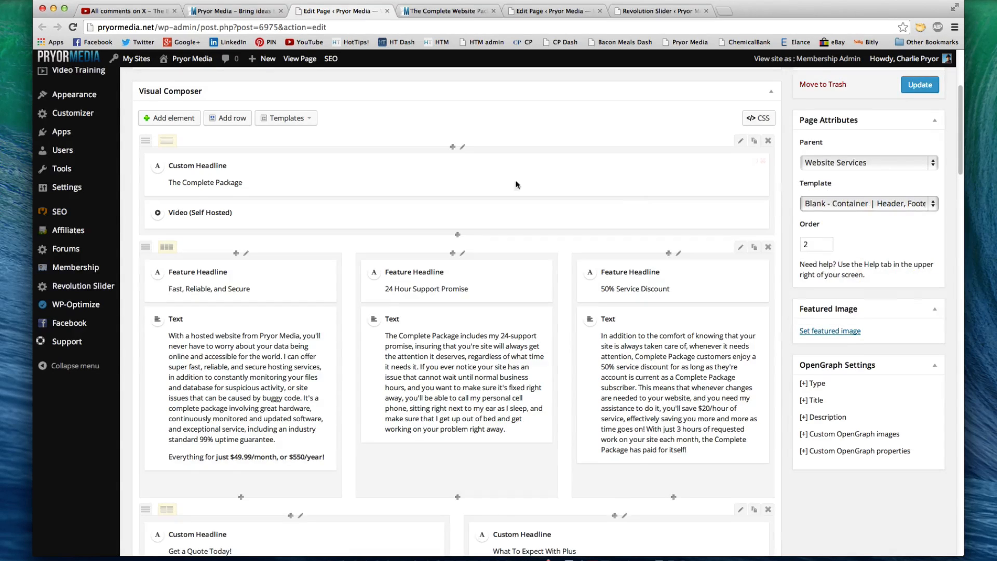
pyautogui.scroll(3)
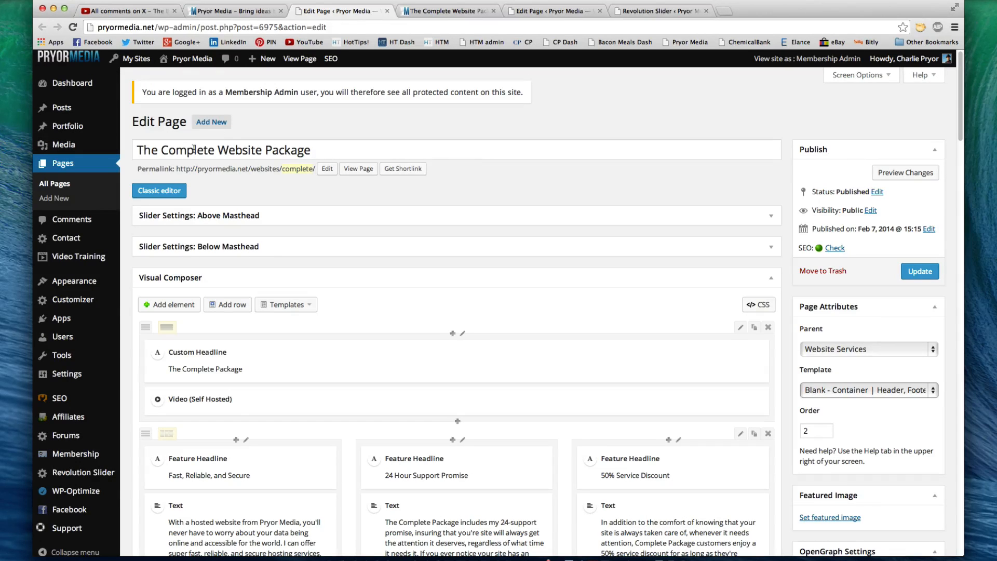
# Browse the Page Attributes templates again without changing the current selection.
pyautogui.scroll(-3)
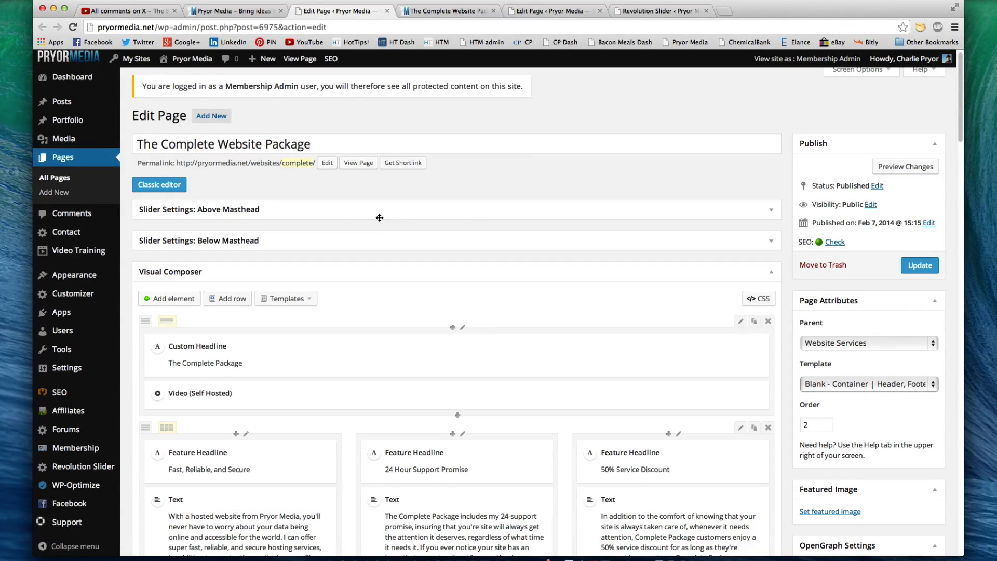
pyautogui.scroll(-3)
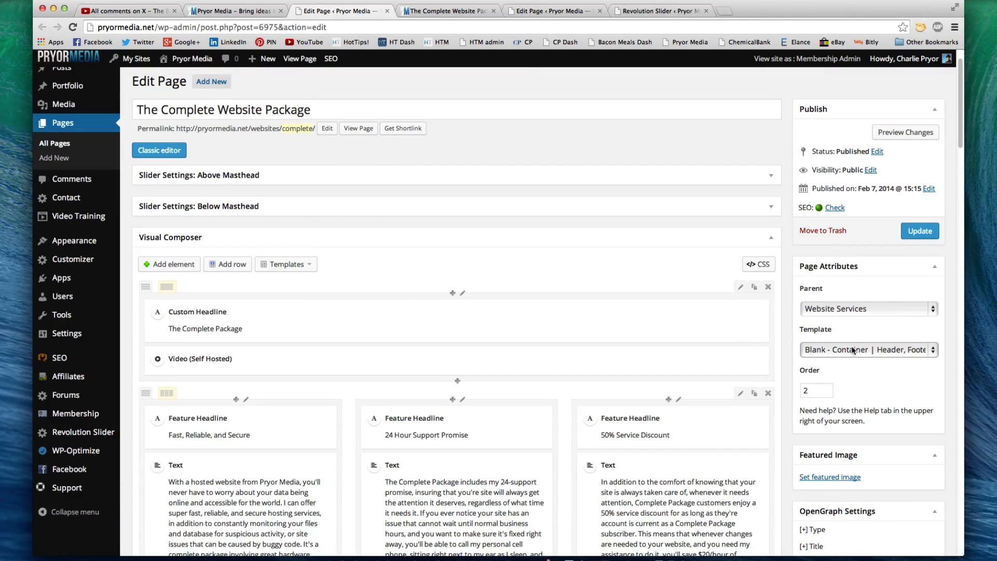
pyautogui.click(869, 349)
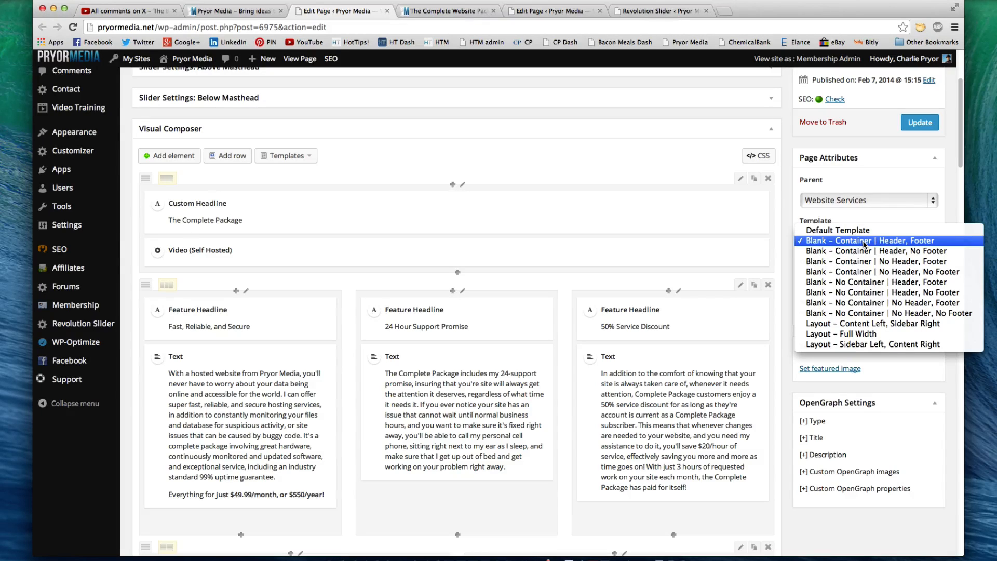
pyautogui.moveTo(883, 271)
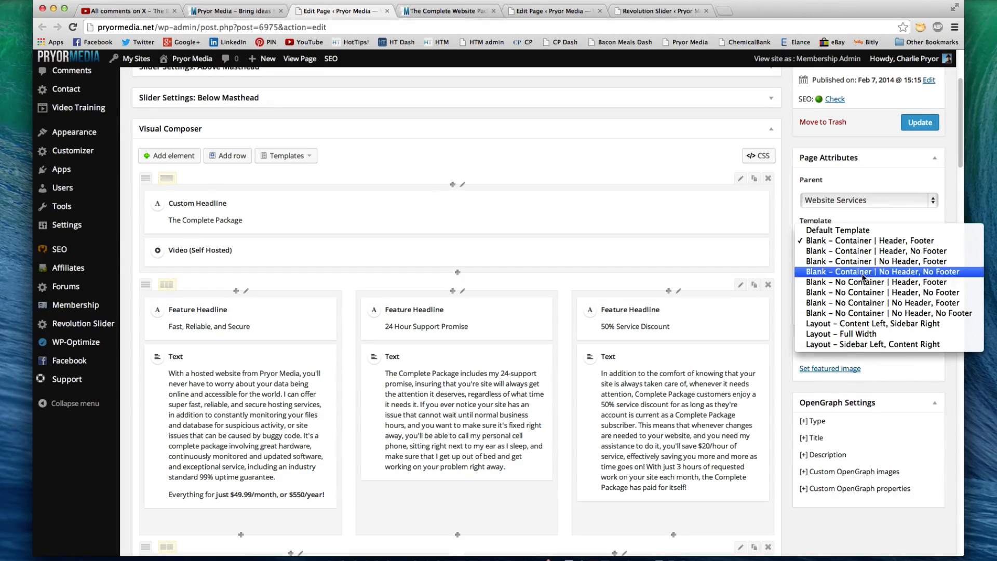
pyautogui.moveTo(877, 251)
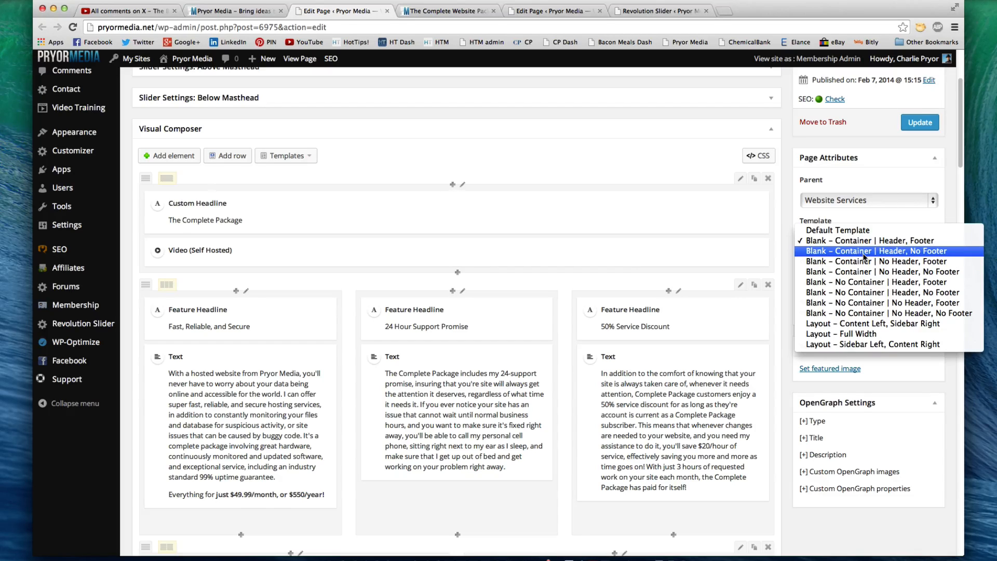
pyautogui.click(877, 251)
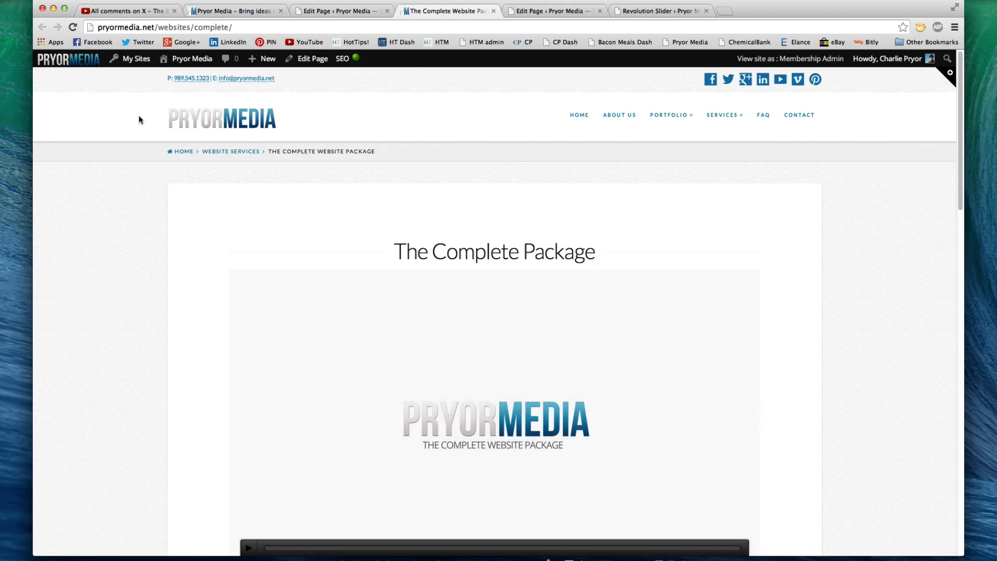
pyautogui.moveTo(243, 206)
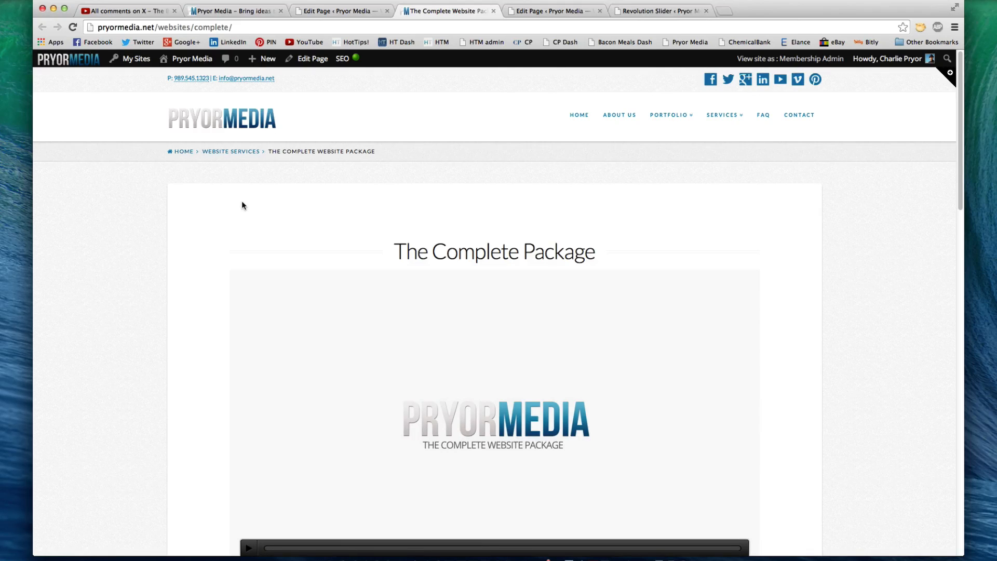
pyautogui.moveTo(90, 95)
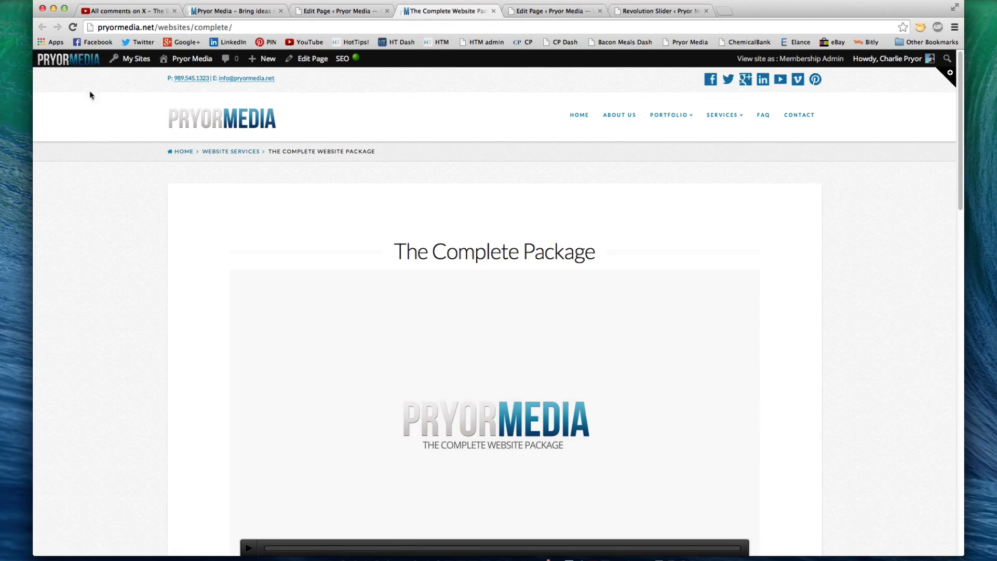
# Look over the live Complete Package page down to the footer, then go back to its Edit Page screen.
pyautogui.scroll(-3)
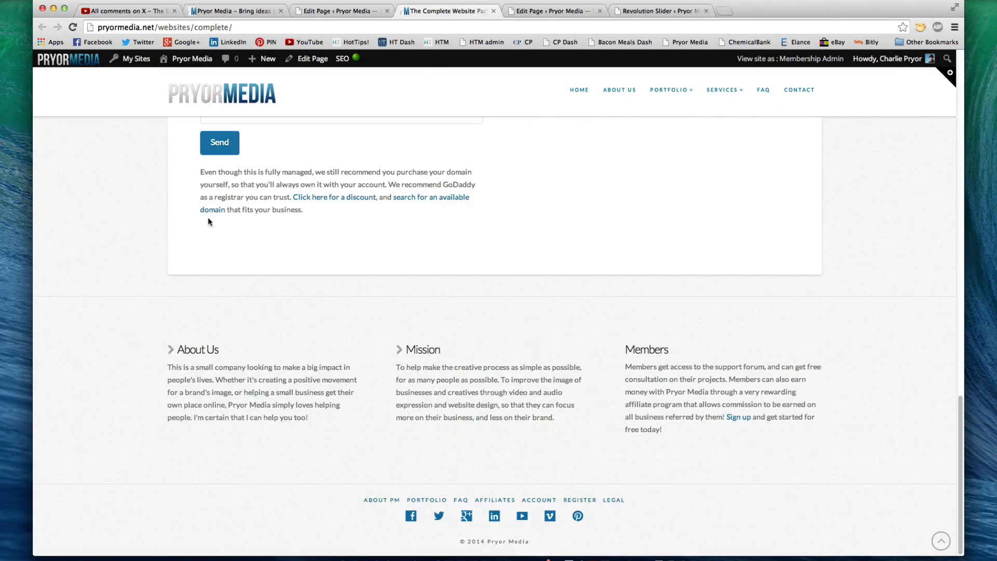
pyautogui.moveTo(33, 370)
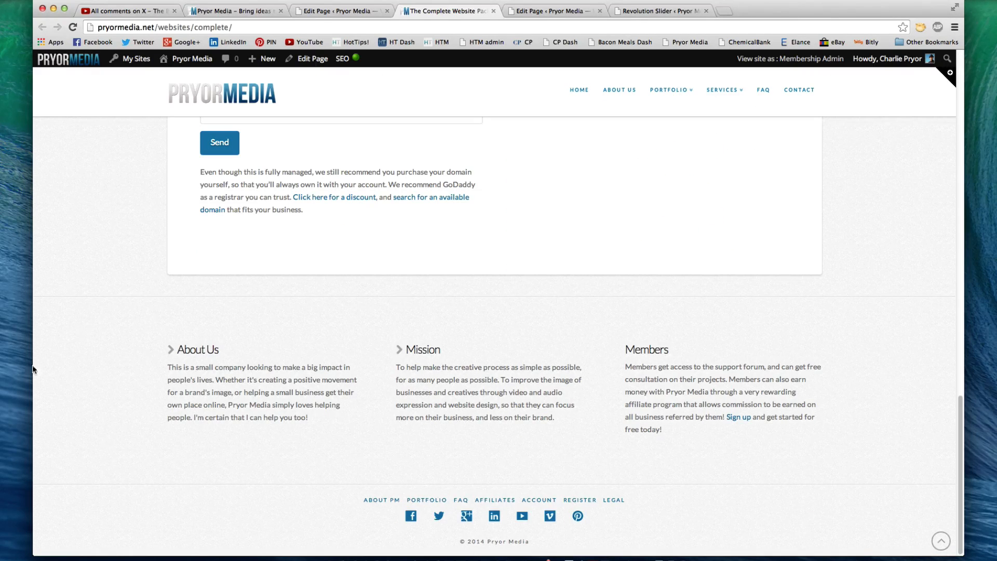
pyautogui.moveTo(541, 485)
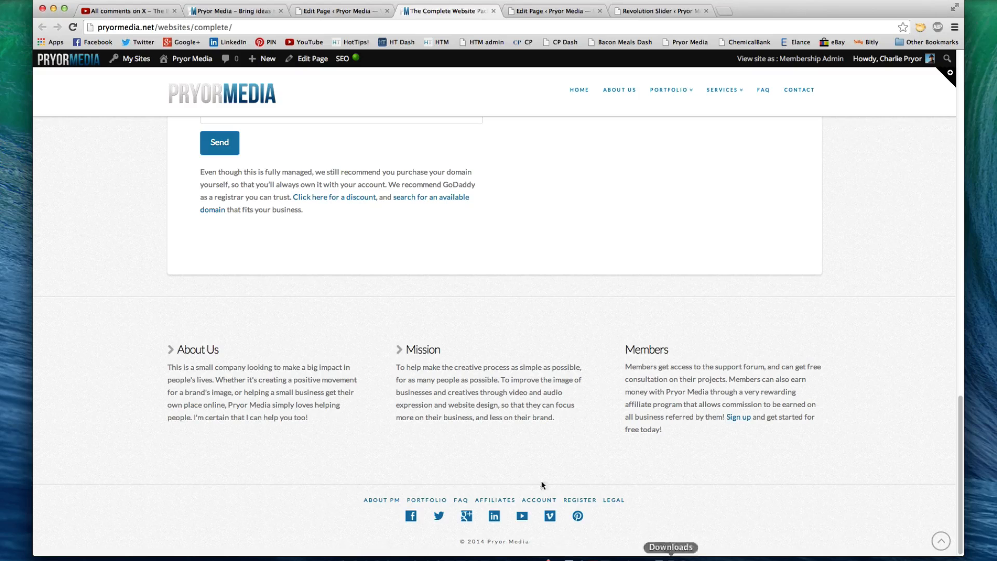
pyautogui.moveTo(41, 372)
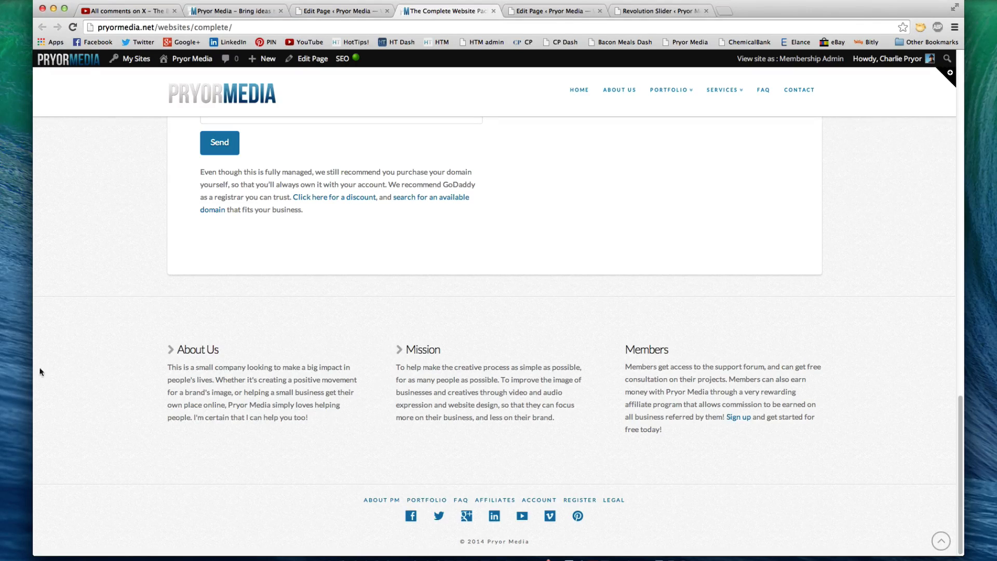
pyautogui.scroll(3)
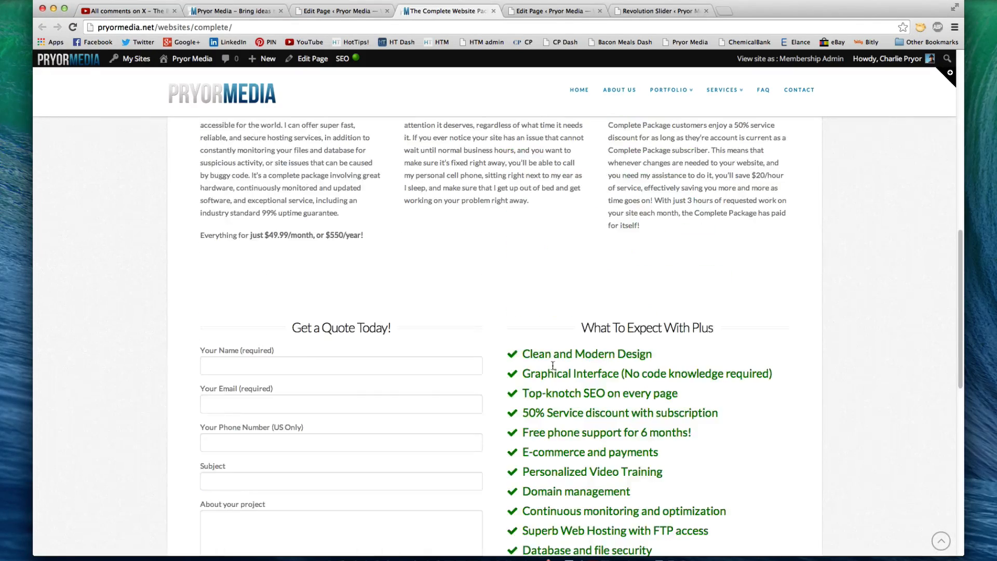
pyautogui.scroll(3)
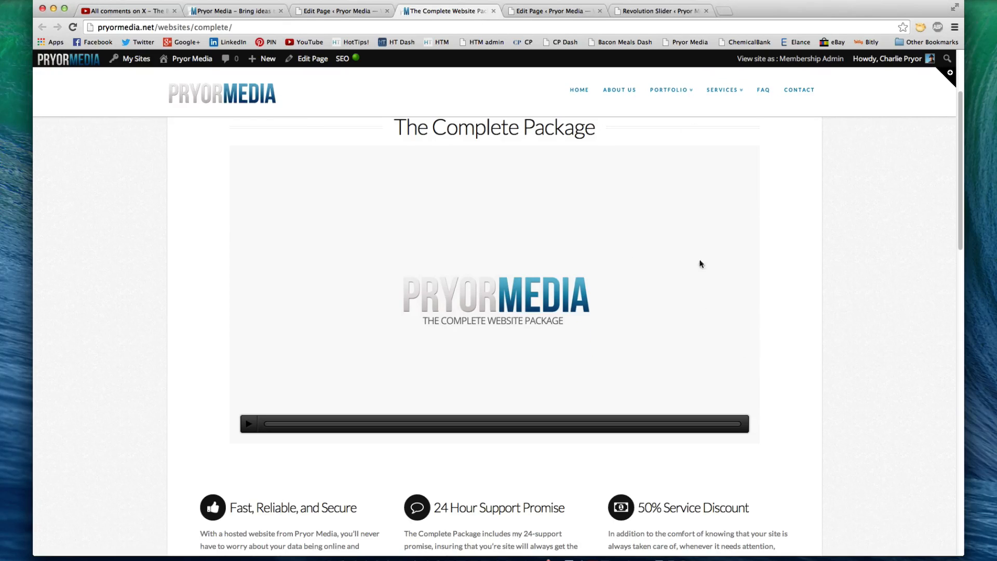
pyautogui.scroll(-3)
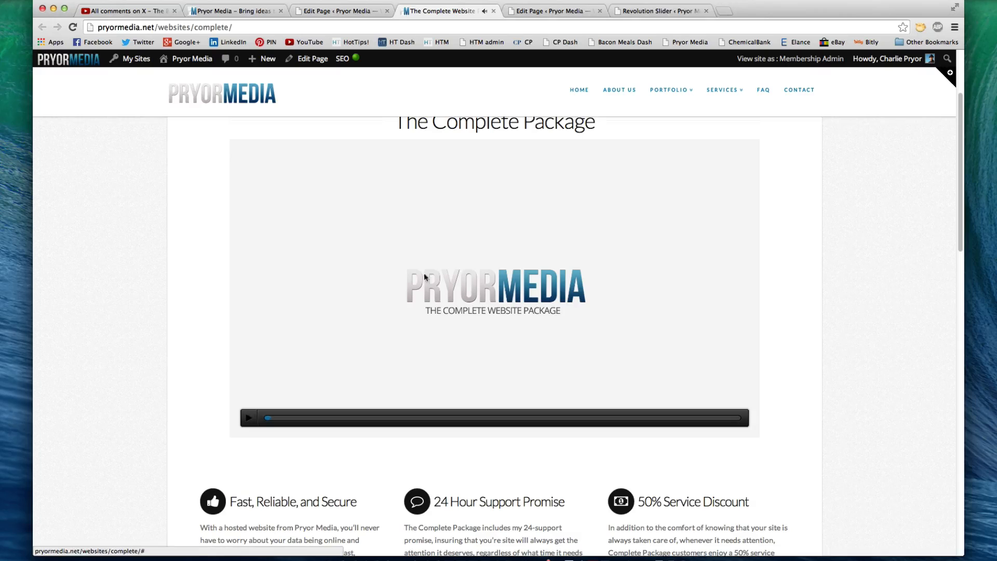
pyautogui.moveTo(472, 296)
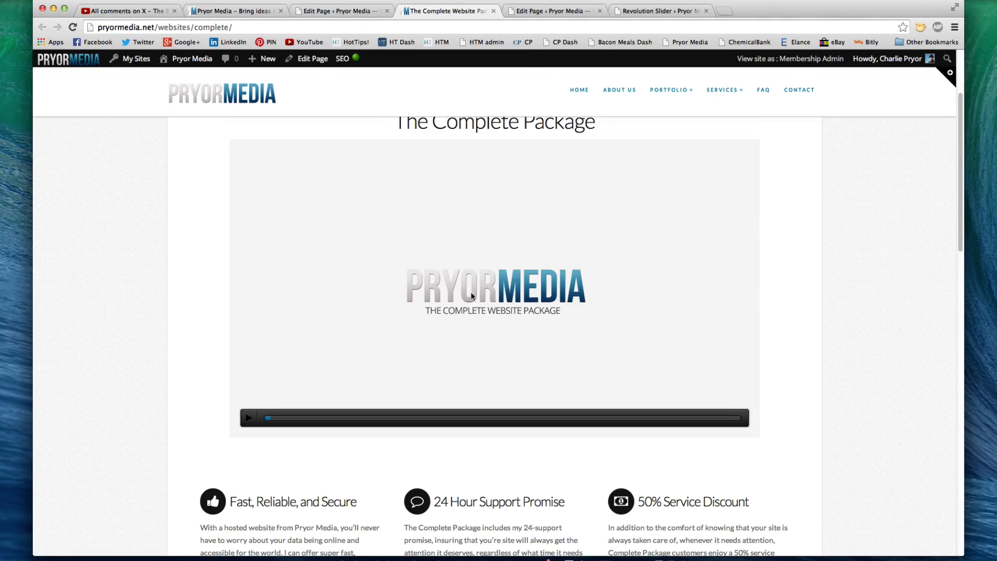
pyautogui.click(313, 58)
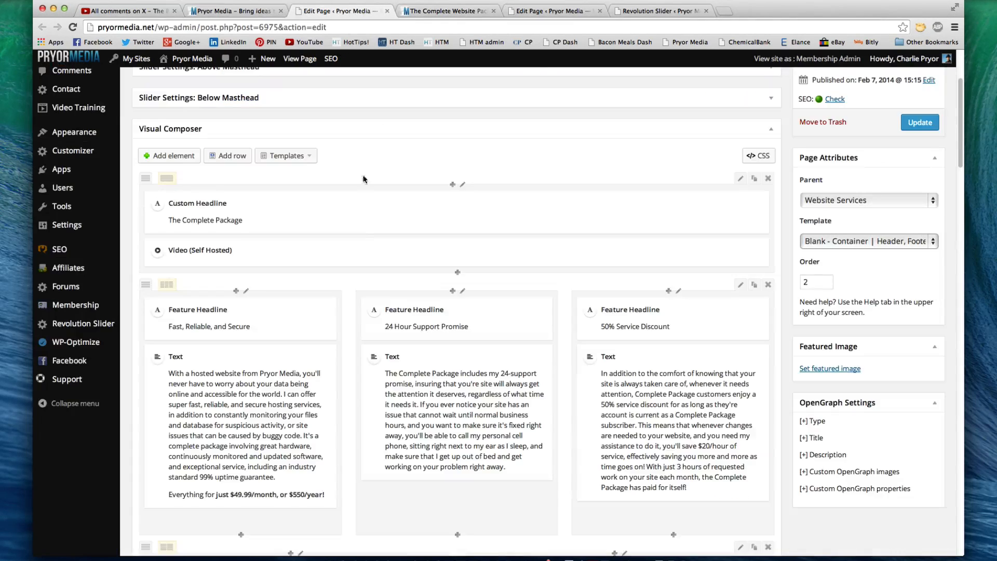
pyautogui.moveTo(741, 248)
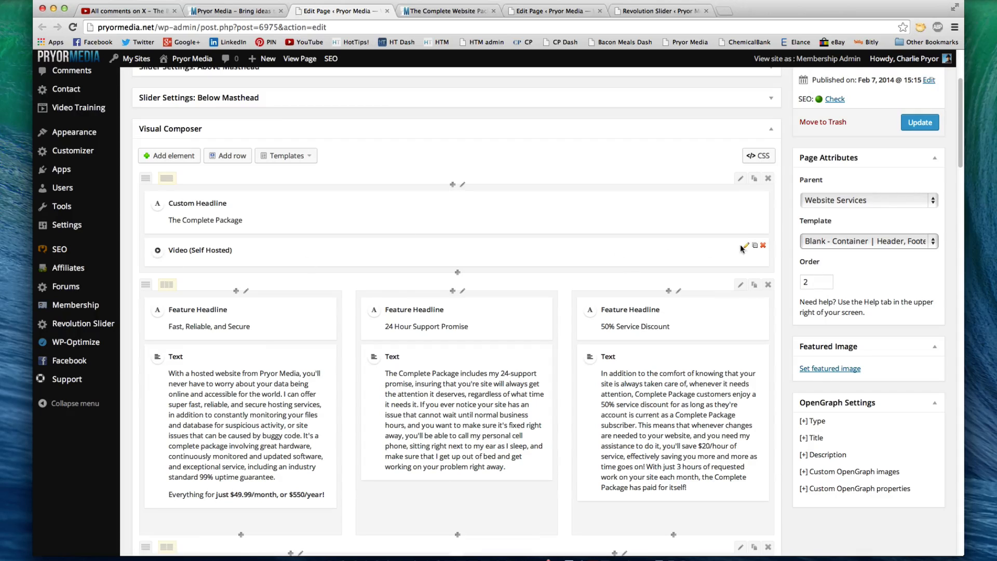
# Set the self-hosted video to No Container in its Edit Video settings.
pyautogui.click(746, 247)
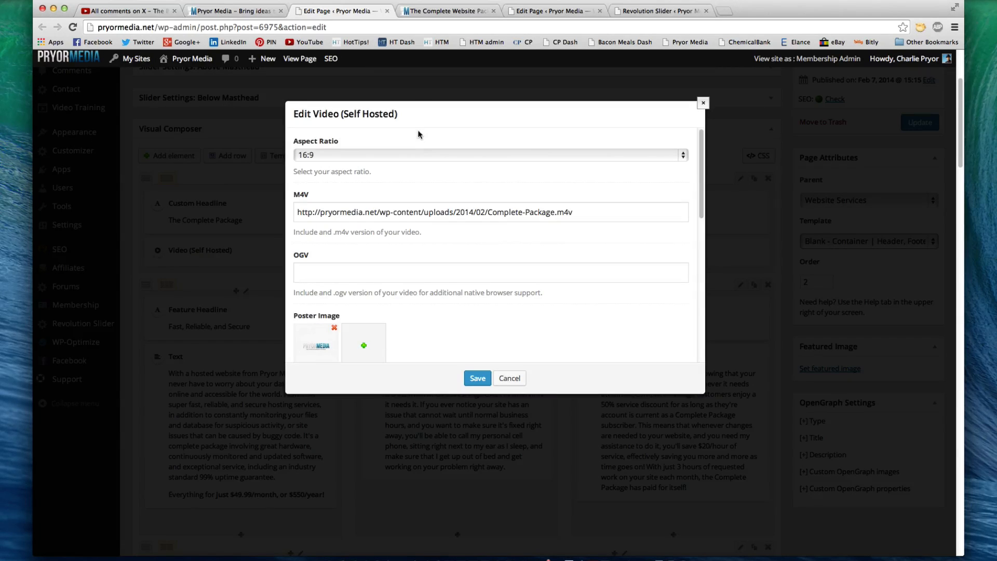
pyautogui.moveTo(322, 160)
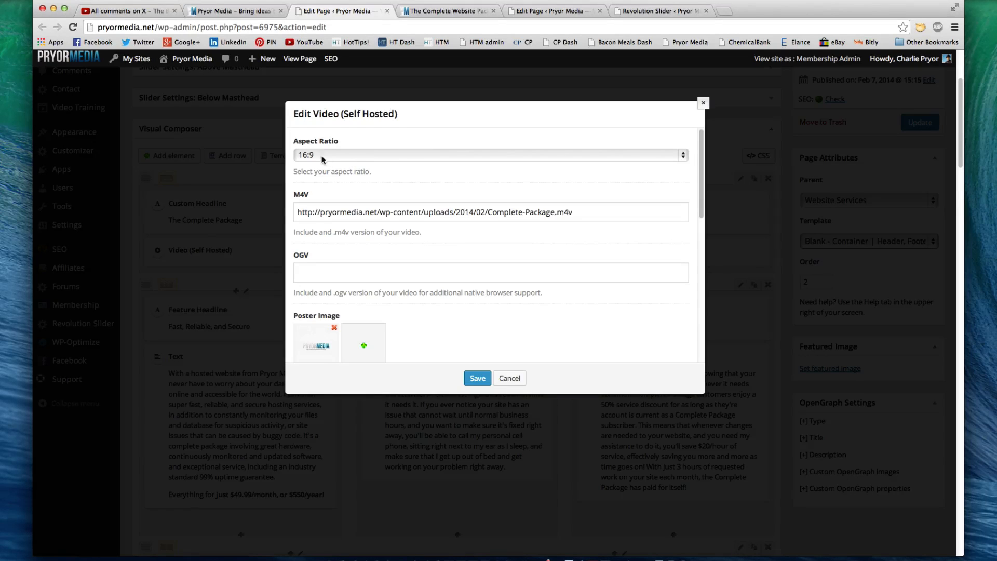
pyautogui.moveTo(439, 212)
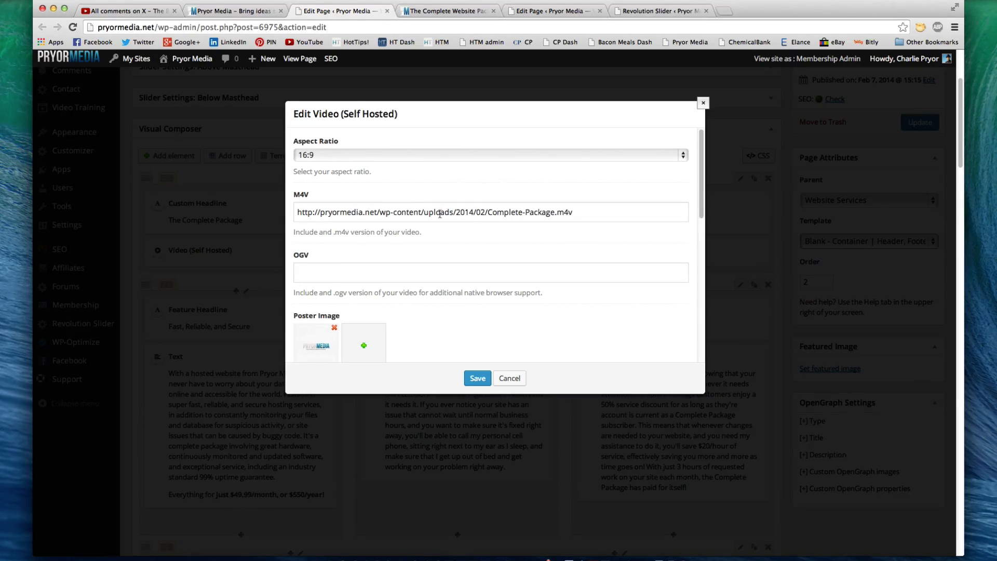
pyautogui.scroll(-3)
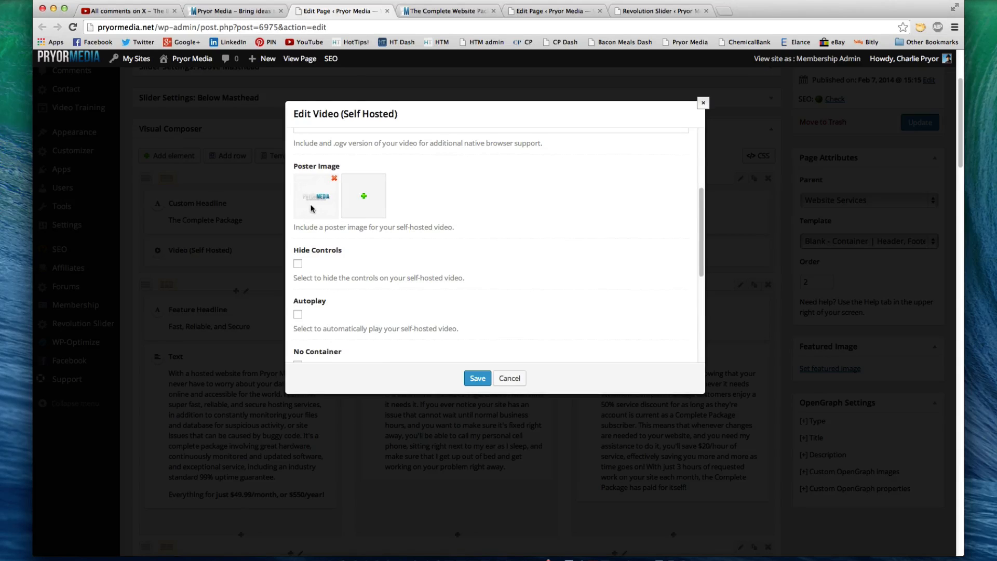
pyautogui.scroll(-3)
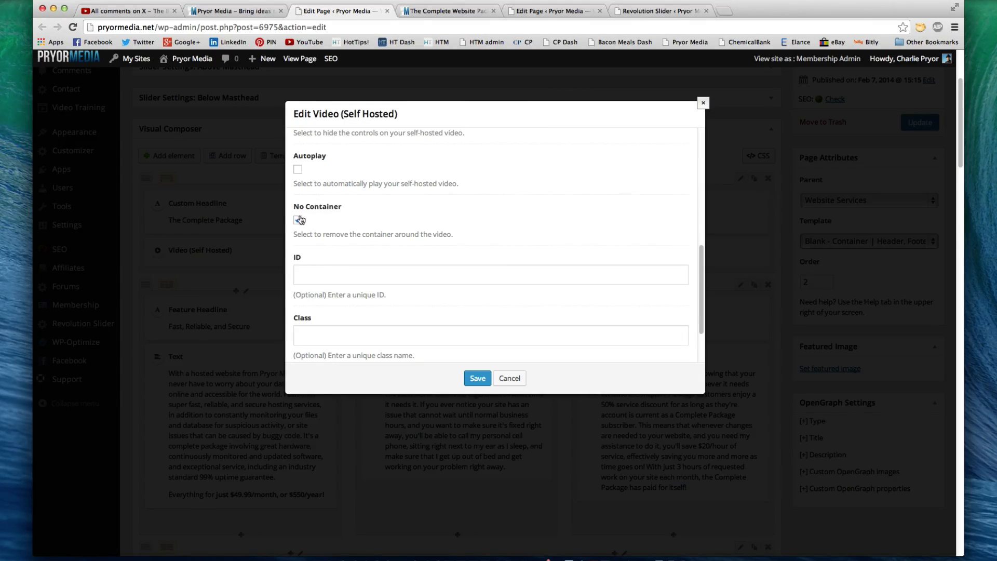
pyautogui.click(298, 220)
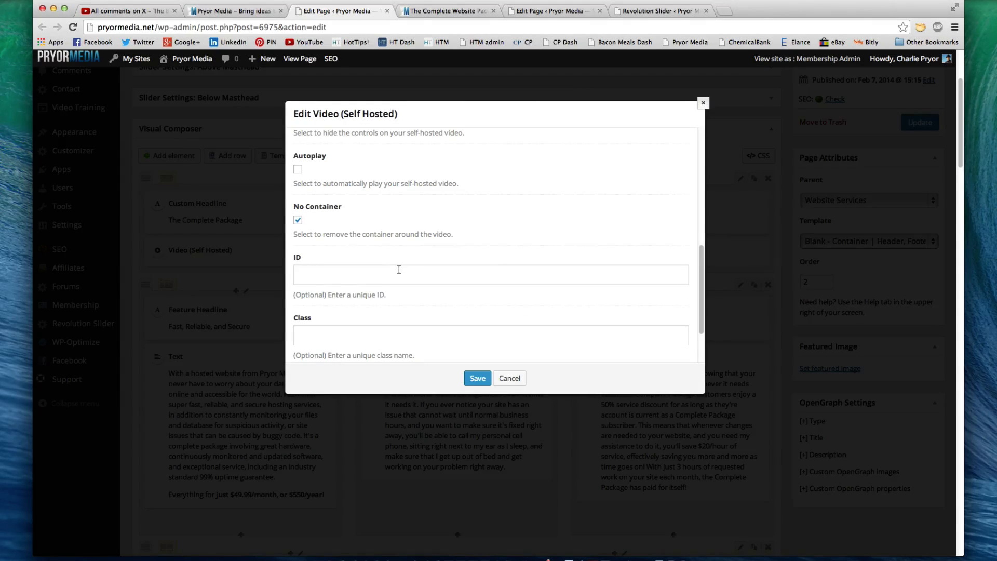
# Compare the video on the live Complete Package page, then return to editing.
pyautogui.click(509, 379)
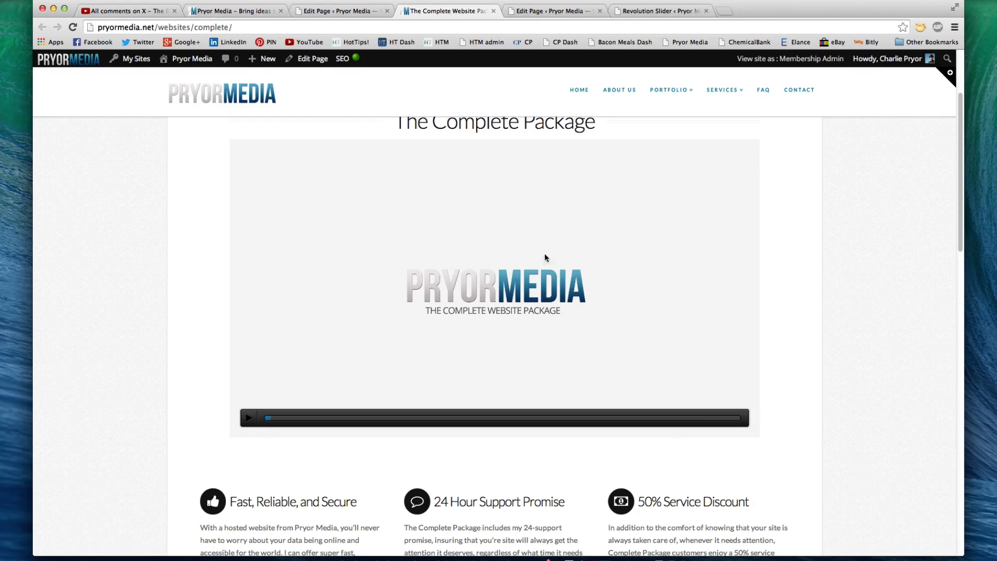
pyautogui.scroll(-3)
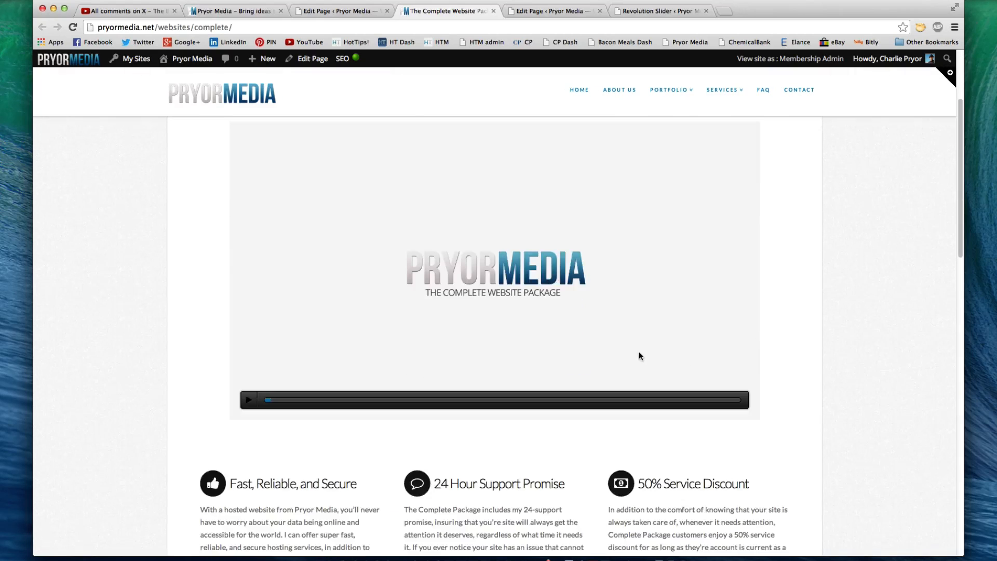
pyautogui.scroll(-3)
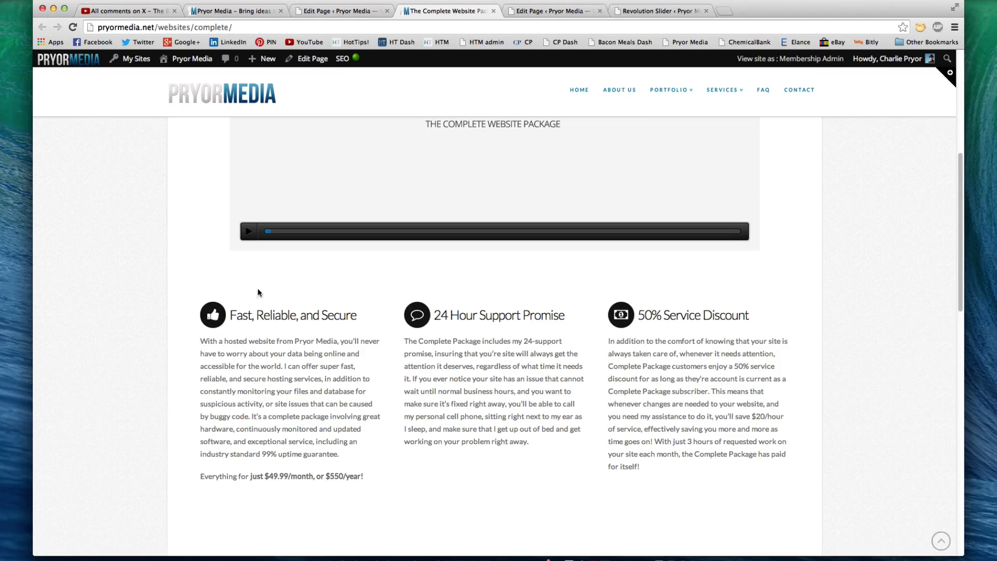
pyautogui.click(307, 58)
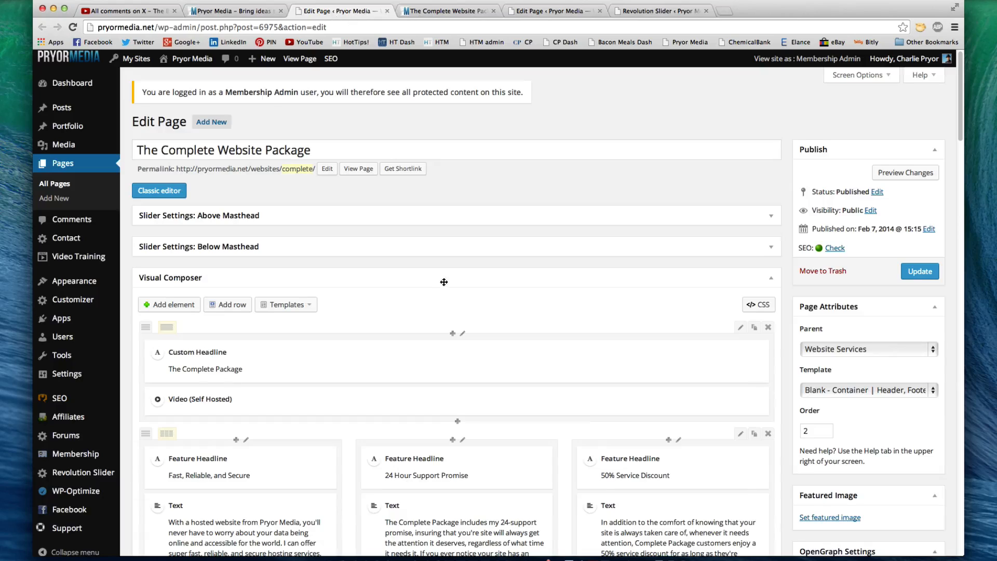
# Look through the page's Visual Composer rows down to the icon list and back up.
pyautogui.scroll(-3)
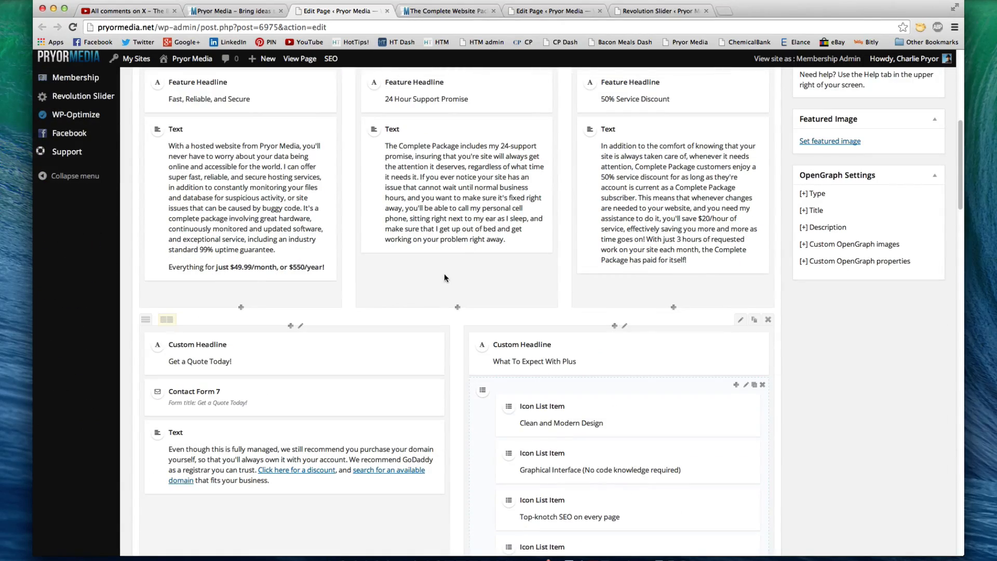
pyautogui.scroll(-3)
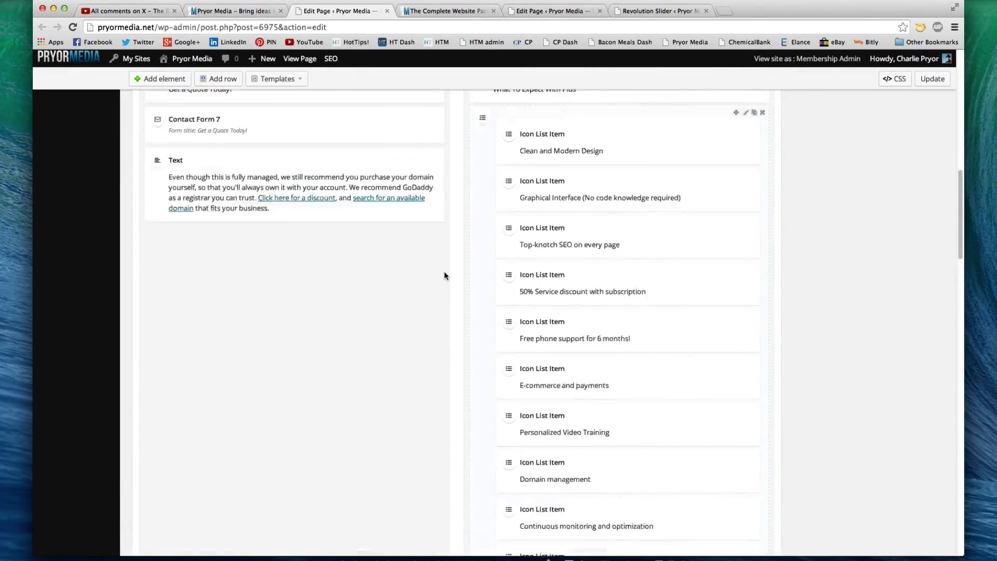
pyautogui.scroll(3)
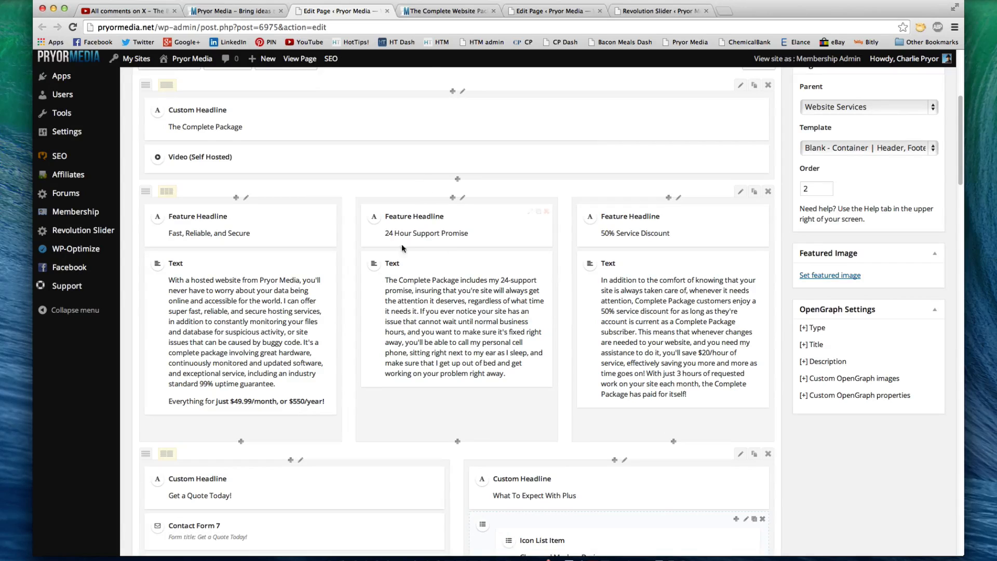
pyautogui.moveTo(457, 444)
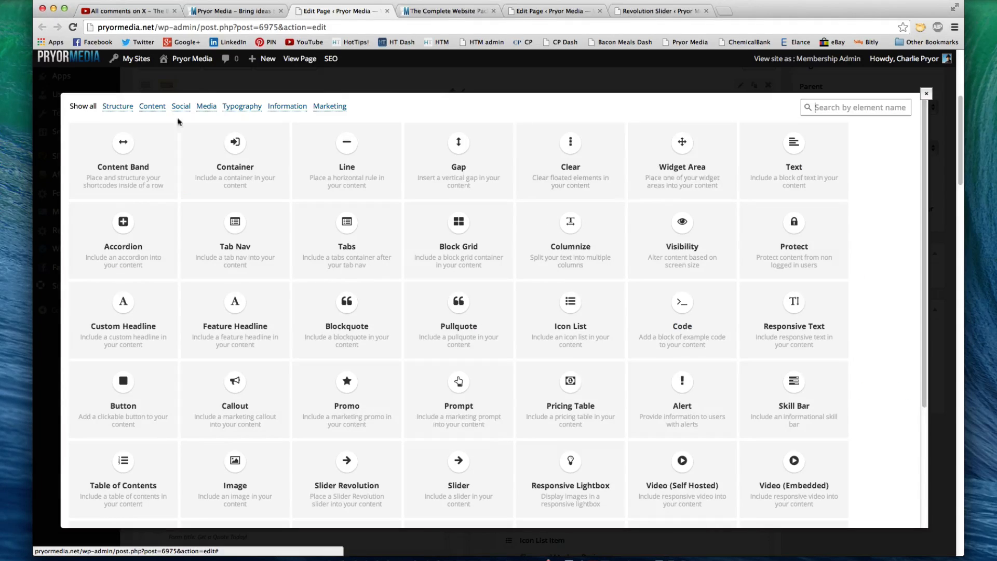
pyautogui.moveTo(431, 231)
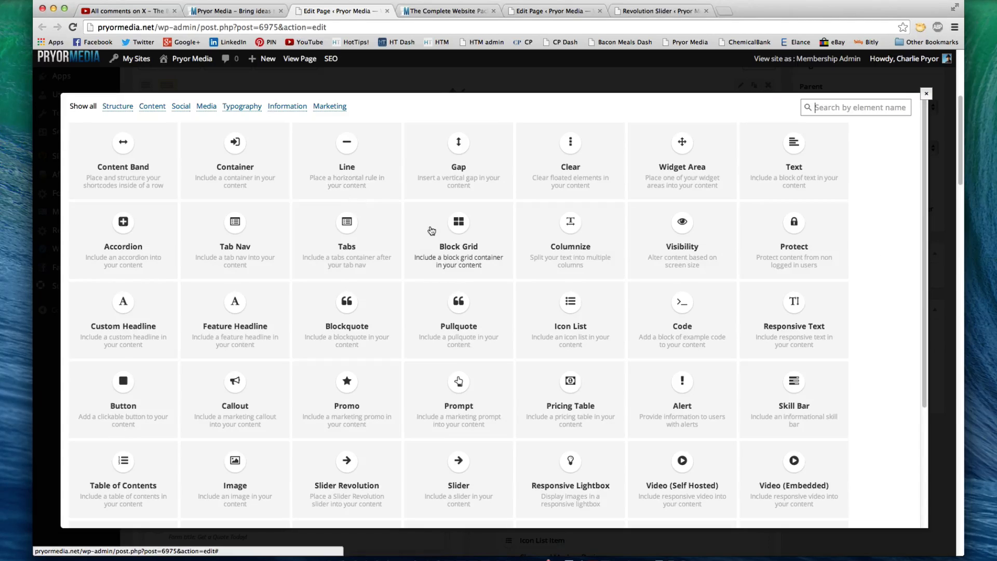
pyautogui.moveTo(906, 231)
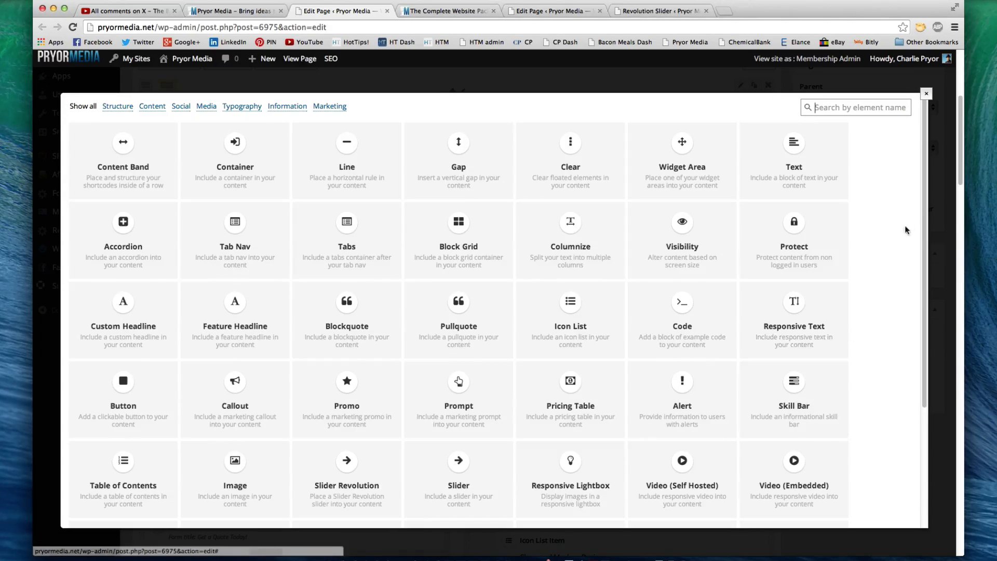
pyautogui.moveTo(604, 251)
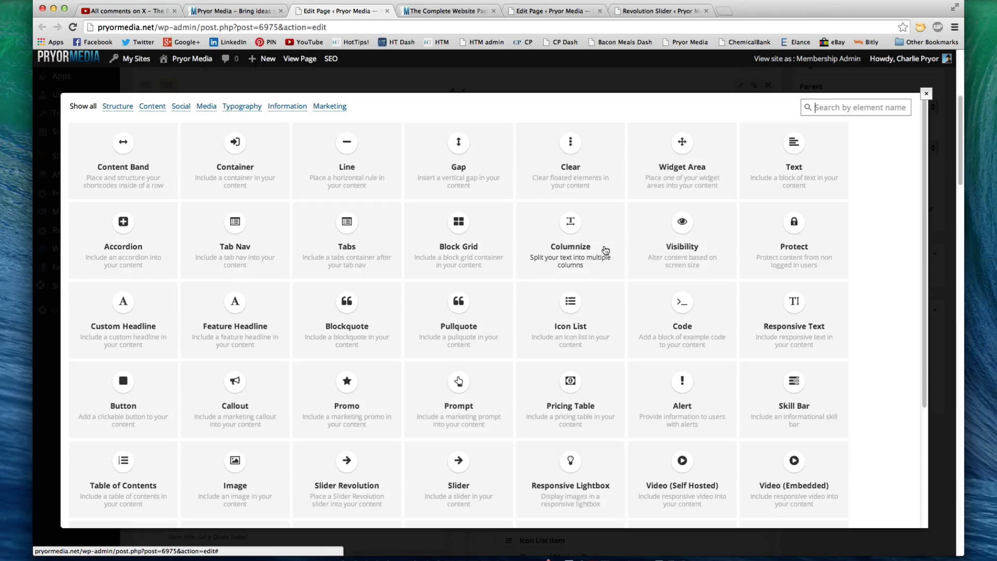
pyautogui.moveTo(628, 241)
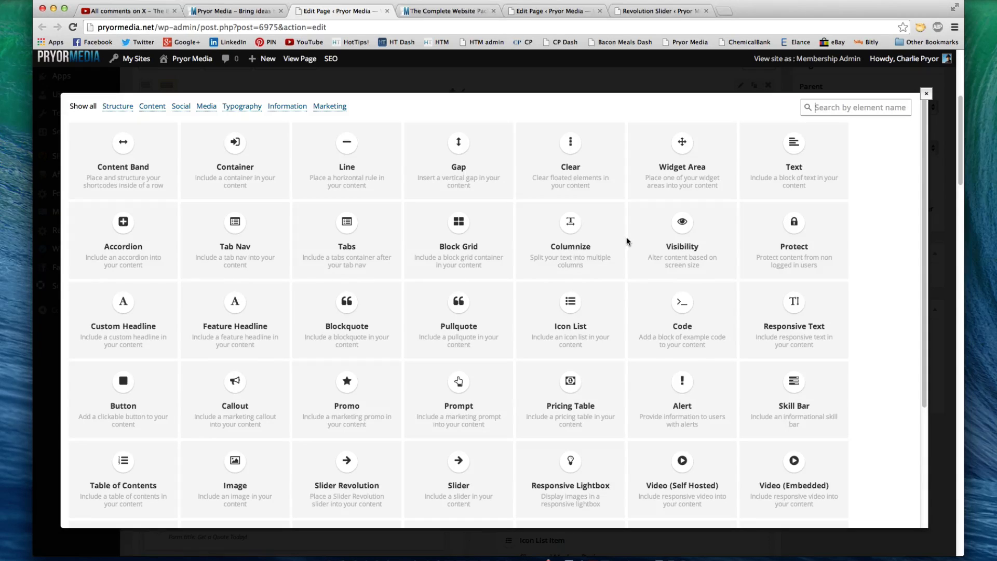
pyautogui.moveTo(644, 259)
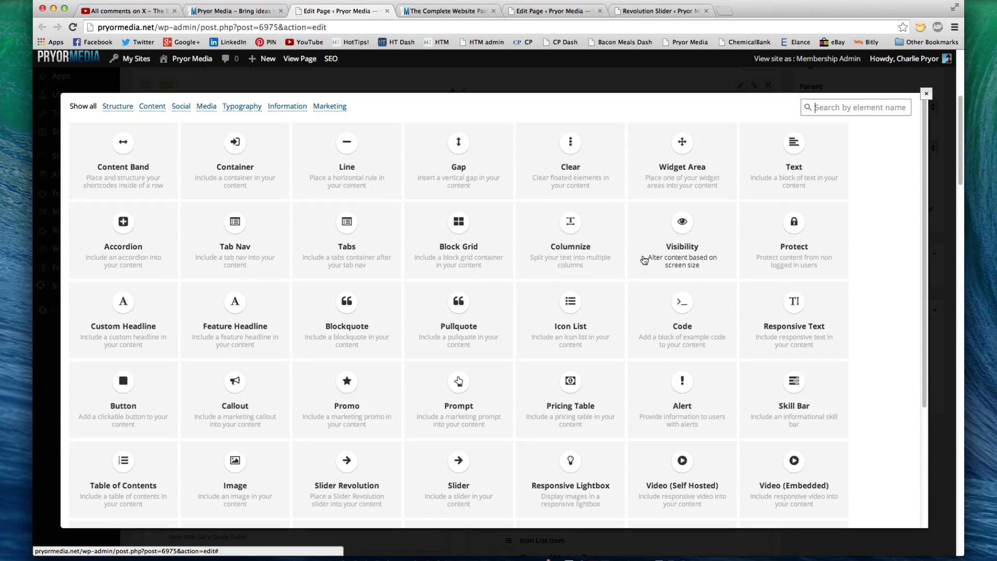
pyautogui.moveTo(622, 299)
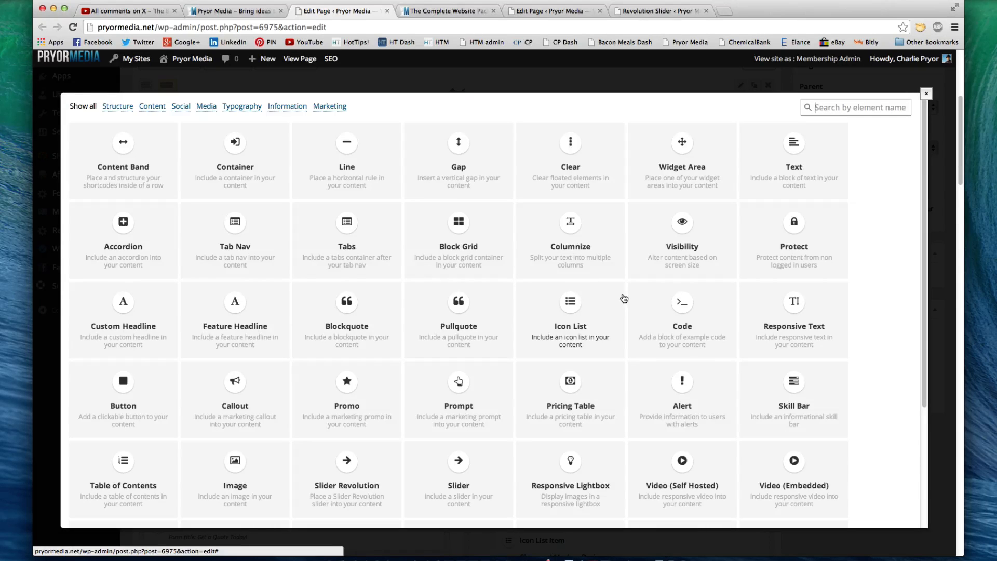
# Browse the Add element catalogue of available elements, then close it.
pyautogui.scroll(-3)
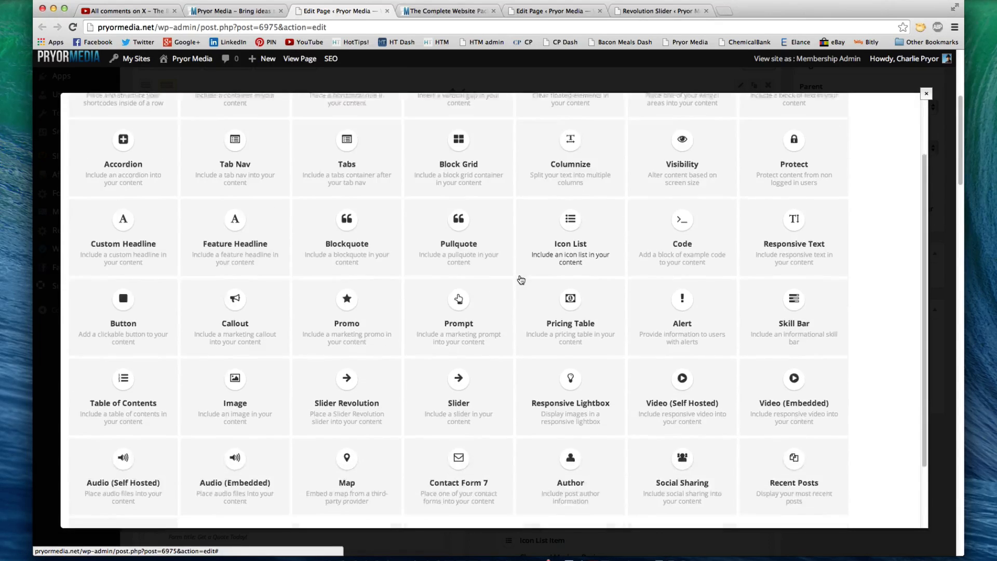
pyautogui.scroll(-3)
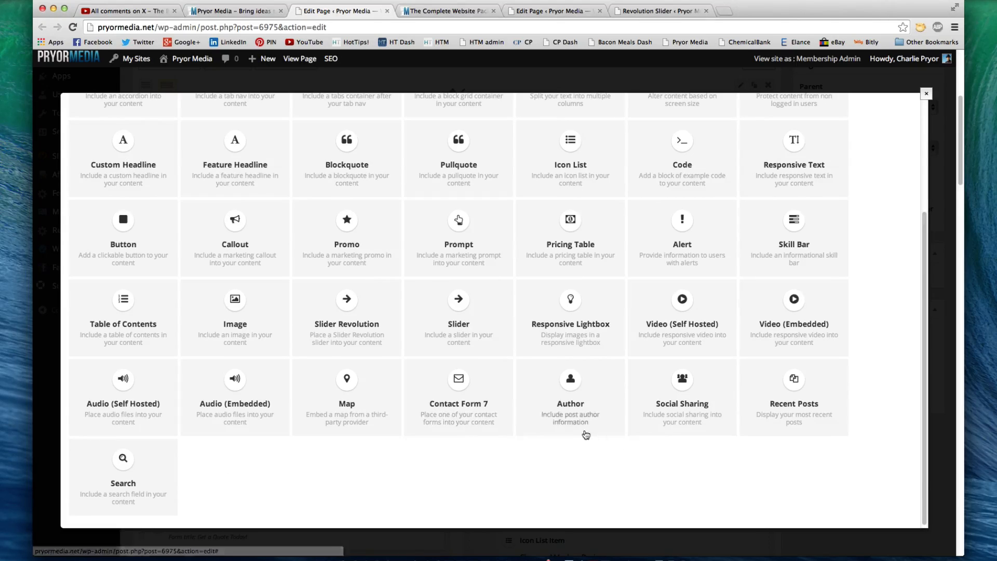
pyautogui.scroll(3)
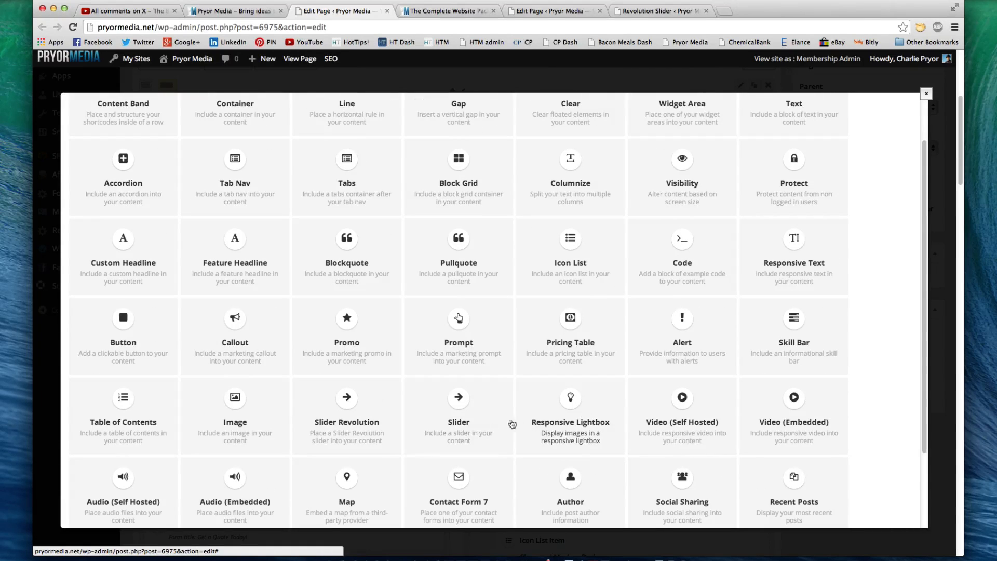
pyautogui.moveTo(347, 420)
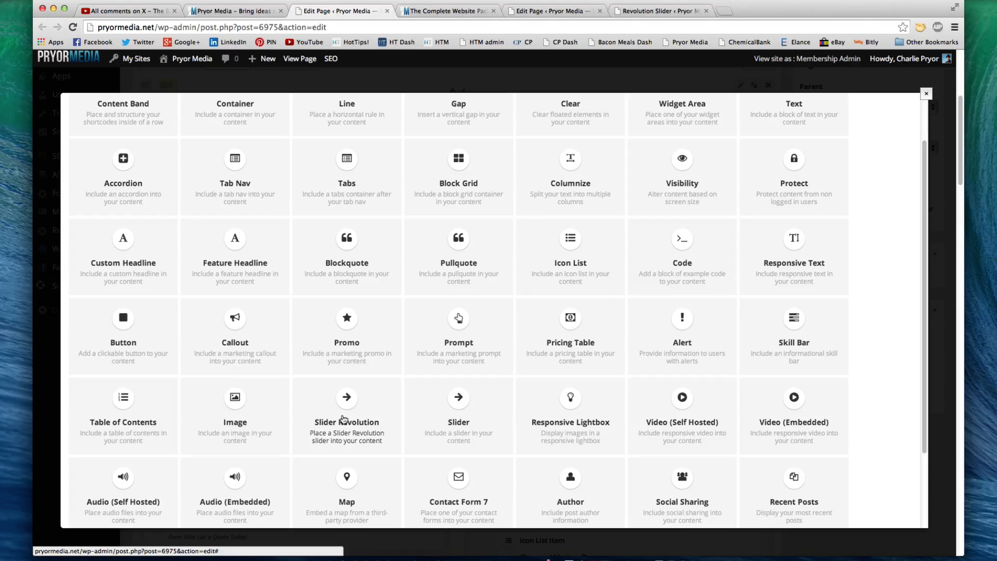
pyautogui.moveTo(353, 372)
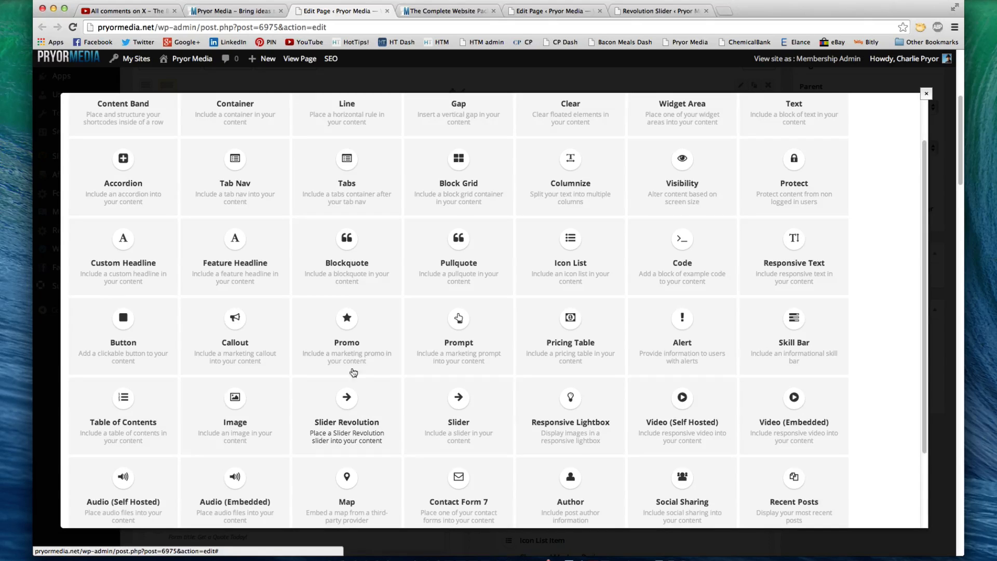
pyautogui.moveTo(123, 267)
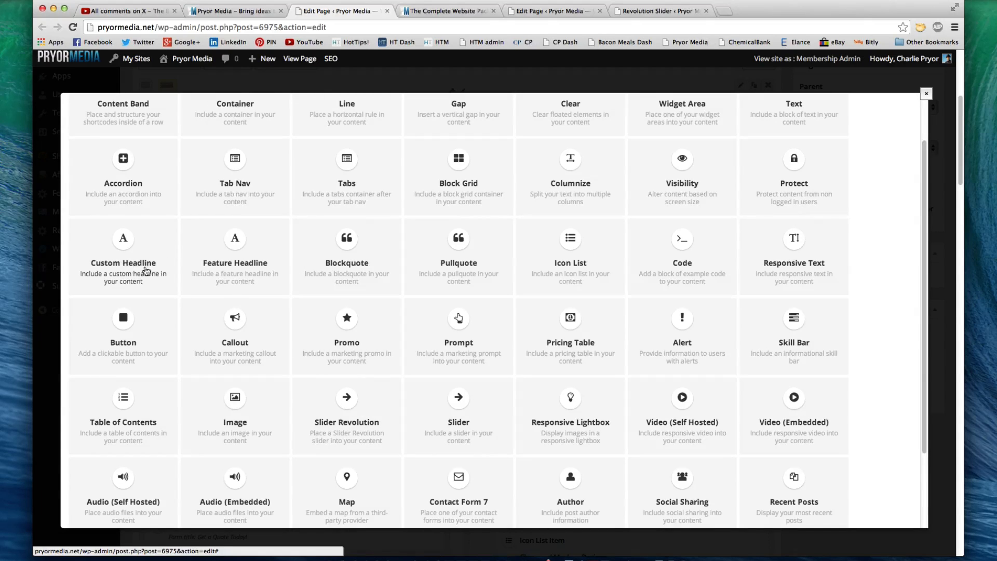
pyautogui.scroll(3)
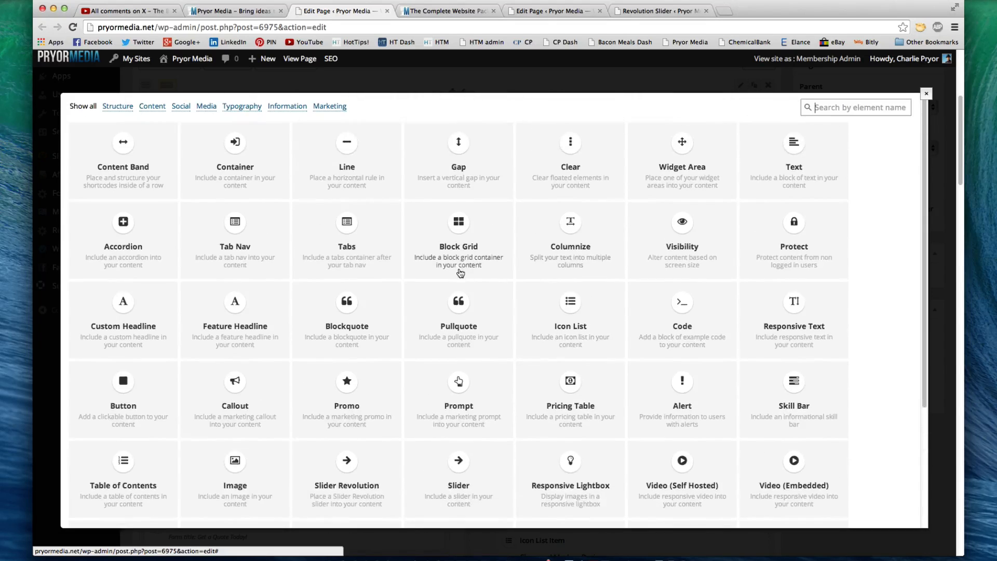
pyautogui.moveTo(366, 170)
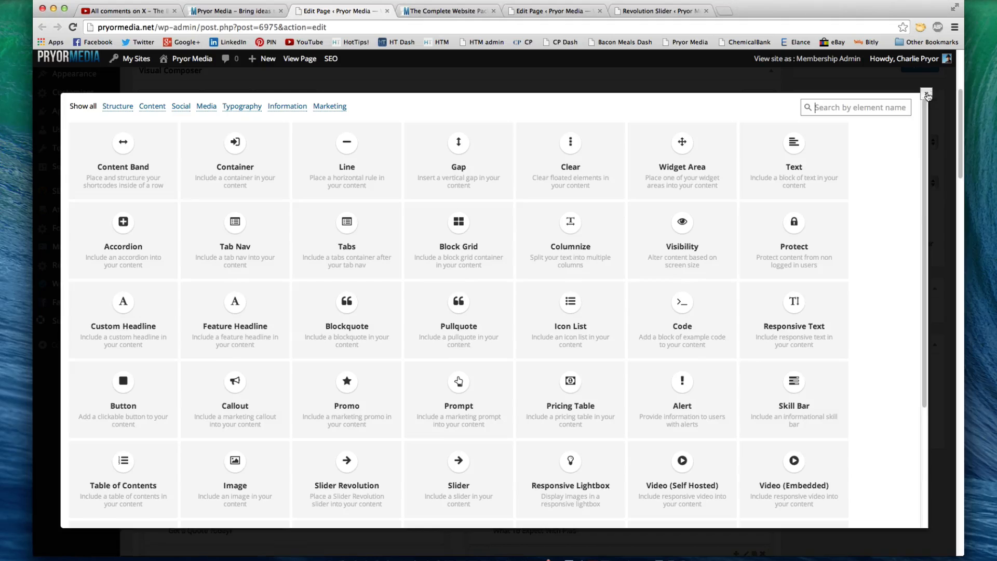
pyautogui.click(928, 94)
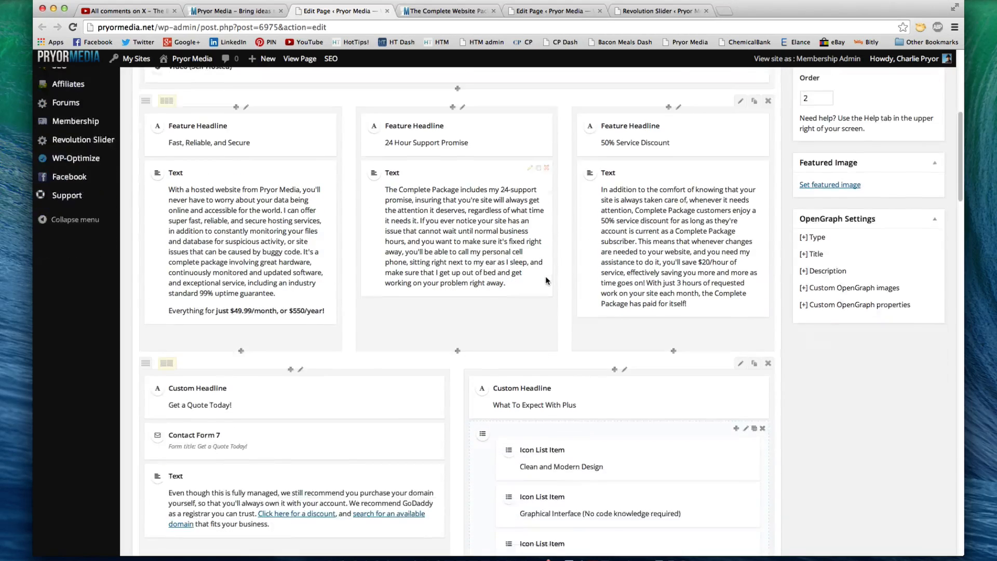
# Scroll through the Complete Website Package quote form and icon list features, then back to the top.
pyautogui.scroll(-3)
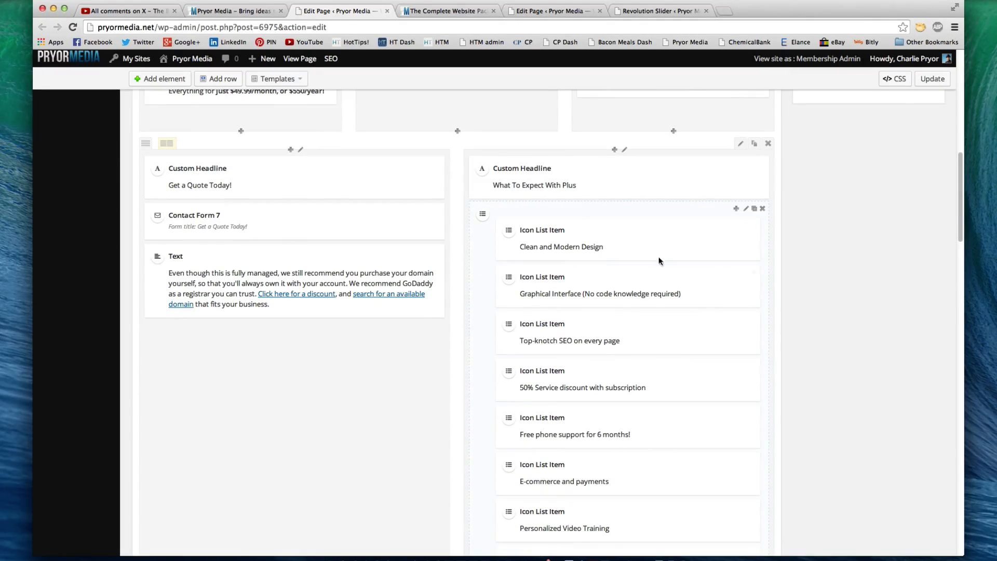
pyautogui.moveTo(533, 218)
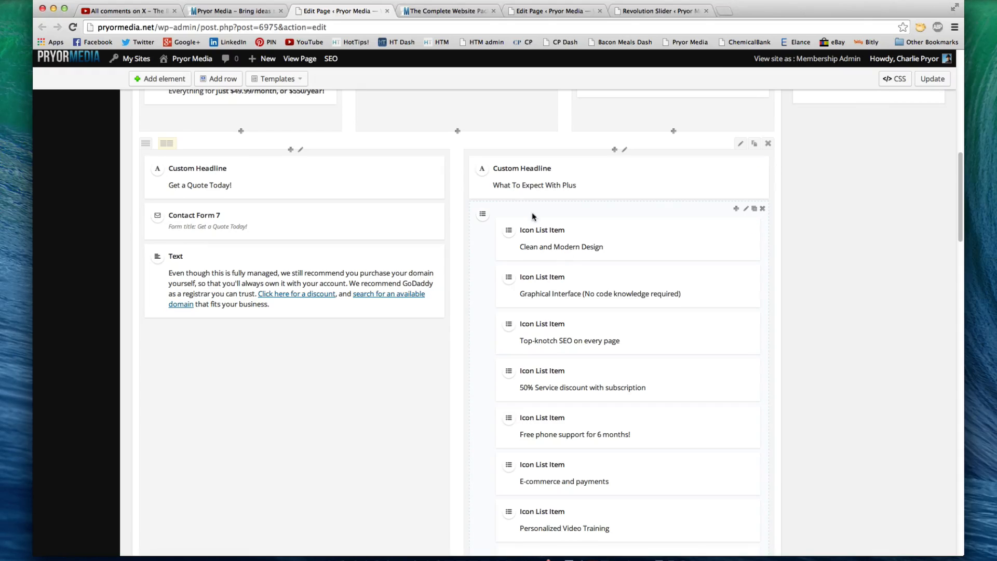
pyautogui.scroll(-3)
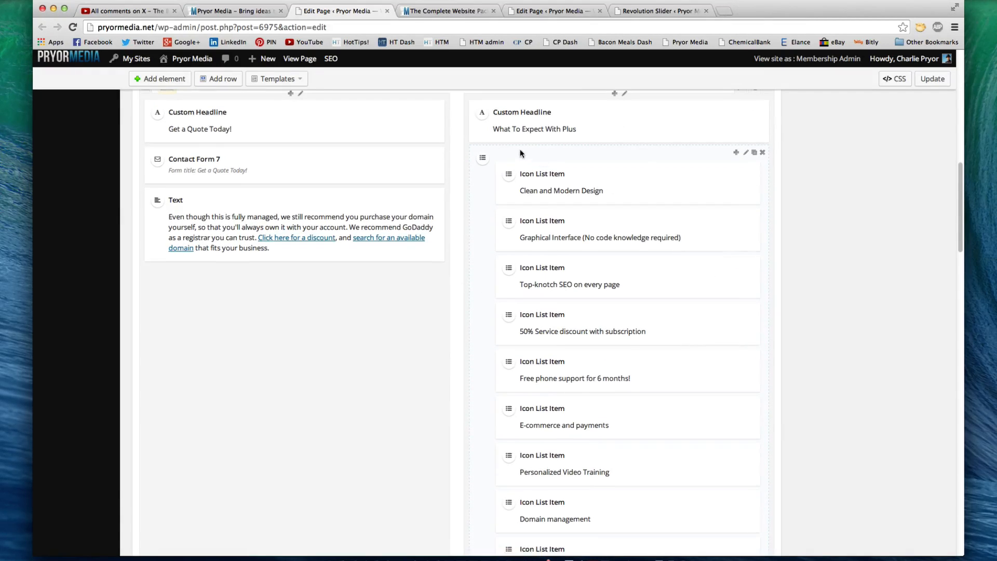
pyautogui.scroll(3)
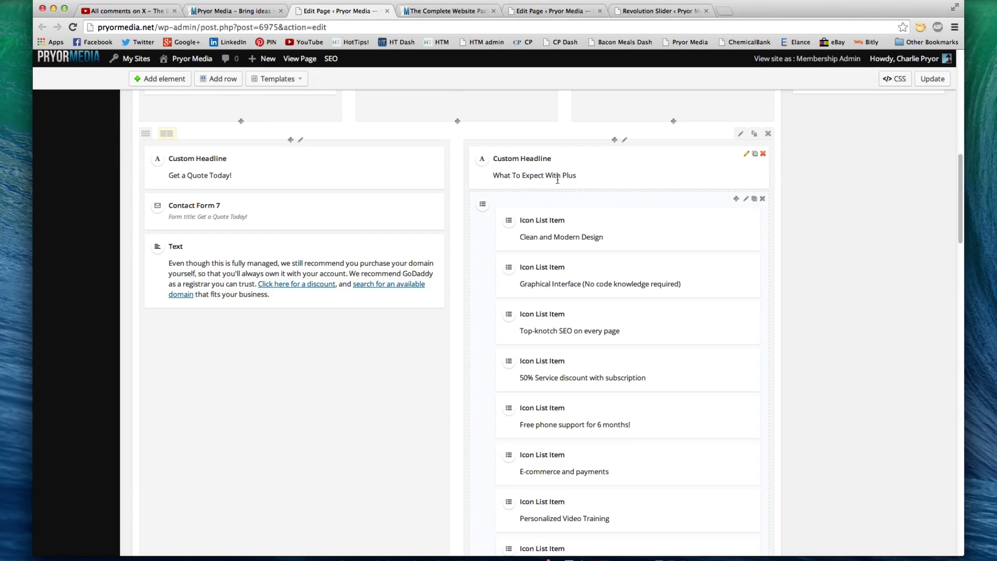
pyautogui.moveTo(989, 242)
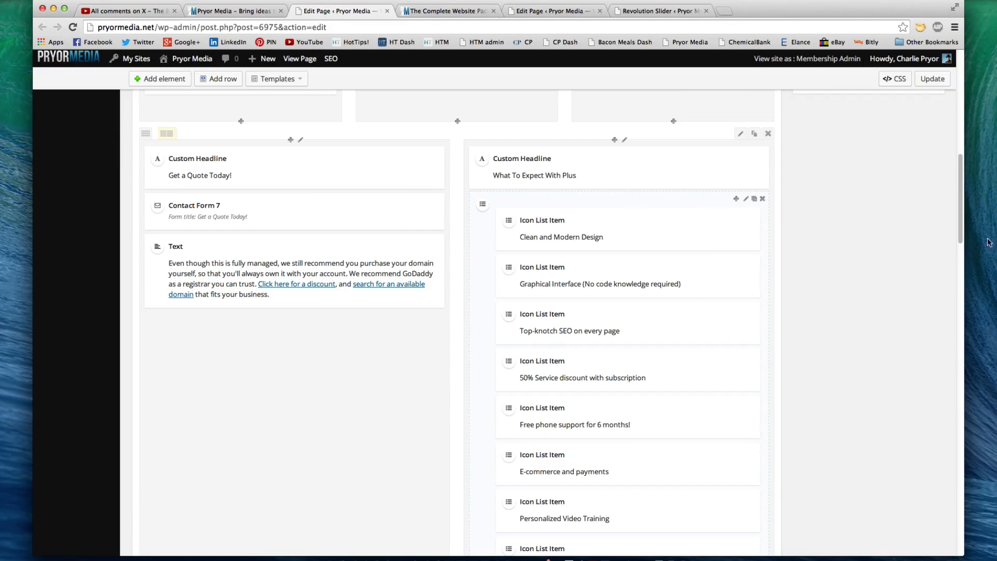
pyautogui.scroll(-3)
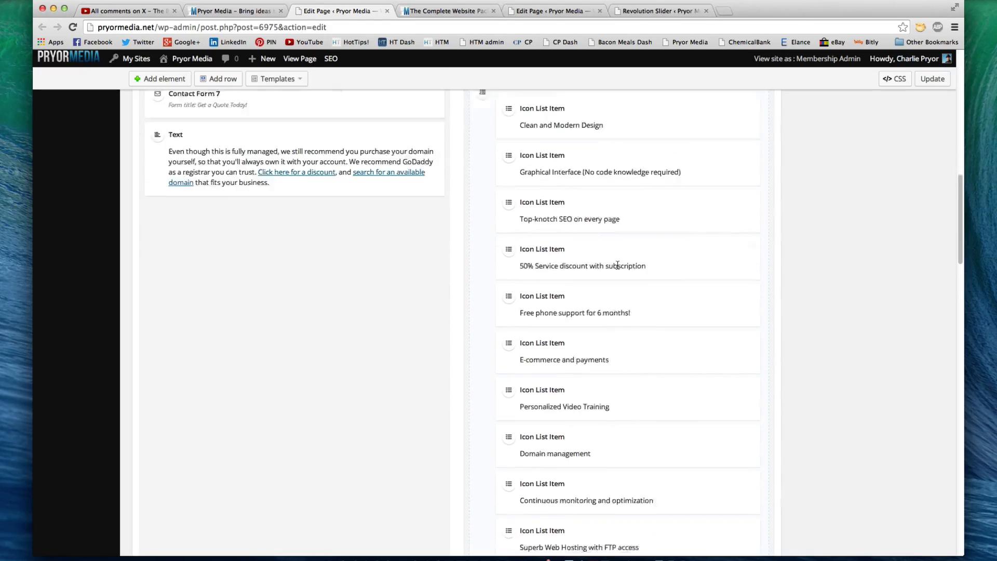
pyautogui.scroll(-3)
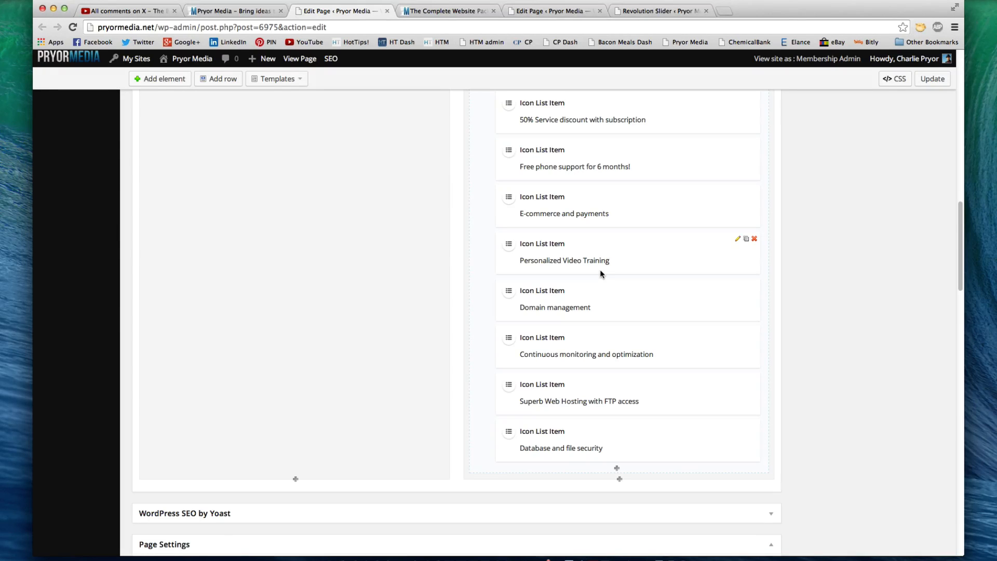
pyautogui.scroll(3)
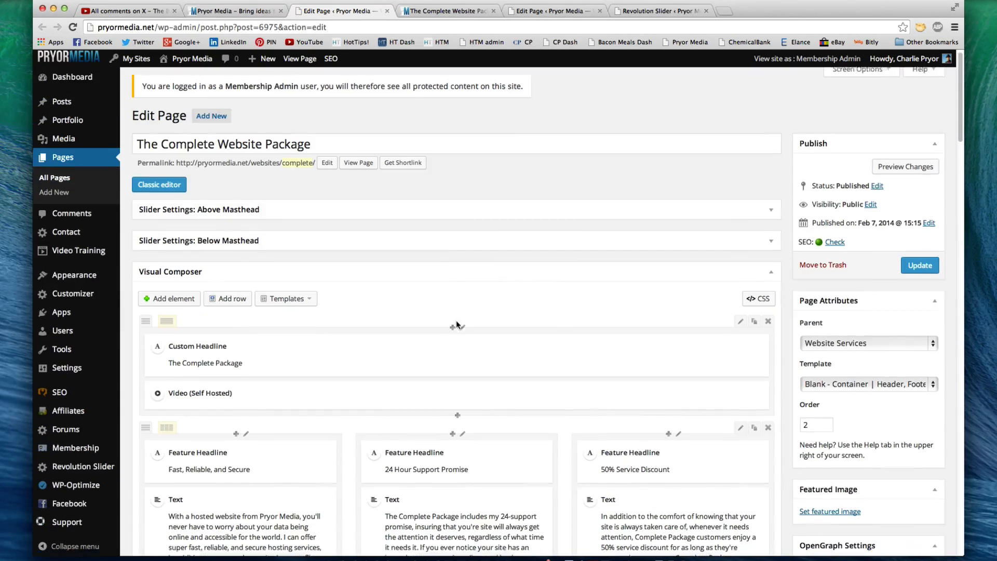
pyautogui.scroll(-3)
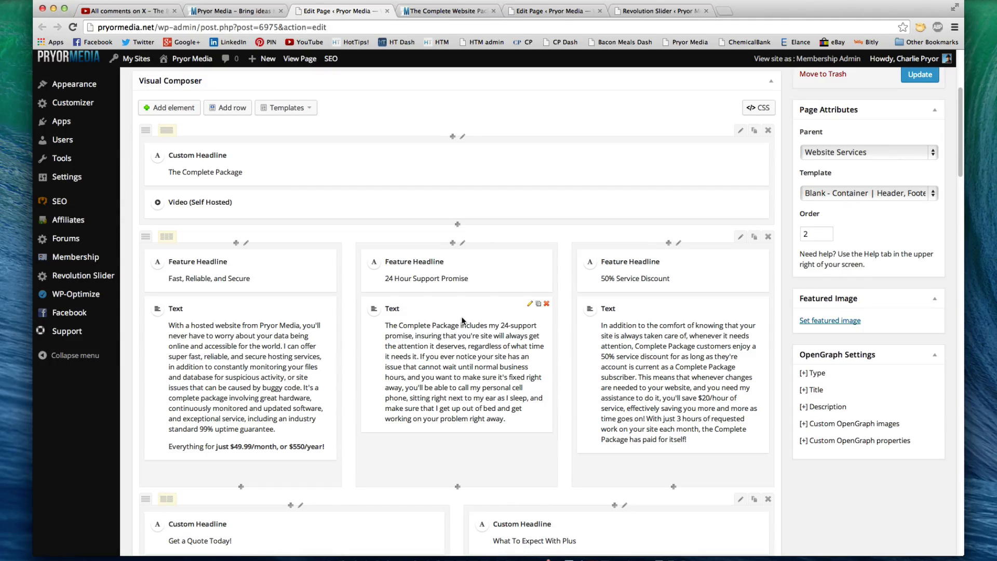
pyautogui.scroll(3)
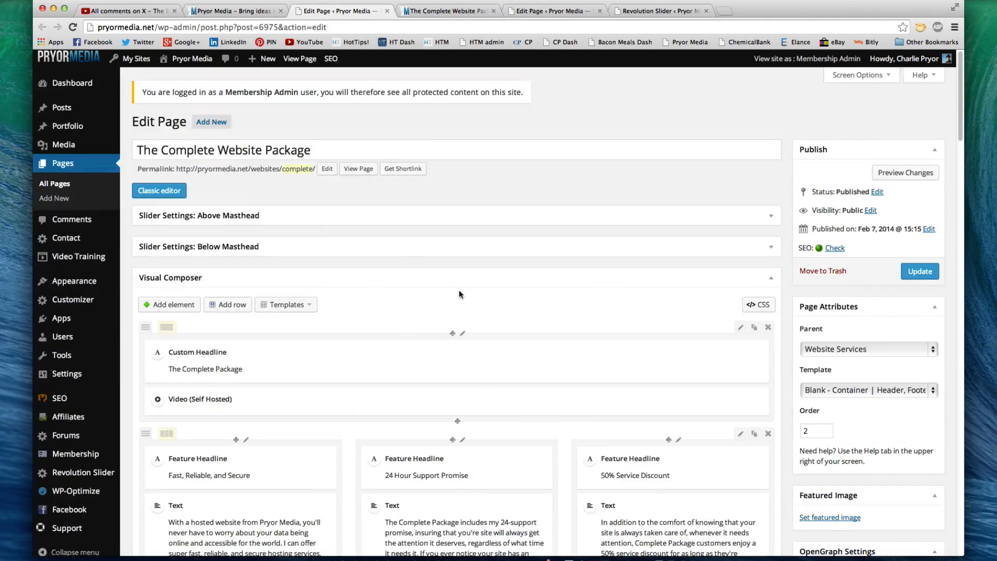
pyautogui.moveTo(387, 11)
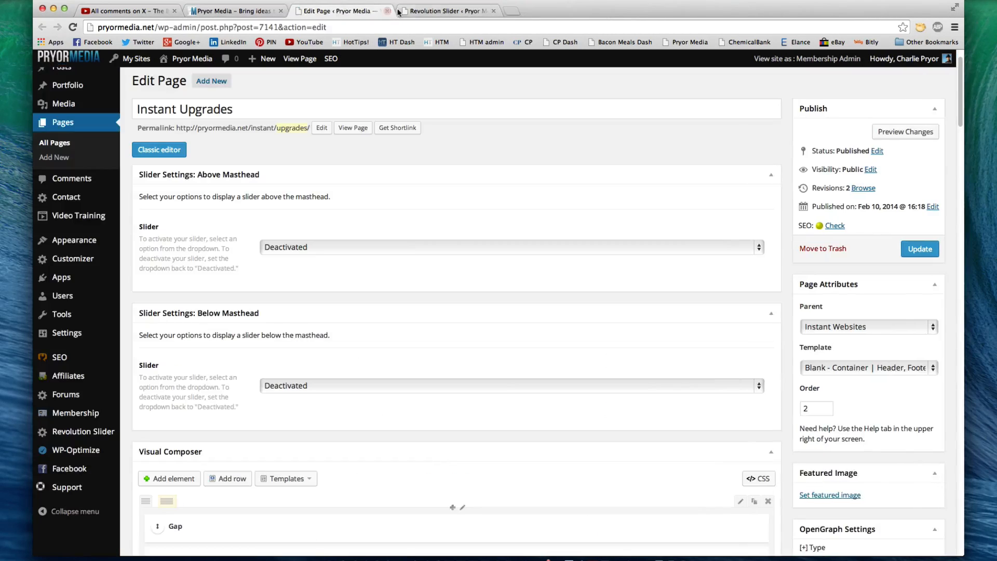
# Browse the Instant Upgrades Bronze, Silver and Gold feature columns in the Visual Composer layout.
pyautogui.scroll(-3)
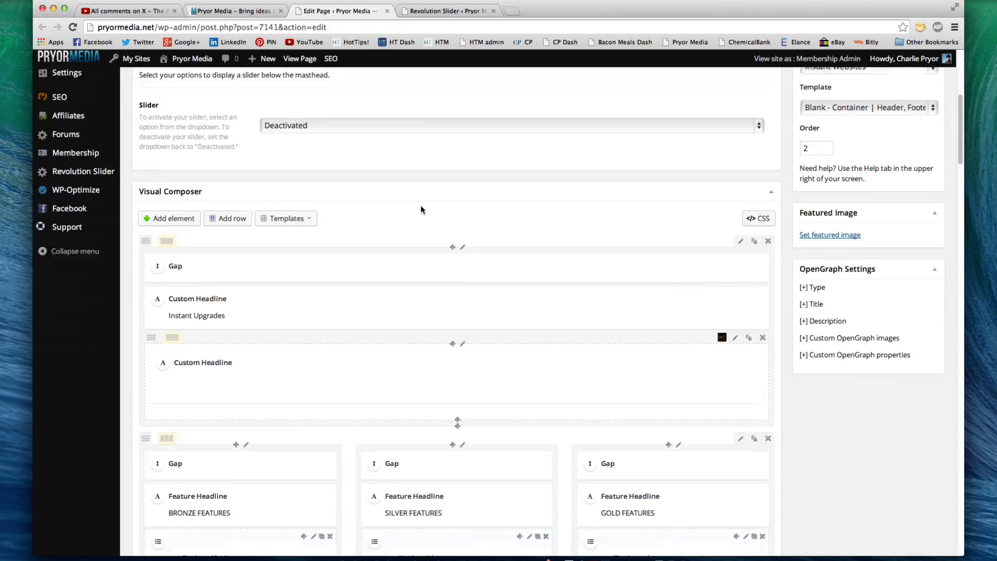
pyautogui.scroll(-3)
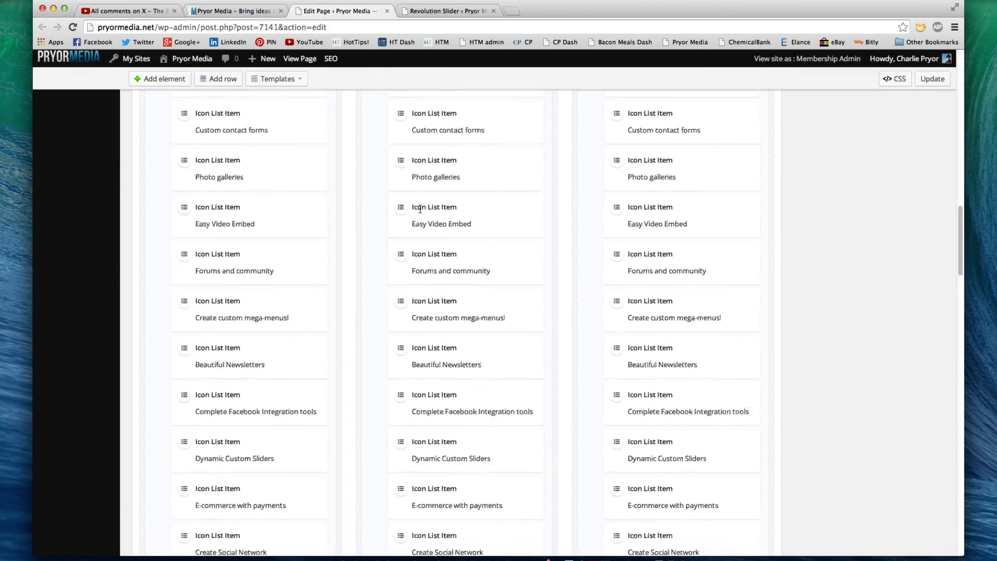
pyautogui.scroll(-3)
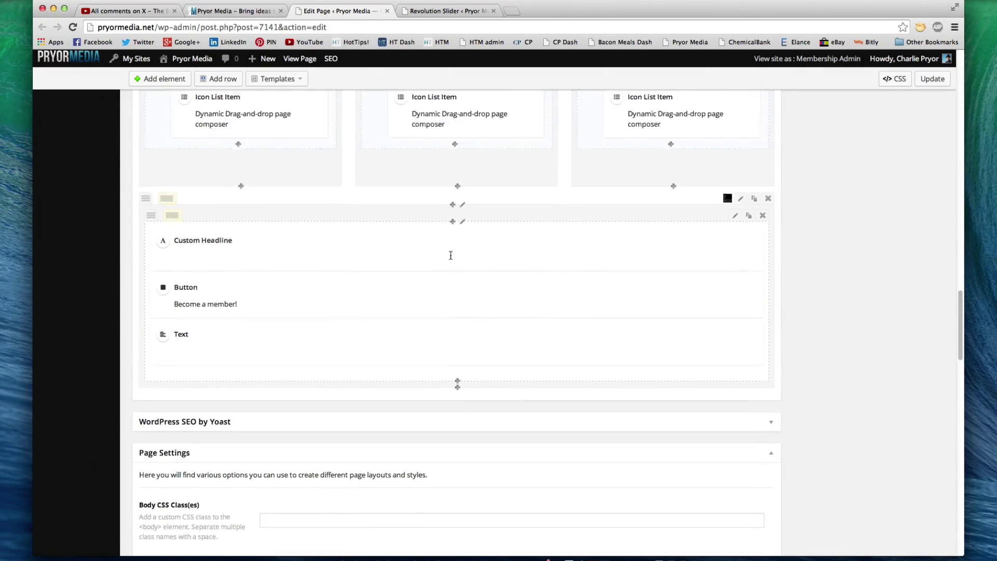
pyautogui.scroll(3)
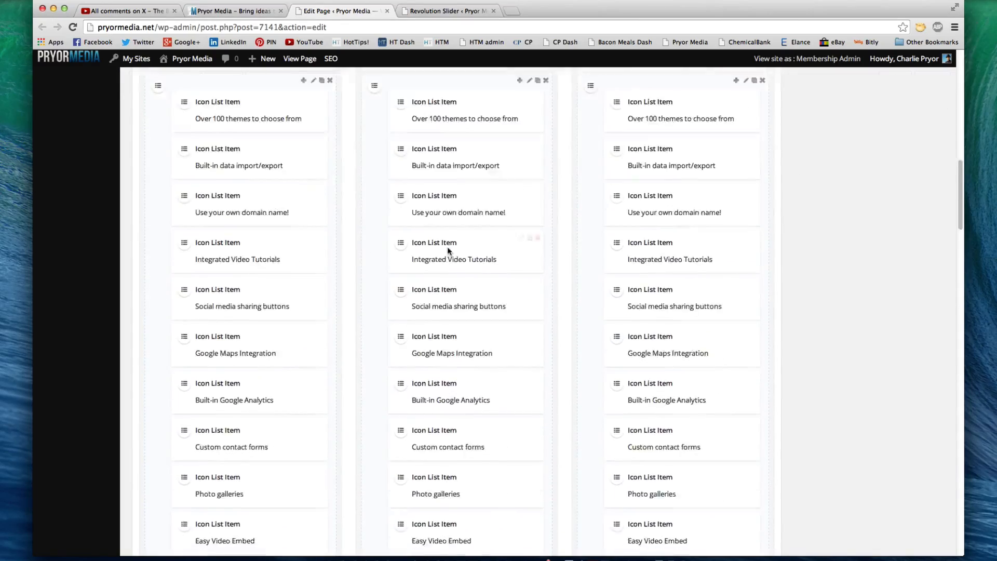
pyautogui.scroll(3)
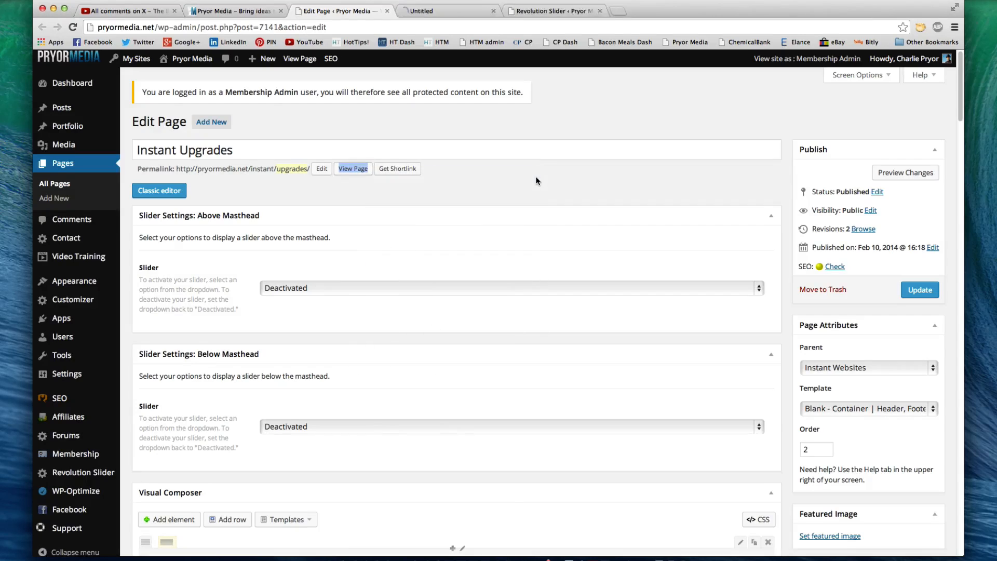
pyautogui.scroll(-3)
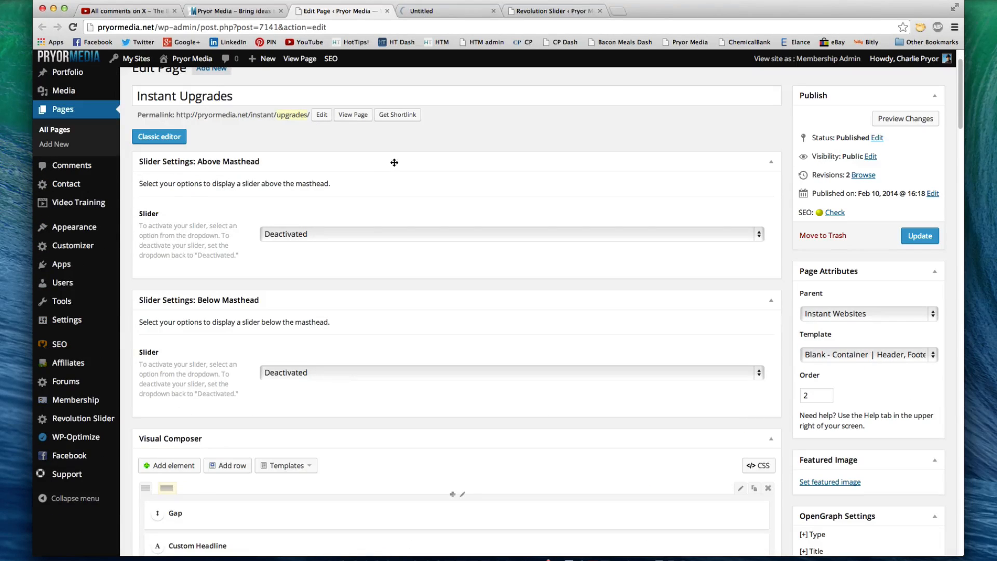
# Collapse the Slider Settings boxes and return to the top of the editor.
pyautogui.click(769, 161)
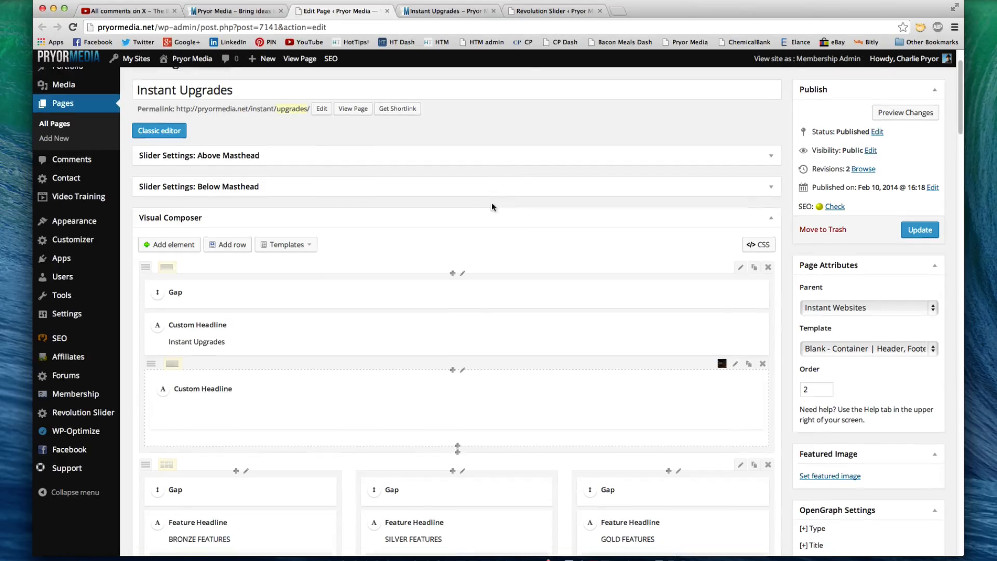
pyautogui.scroll(3)
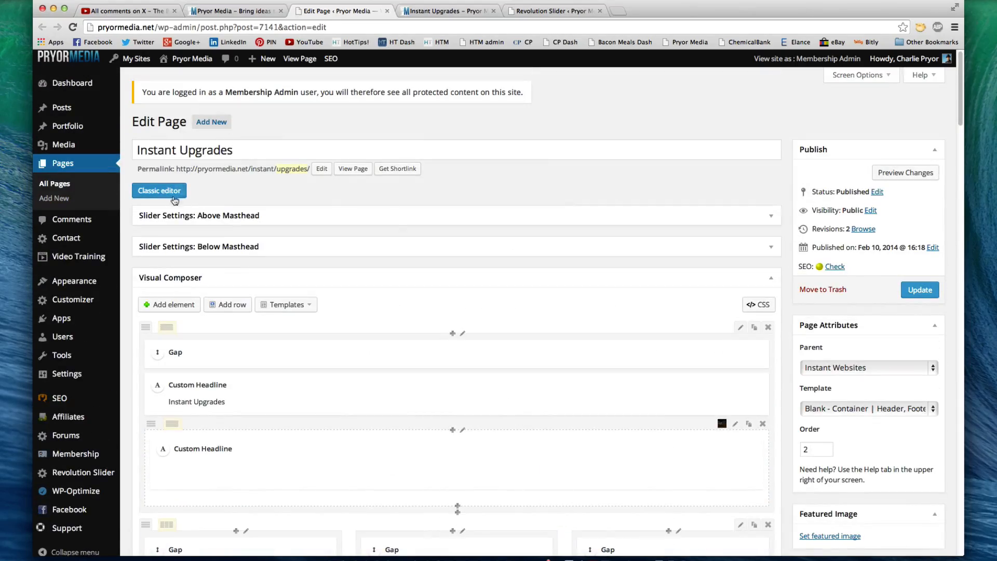
pyautogui.click(159, 190)
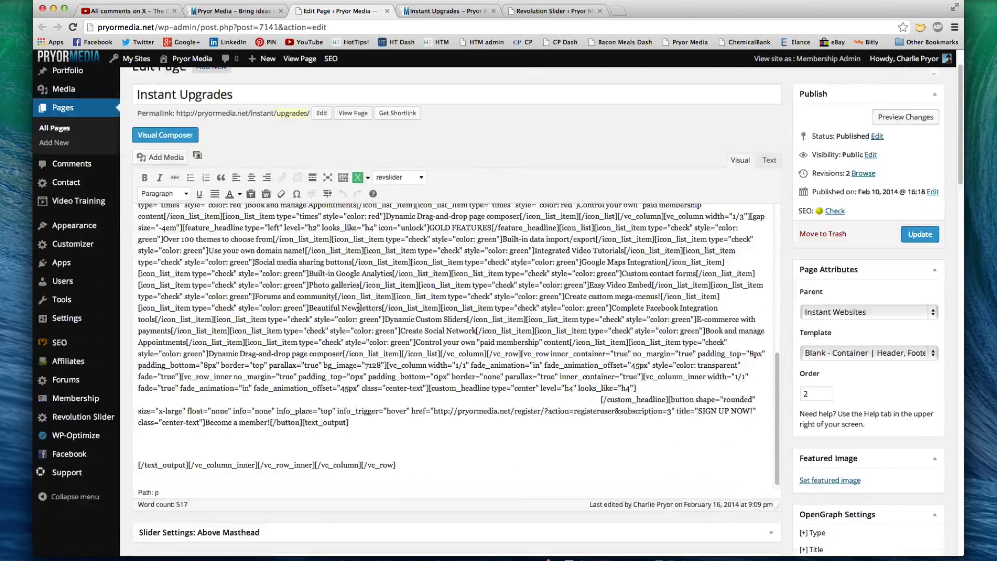
pyautogui.scroll(-3)
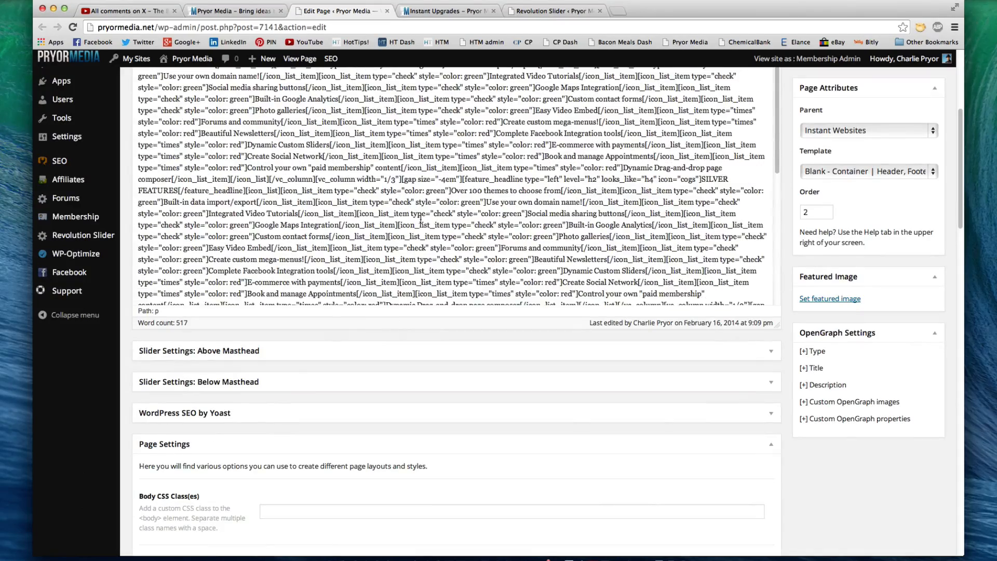
pyautogui.scroll(3)
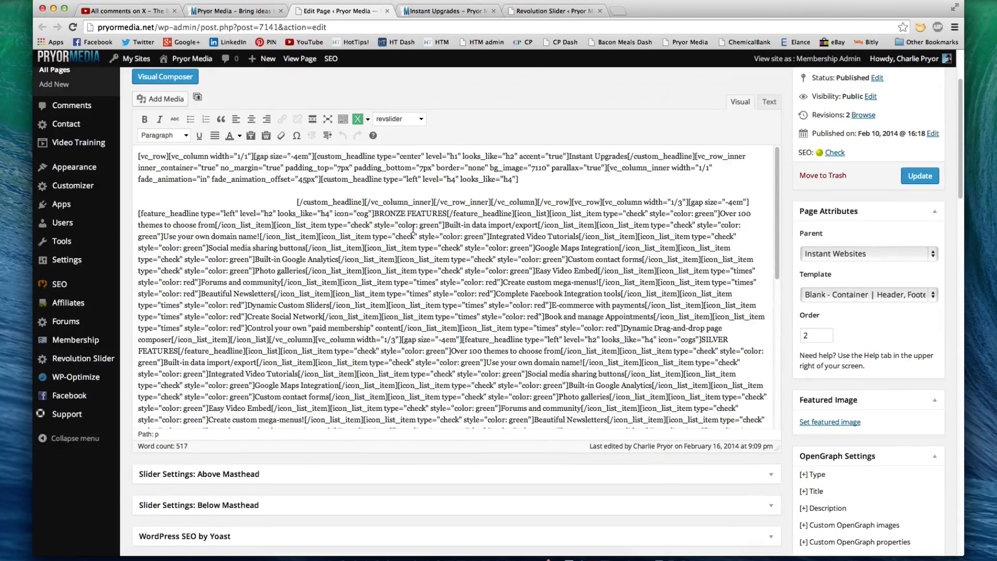
pyautogui.scroll(-3)
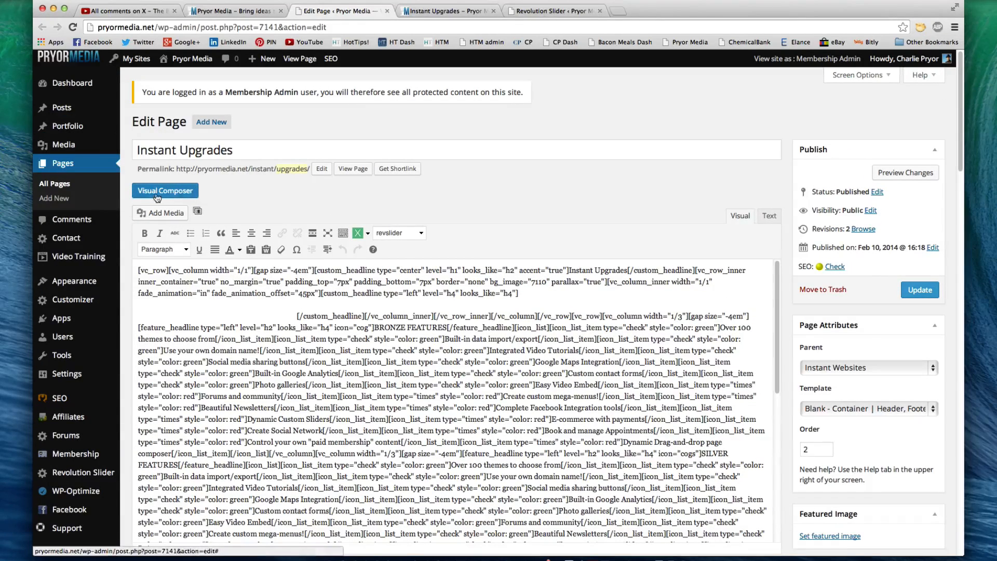
pyautogui.click(165, 190)
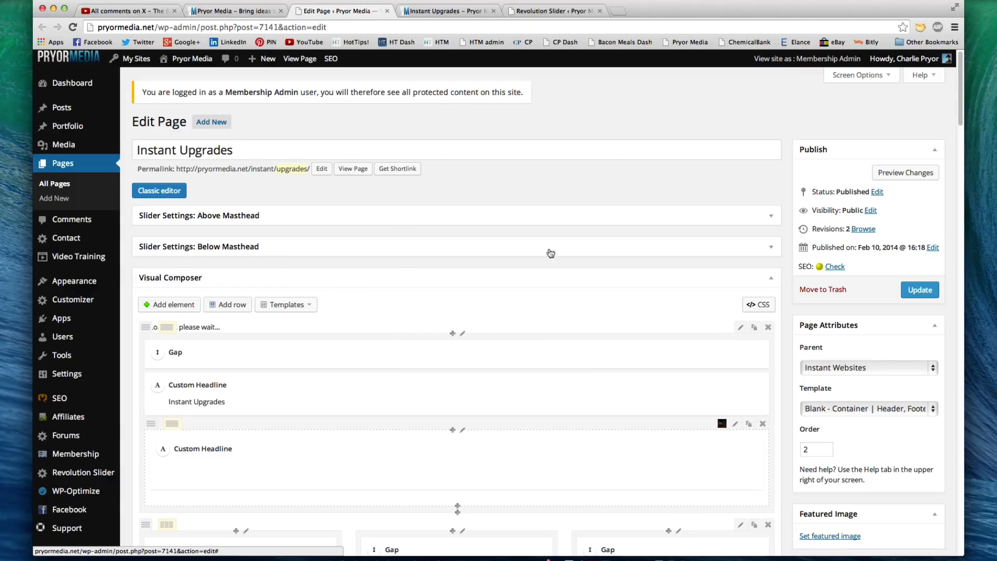
# Scroll the live Instant Upgrades page through its feature columns to the Become a member banner.
pyautogui.scroll(-3)
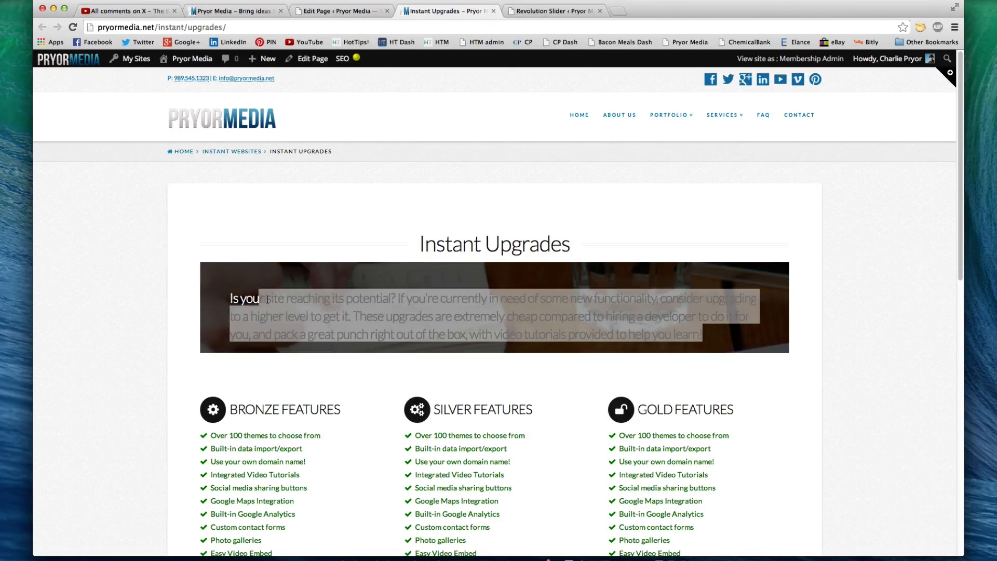
pyautogui.scroll(-3)
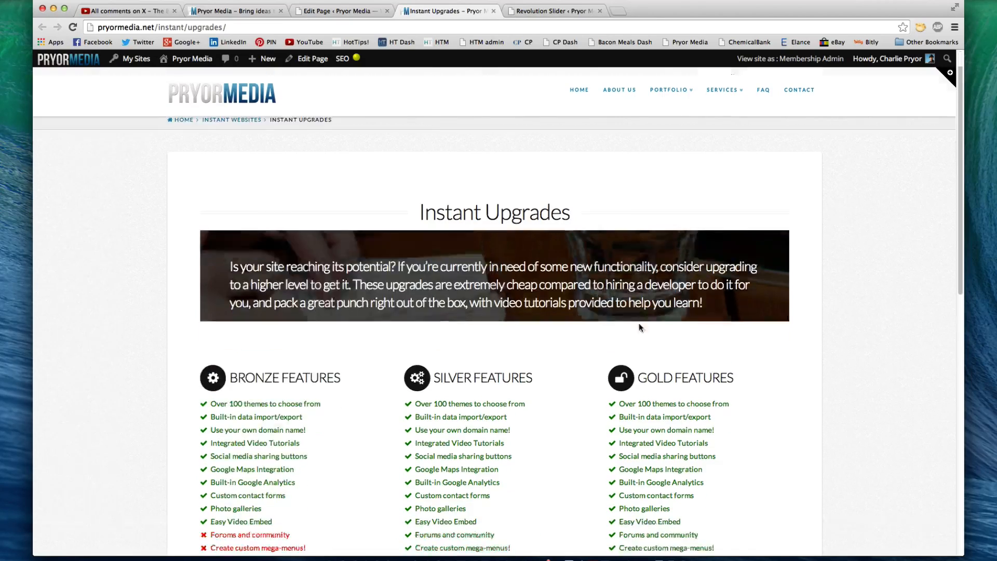
pyautogui.scroll(-3)
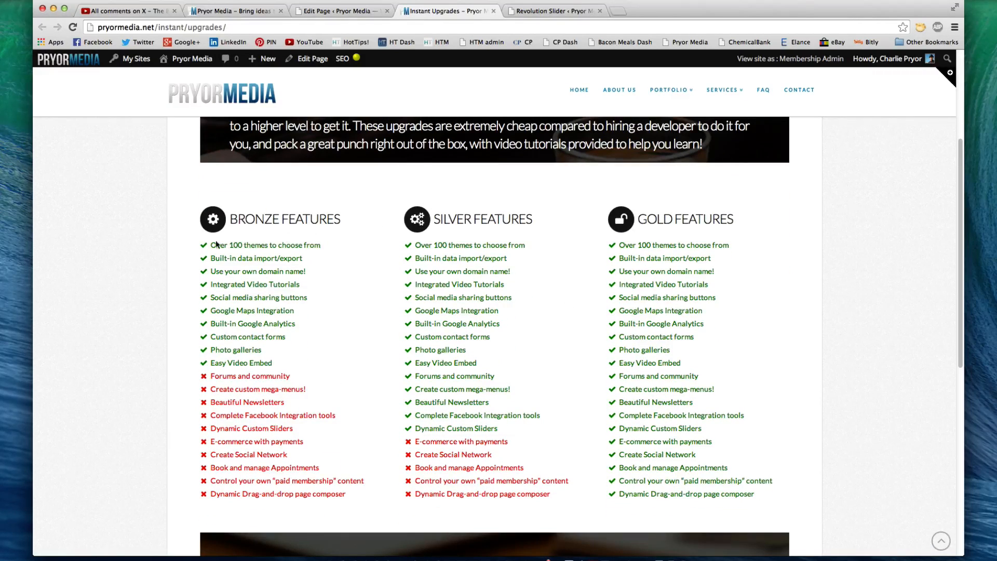
pyautogui.scroll(-3)
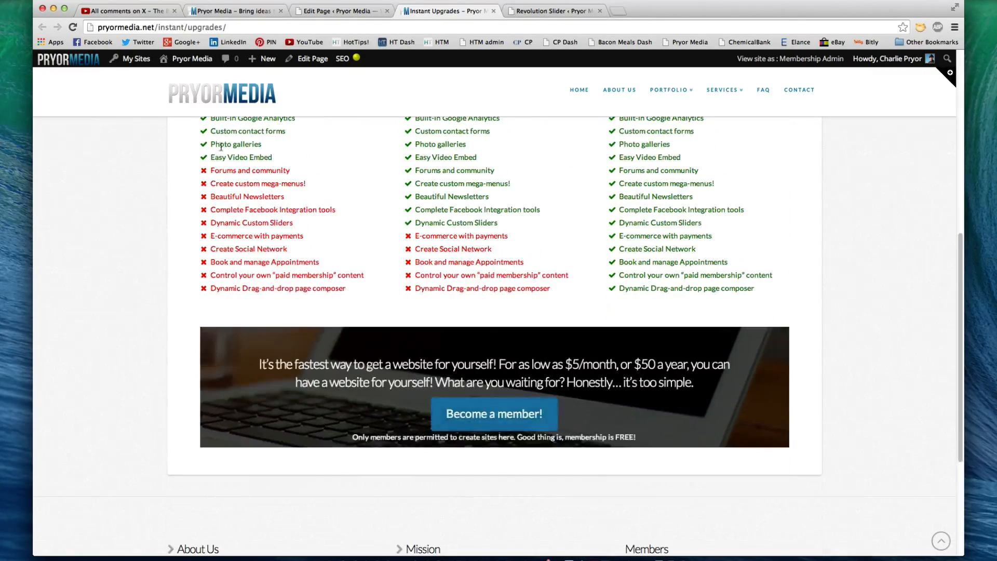
pyautogui.scroll(3)
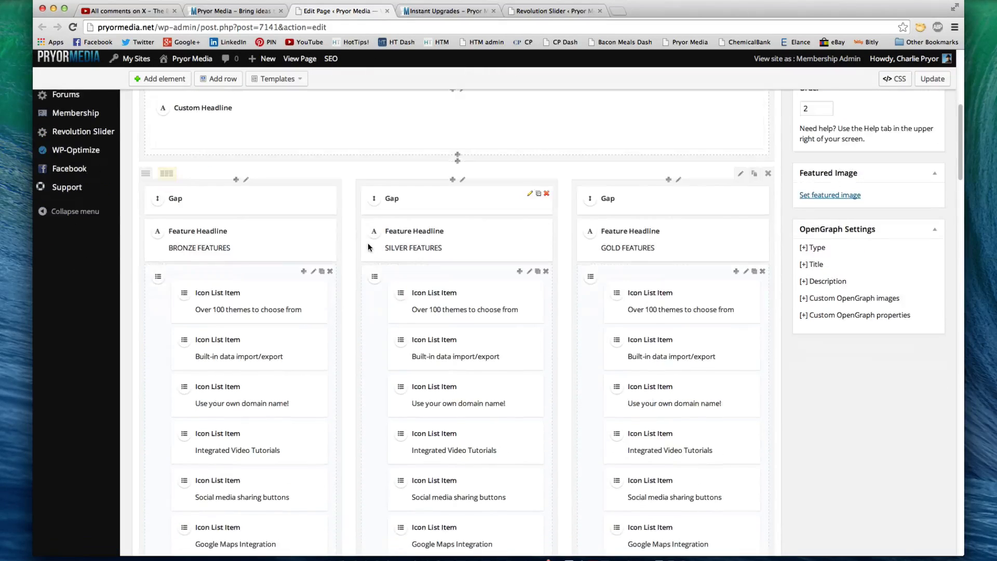
pyautogui.moveTo(425, 272)
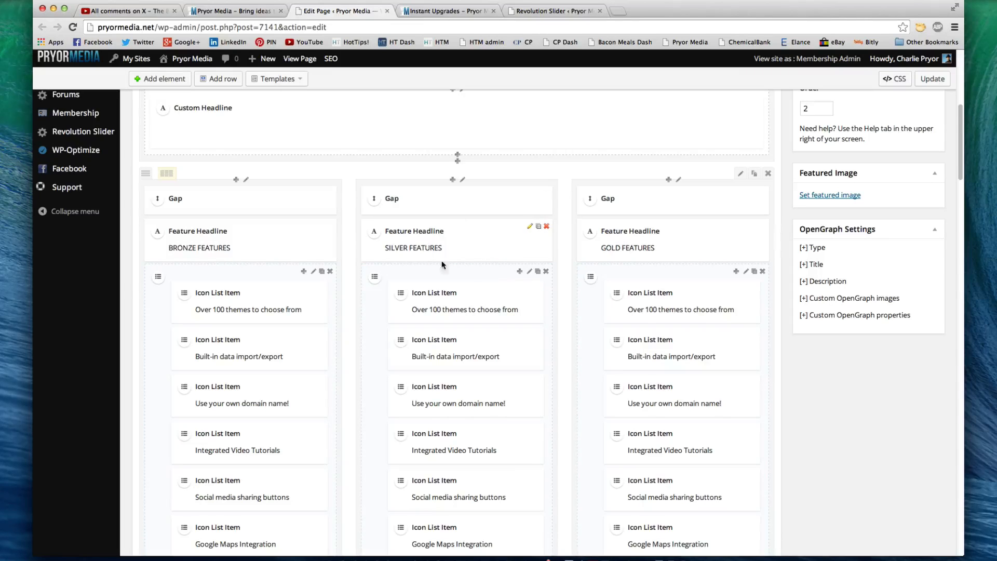
pyautogui.moveTo(520, 293)
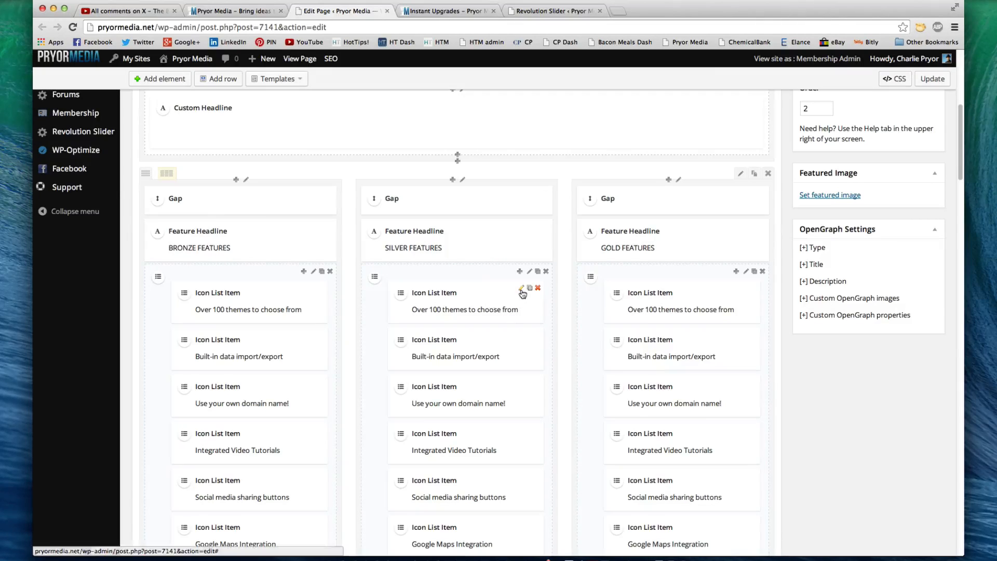
# Open the settings of the first item in the Silver features list.
pyautogui.click(521, 290)
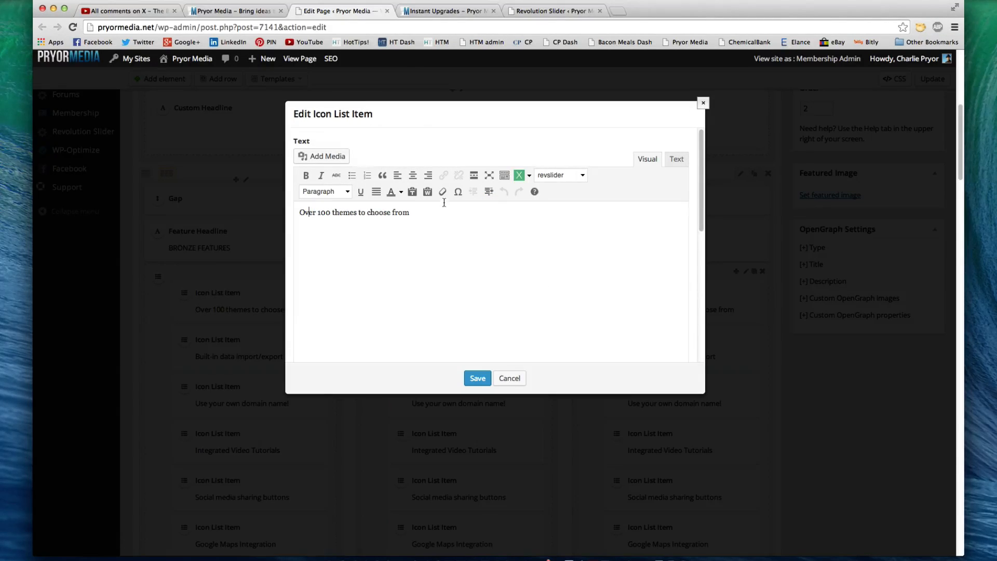
pyautogui.click(446, 10)
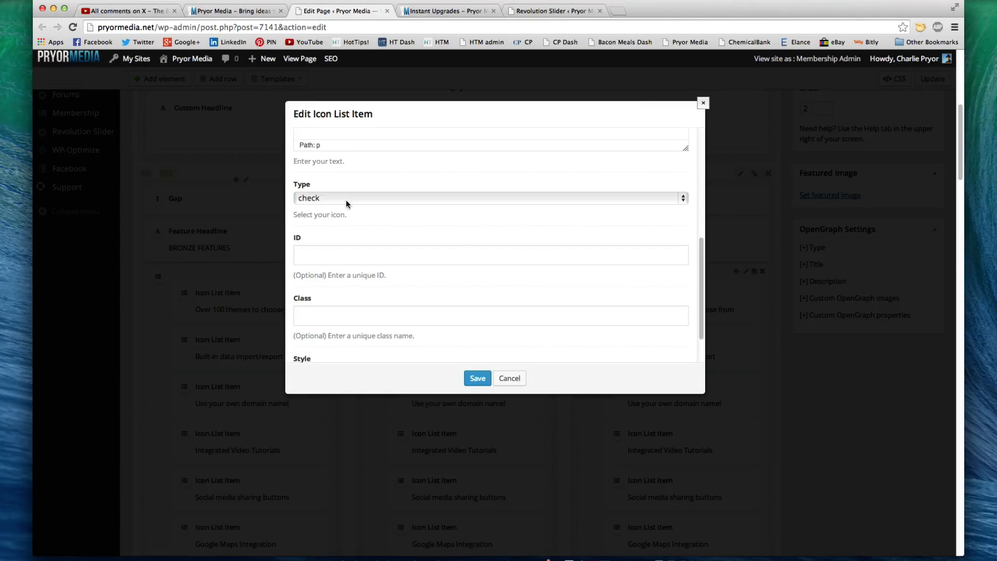
pyautogui.click(449, 10)
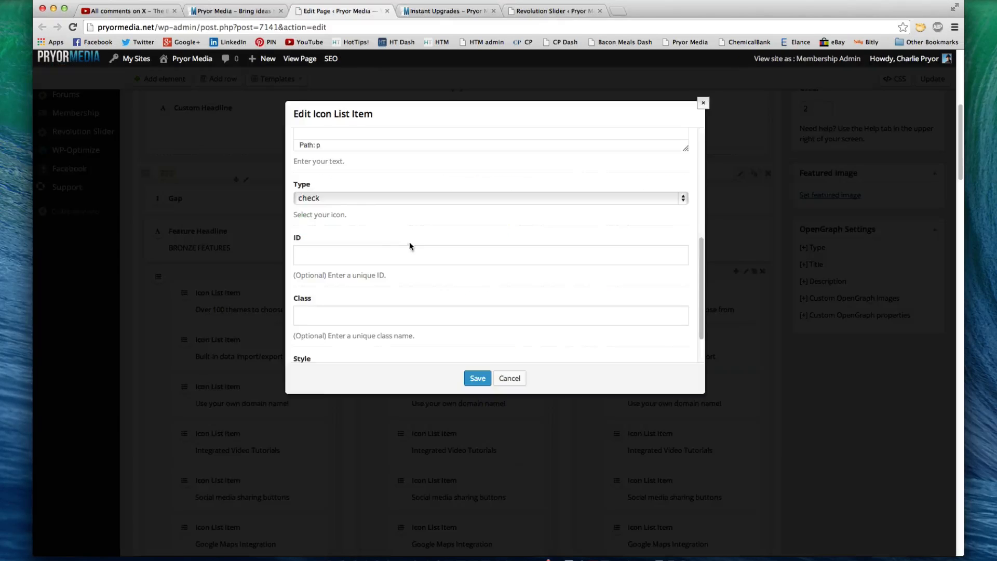
# Browse the icon Type dropdown, keep 'check' with Style 'color: green', and close the settings unchanged.
pyautogui.click(488, 198)
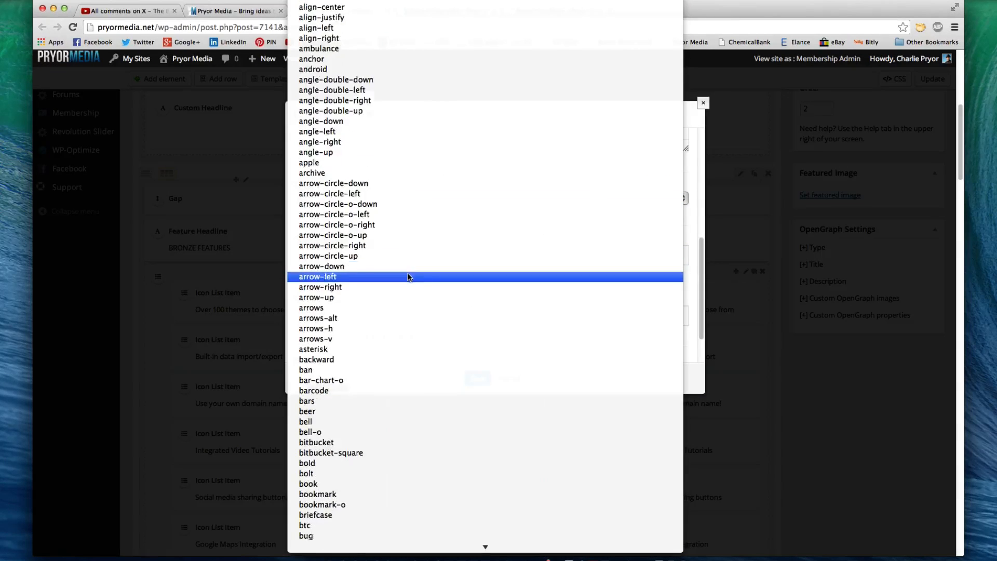
pyautogui.scroll(-3)
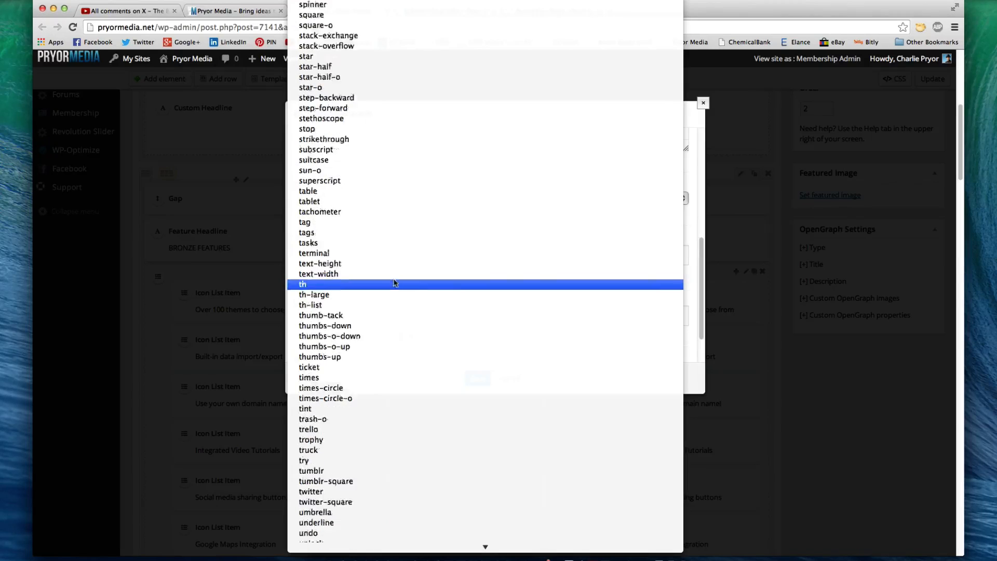
pyautogui.scroll(3)
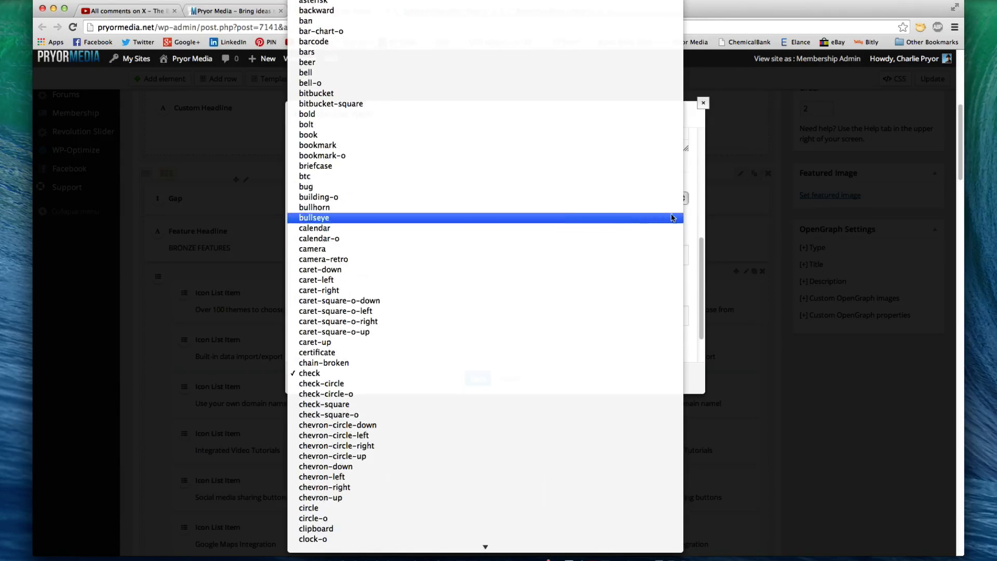
pyautogui.click(308, 373)
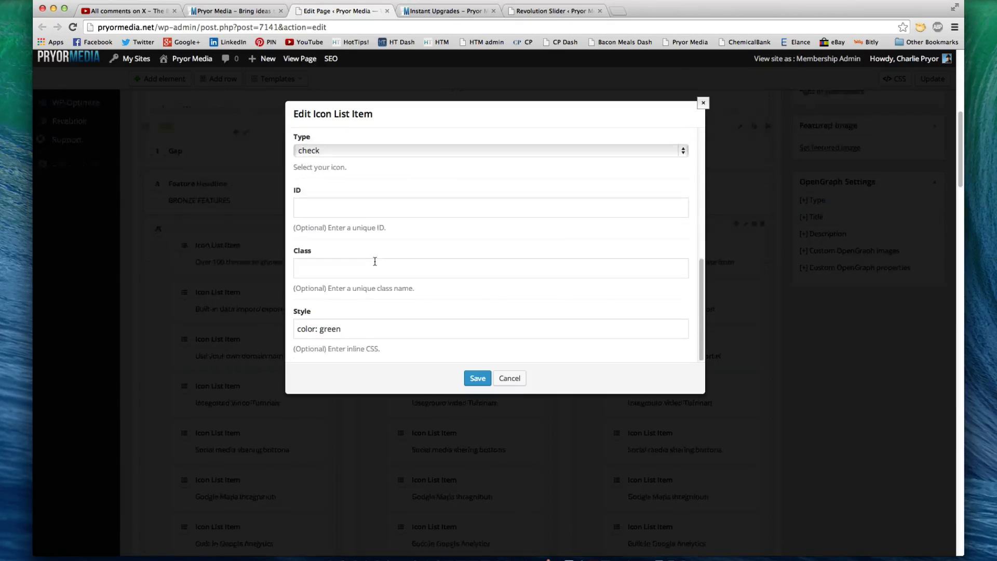
pyautogui.doubleClick(305, 329)
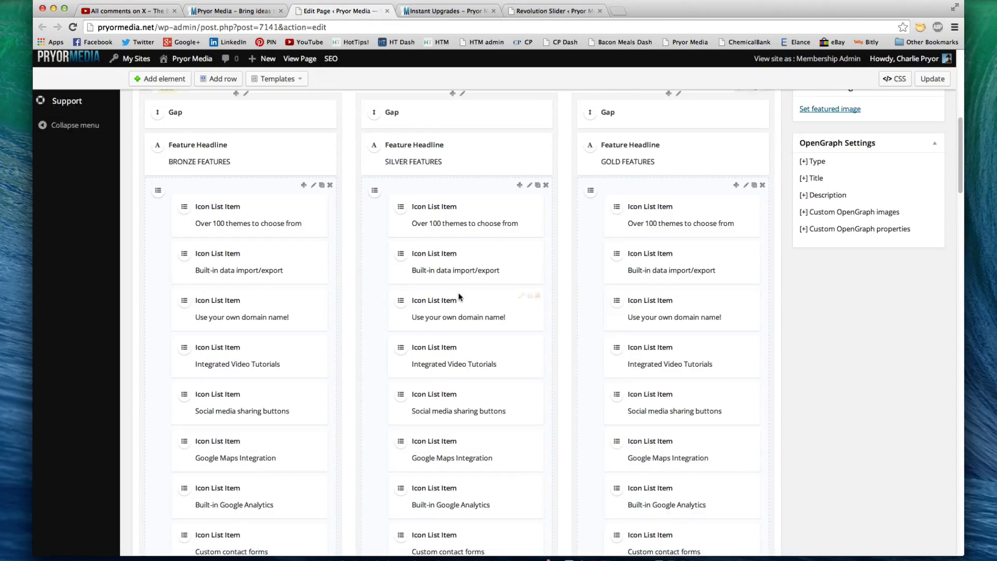
# View the live page's green-check and red-cross feature lists, then return to the page editor.
pyautogui.scroll(-3)
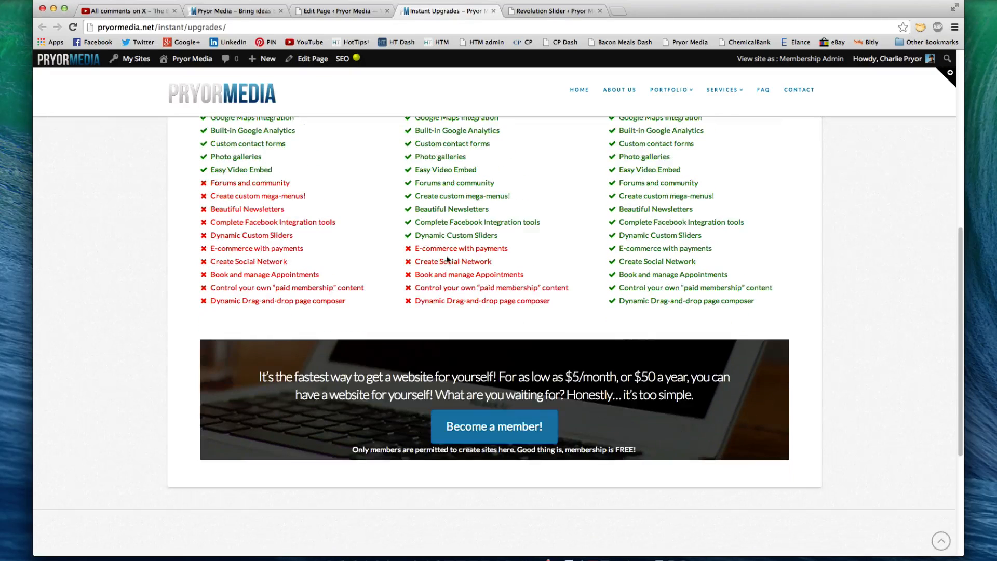
pyautogui.moveTo(432, 53)
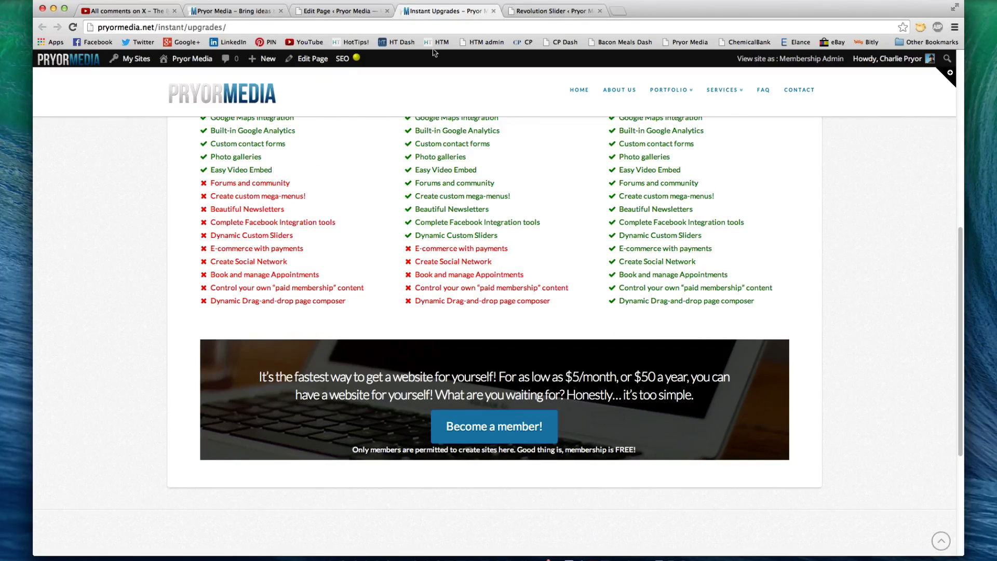
pyautogui.click(311, 58)
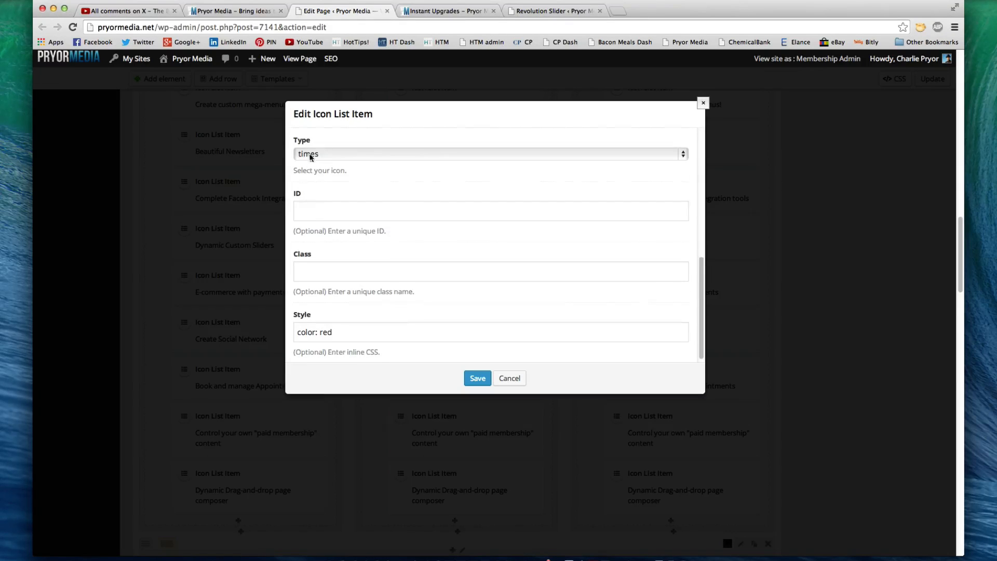
# Scroll the builder columns down to the call-to-action row after viewing the red times-icon item.
pyautogui.scroll(3)
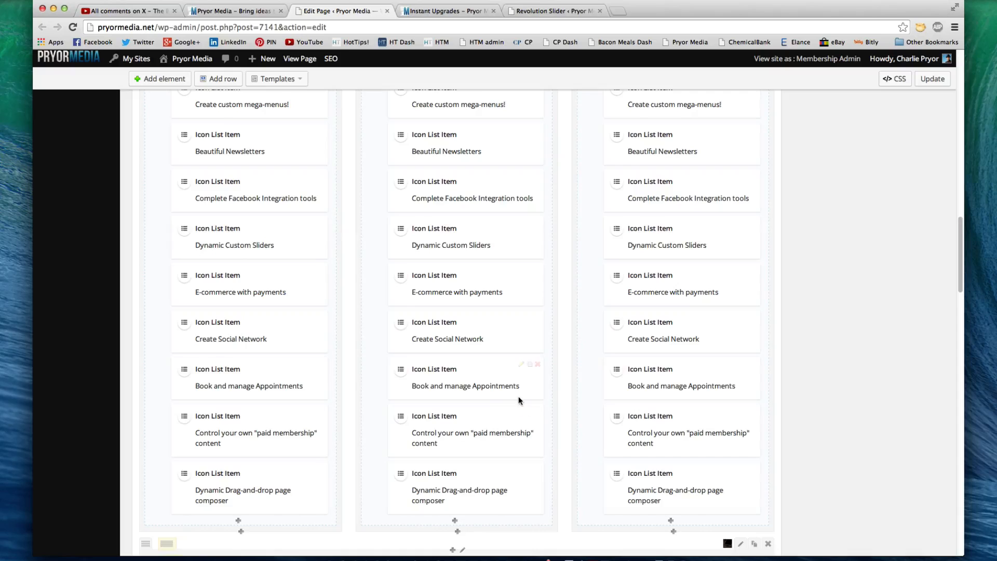
pyautogui.scroll(-3)
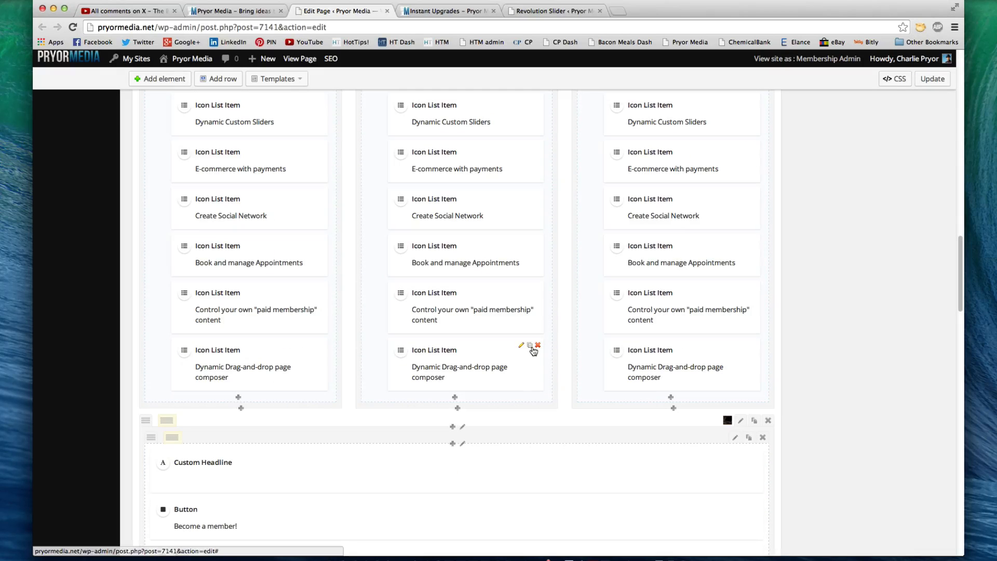
pyautogui.moveTo(529, 345)
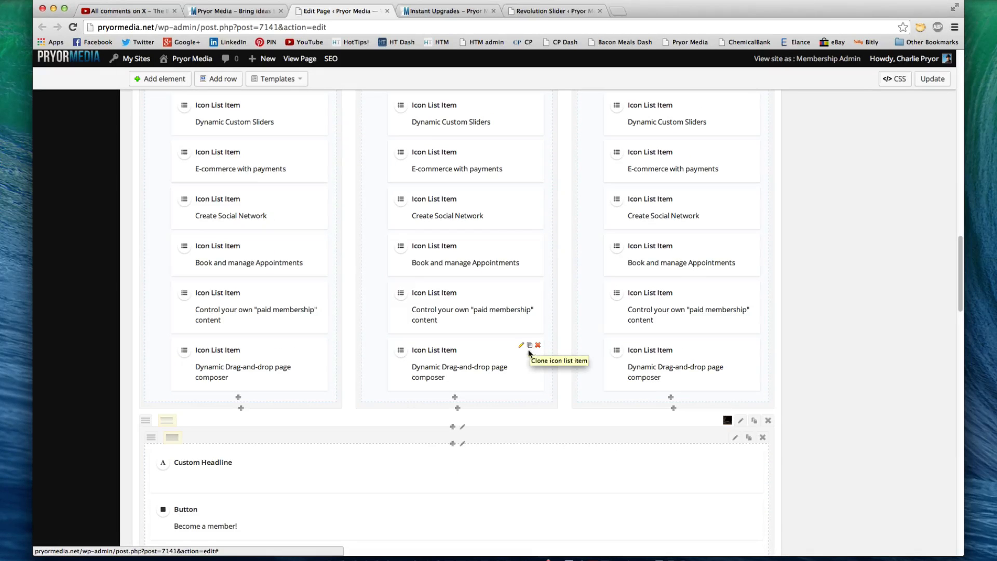
pyautogui.moveTo(529, 350)
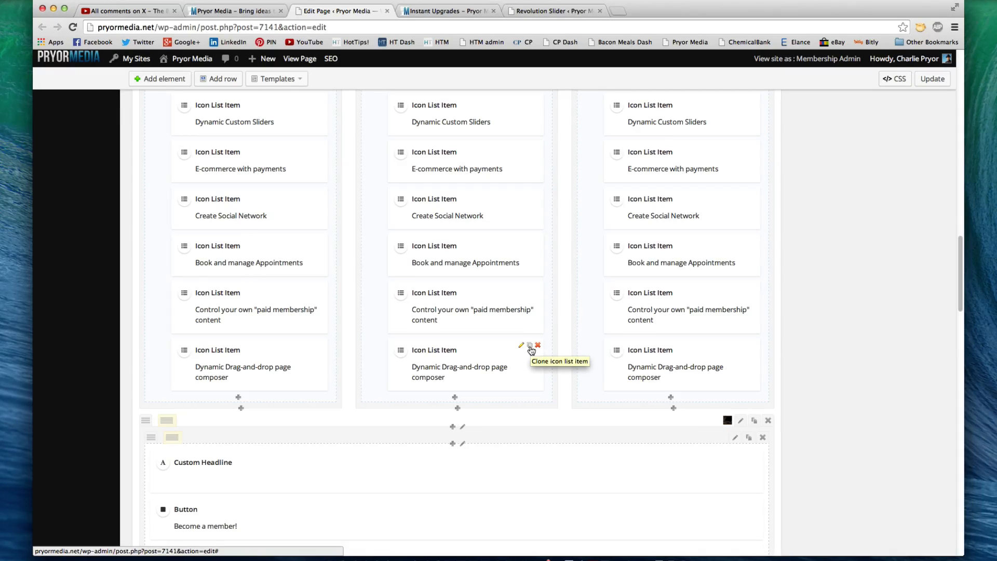
pyautogui.click(530, 344)
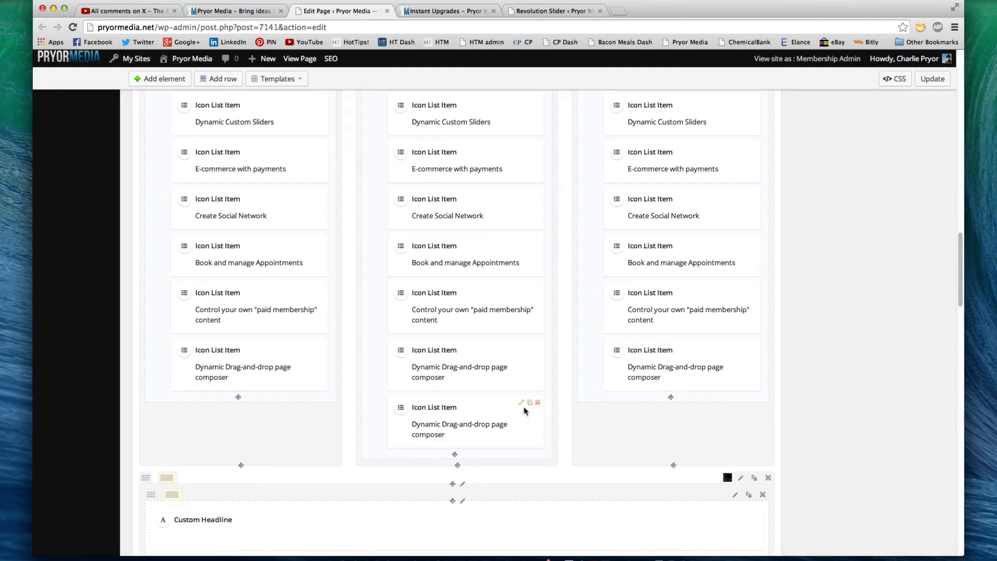
pyautogui.click(539, 402)
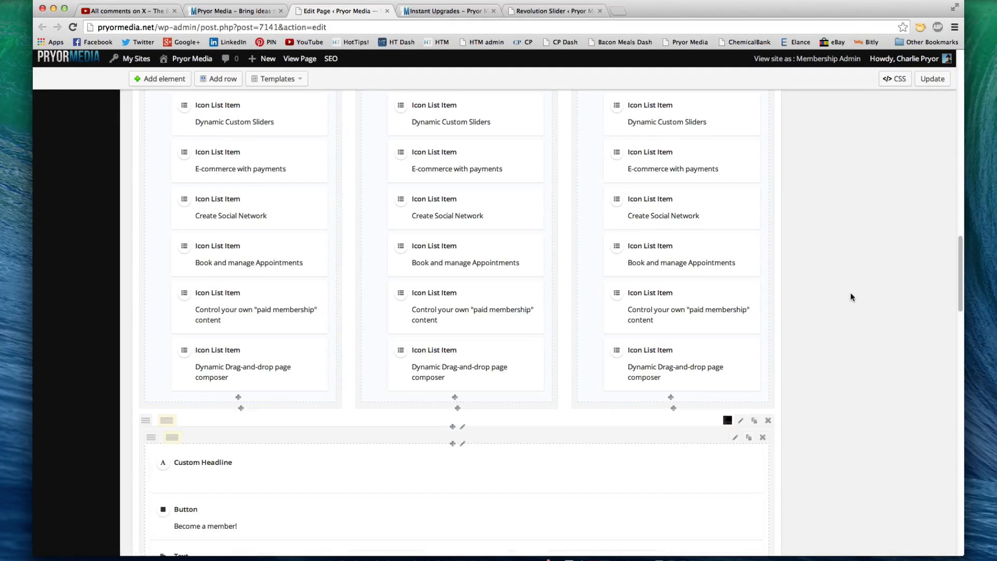
pyautogui.scroll(-3)
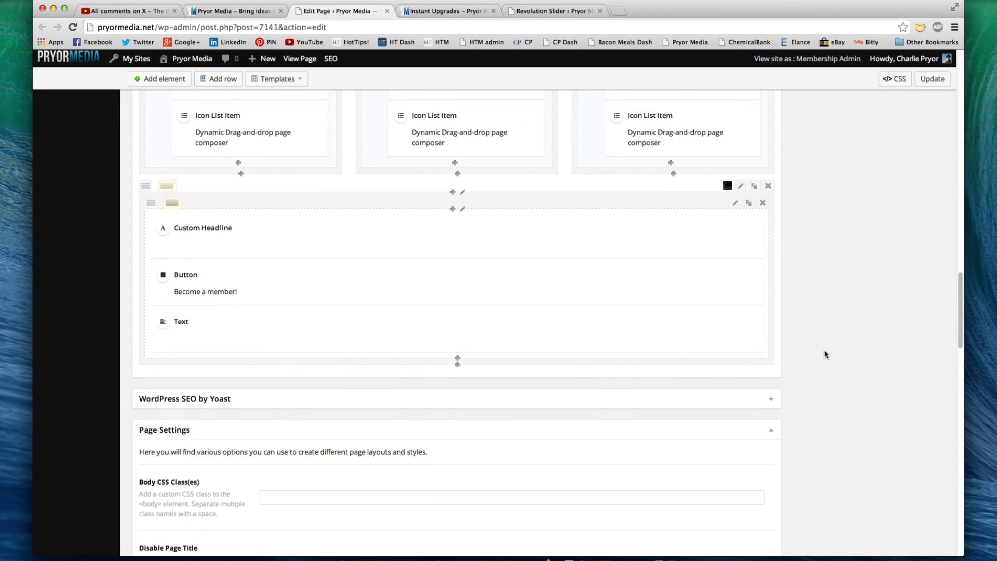
pyautogui.scroll(3)
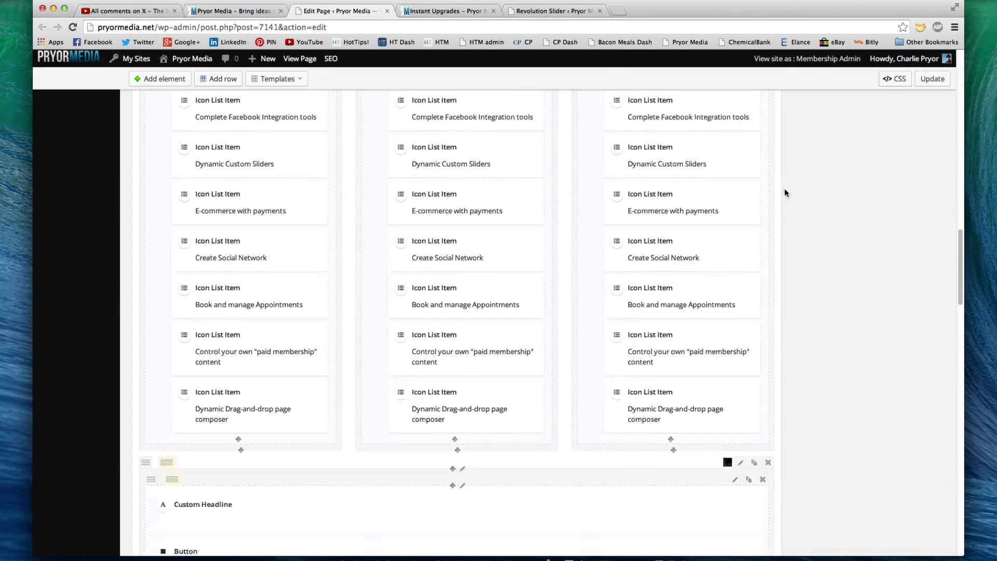
pyautogui.scroll(-3)
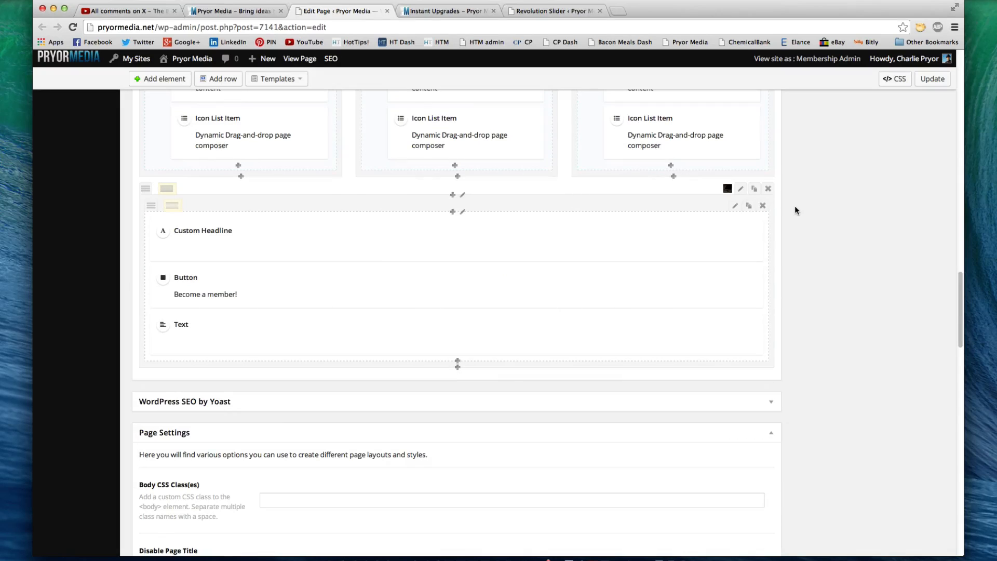
pyautogui.moveTo(84, 222)
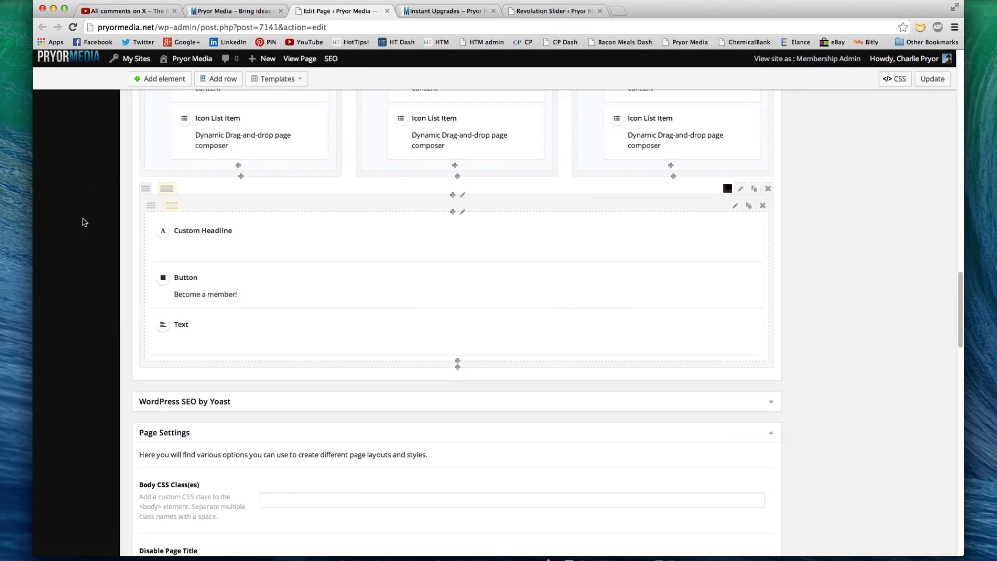
pyautogui.moveTo(272, 190)
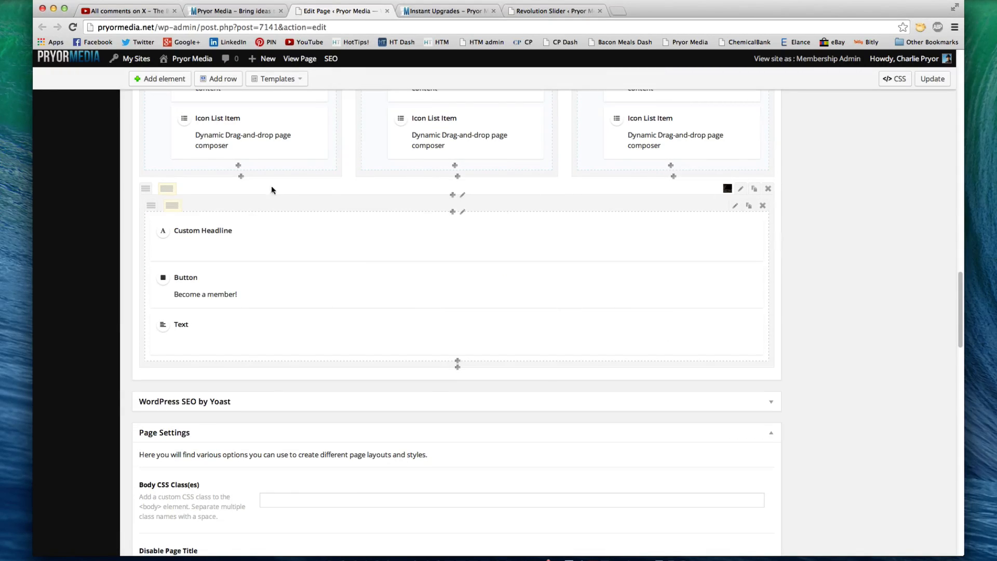
pyautogui.scroll(3)
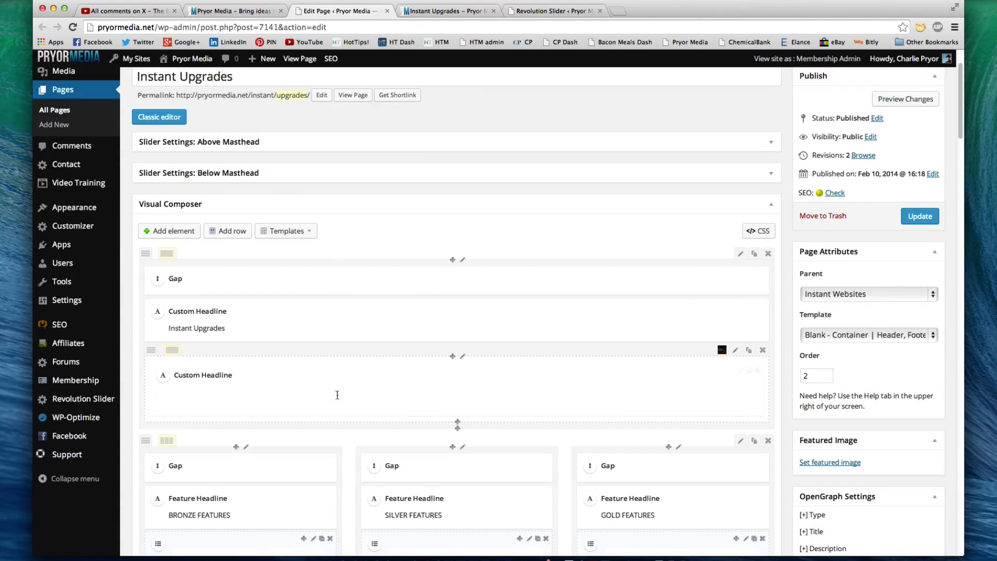
pyautogui.scroll(-3)
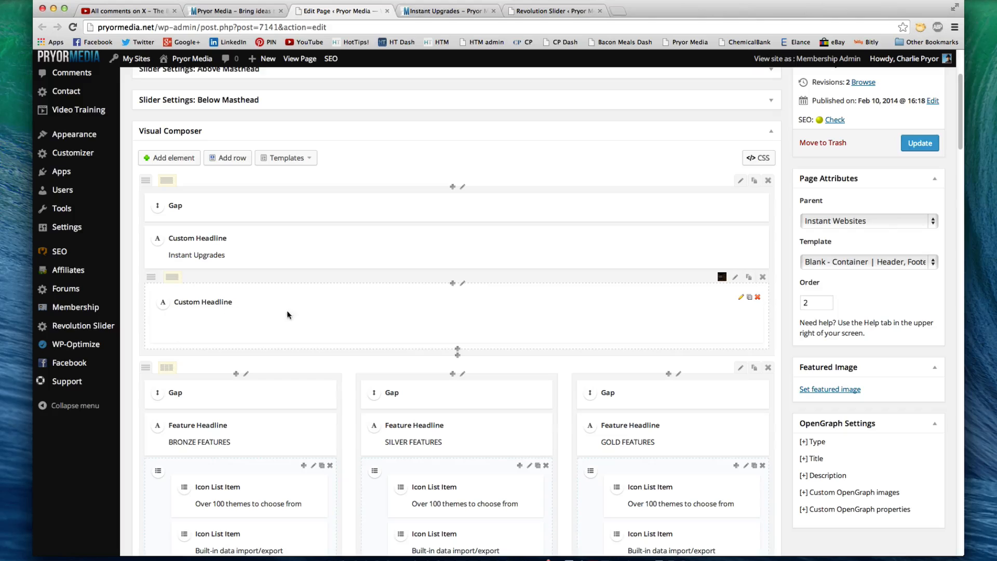
pyautogui.moveTo(462, 324)
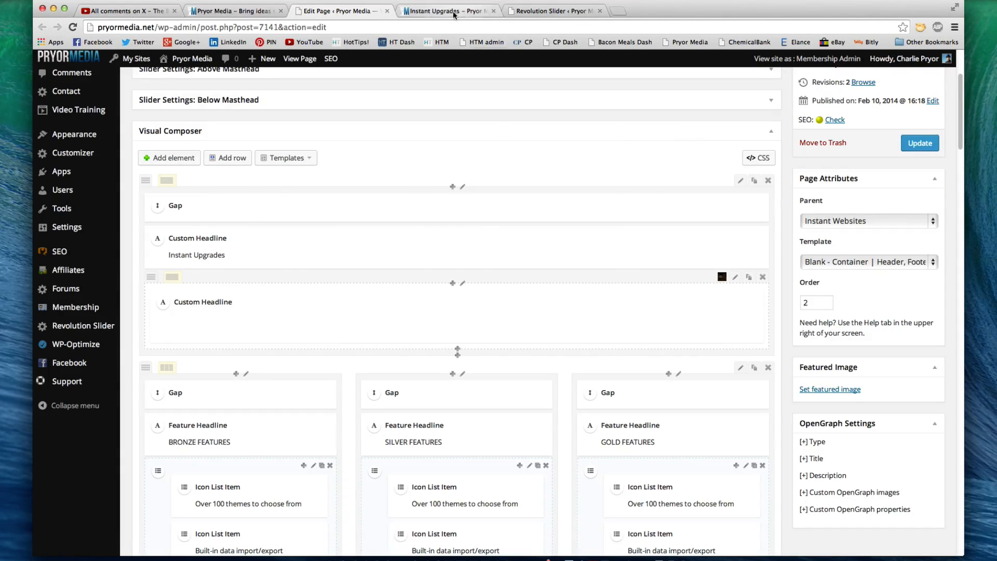
pyautogui.click(449, 11)
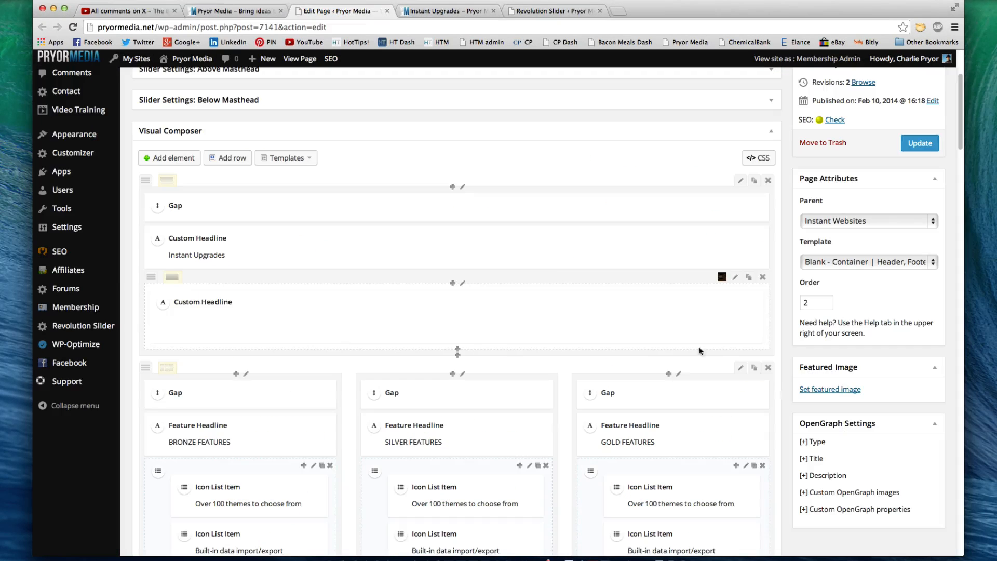
pyautogui.moveTo(737, 280)
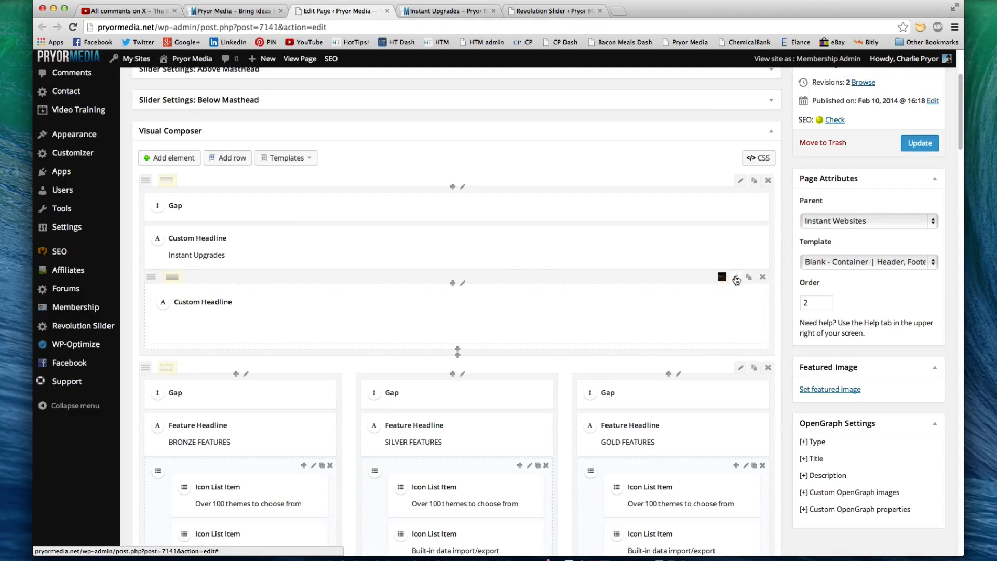
pyautogui.click(737, 280)
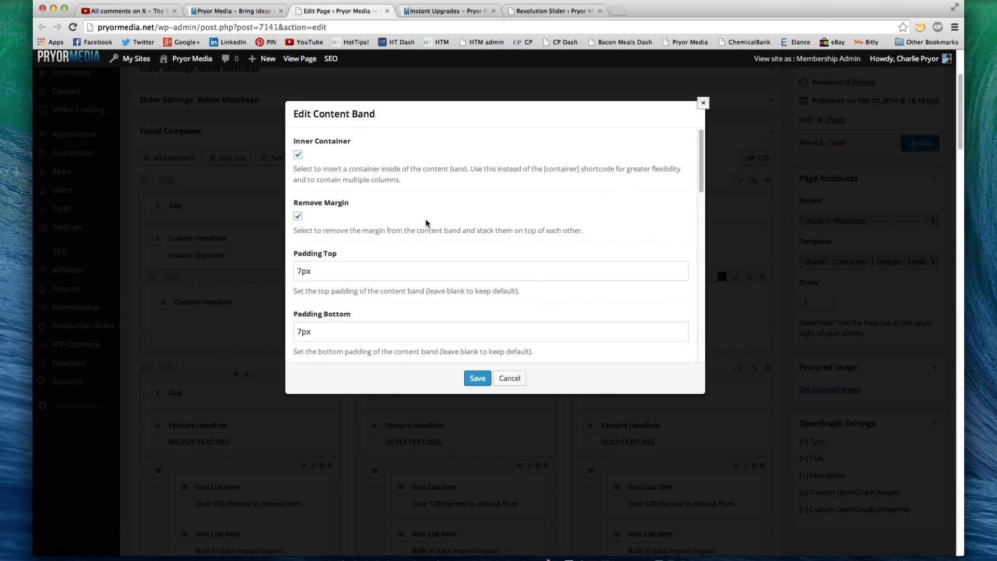
# Scroll to the bottom of the Edit Content Band dialog and cancel it without saving.
pyautogui.scroll(-3)
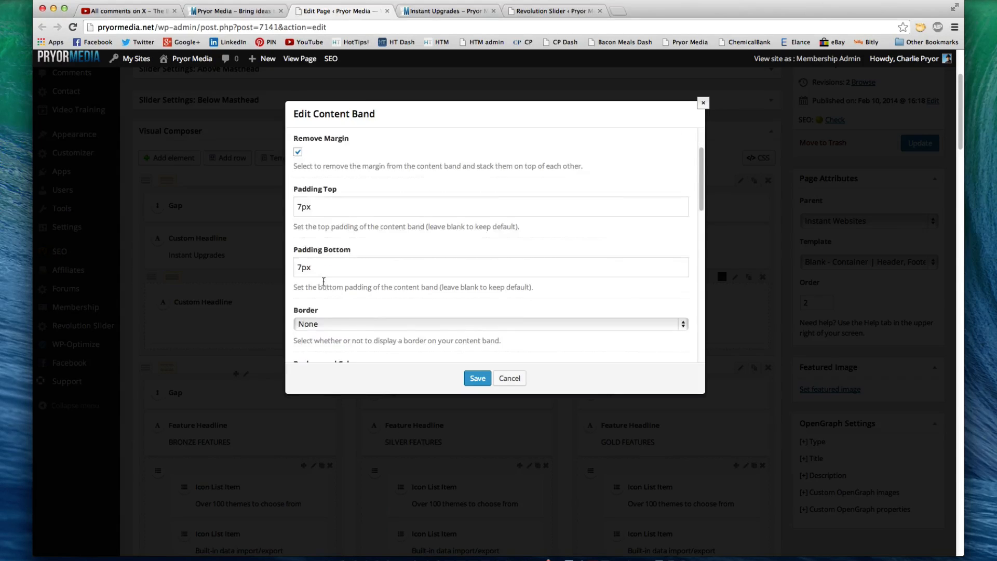
pyautogui.scroll(-3)
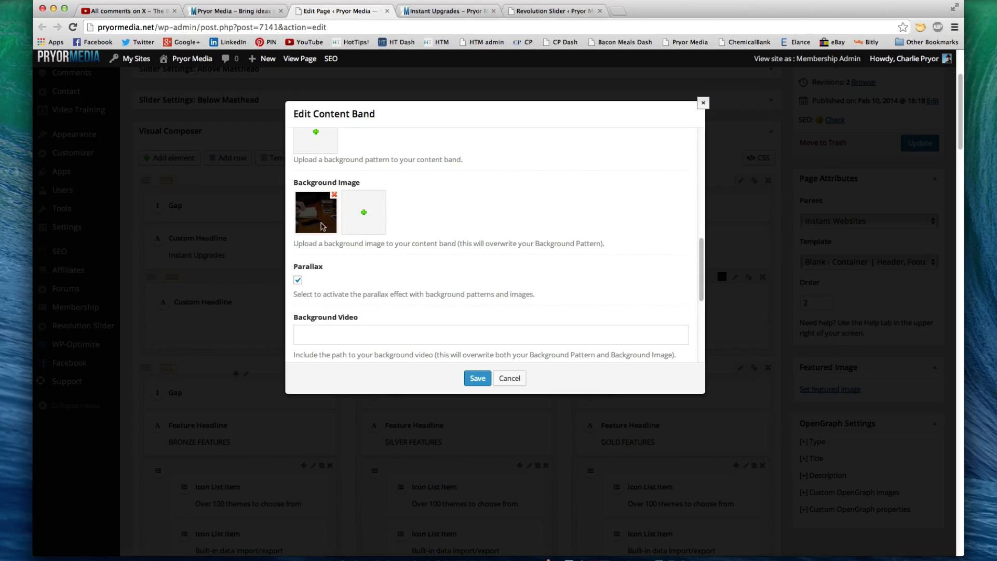
pyautogui.scroll(-3)
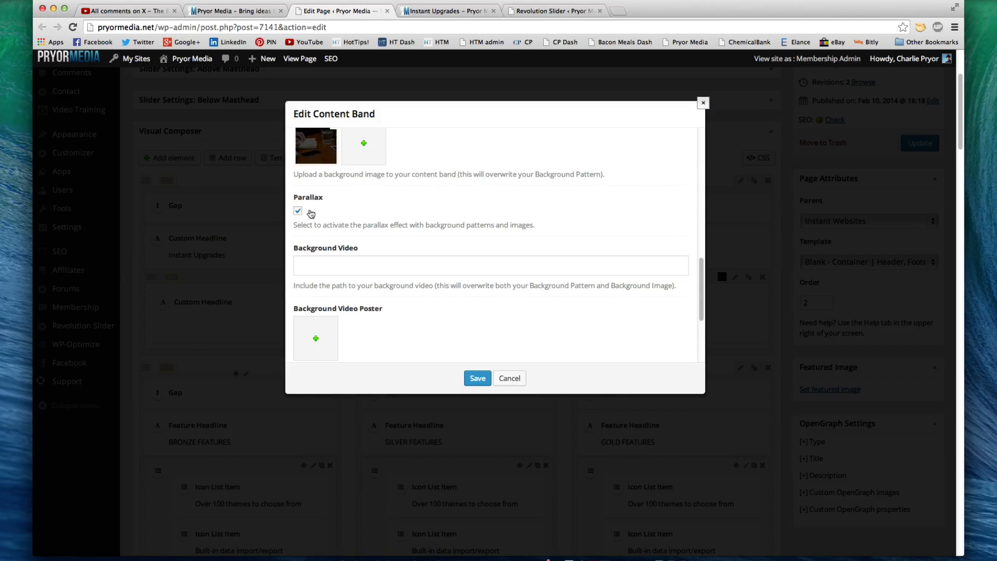
pyautogui.scroll(-3)
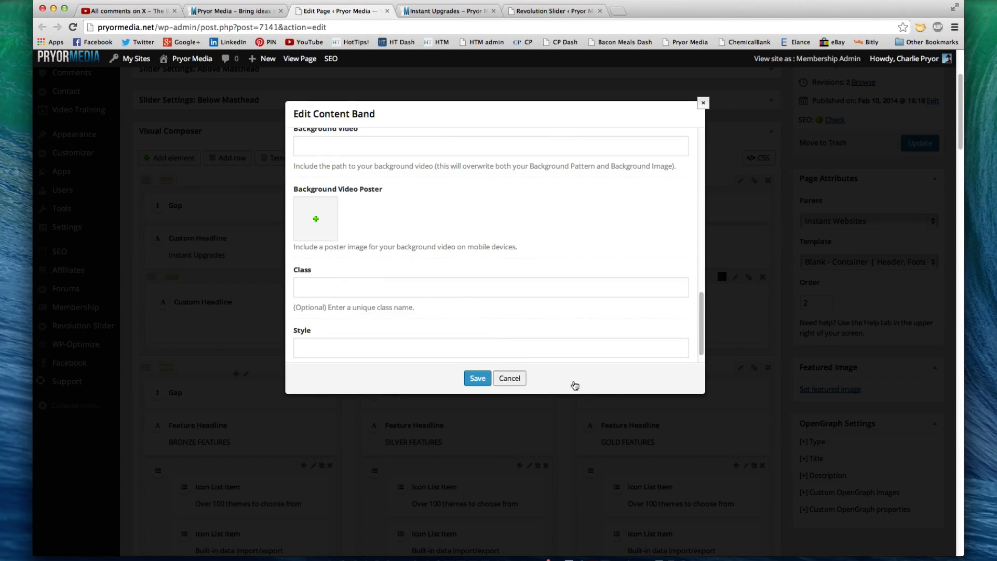
pyautogui.click(509, 378)
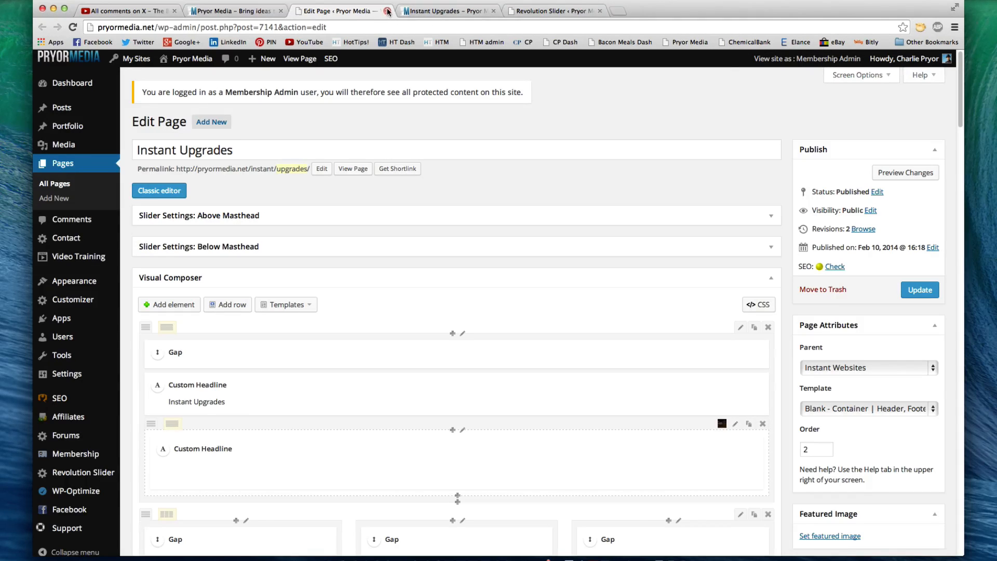
# Go to Revolution Slider in the admin sidebar and open Edit Slides for the video home slider.
pyautogui.click(554, 11)
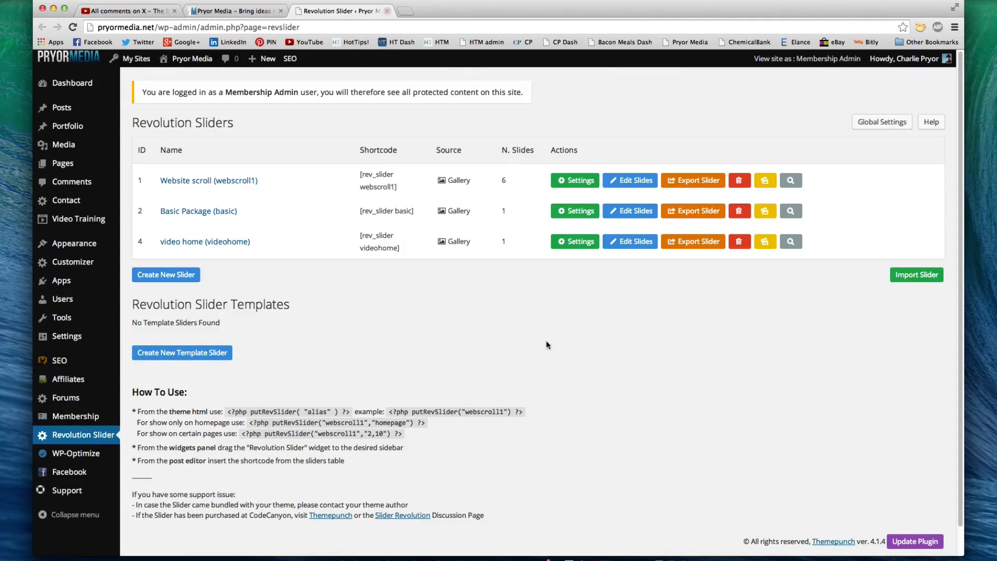
pyautogui.moveTo(606, 336)
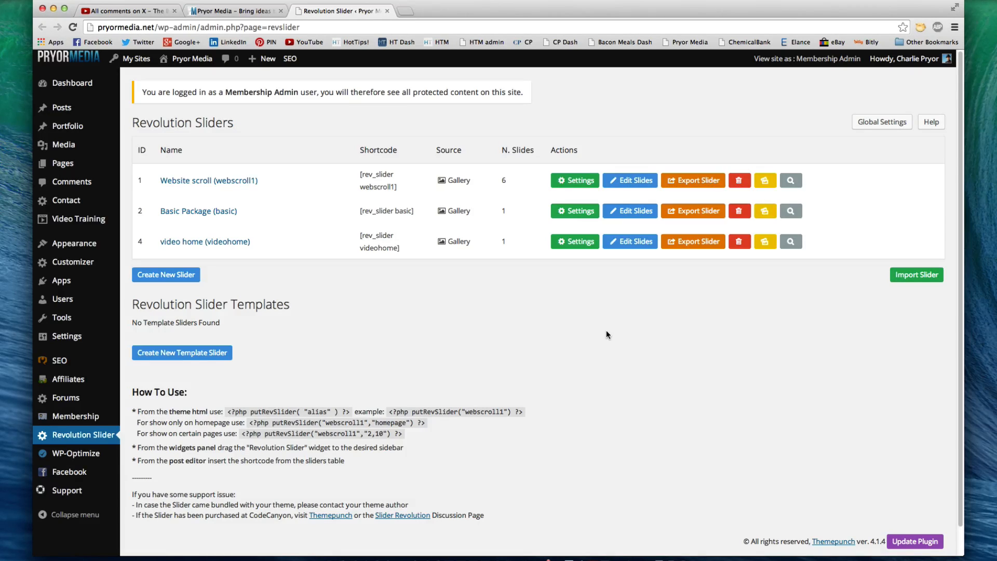
pyautogui.moveTo(616, 332)
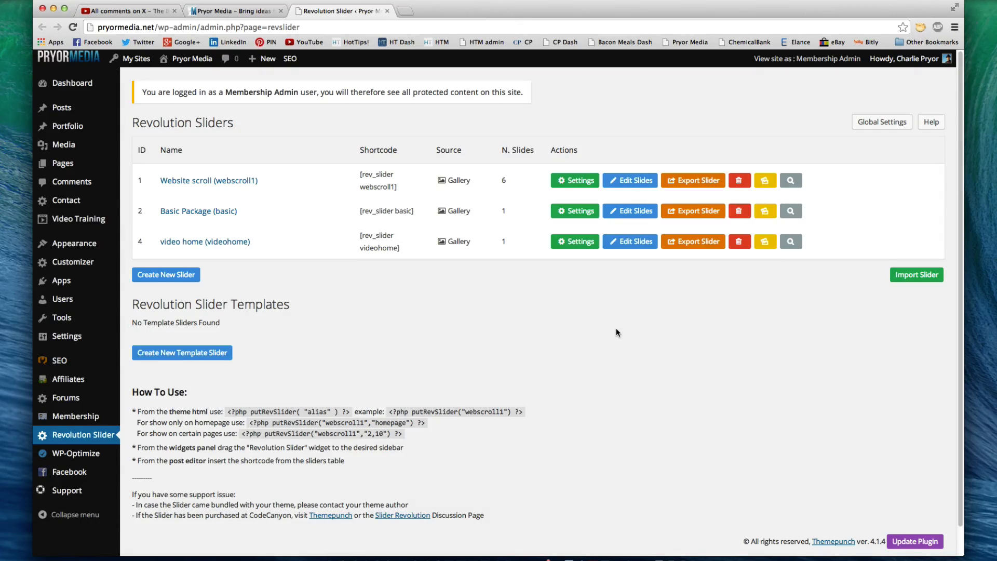
pyautogui.moveTo(218, 268)
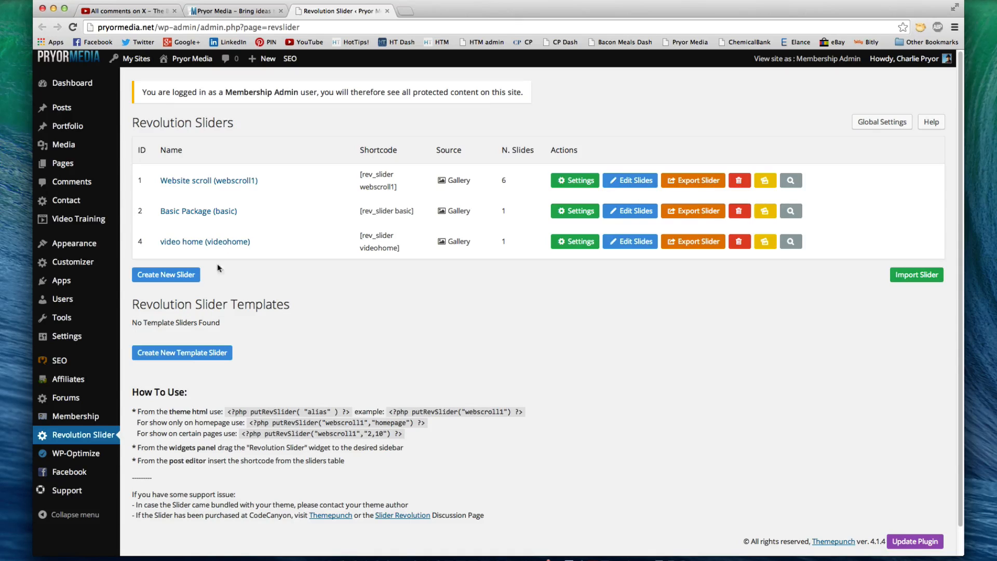
pyautogui.moveTo(381, 250)
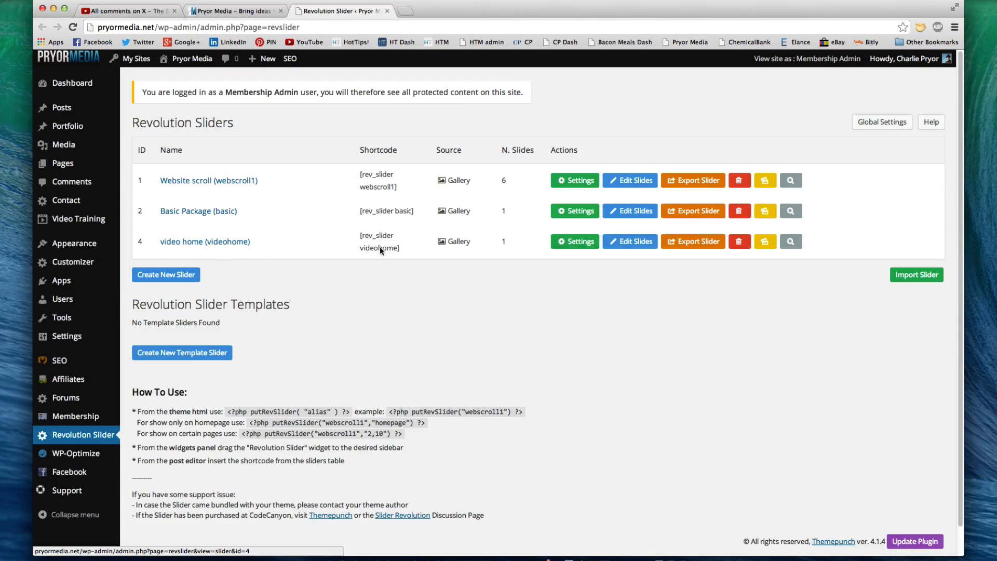
pyautogui.moveTo(455, 239)
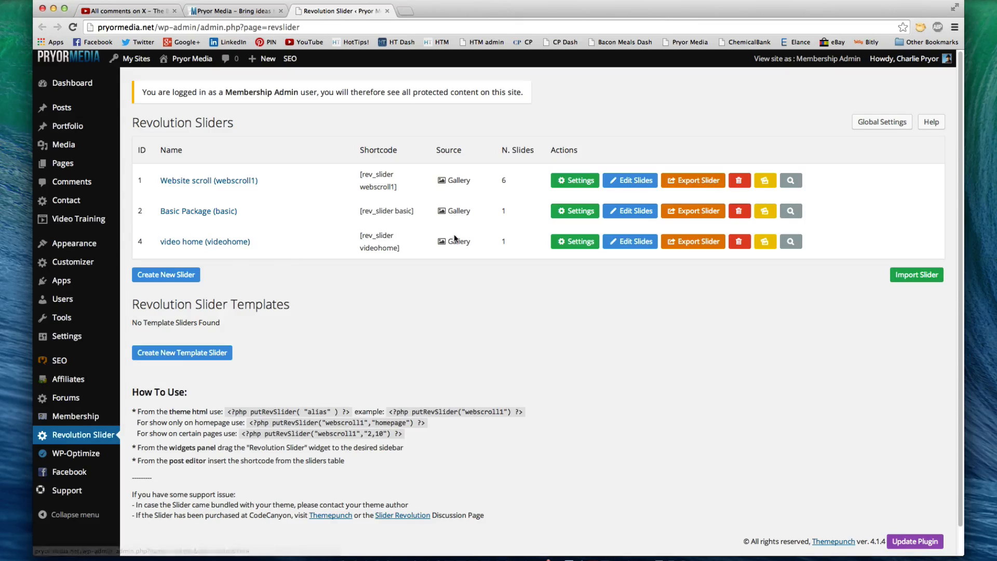
pyautogui.moveTo(574, 241)
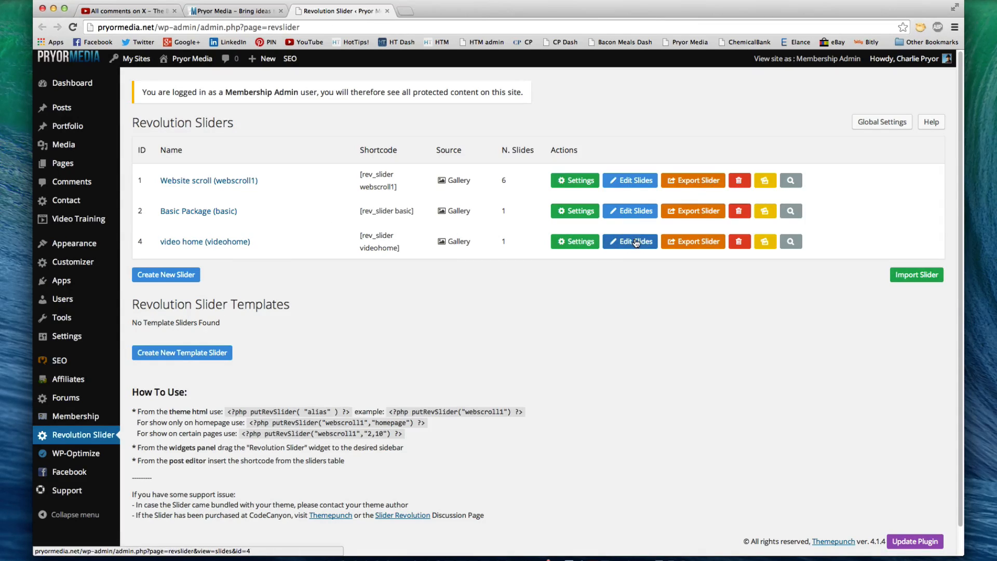
pyautogui.click(629, 241)
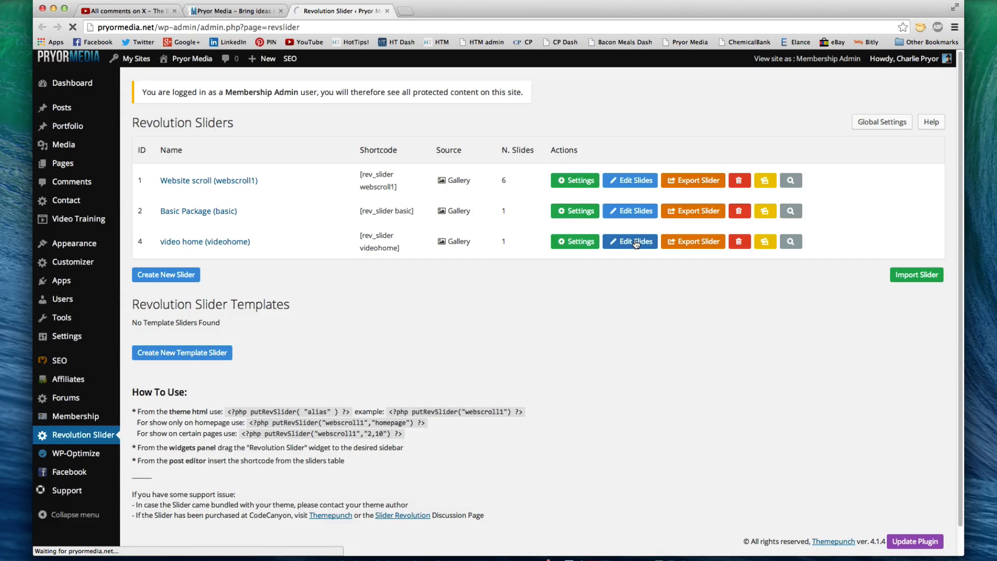
pyautogui.click(629, 241)
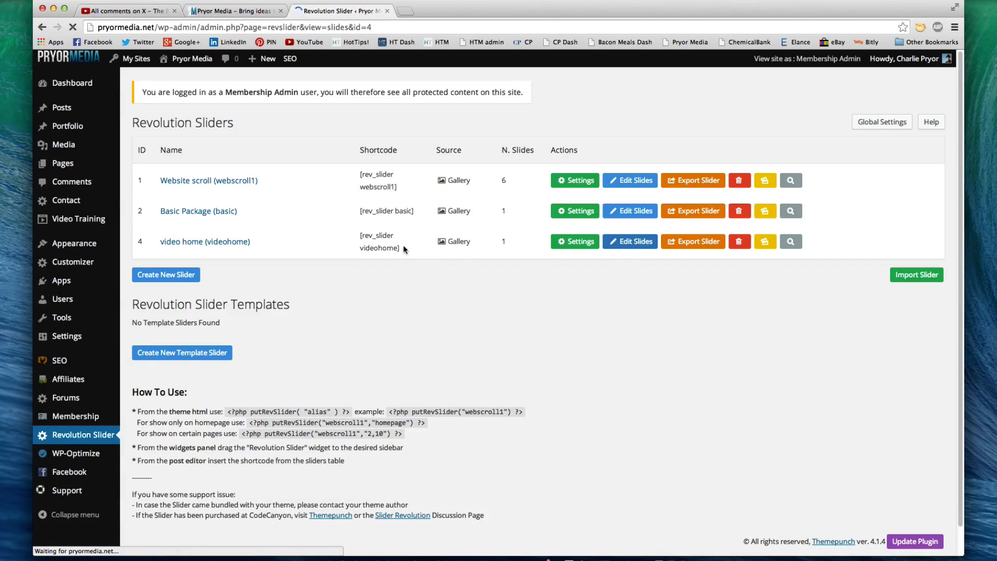
pyautogui.click(634, 241)
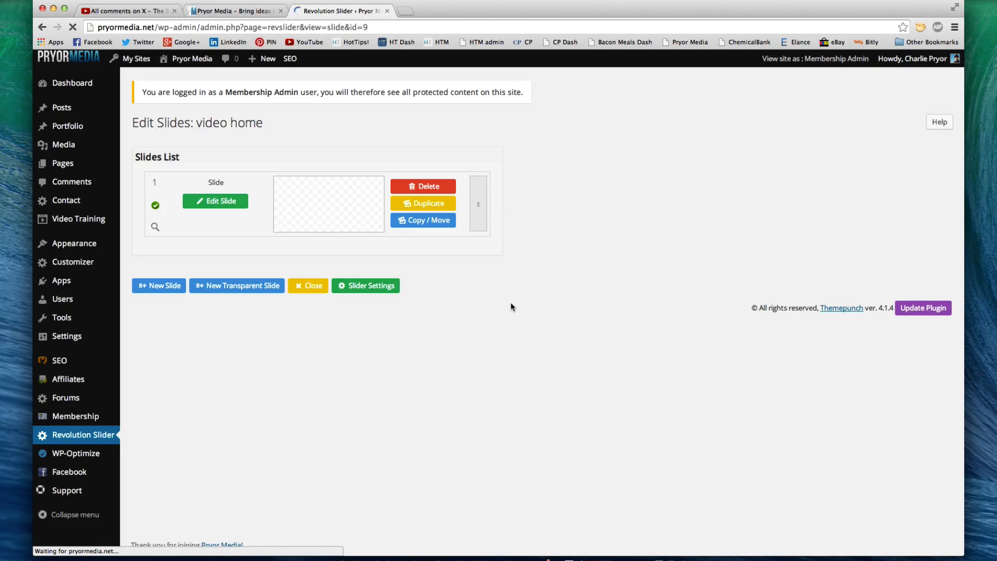
# Edit slide 1, scroll to the layer canvas and layers list, and select the A new opportunity text layer.
pyautogui.click(215, 201)
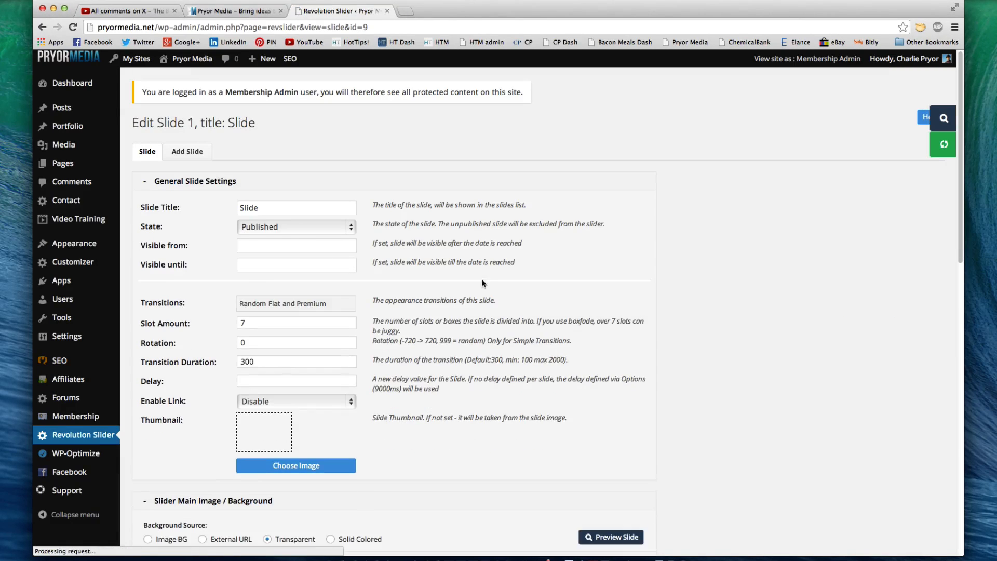
pyautogui.scroll(-3)
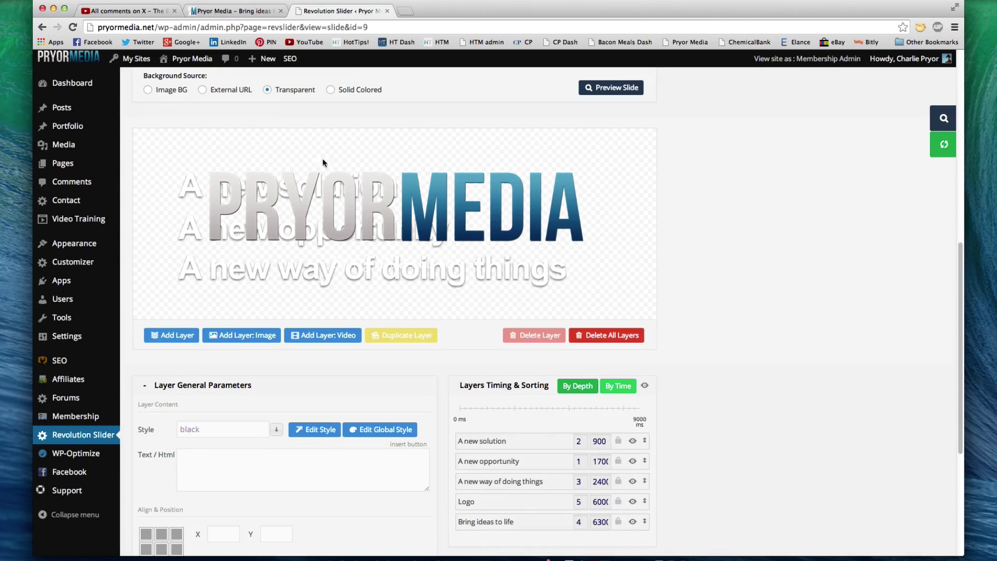
pyautogui.moveTo(256, 76)
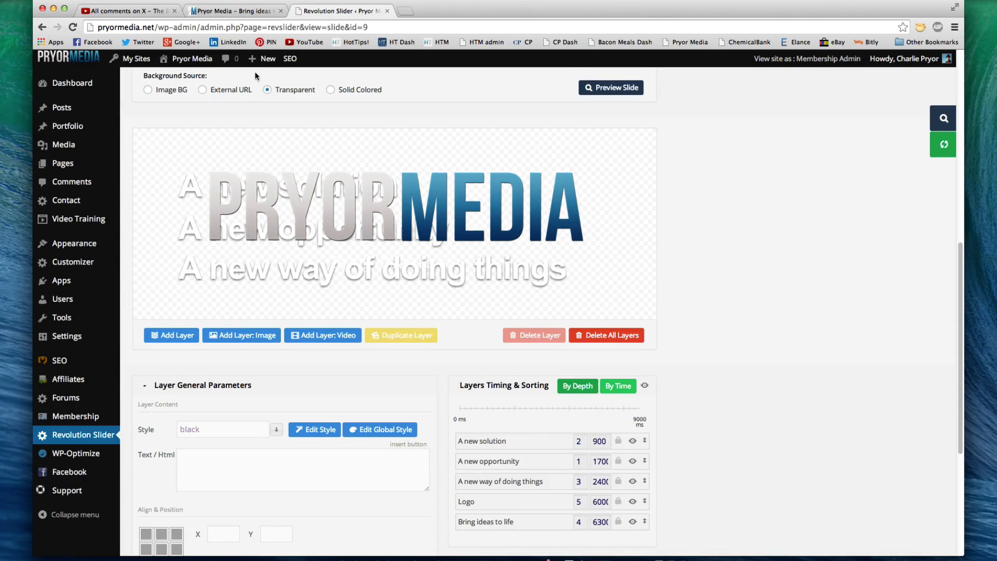
pyautogui.moveTo(473, 189)
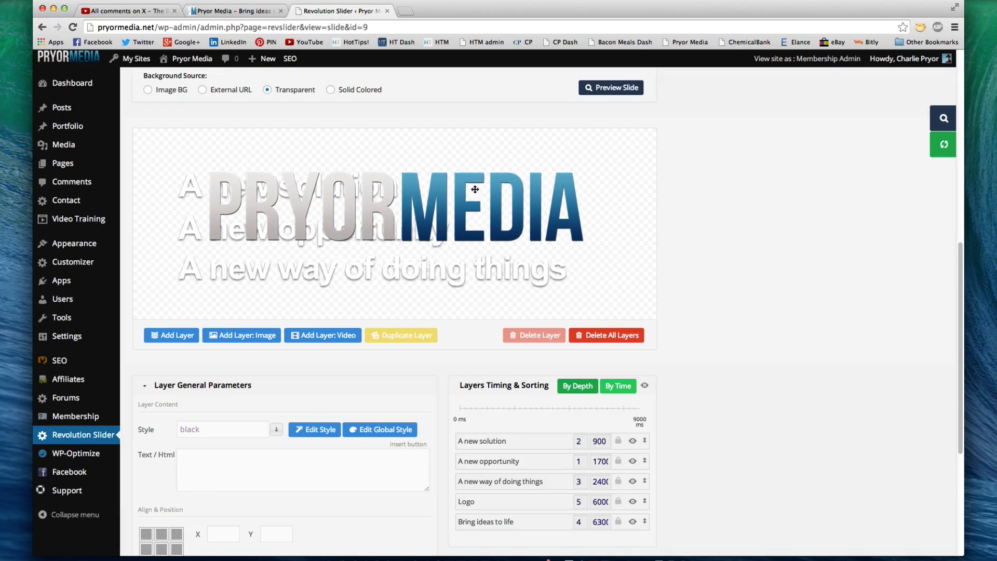
pyautogui.scroll(-3)
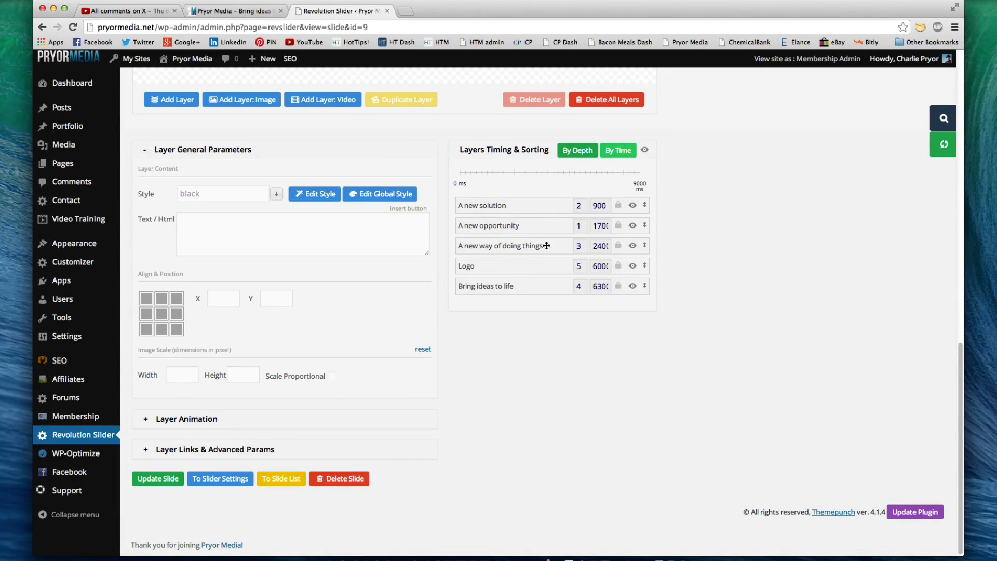
pyautogui.moveTo(498, 352)
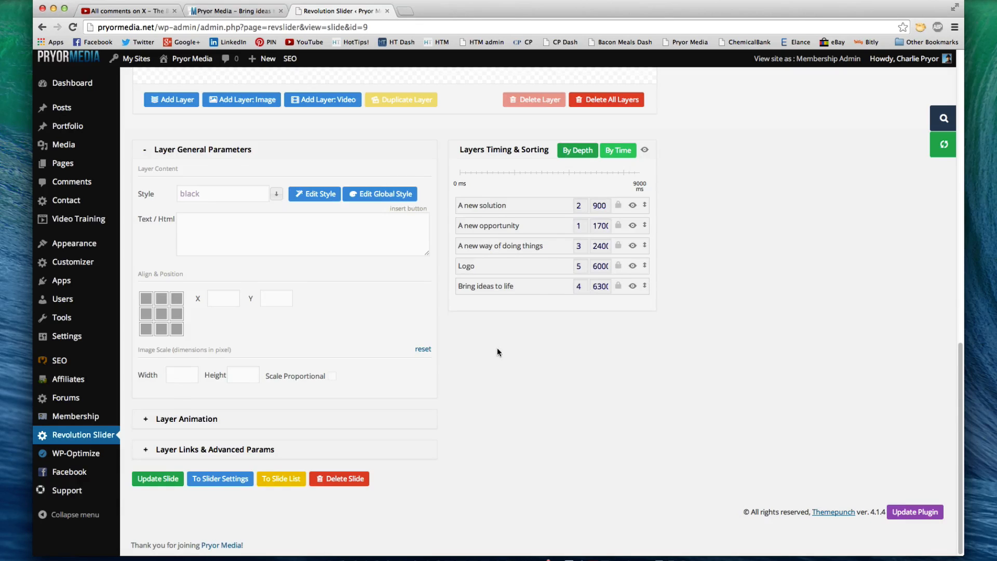
pyautogui.scroll(3)
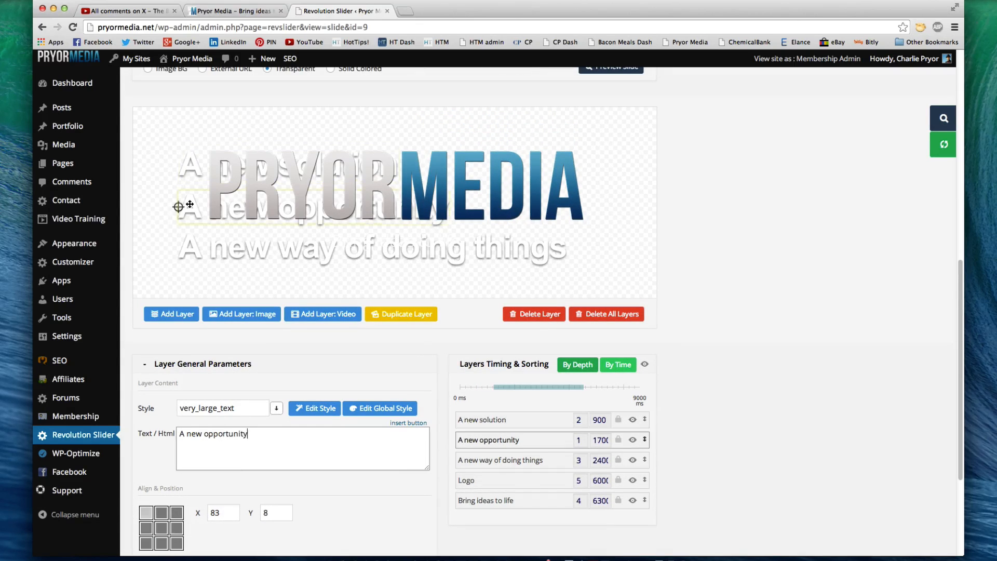
pyautogui.click(466, 480)
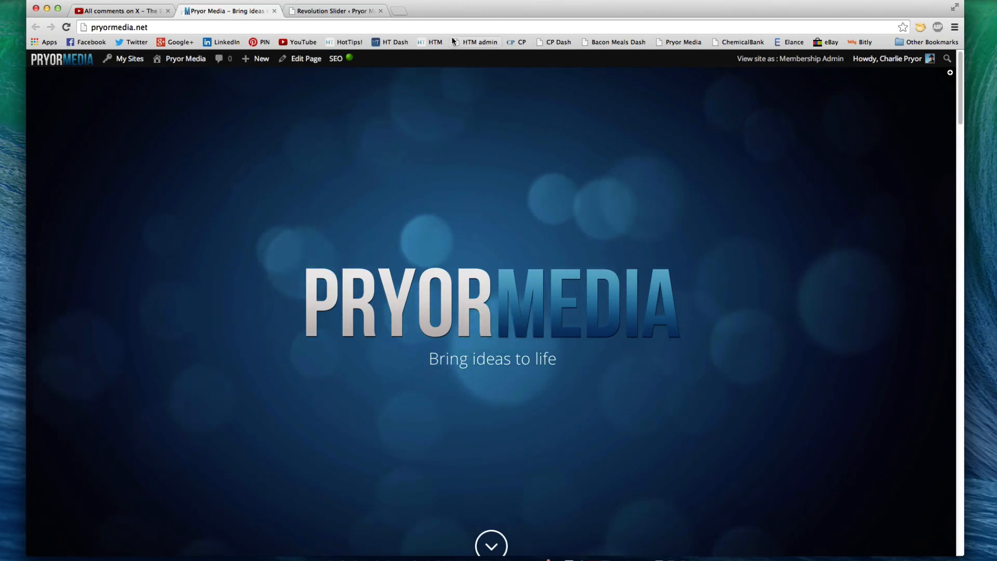
pyautogui.click(333, 11)
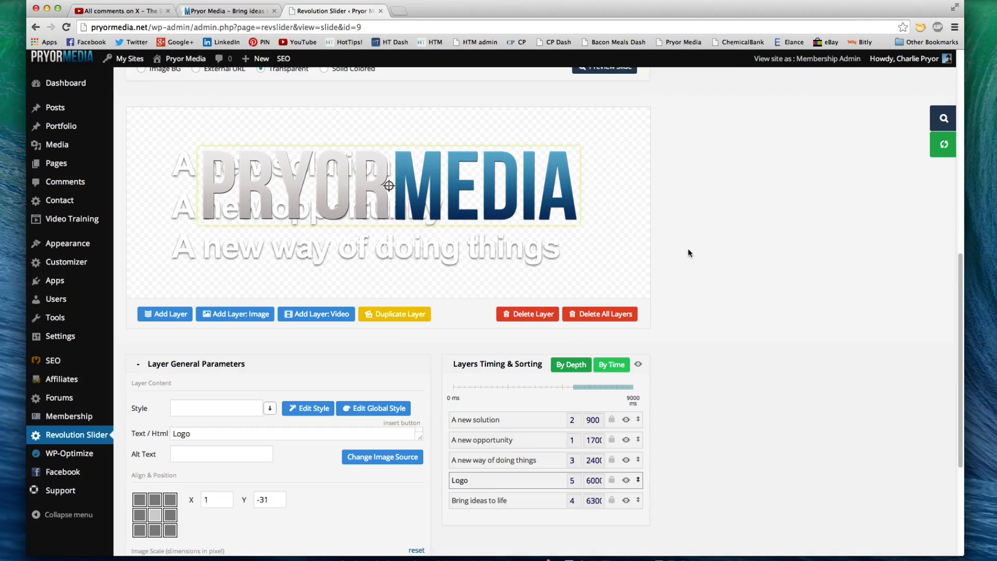
pyautogui.scroll(-3)
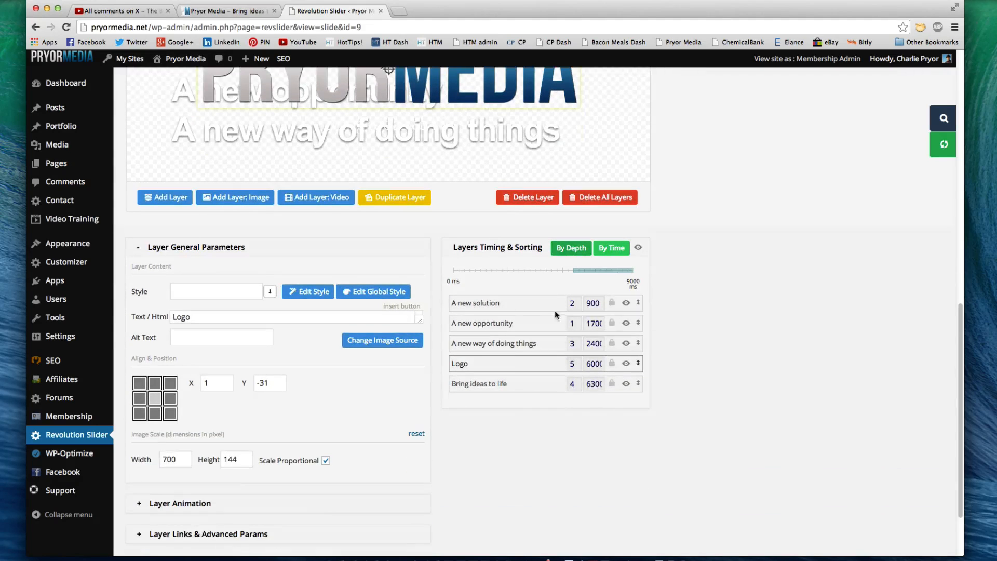
pyautogui.moveTo(608, 315)
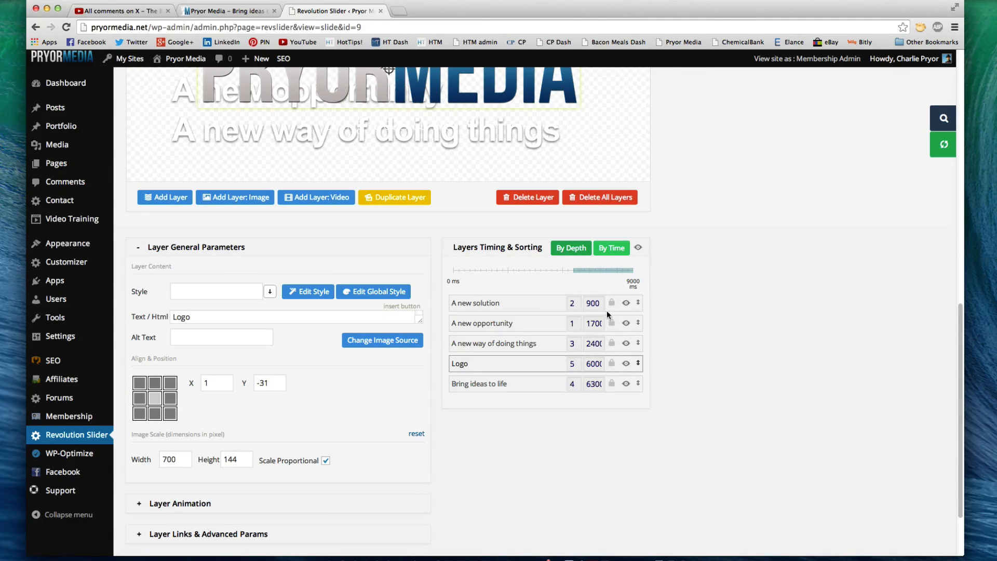
pyautogui.moveTo(701, 325)
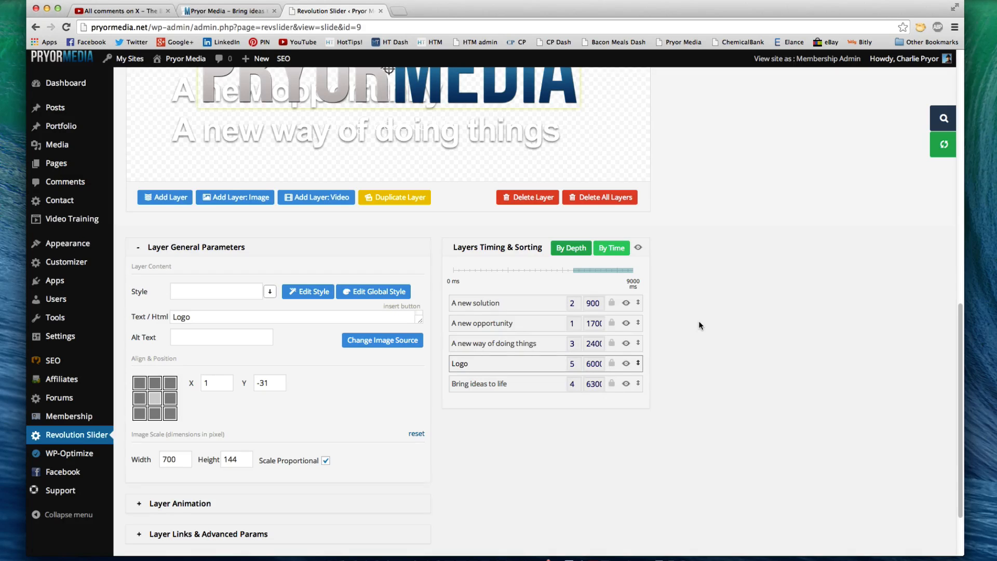